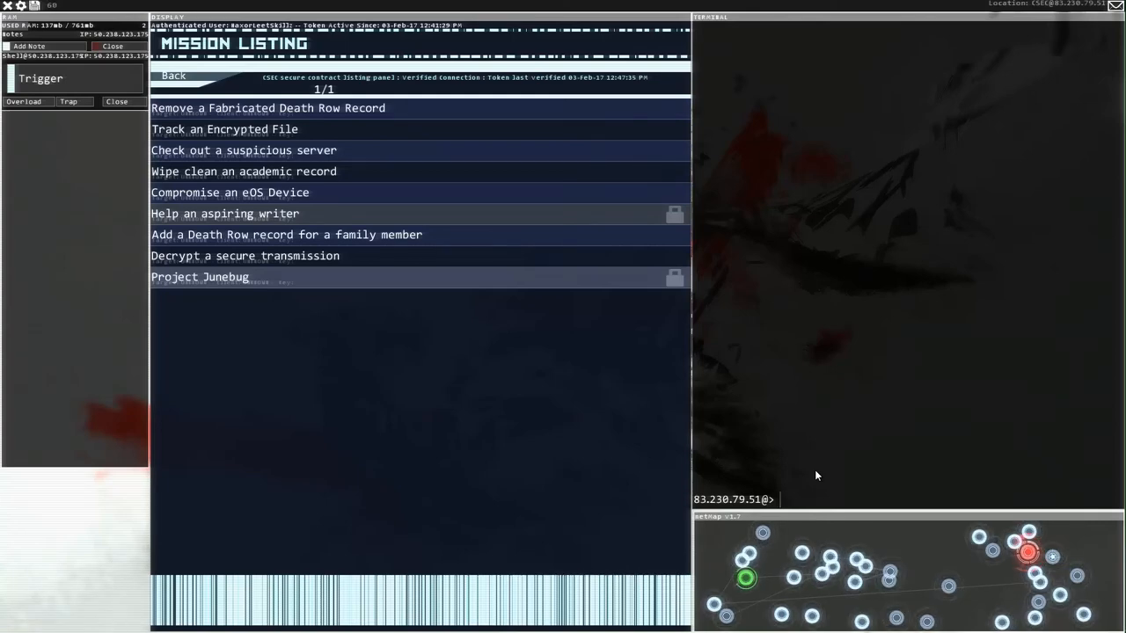
mouse_move(471, 256)
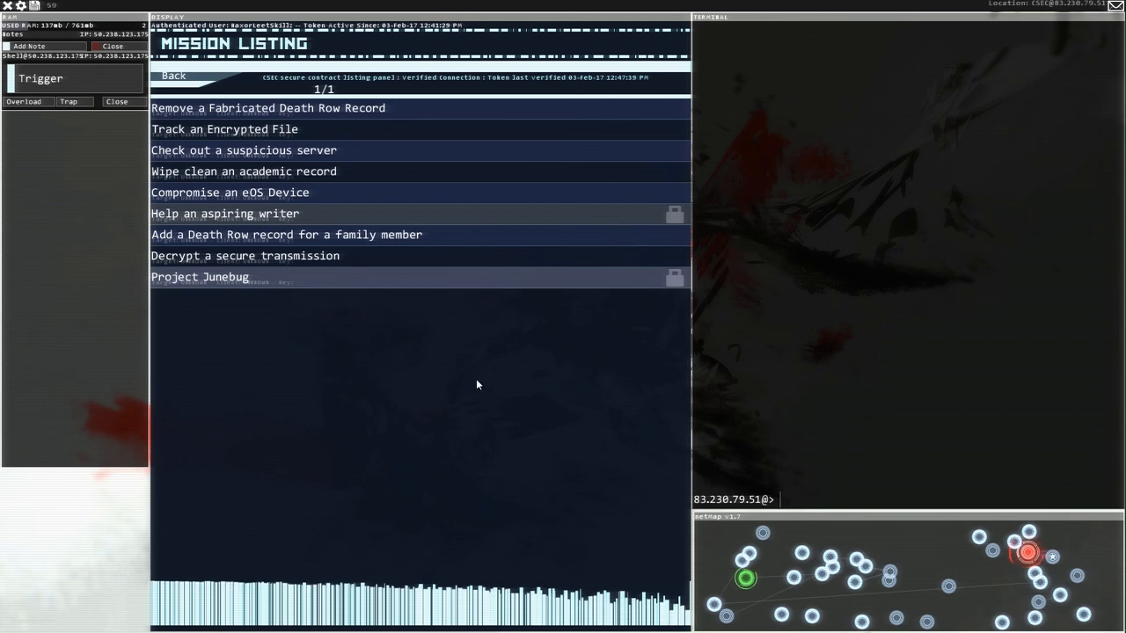
mouse_move(547, 377)
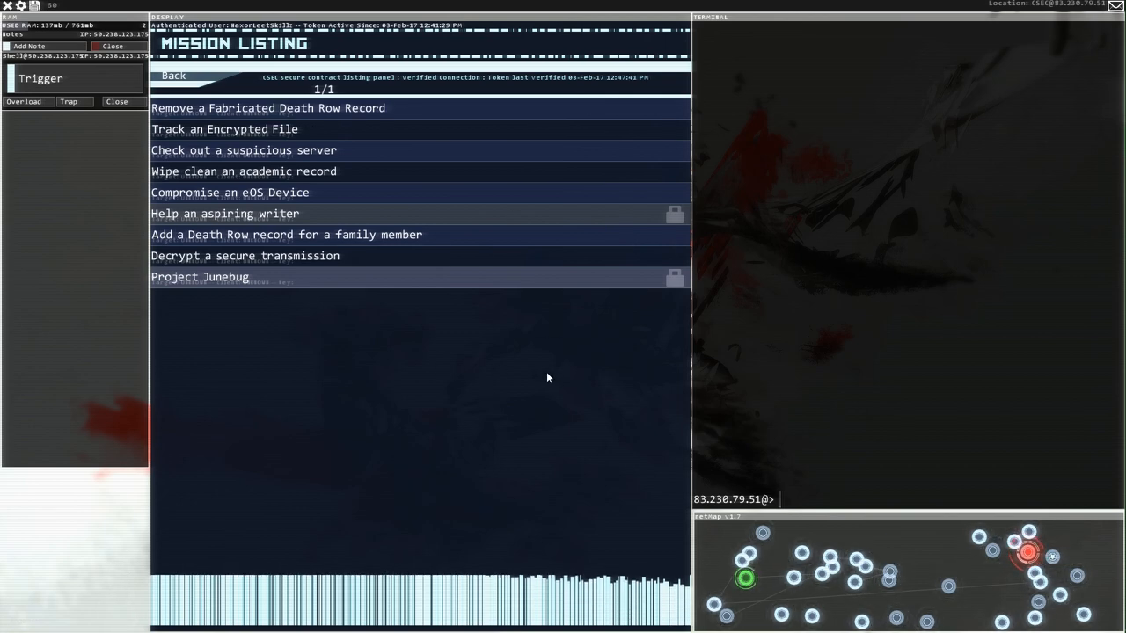
mouse_move(437, 263)
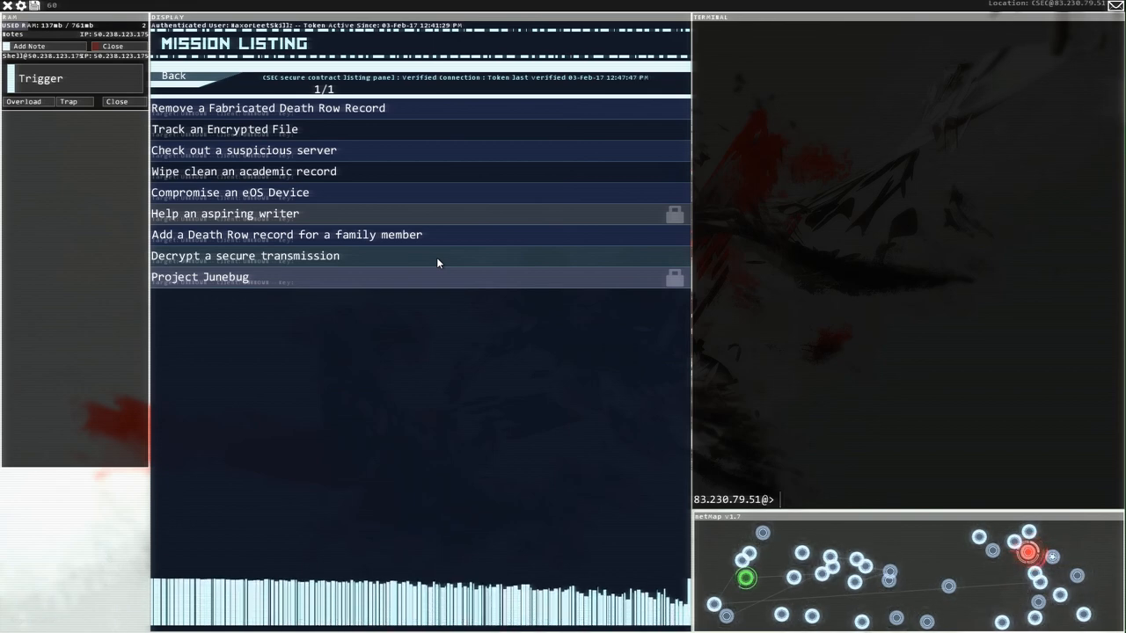
mouse_move(350, 119)
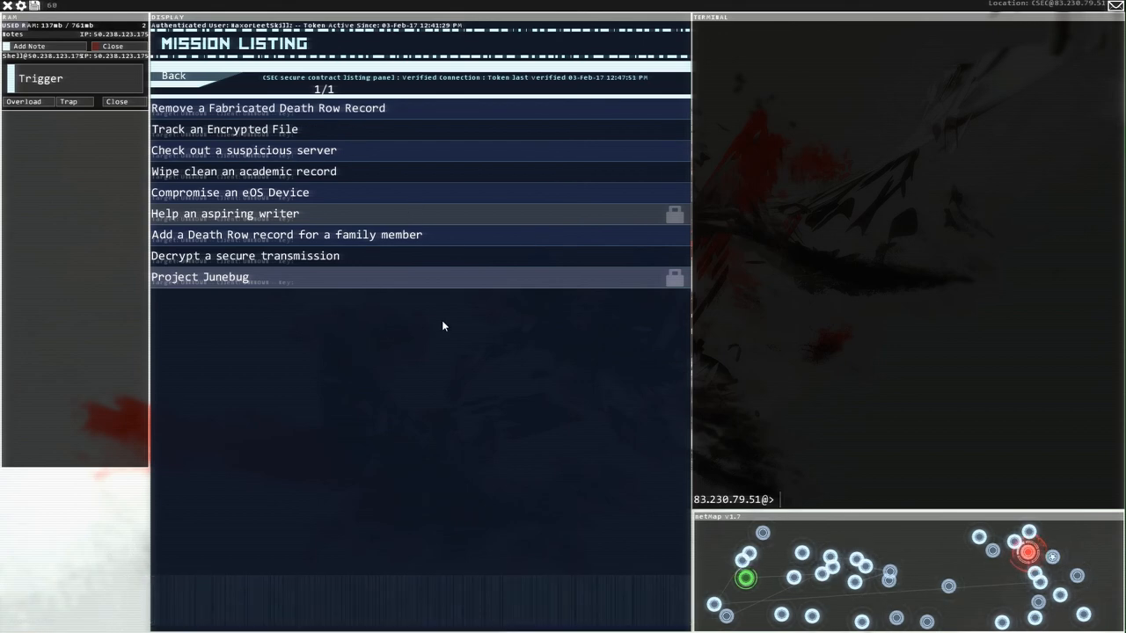
Step: Accept the 'Remove a Fabricated Death Row Record' contract from the CSEC mission listing
click(269, 108)
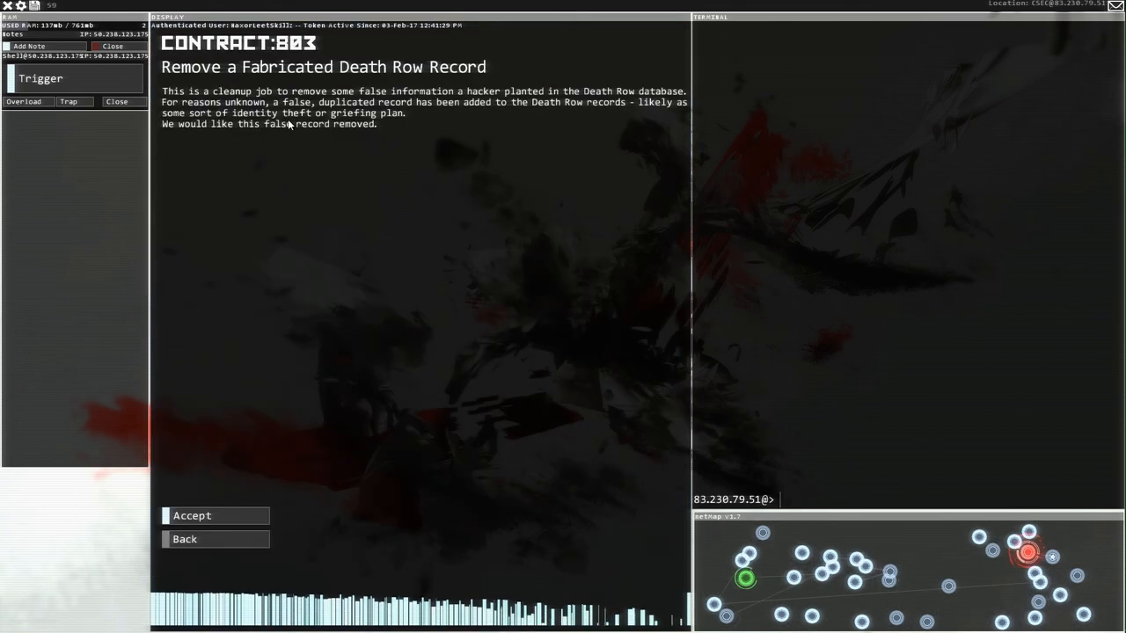
mouse_move(363, 238)
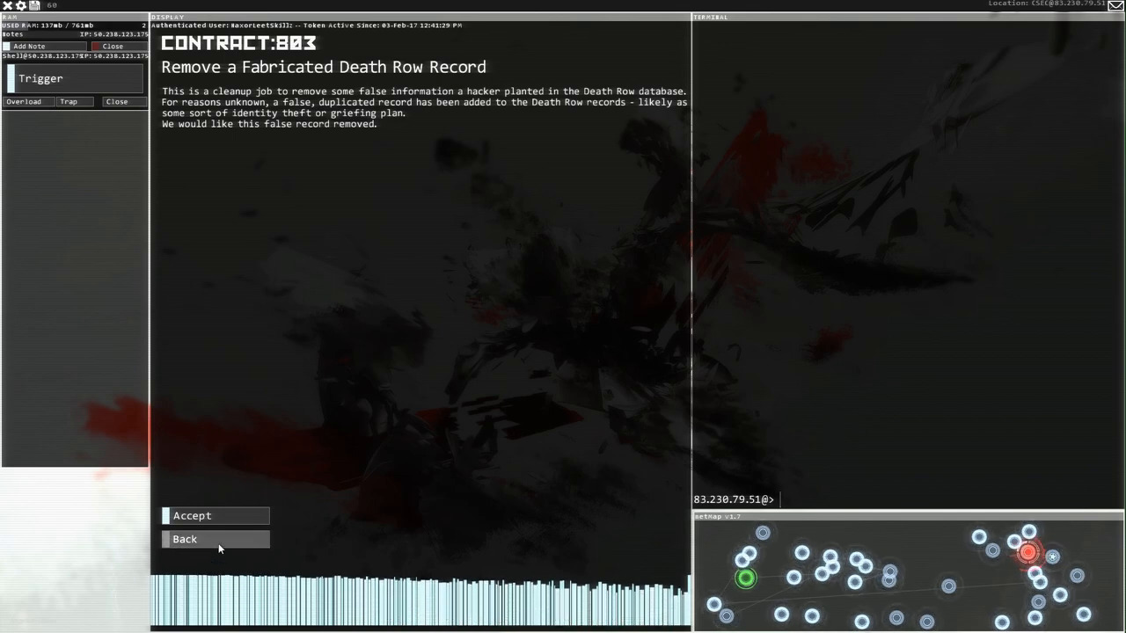
click(185, 540)
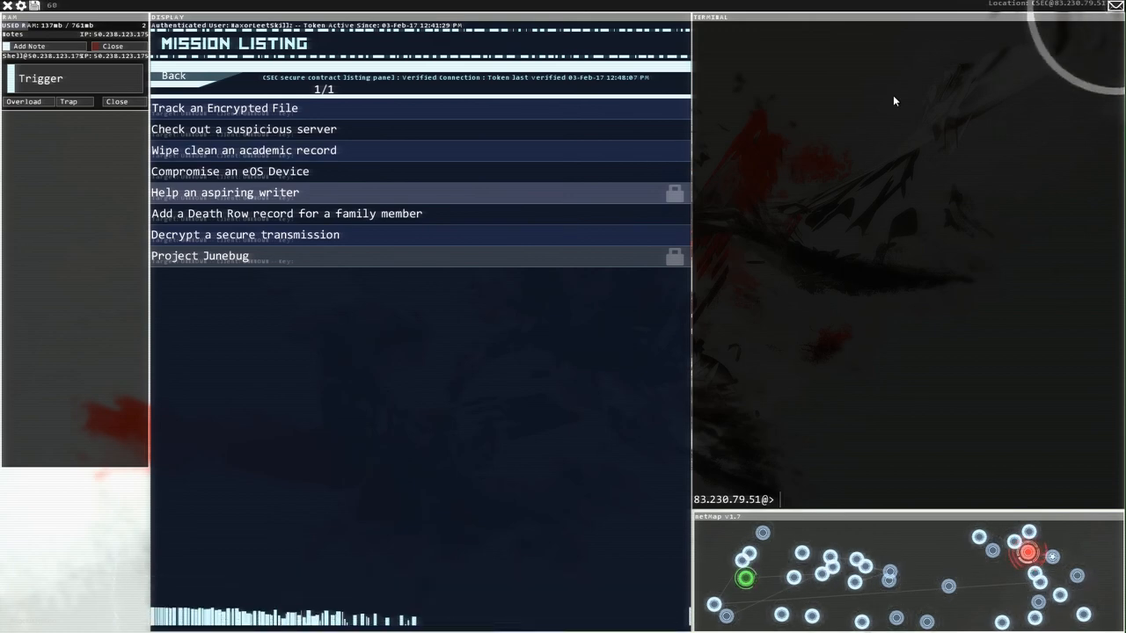
click(174, 76)
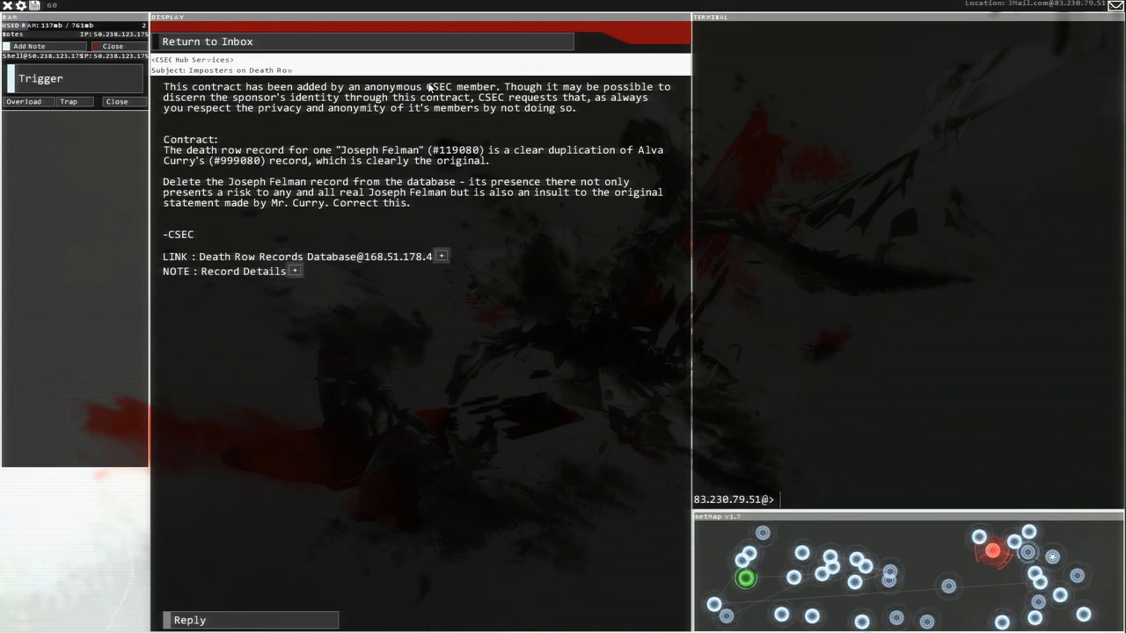
mouse_move(499, 232)
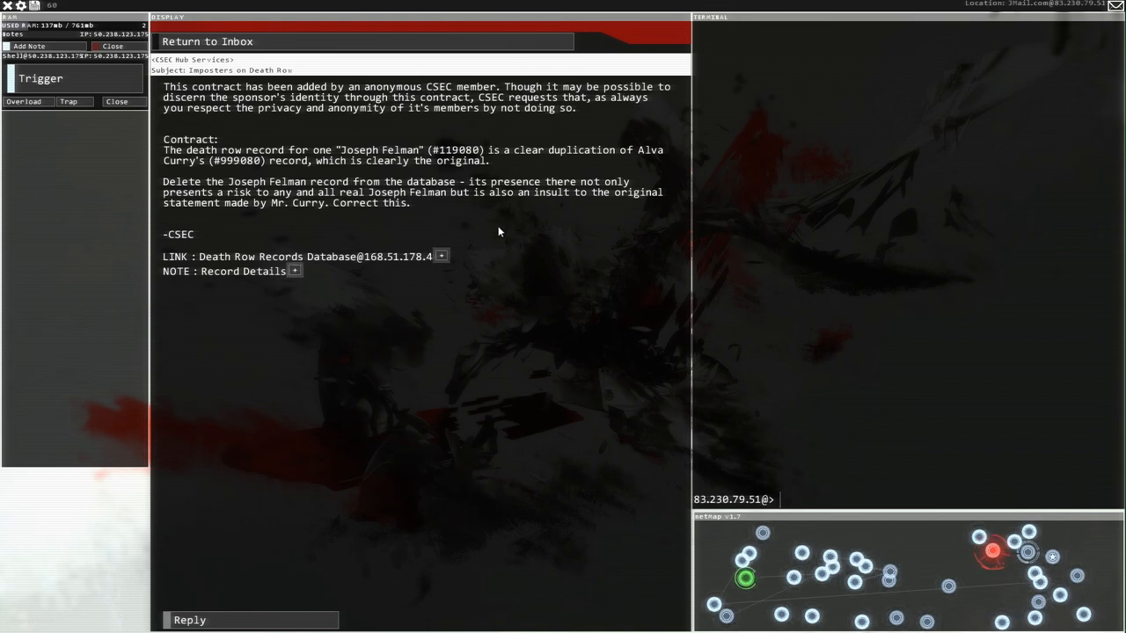
mouse_move(299, 151)
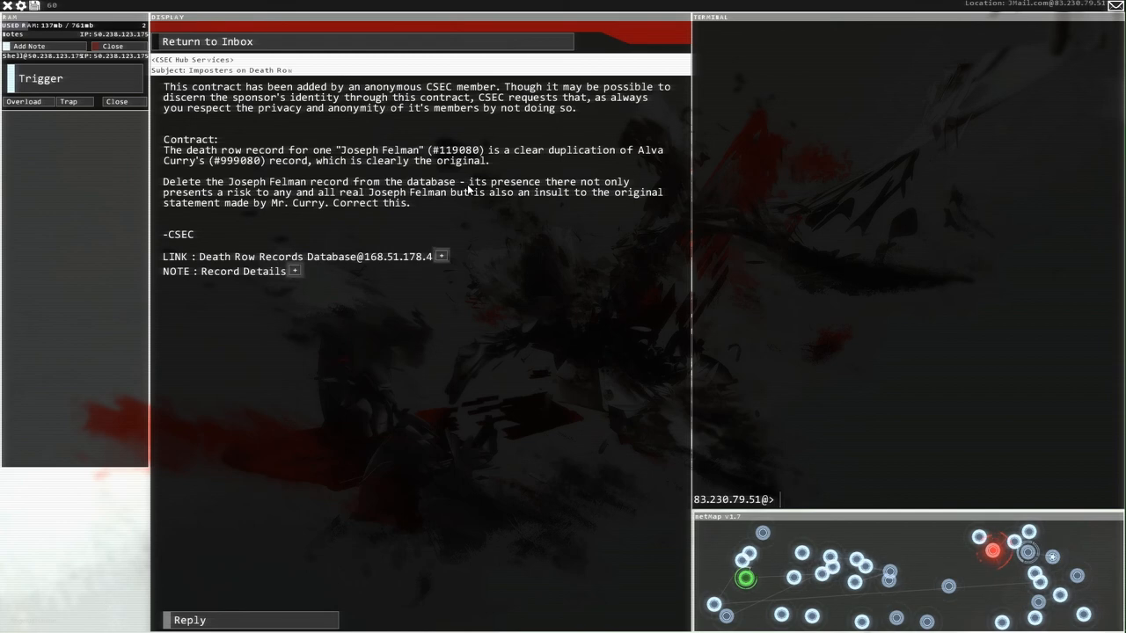
mouse_move(528, 173)
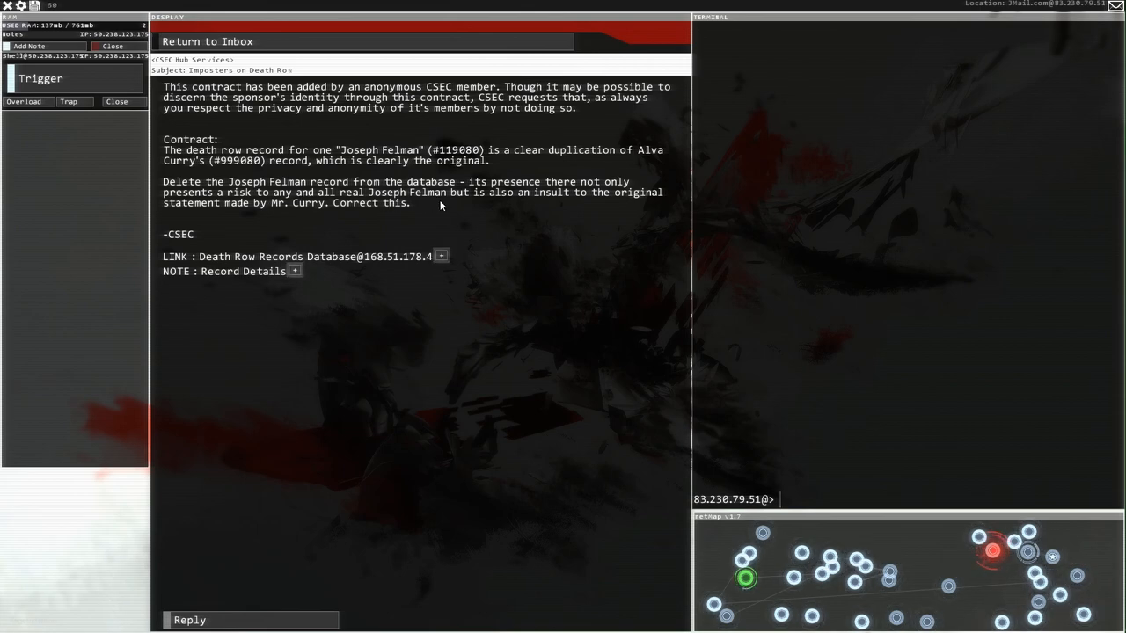
mouse_move(282, 218)
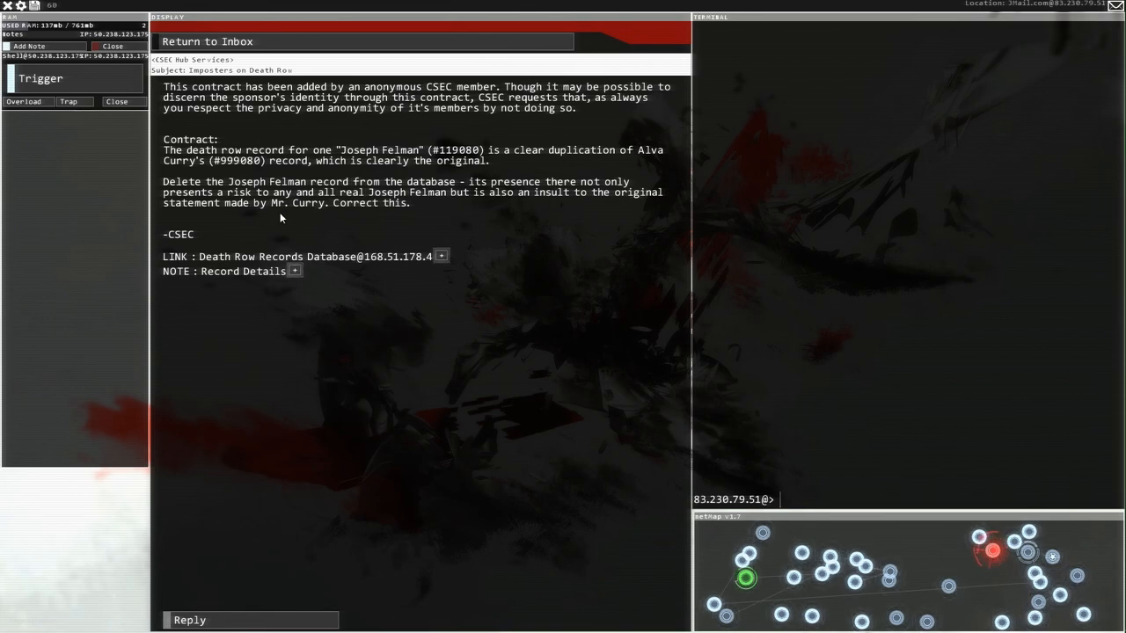
mouse_move(365, 211)
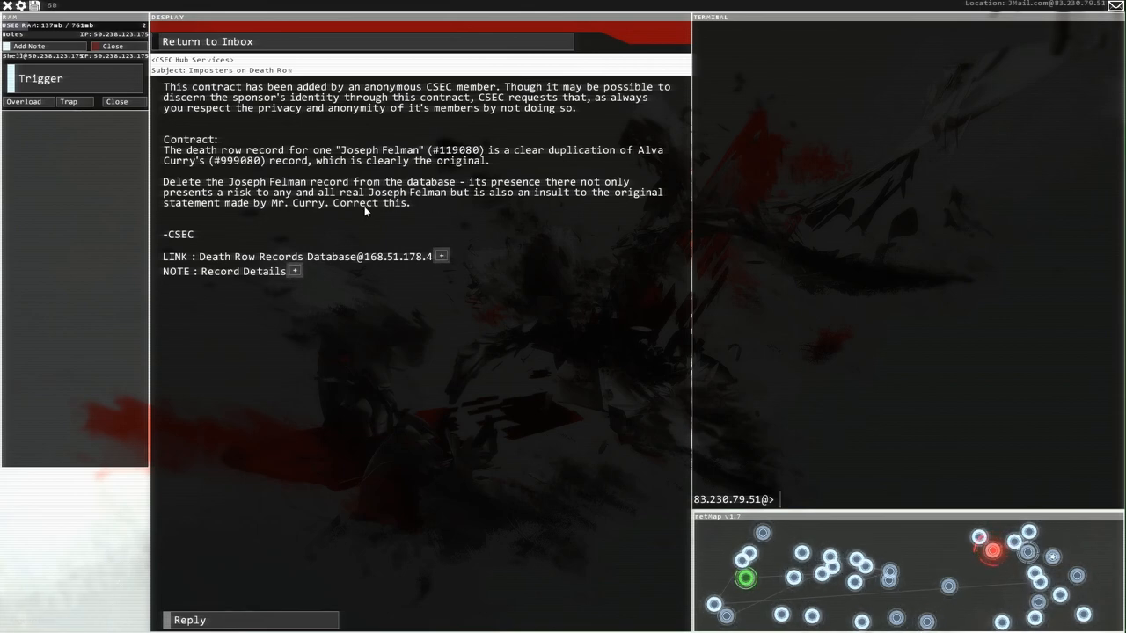
mouse_move(294, 218)
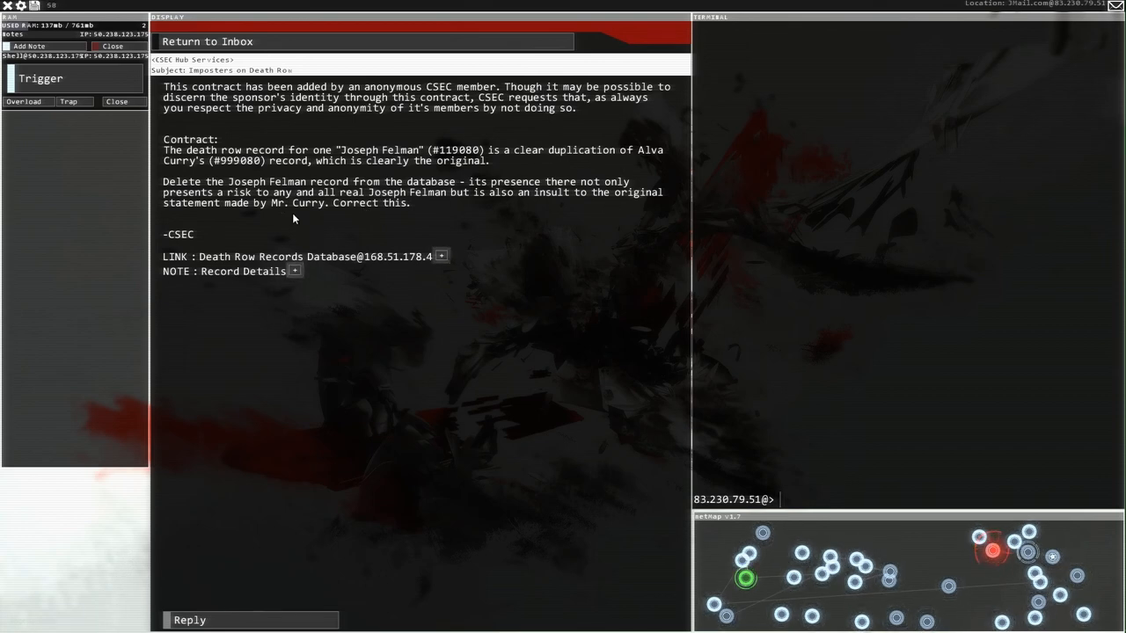
mouse_move(220, 218)
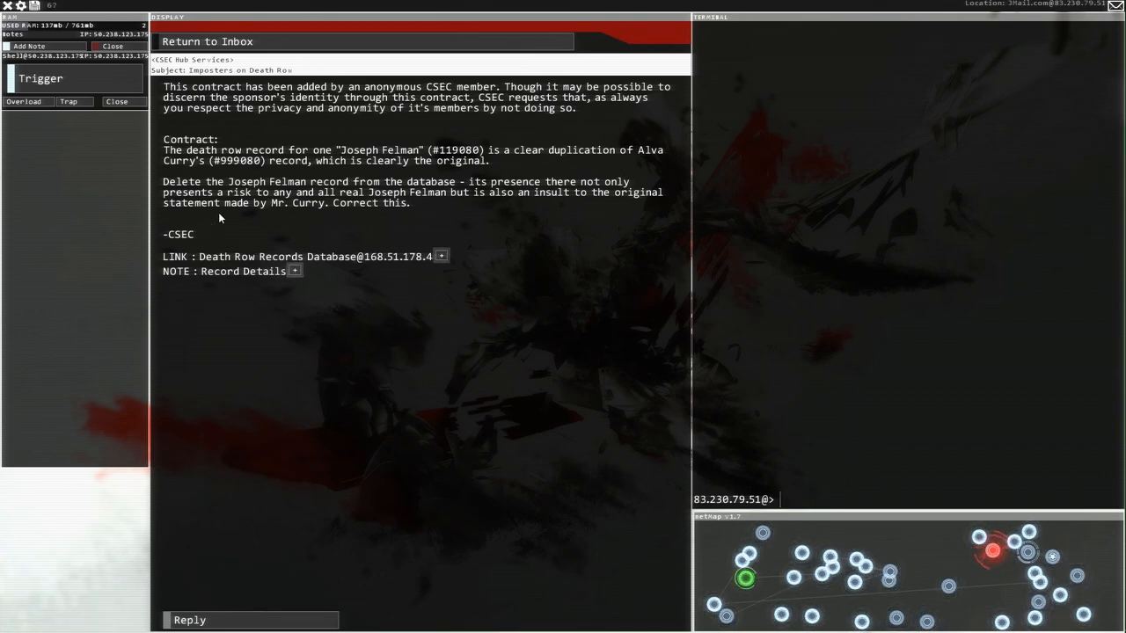
click(294, 271)
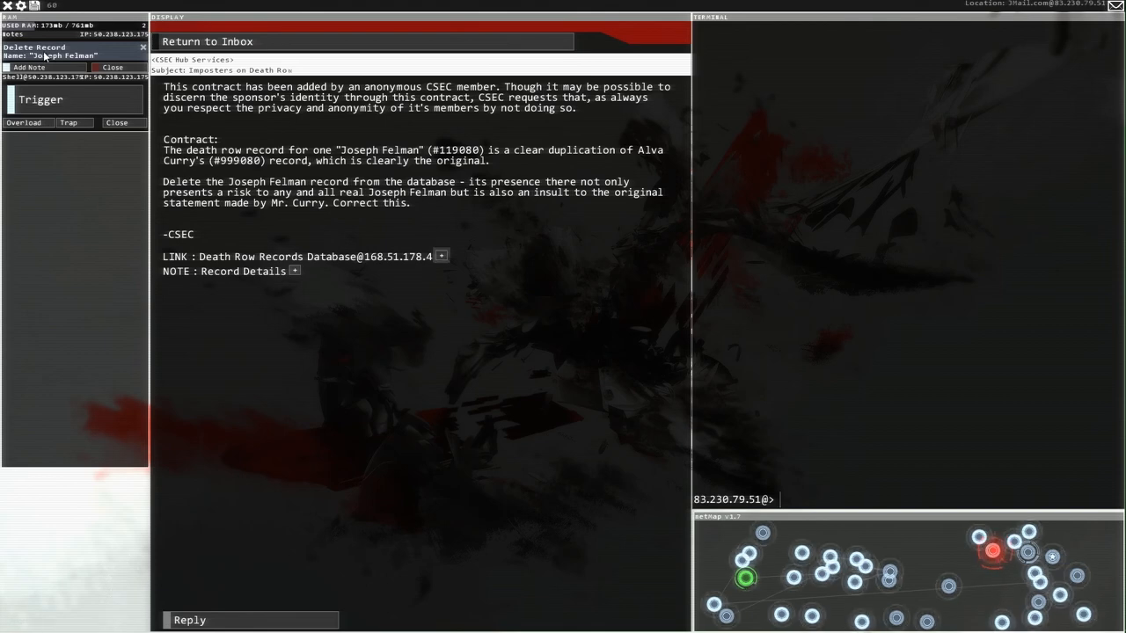
mouse_move(434, 290)
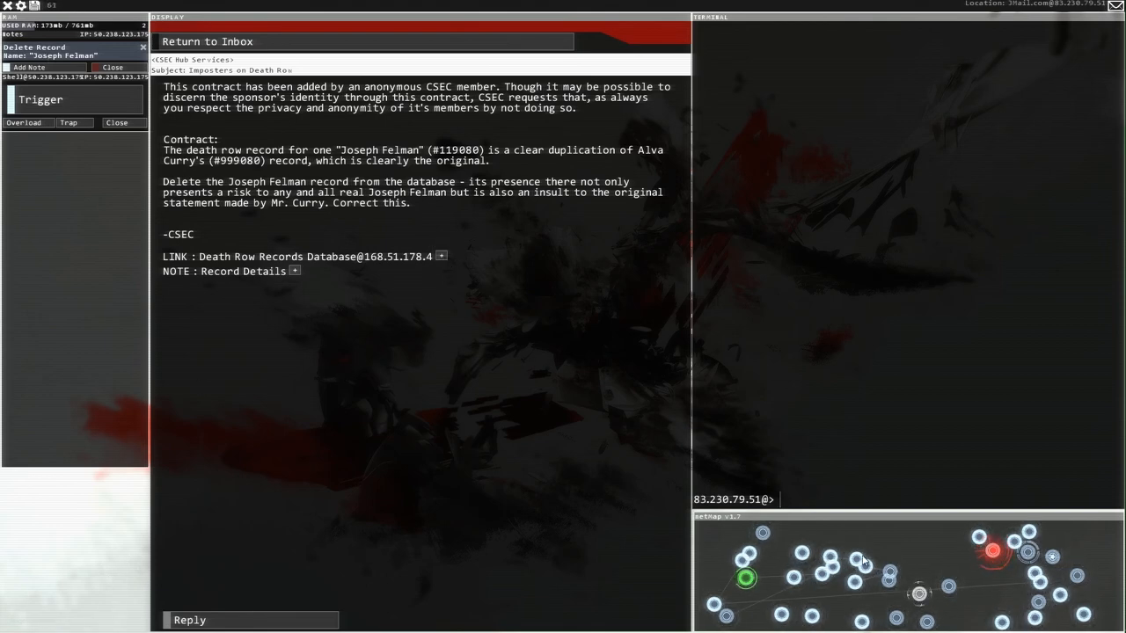
Step: Connect to the Death Row database and view Felman's record 119080 and Curry's 999080
click(436, 256)
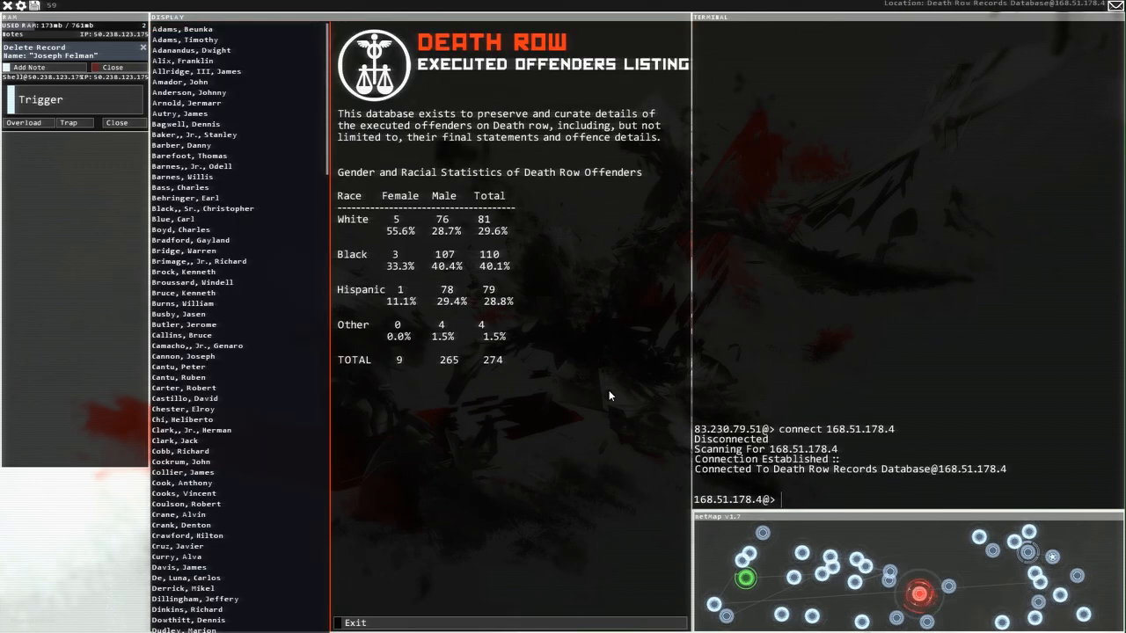
click(183, 251)
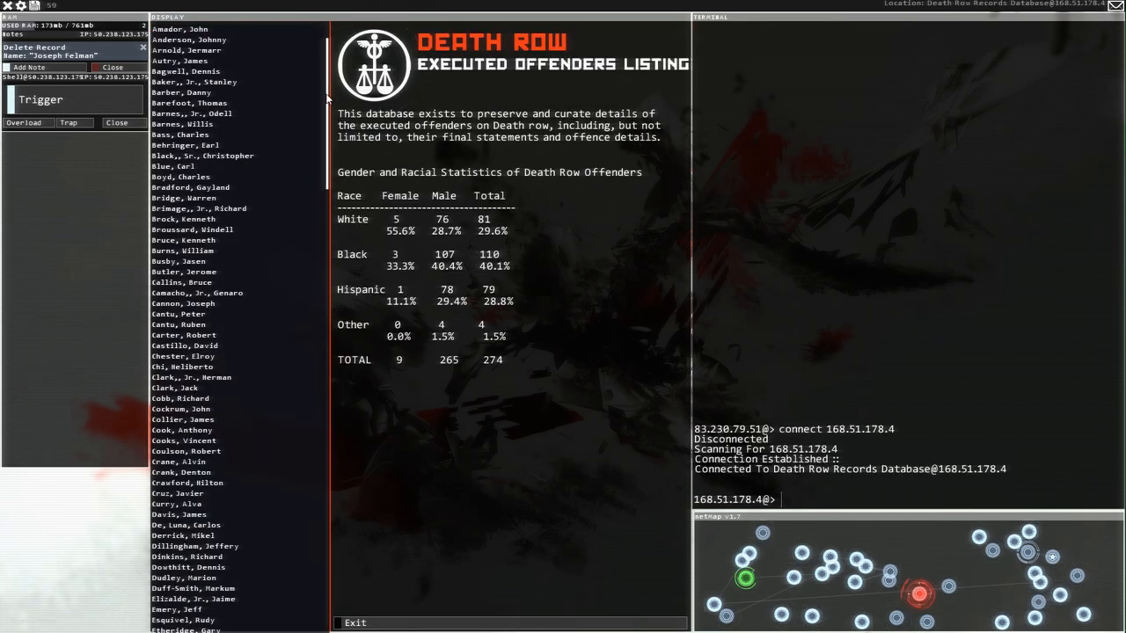
scroll(down, 3)
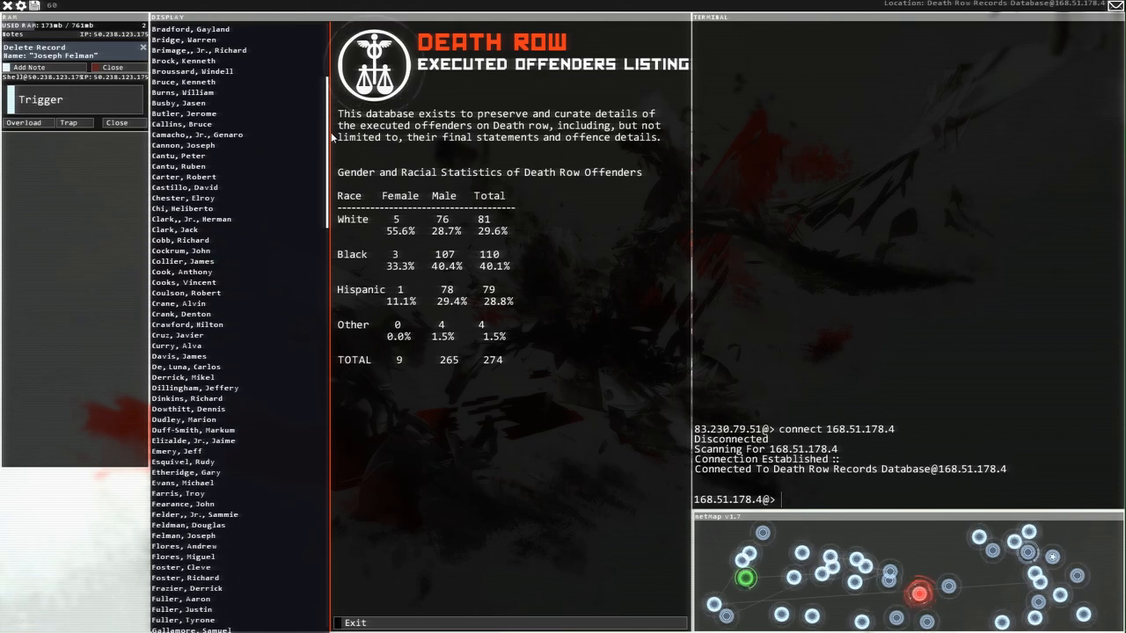
click(184, 535)
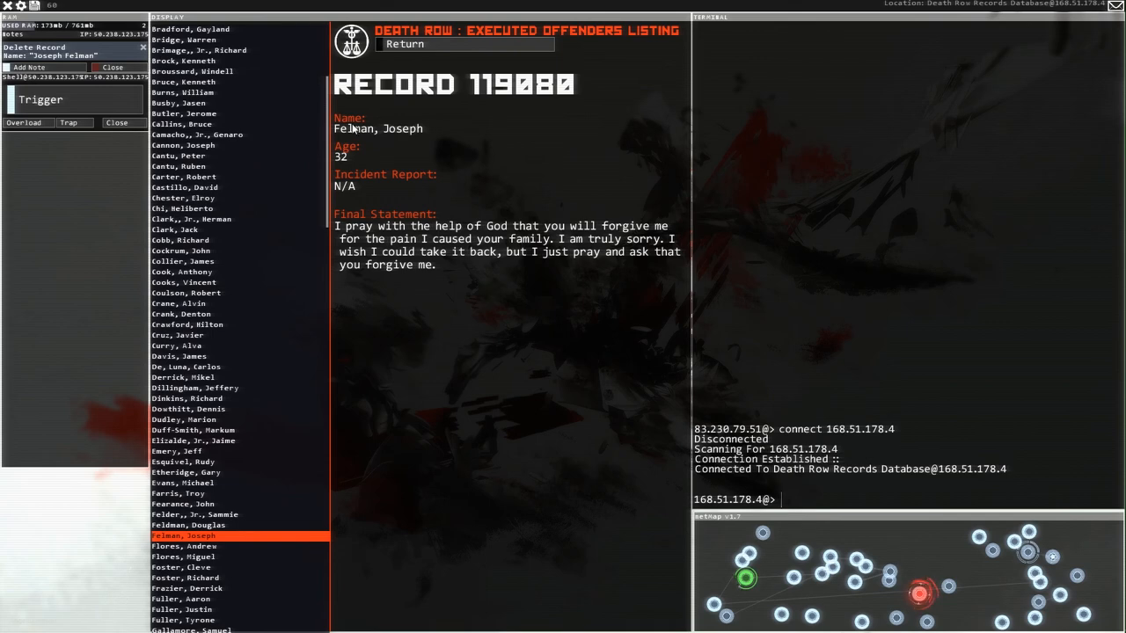
mouse_move(490, 241)
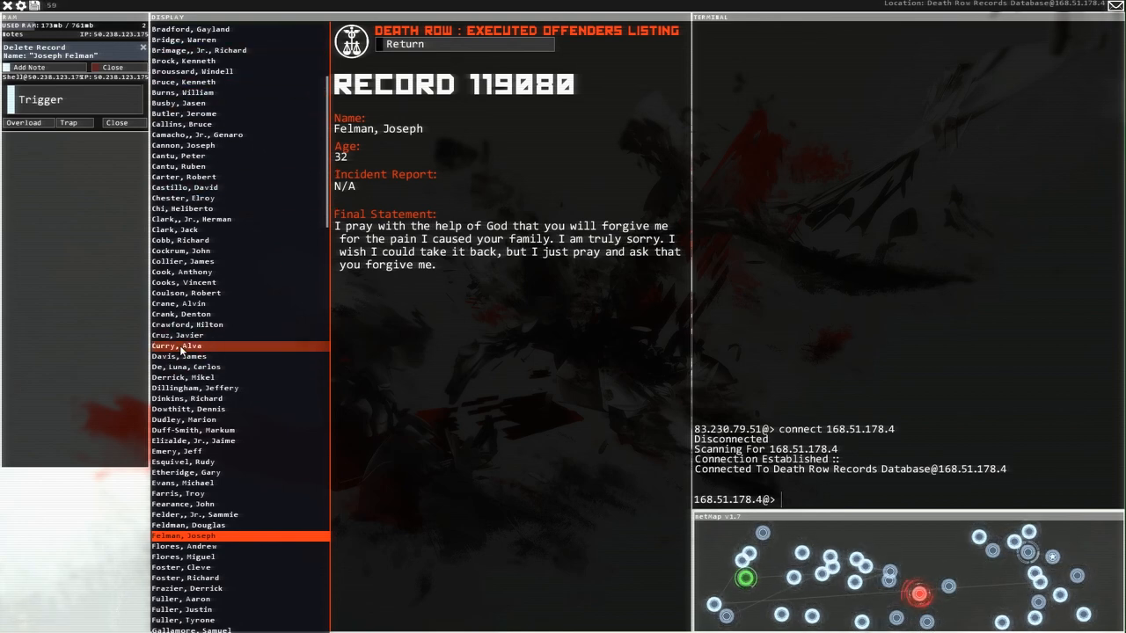
click(179, 345)
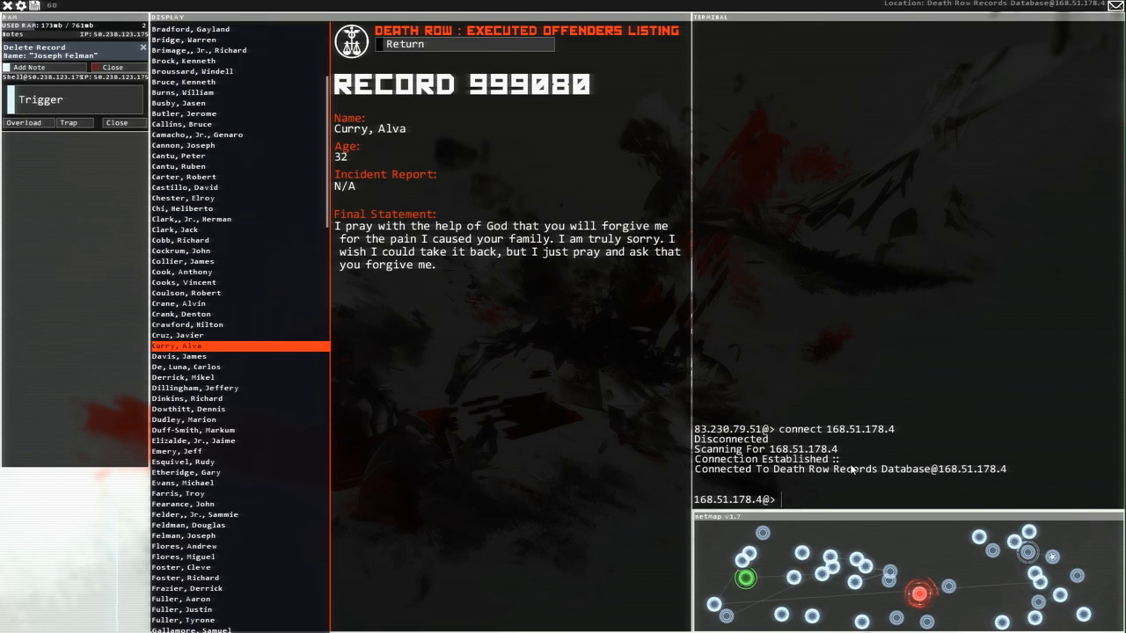
Step: Probe the Death Row server and run FTPBounce on port 21
text(probe)
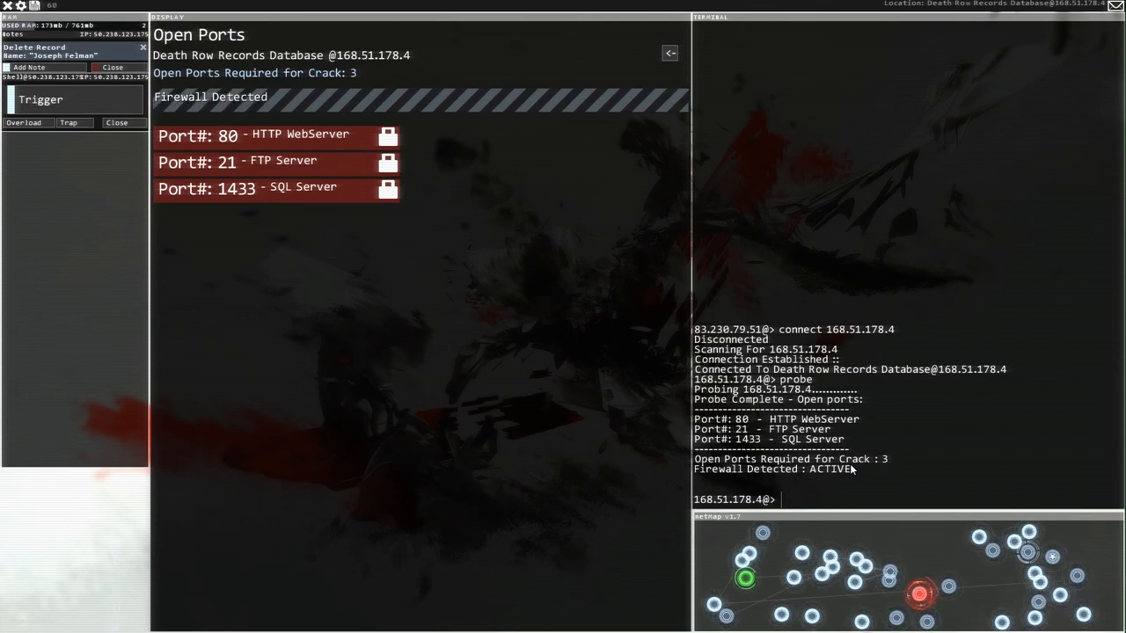
text(f)
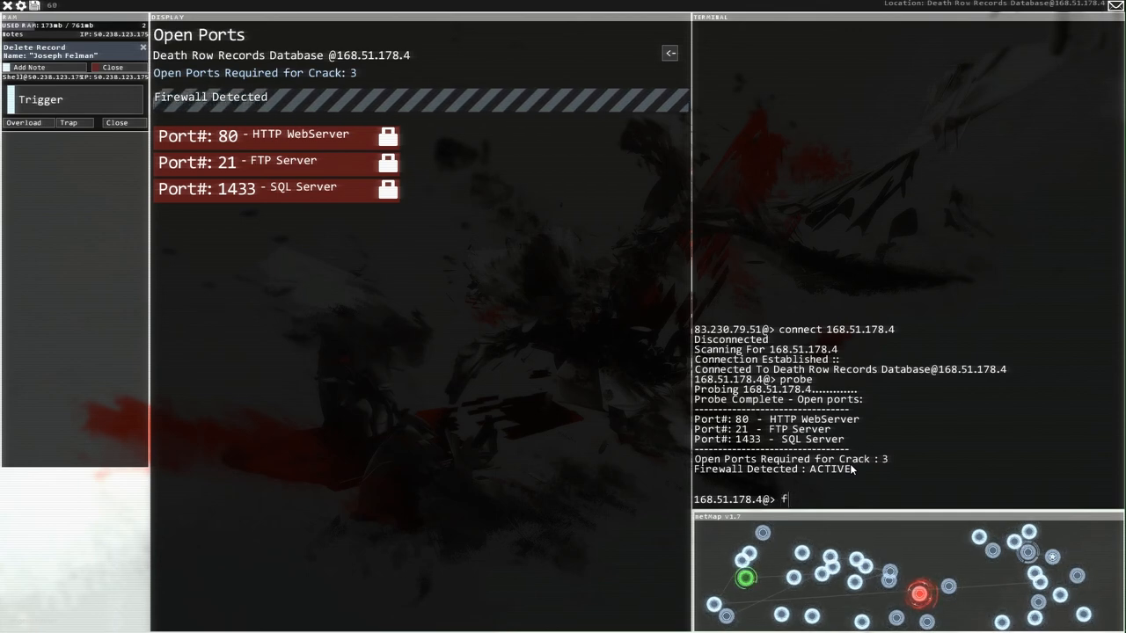
text(TPBounce)
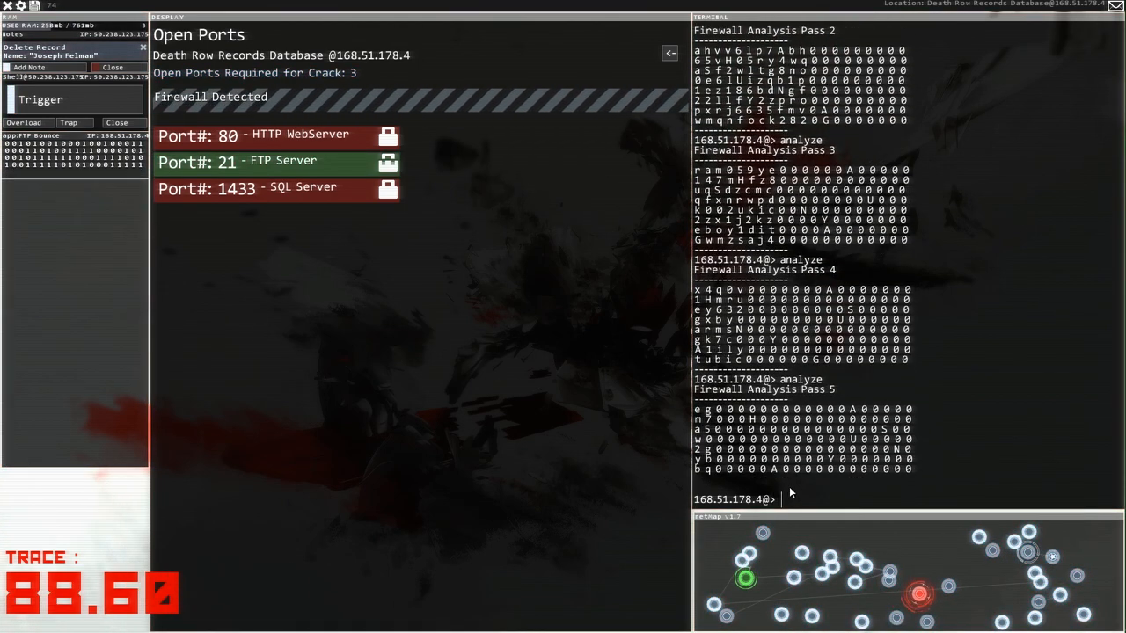
Step: Run WebServerWorm, solve the firewall with 'ahsunyag', and begin SQL_MemCorrupt on port 1433
text(WebServerWorm 80)
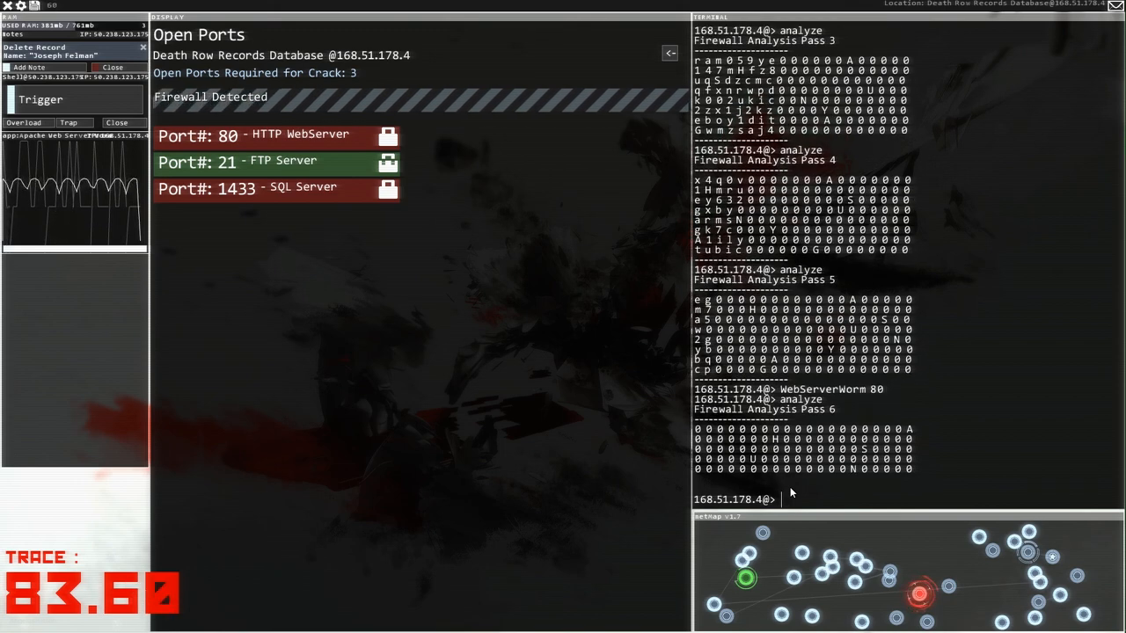
text(solve)
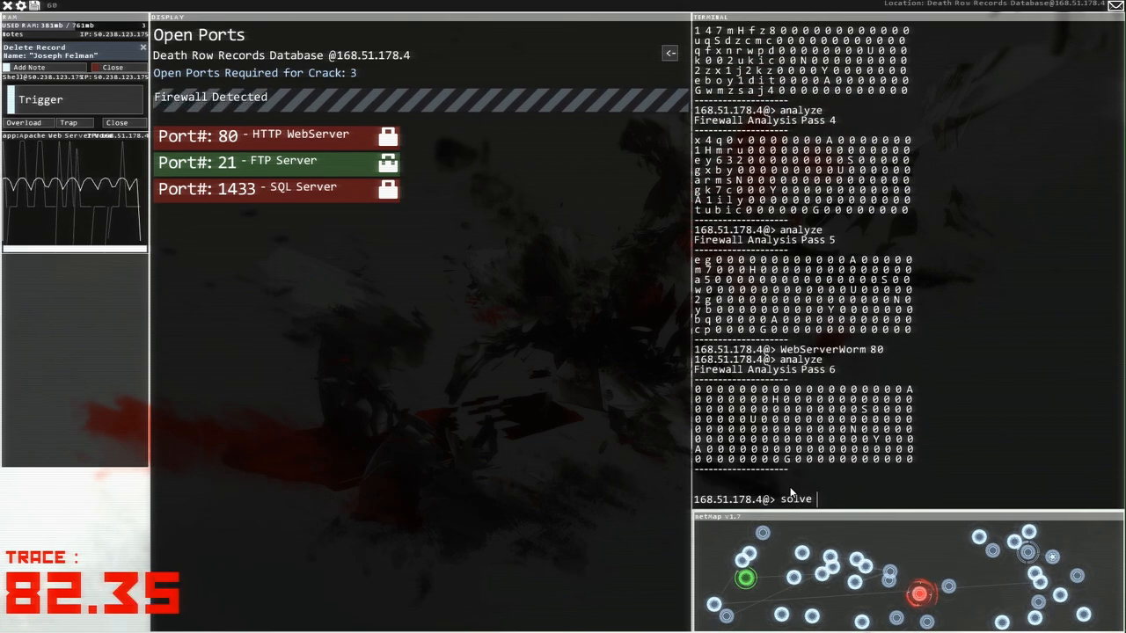
text(ah)
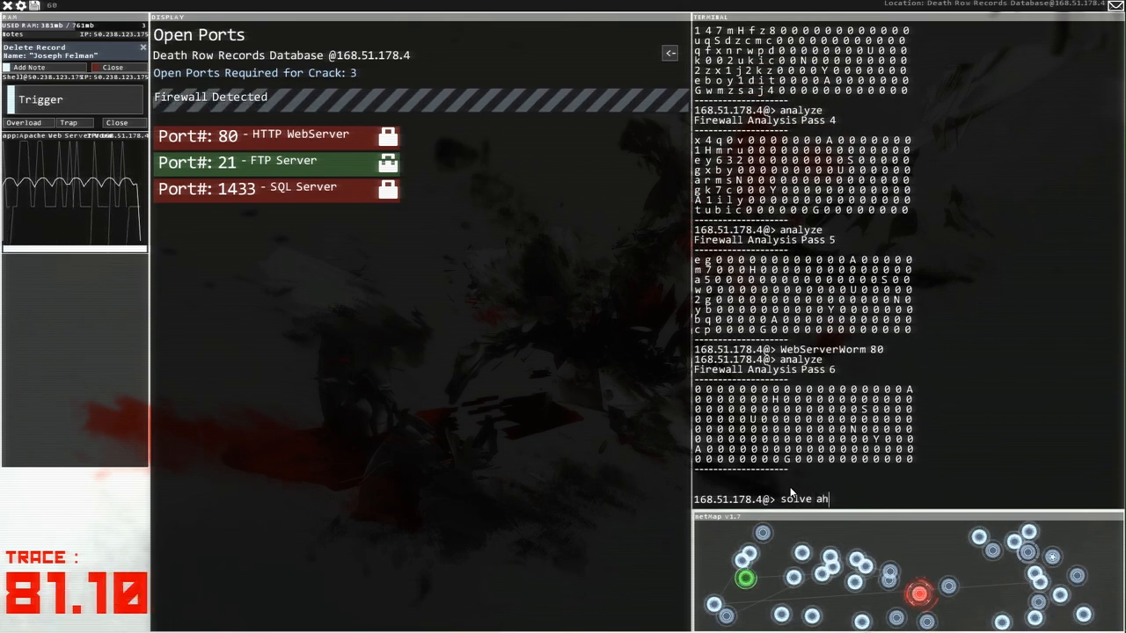
text(s)
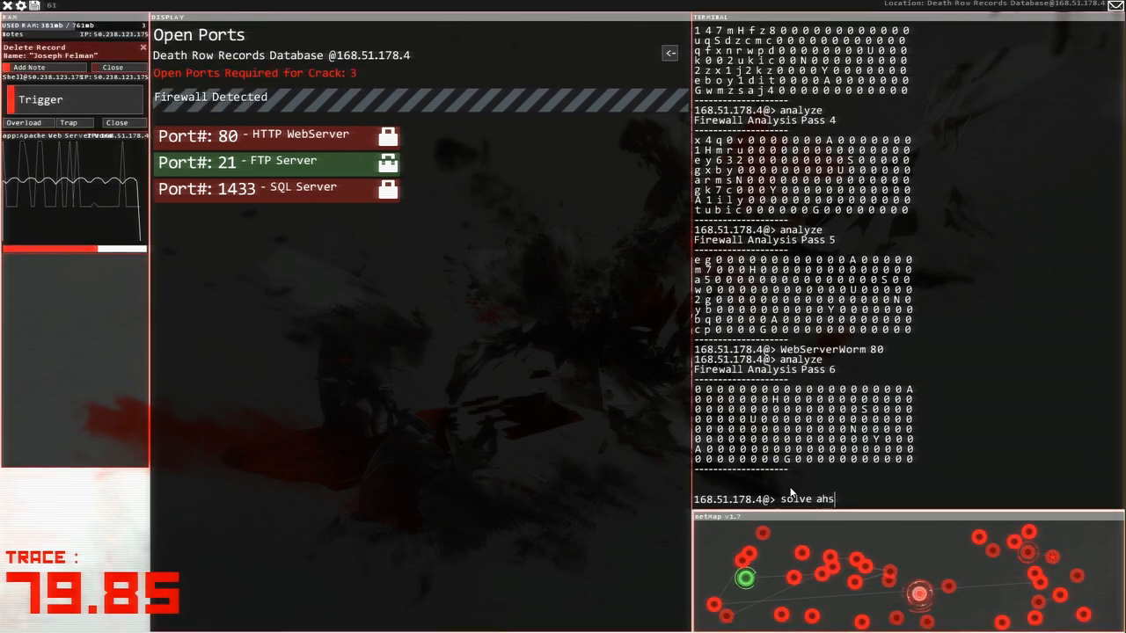
text(u)
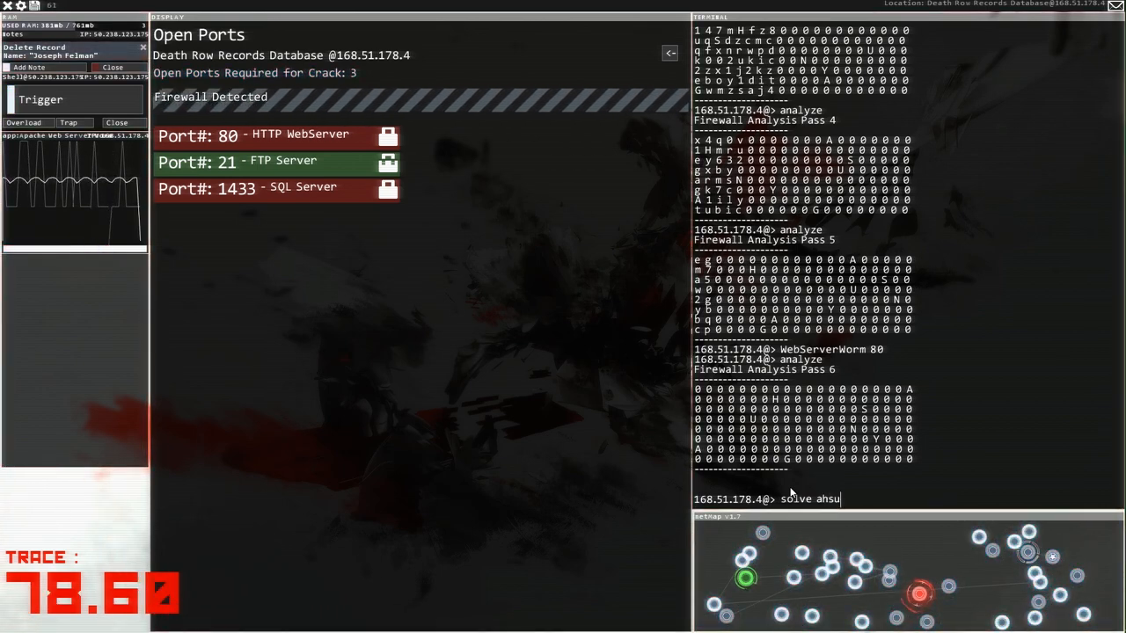
text(n)
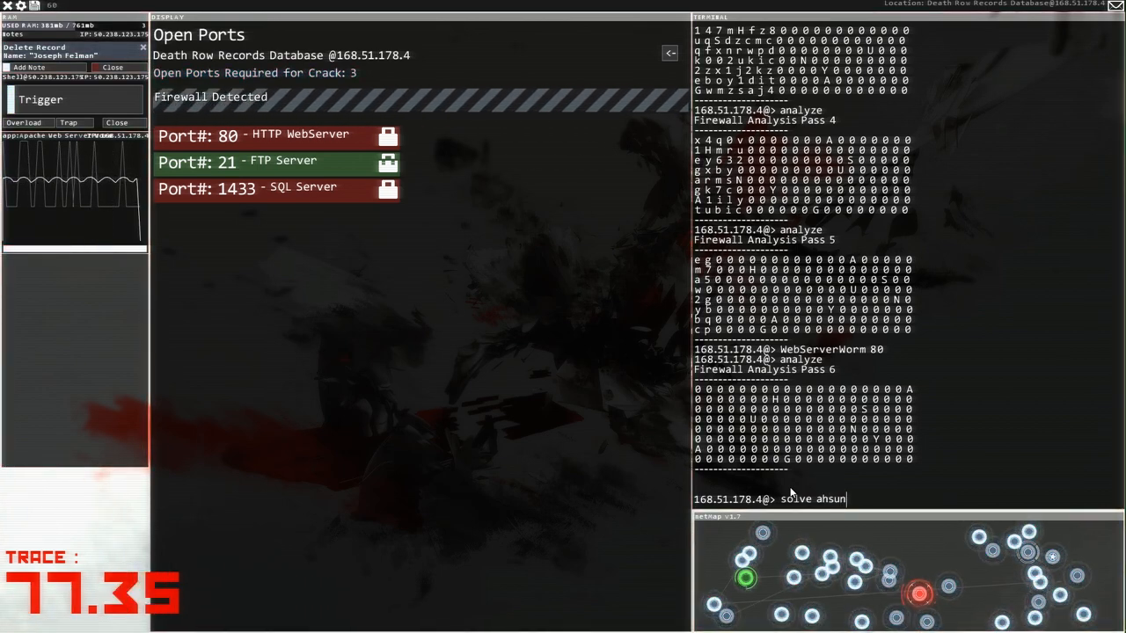
key(backspace)
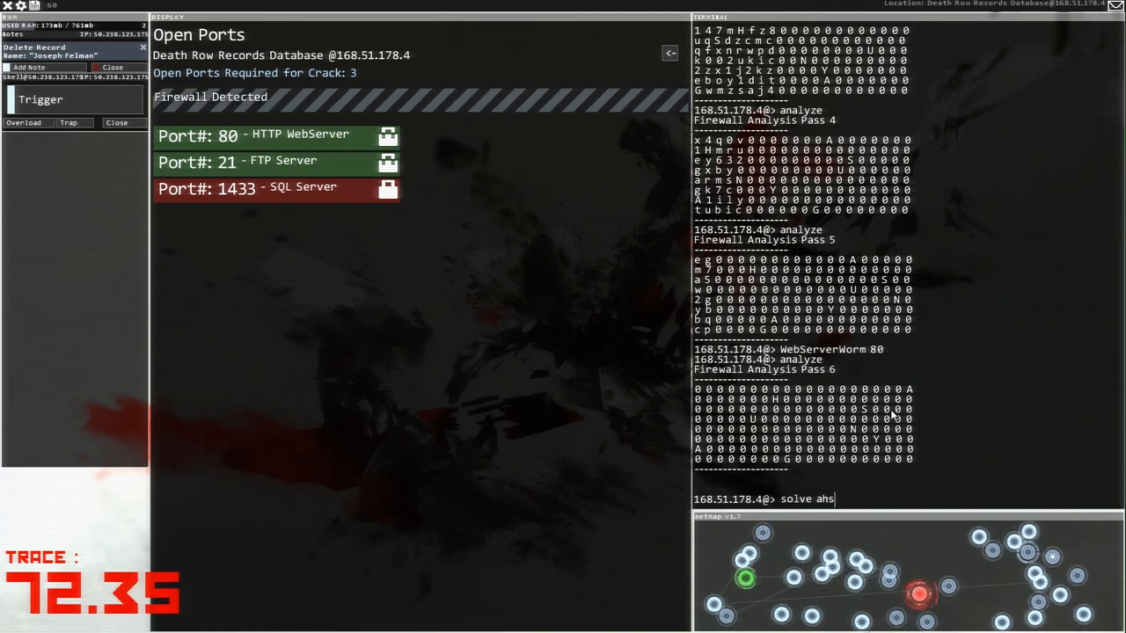
text(u)
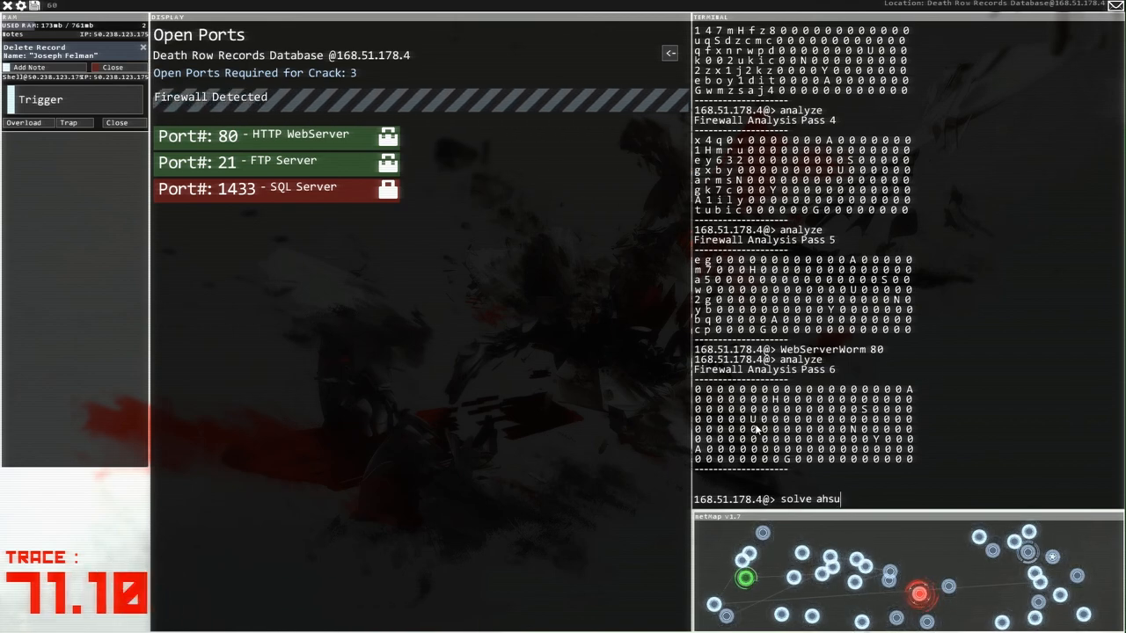
text(n)
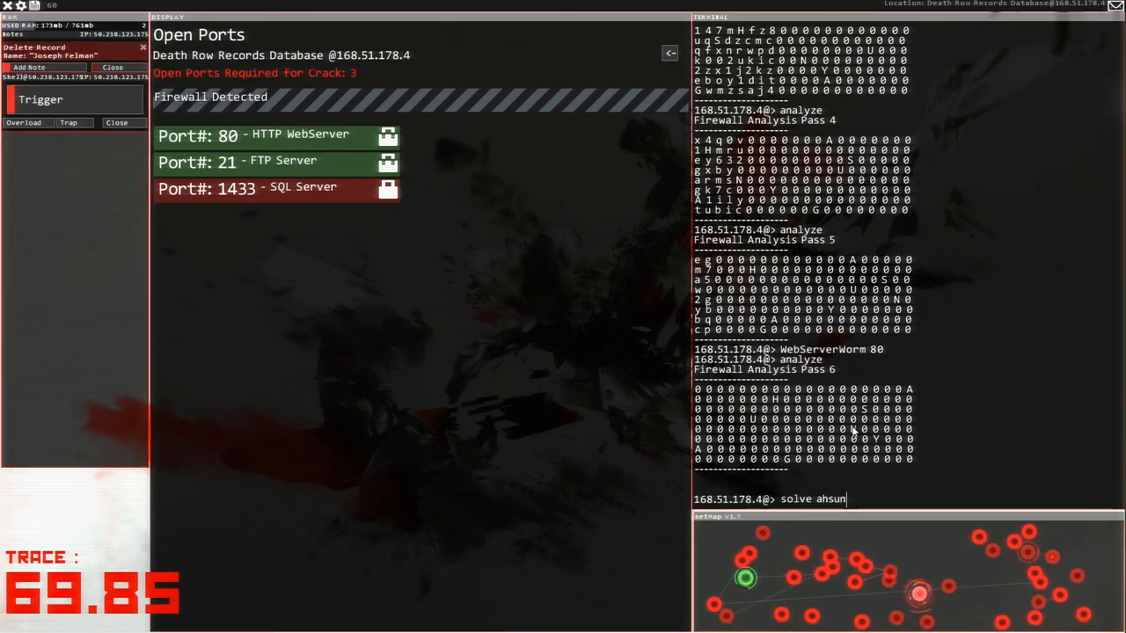
text(y)
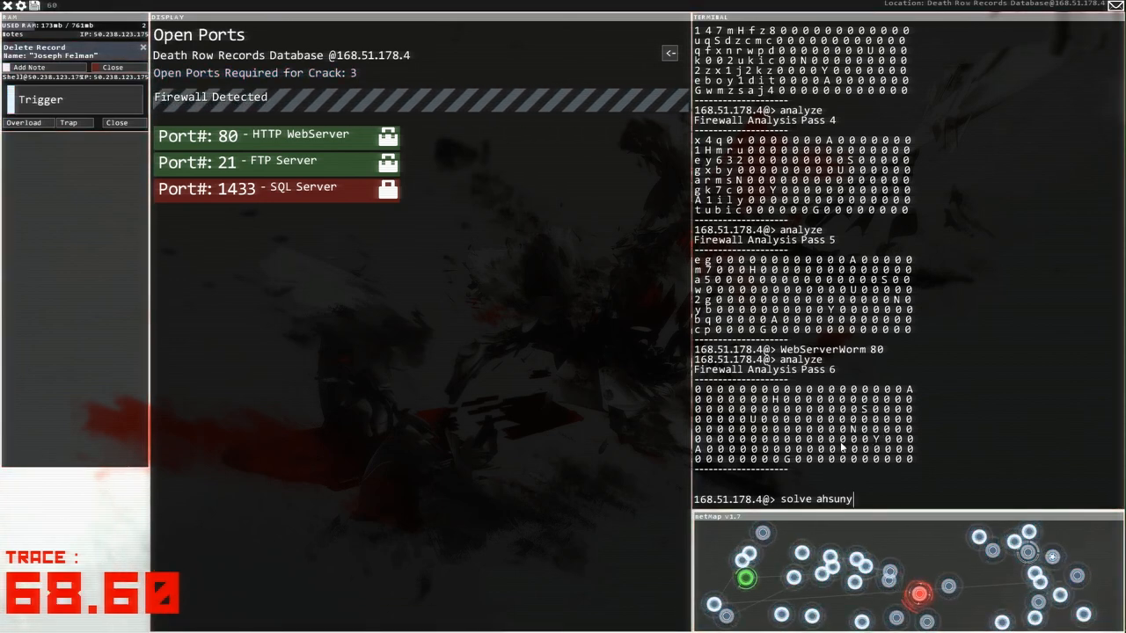
text(a)
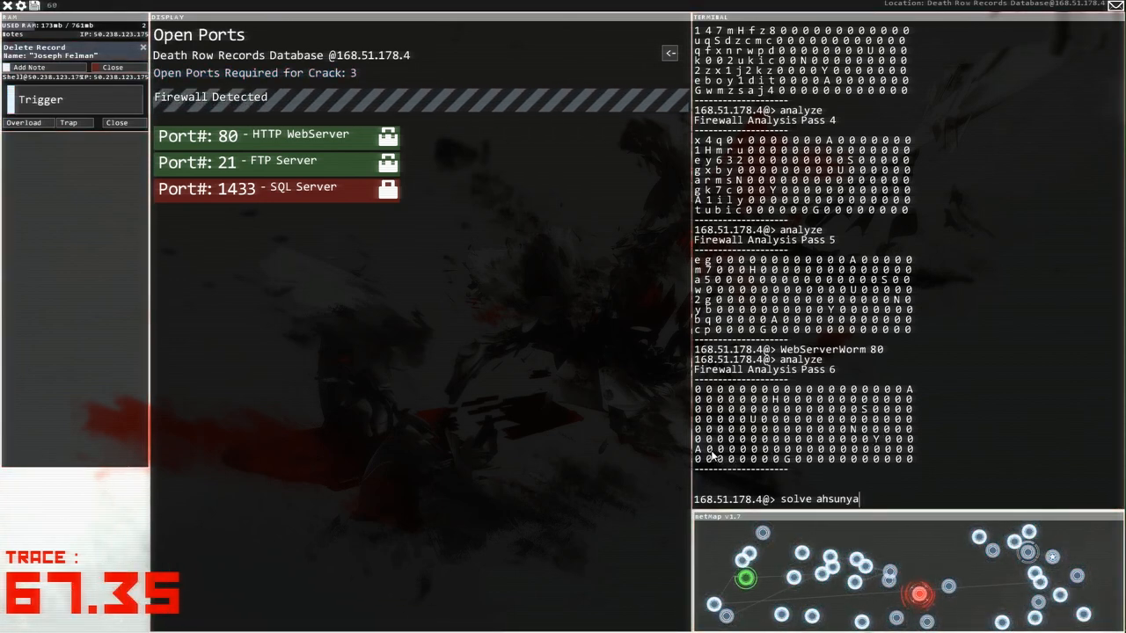
text(g)
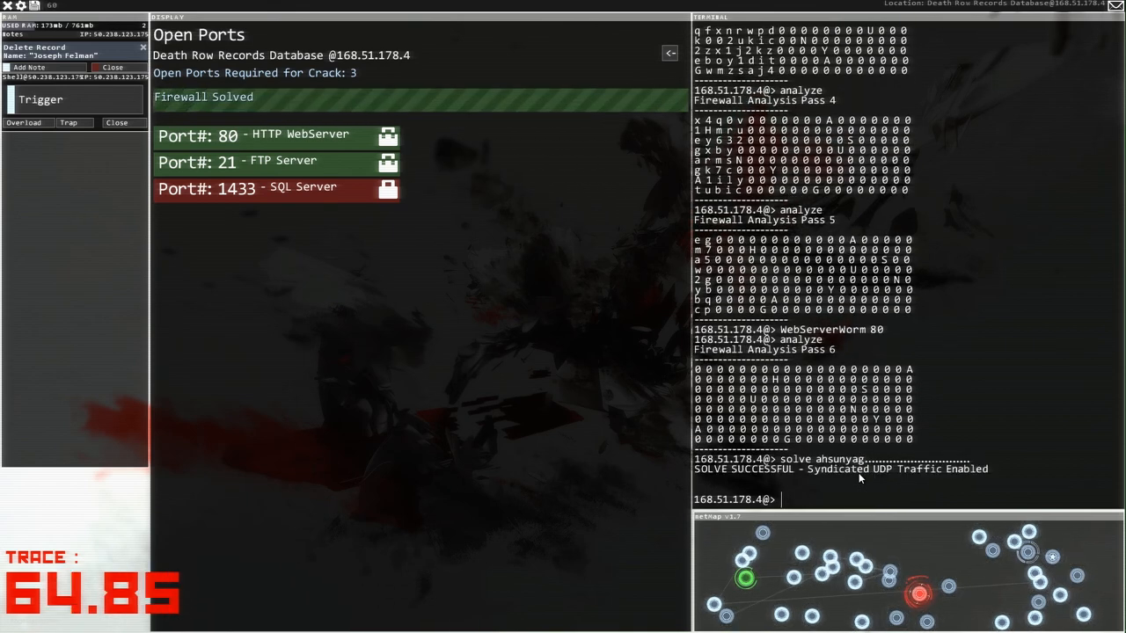
mouse_move(843, 502)
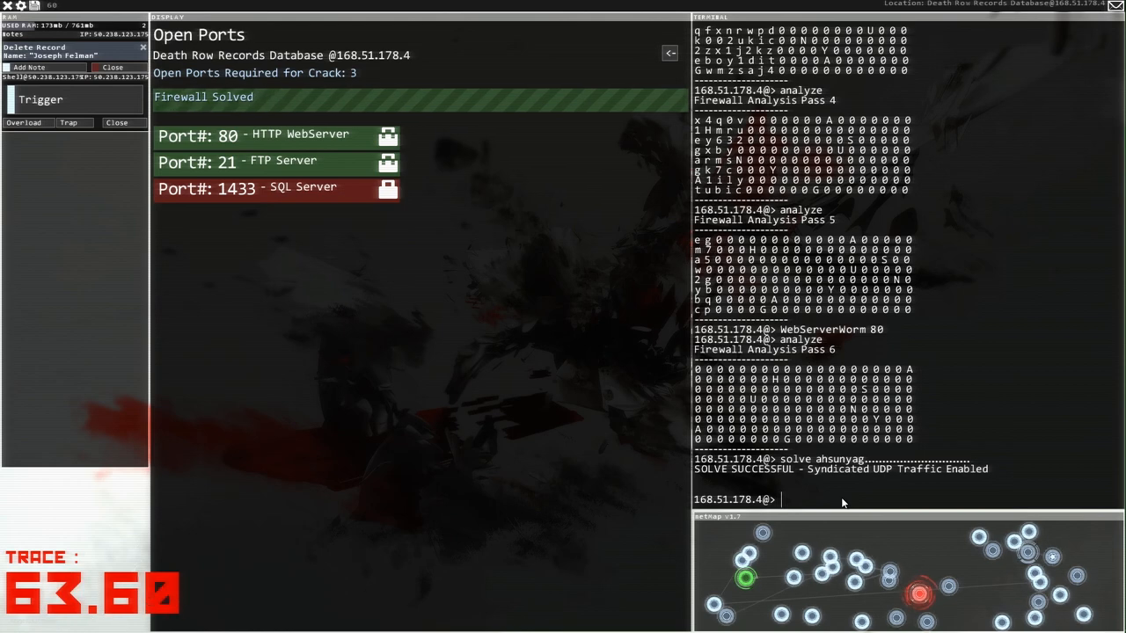
text(SQL_MemCorrupt)
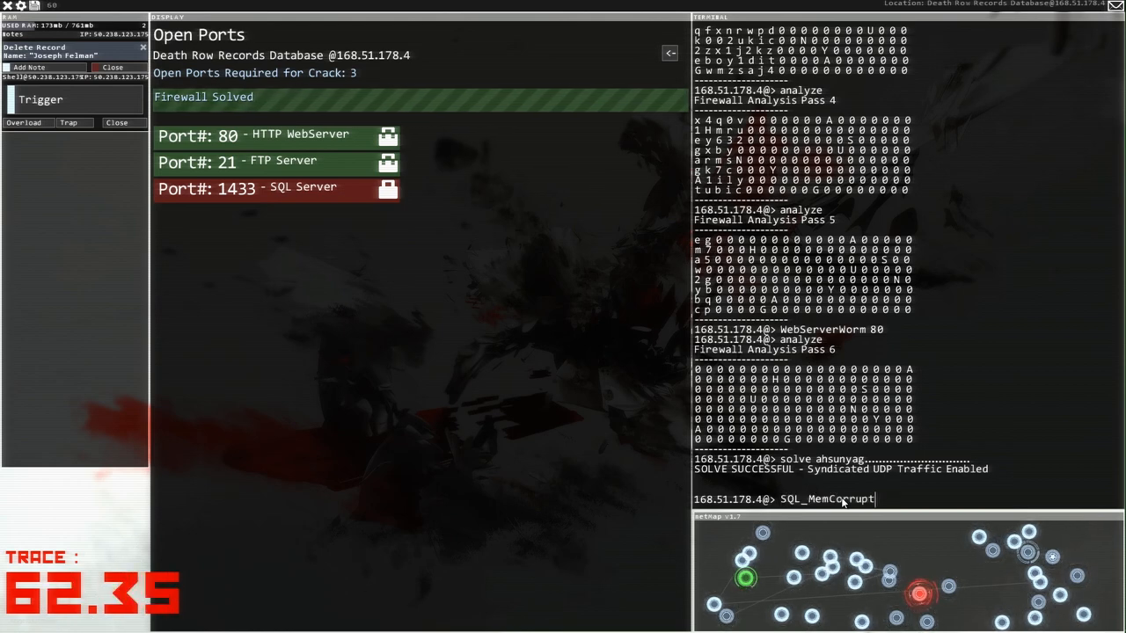
text(1433)
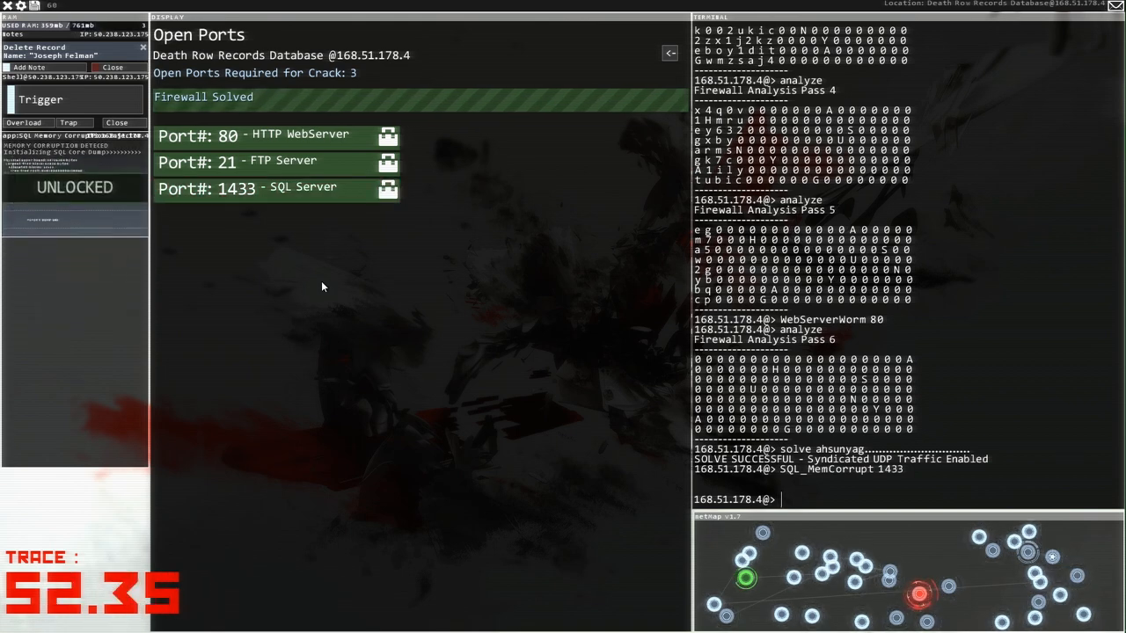
Step: Run PortHack on the Death Row server and move into its dr_database folder
text(po)
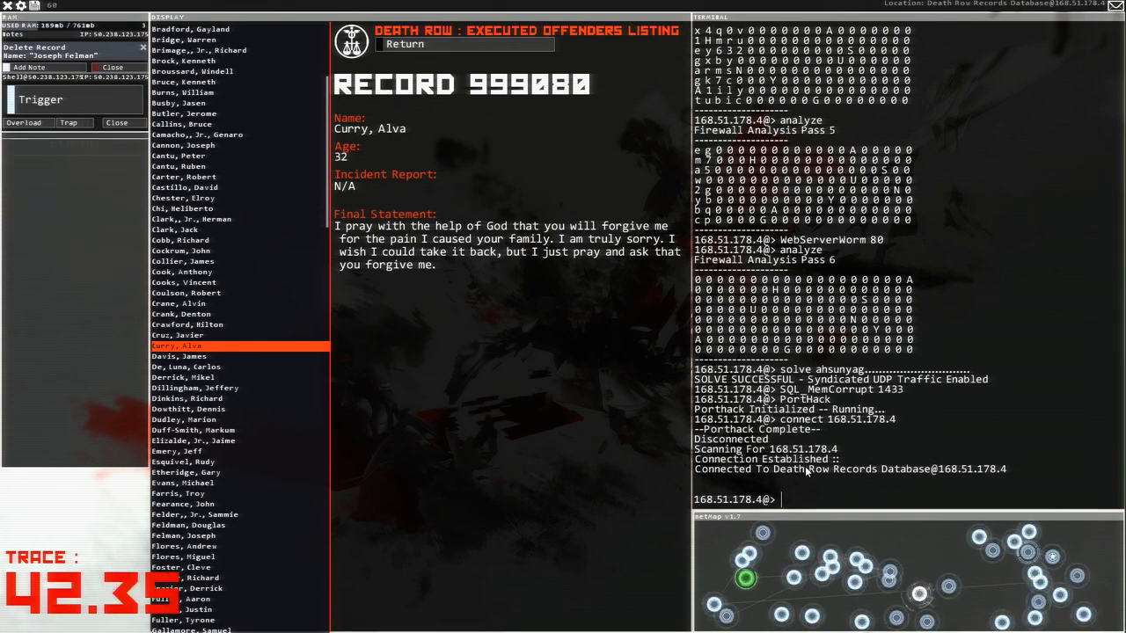
text(cd dr_database)
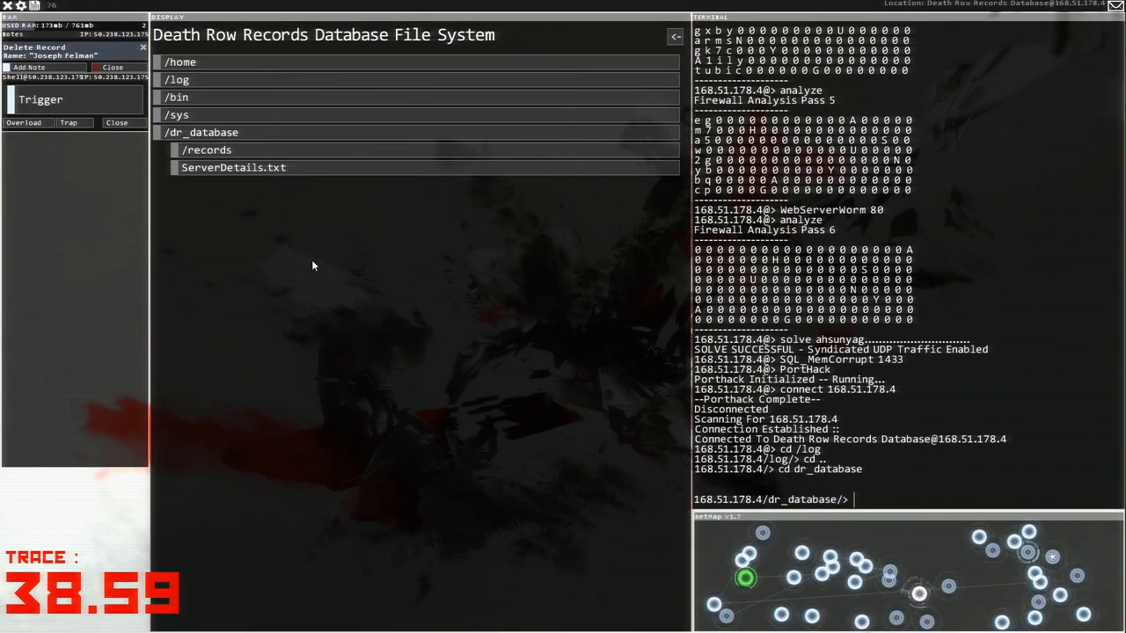
click(206, 149)
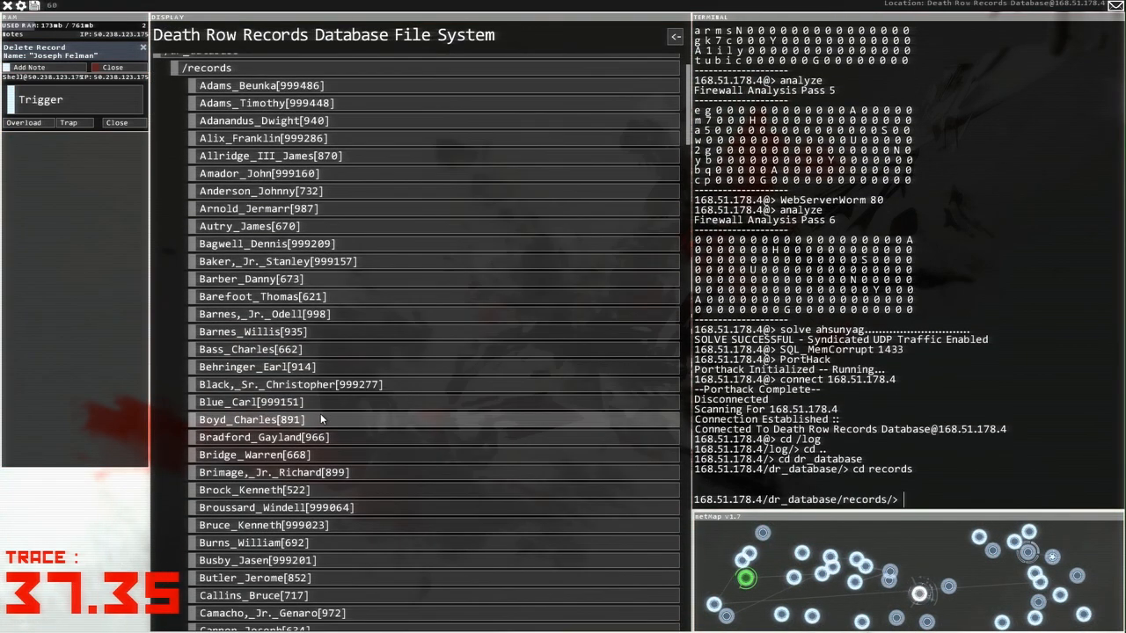
scroll(down, 3)
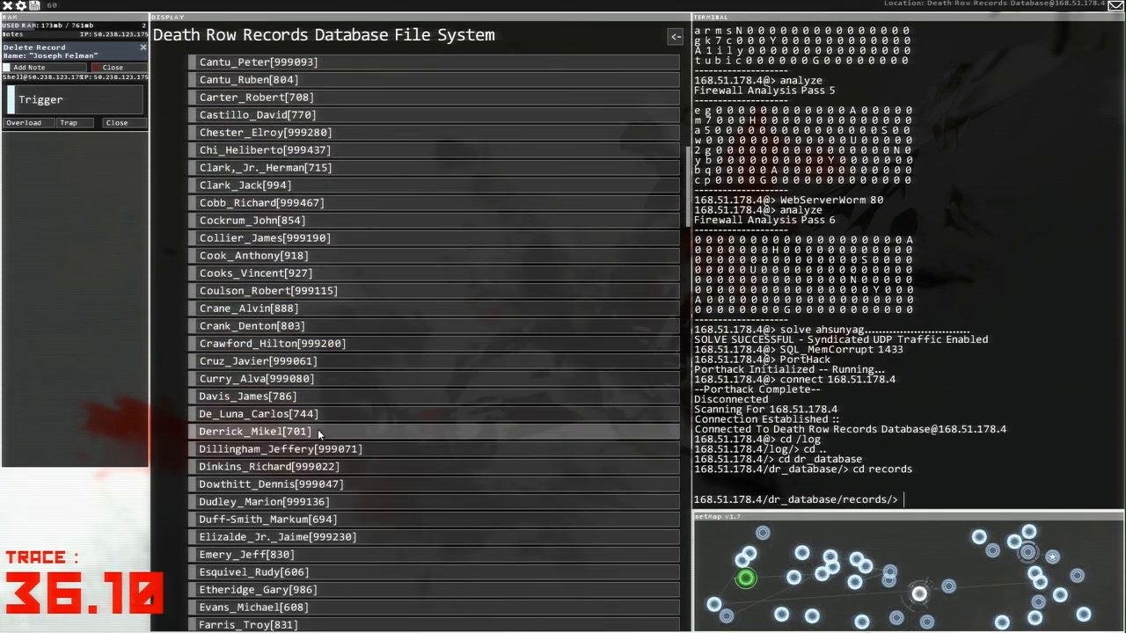
scroll(down, 3)
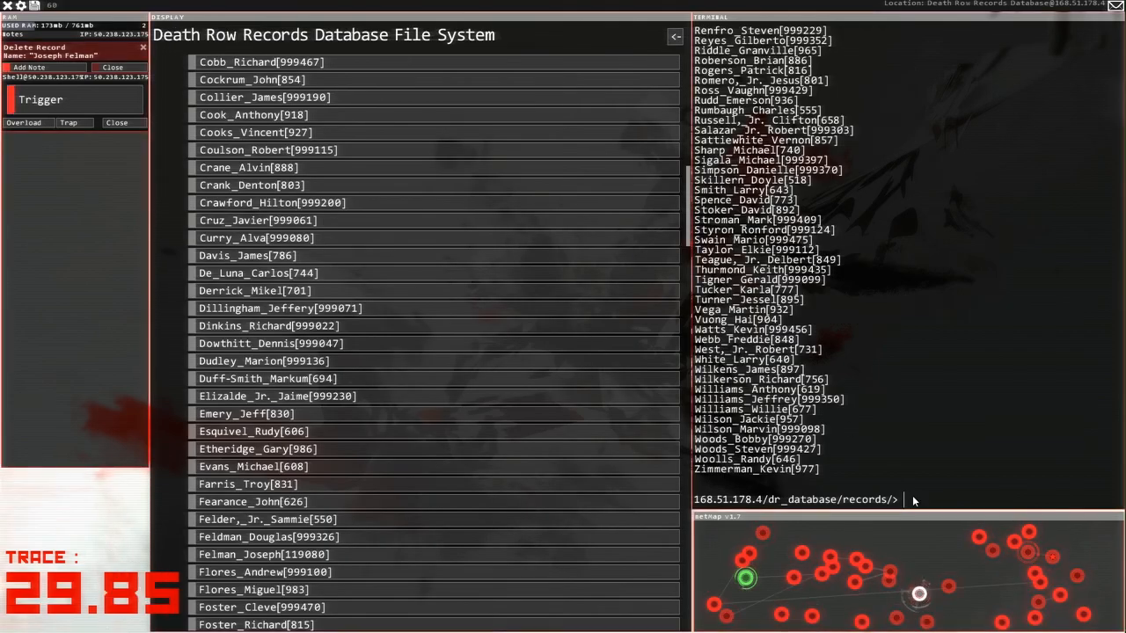
text(rm)
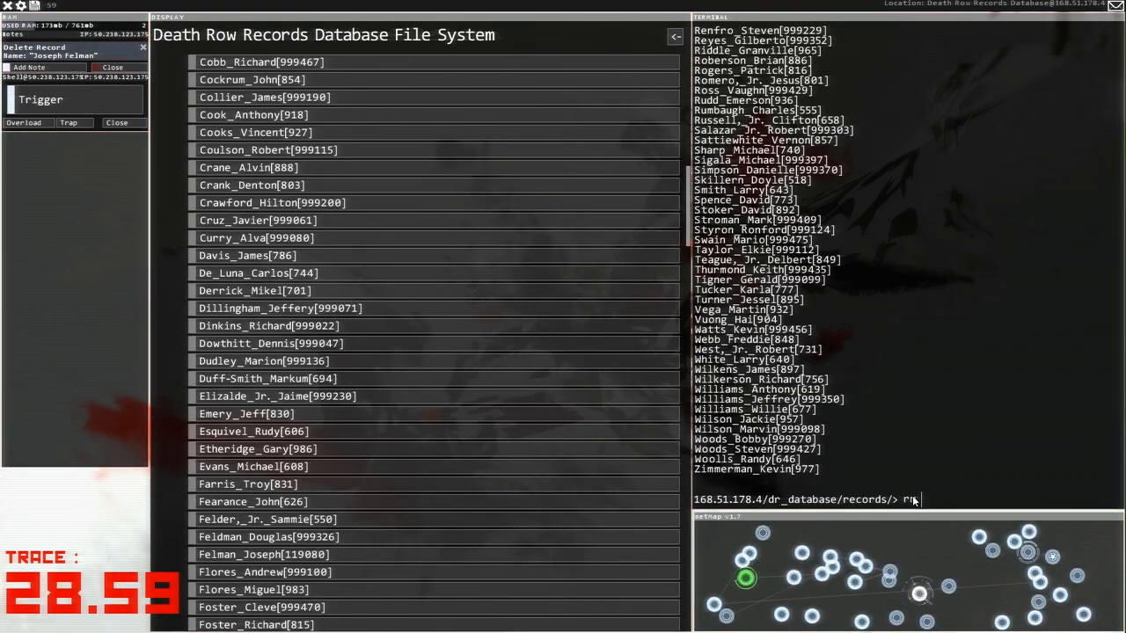
text(fel)
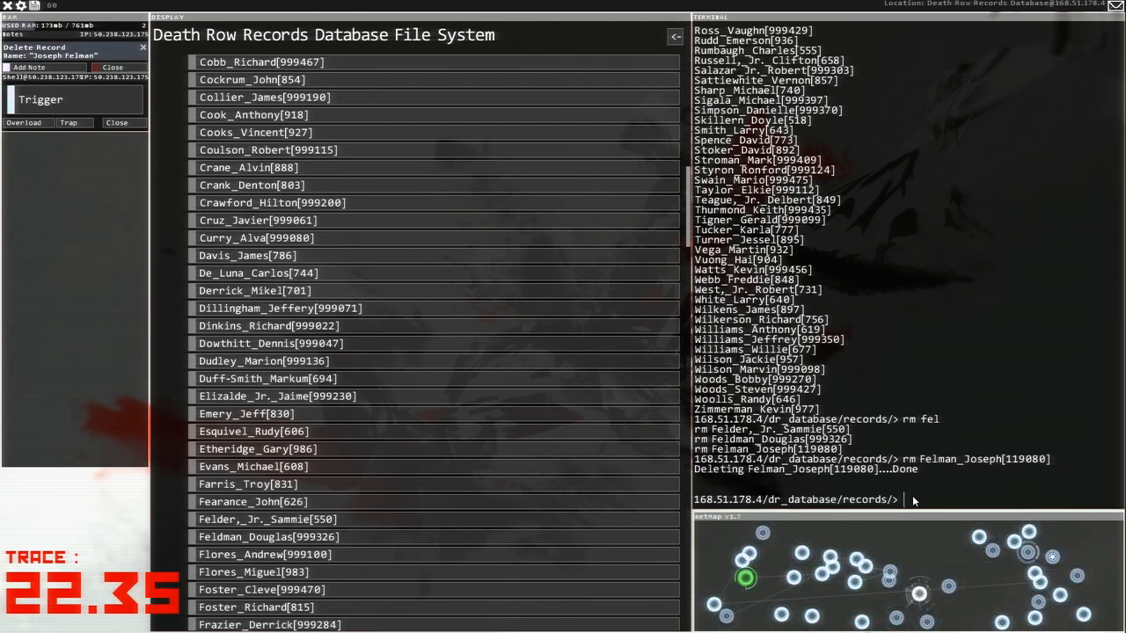
text(cd /log)
text(dc)
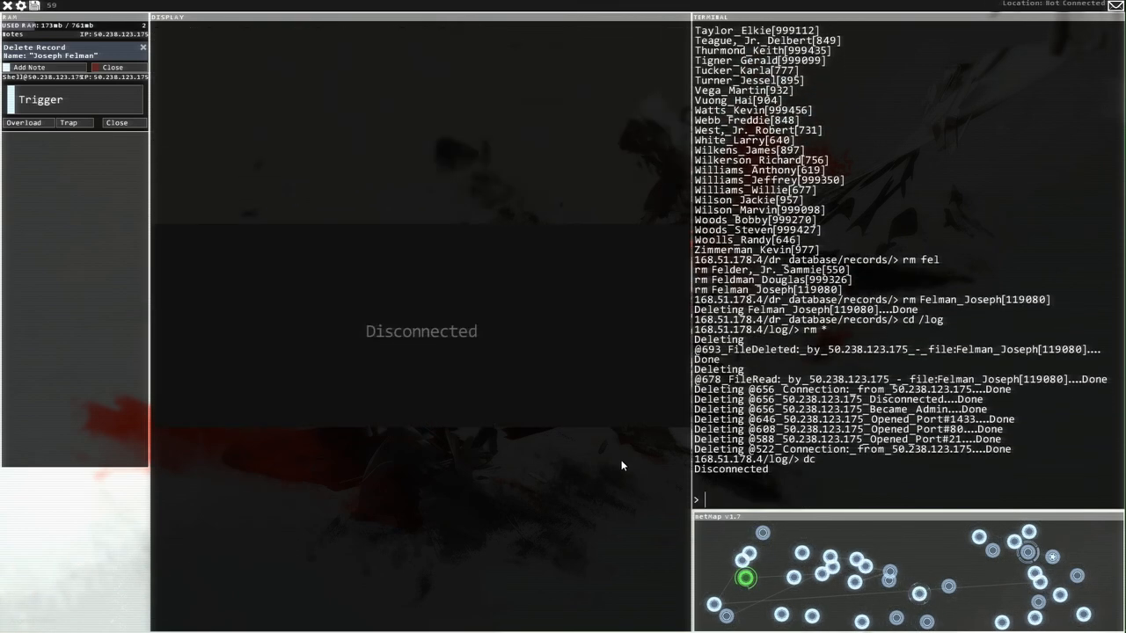
mouse_move(466, 181)
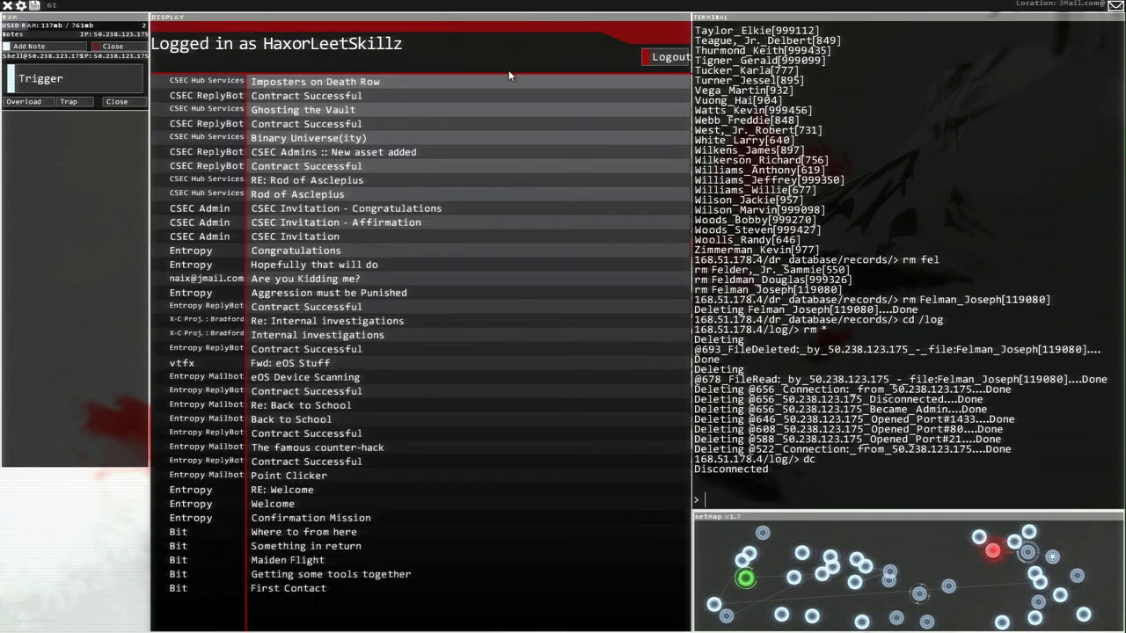
Step: Reply to 'Imposters on Death Row' with the detail 'The dead man is no more'
click(314, 81)
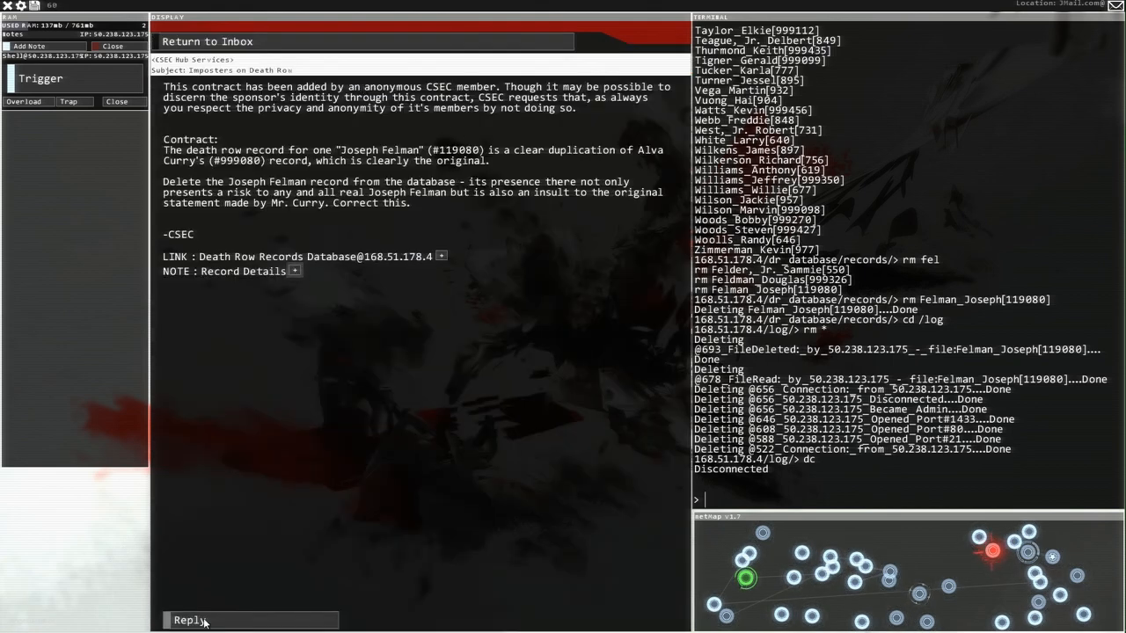
click(189, 621)
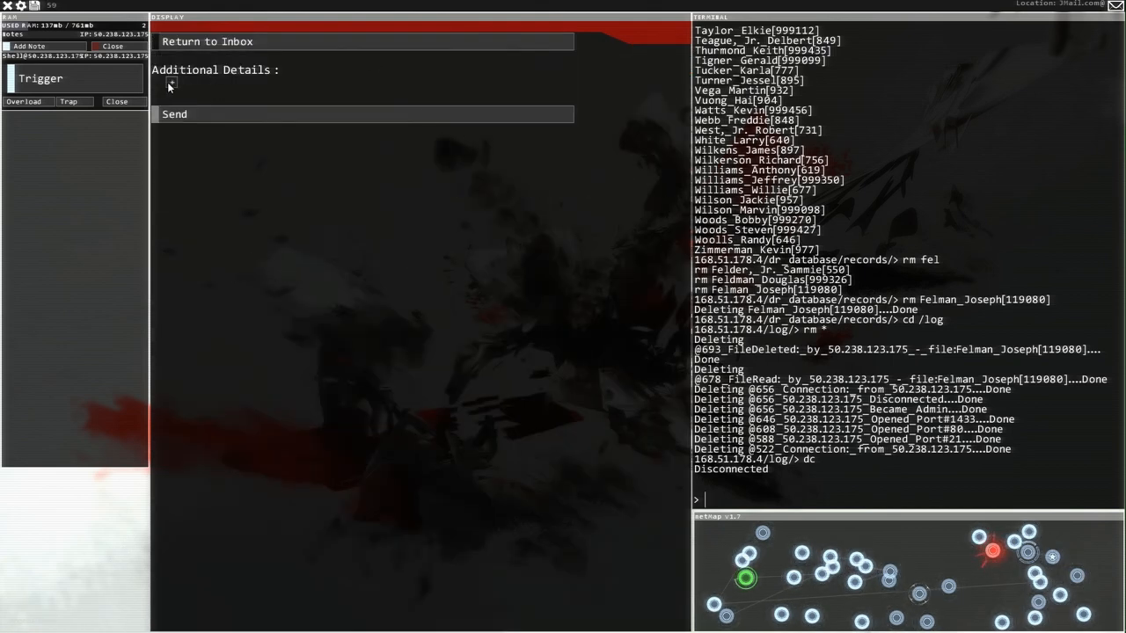
text(The d)
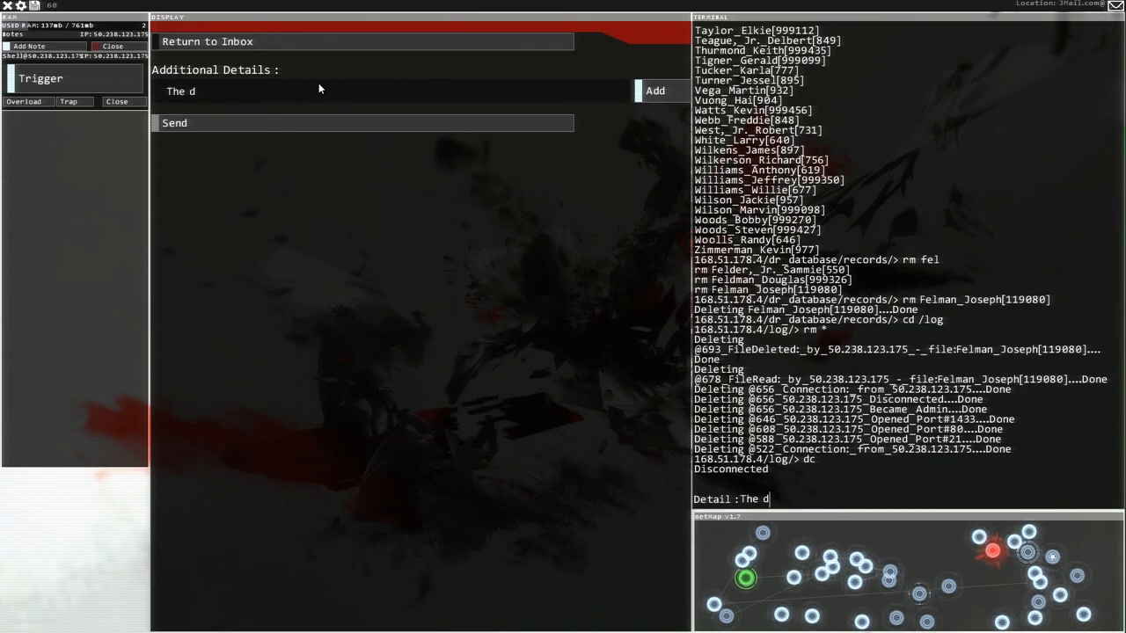
text(ead man is no mo)
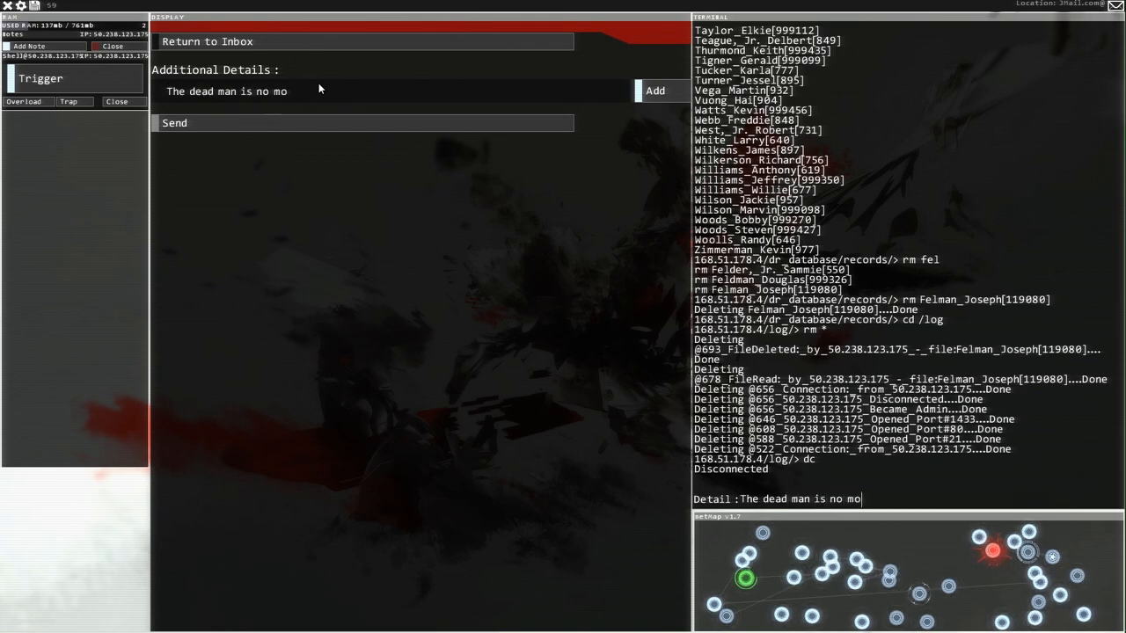
text(re)
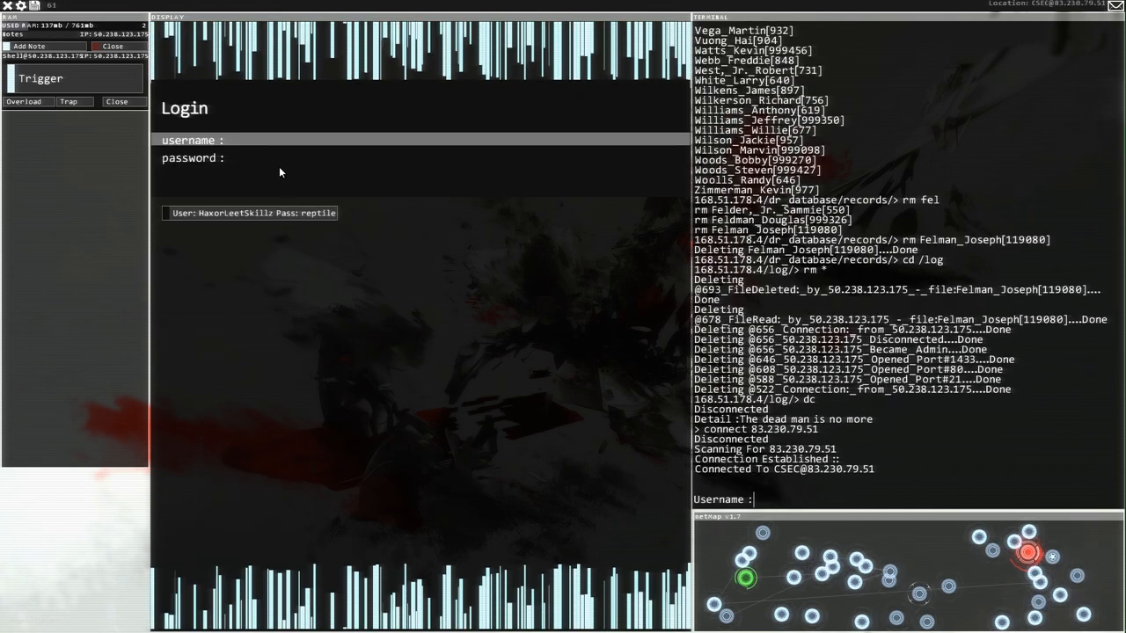
Step: Log in with the saved CSEC account and open the missing-member contract
click(249, 212)
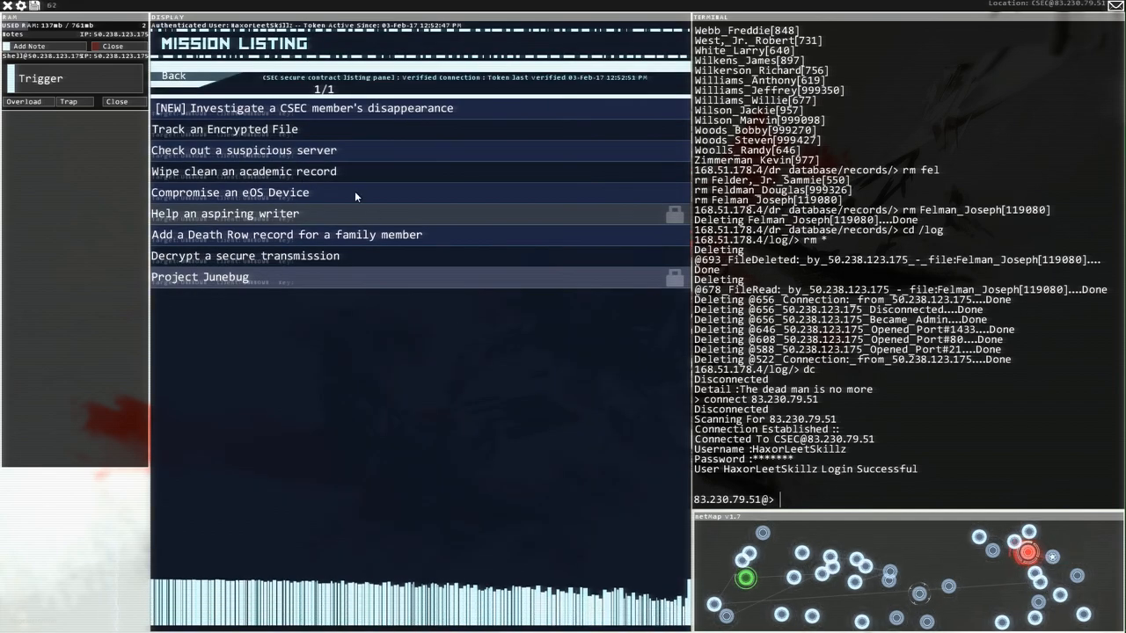
mouse_move(361, 108)
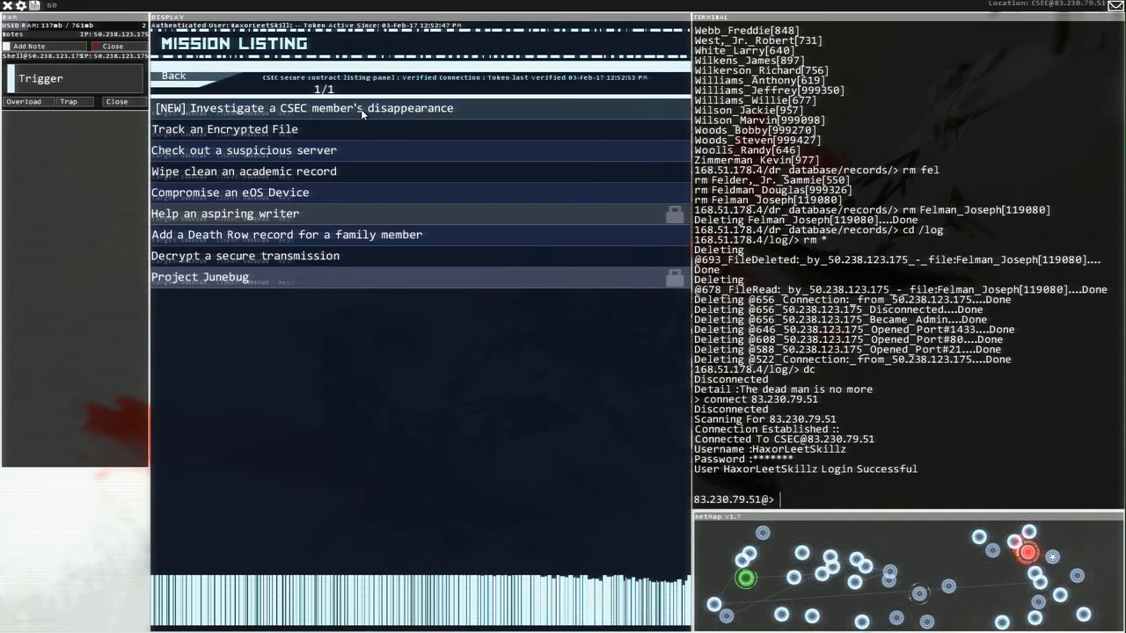
click(302, 109)
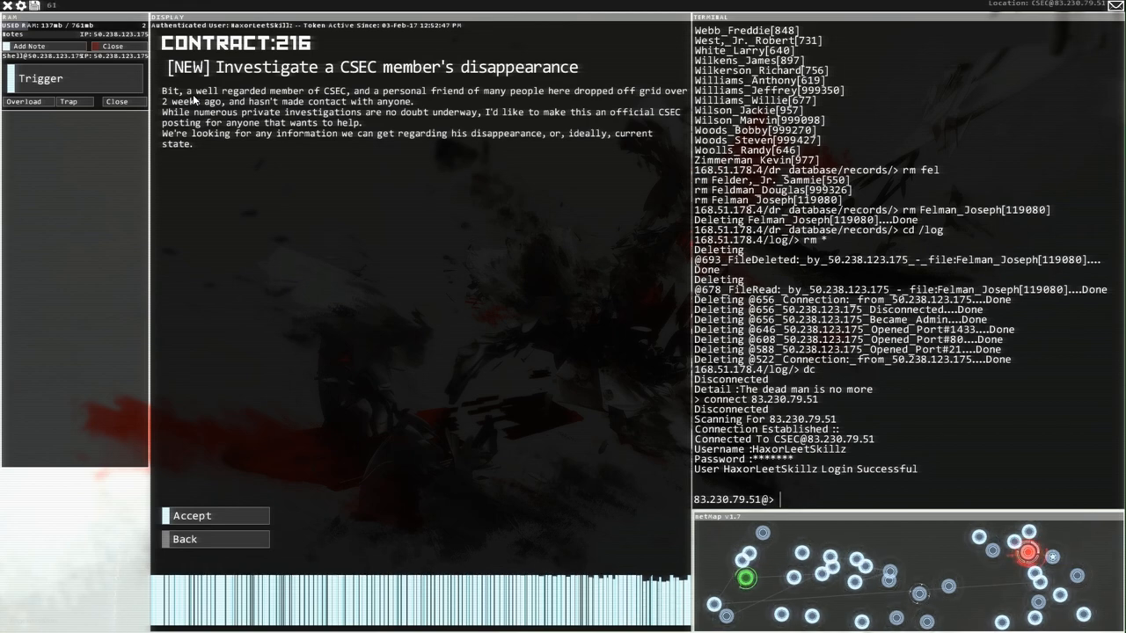
mouse_move(276, 160)
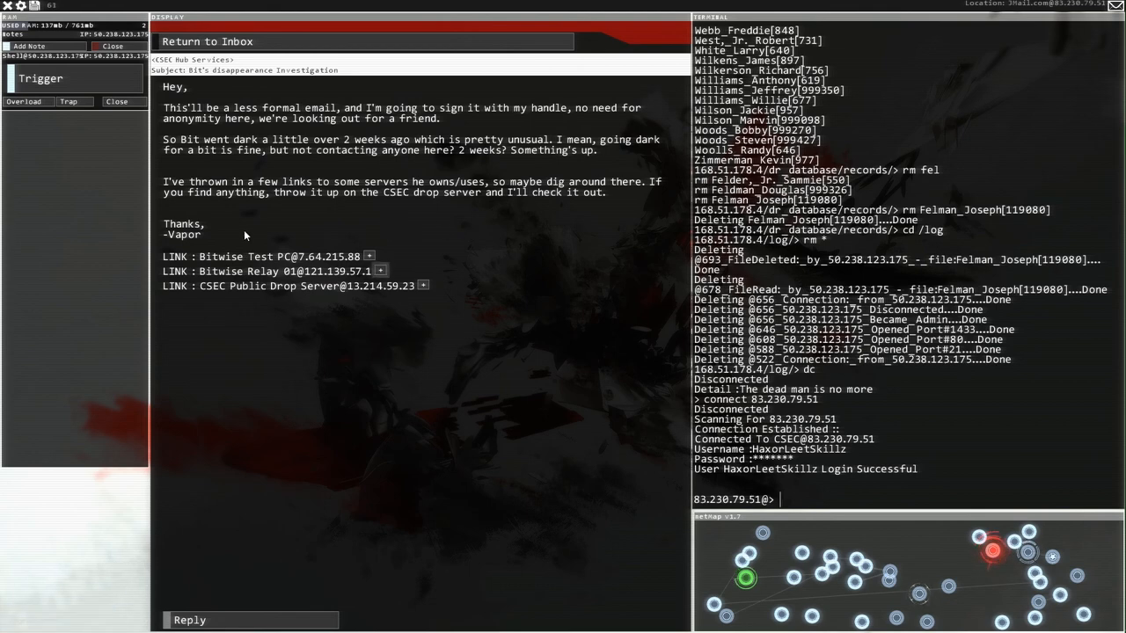
mouse_move(635, 499)
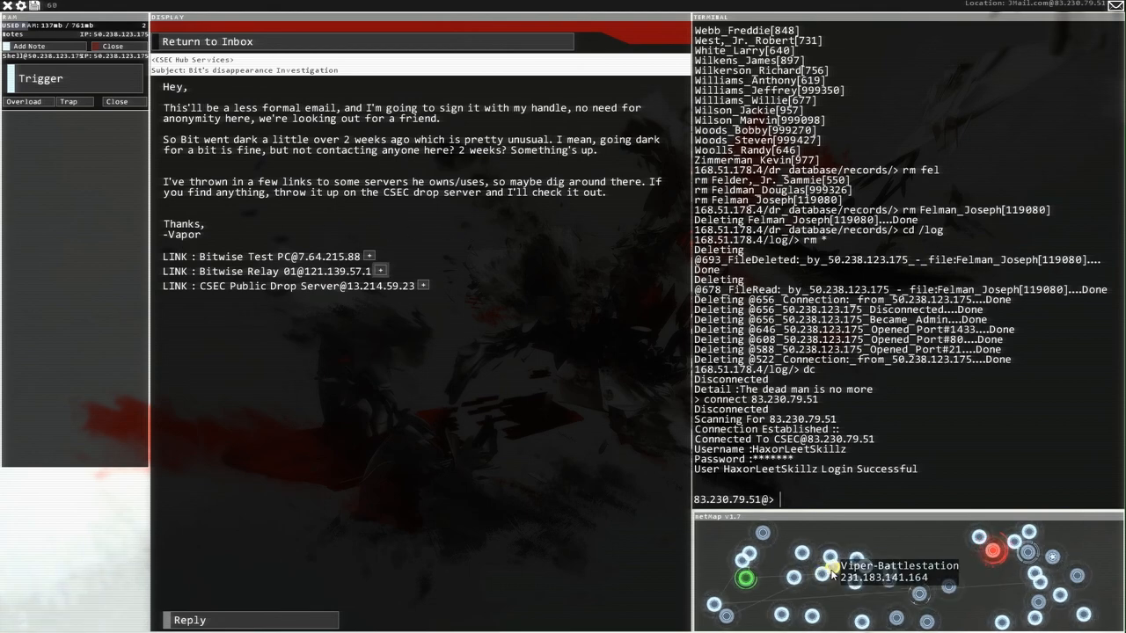
mouse_move(338, 291)
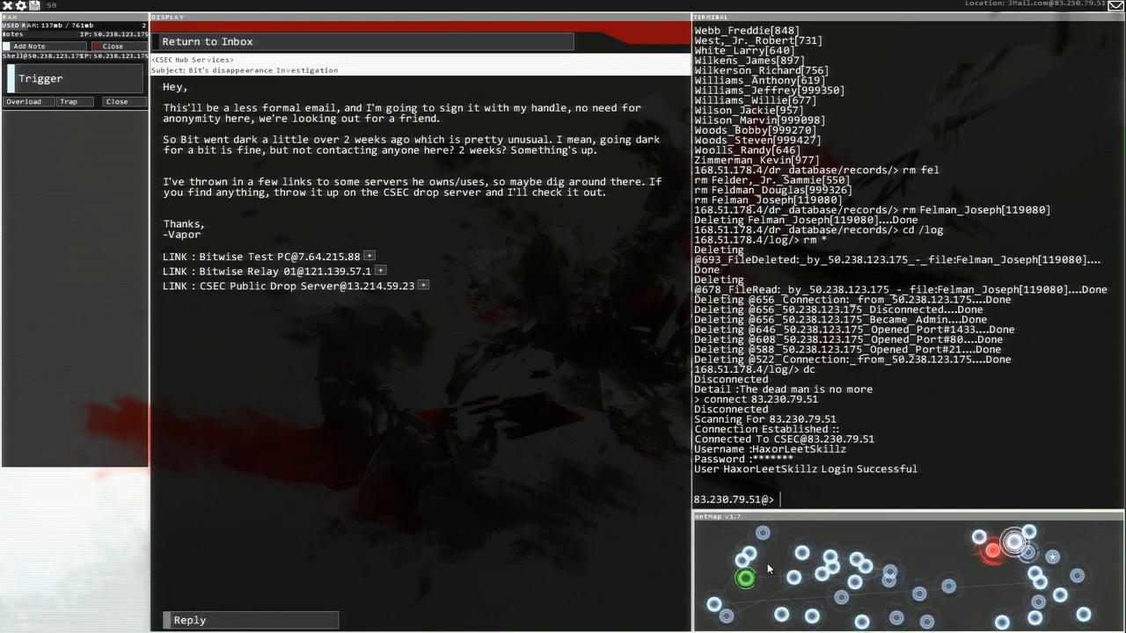
mouse_move(842, 596)
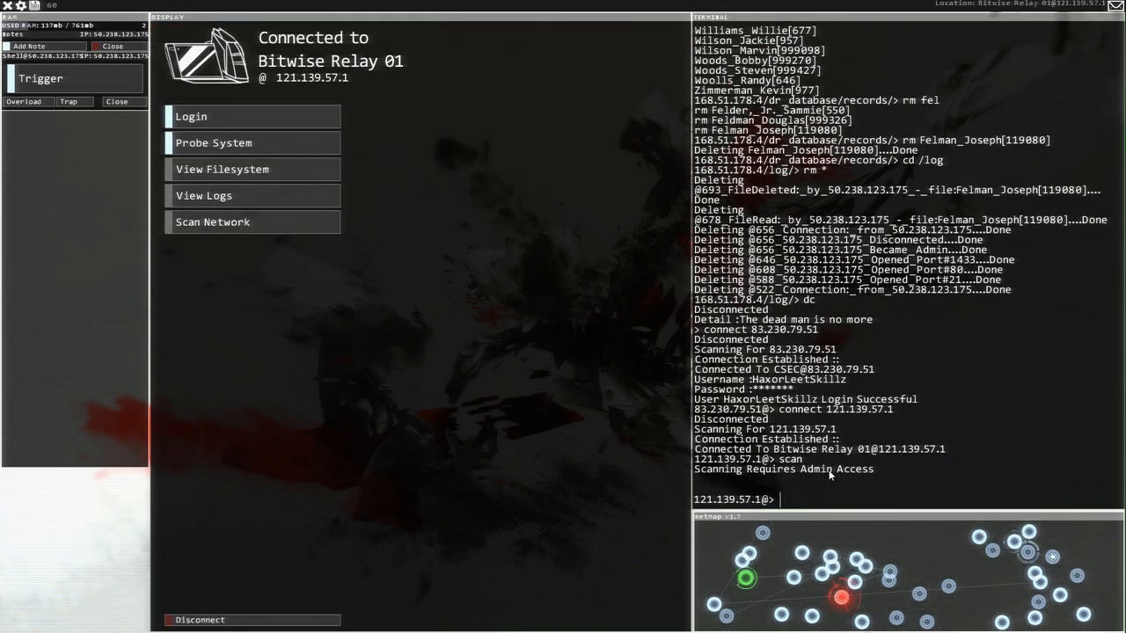
Step: Probe Bitwise Relay 01 and crack SQL port 1433 and SSH port 22
click(214, 143)
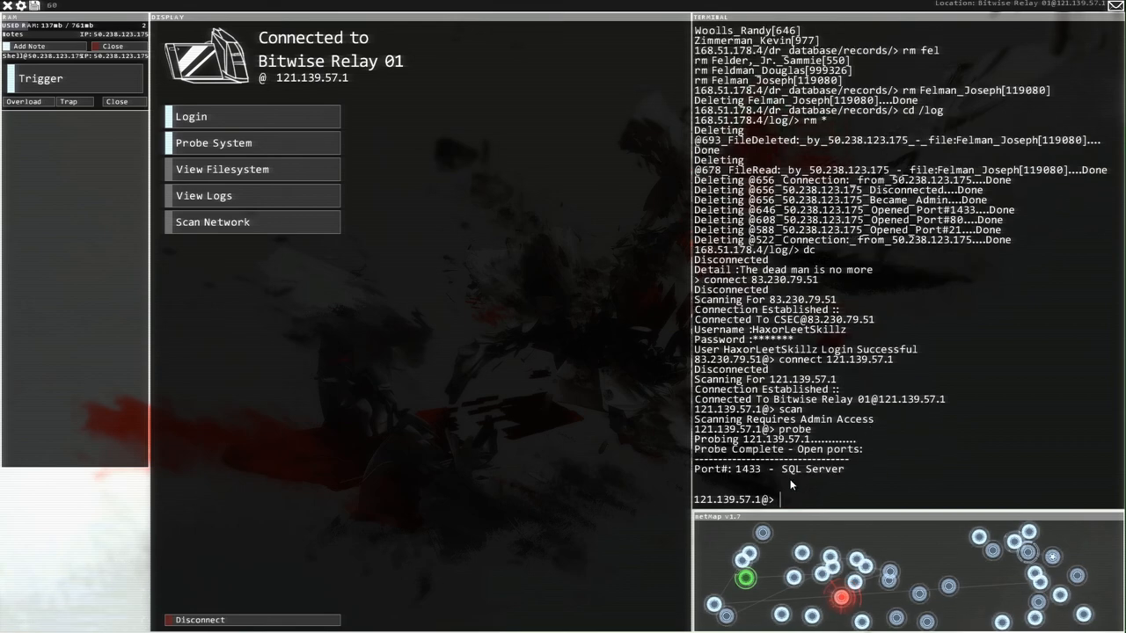
click(214, 142)
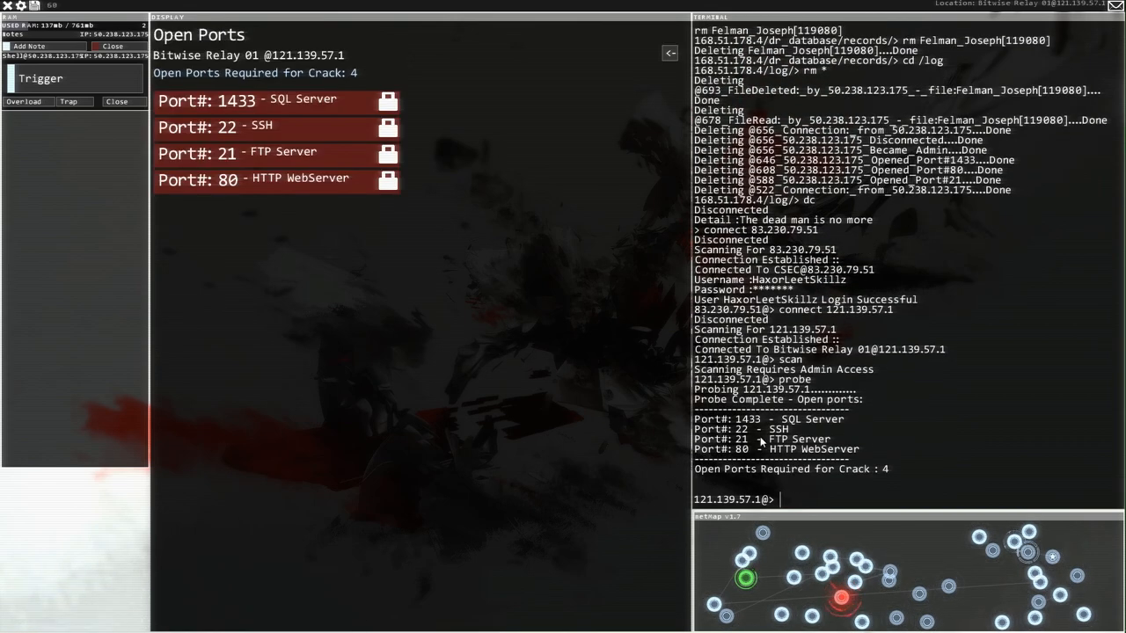
mouse_move(805, 473)
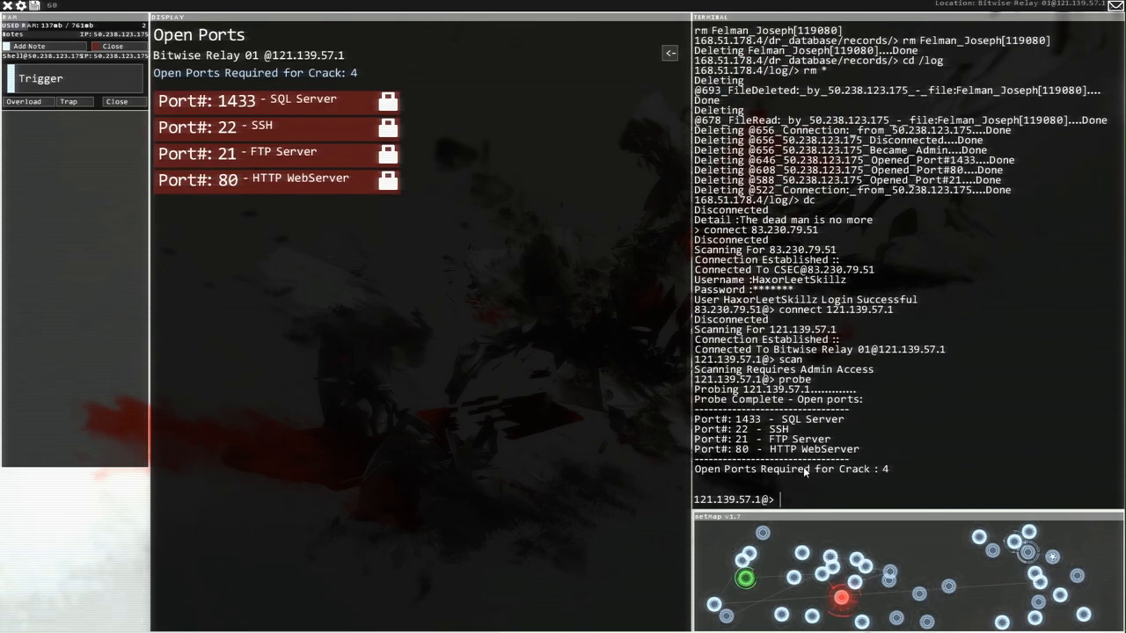
text(SQL_MemCorrupt 1433)
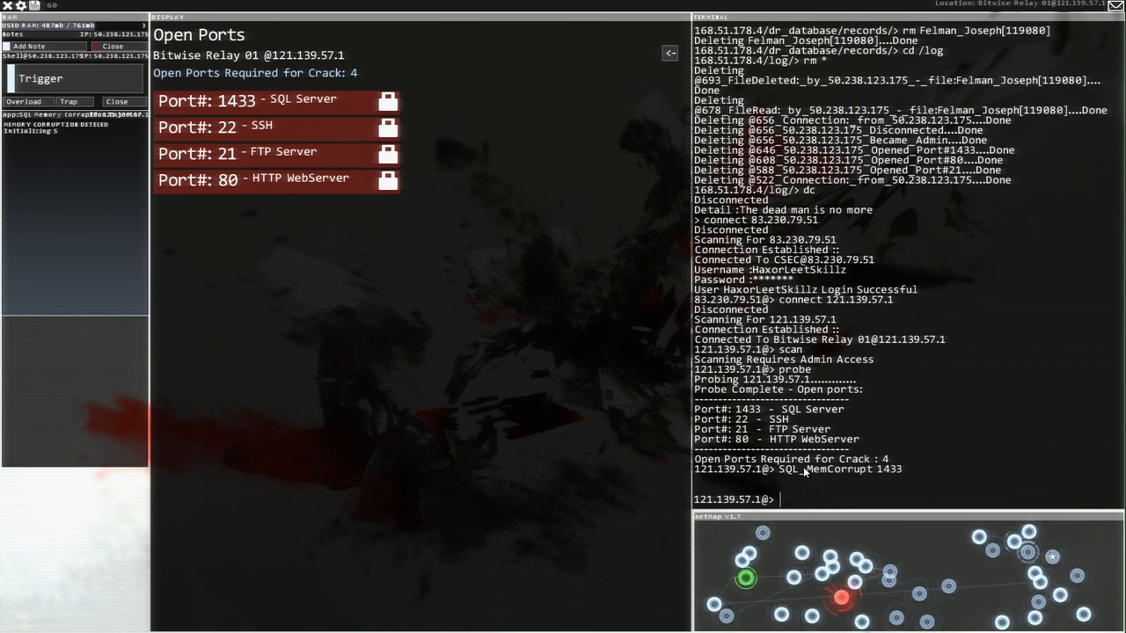
text(SSHcrack)
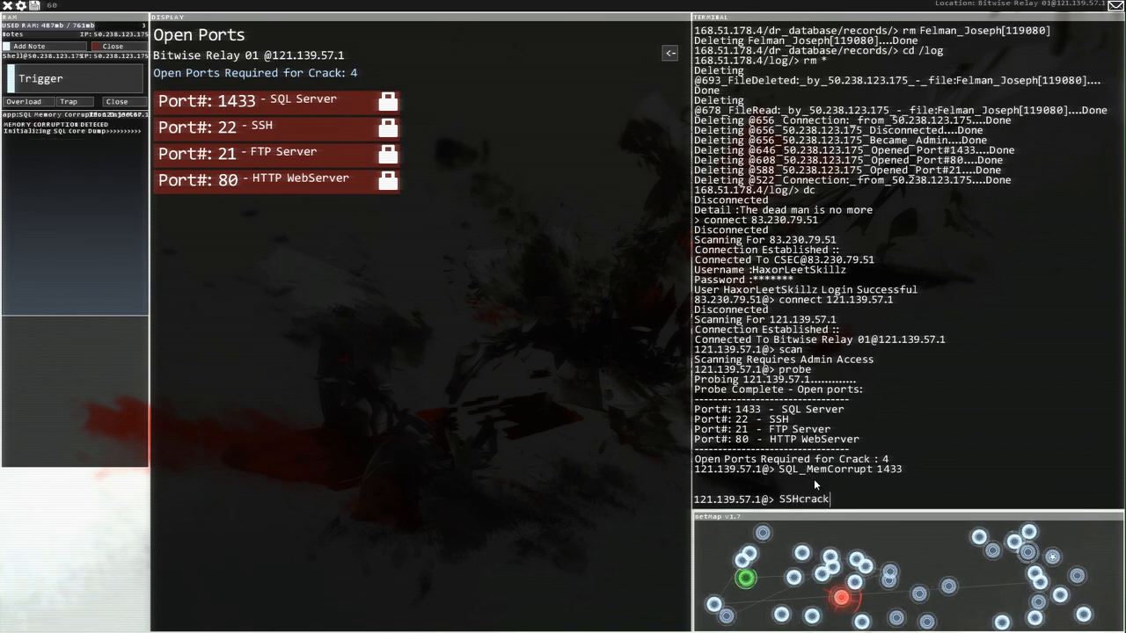
text(22)
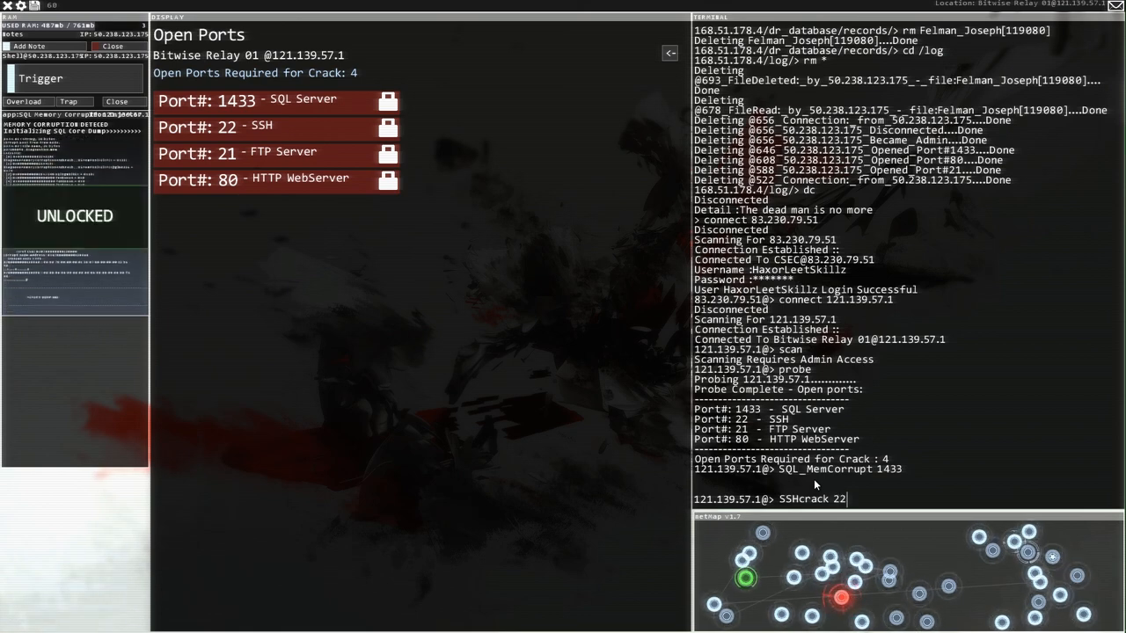
key(Return)
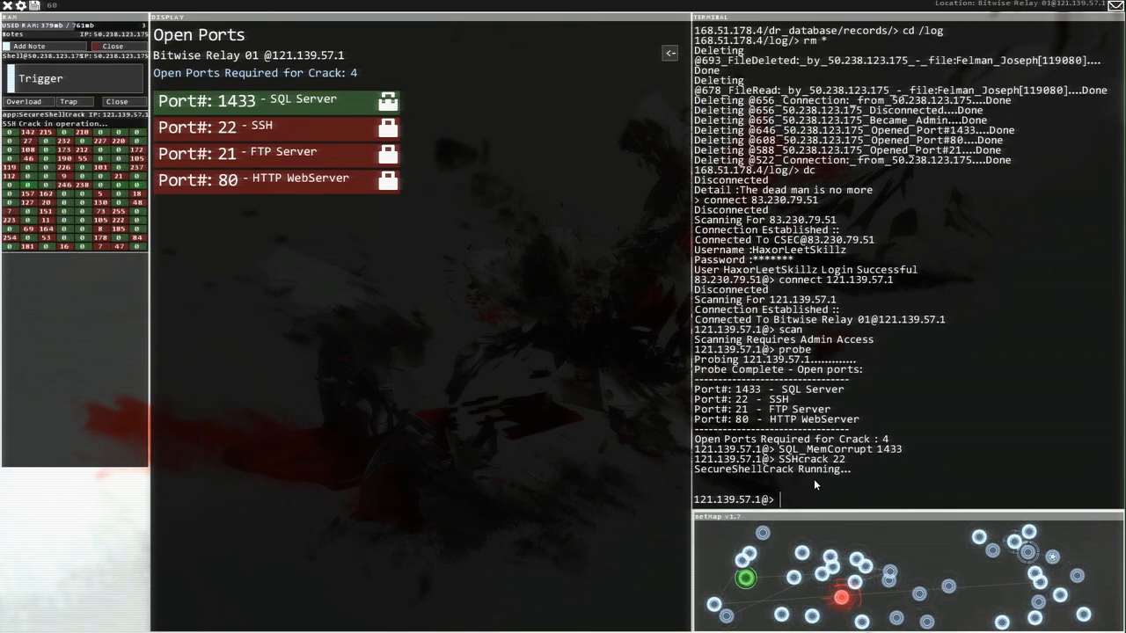
Step: Crack FTP port 21 and web port 80, then run PortHack for admin access
text(FTPBounce)
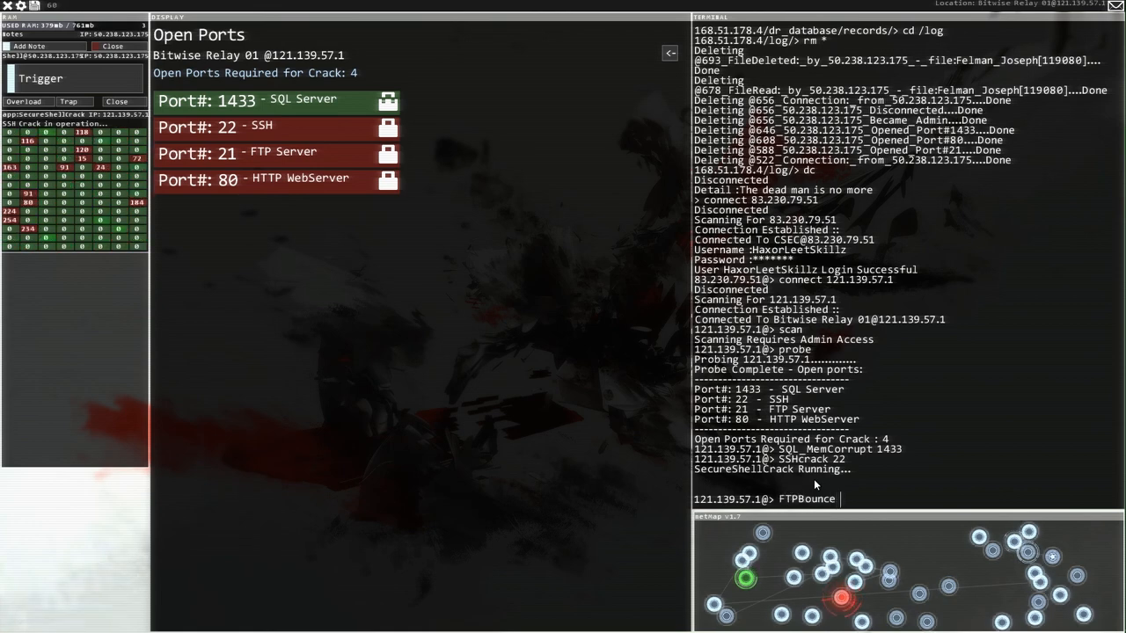
text(21)
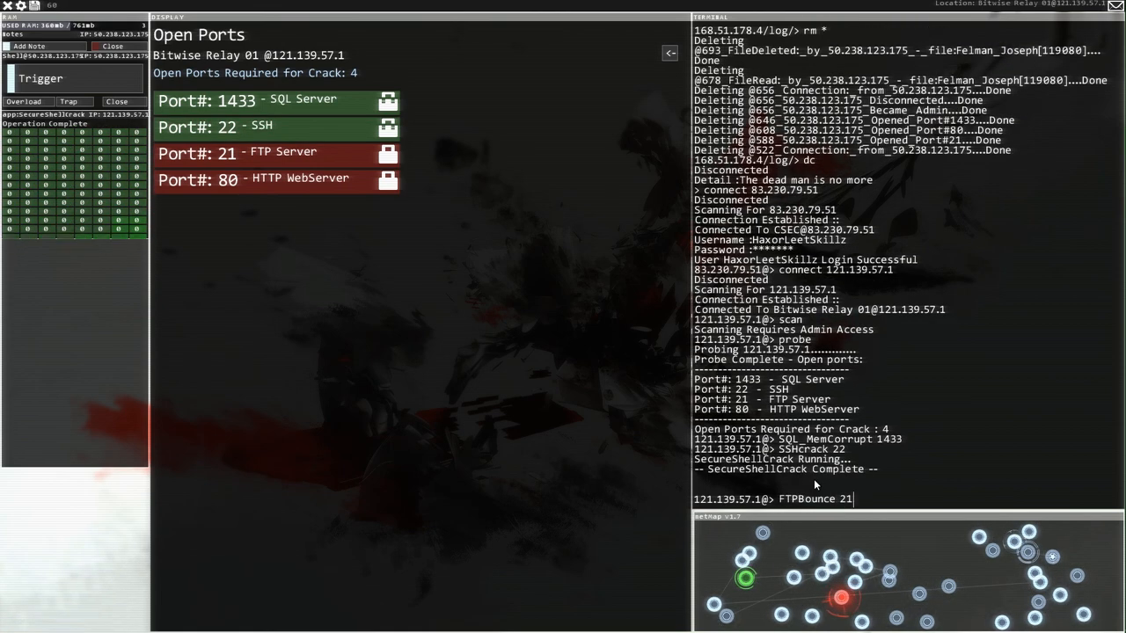
key(Return)
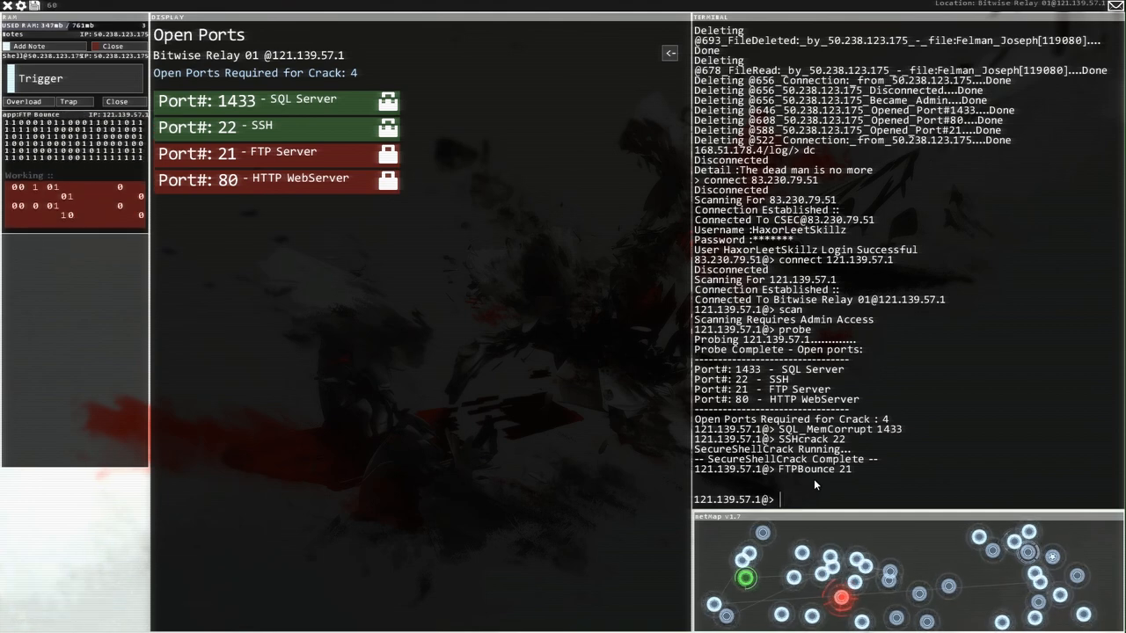
text(WebServerWorm)
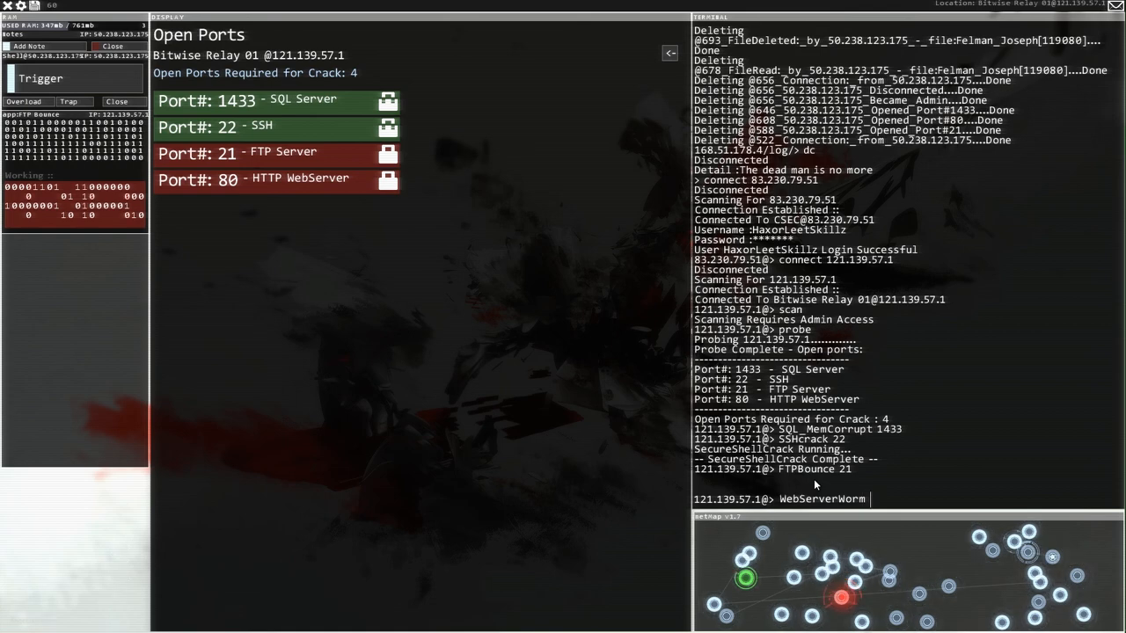
text(80)
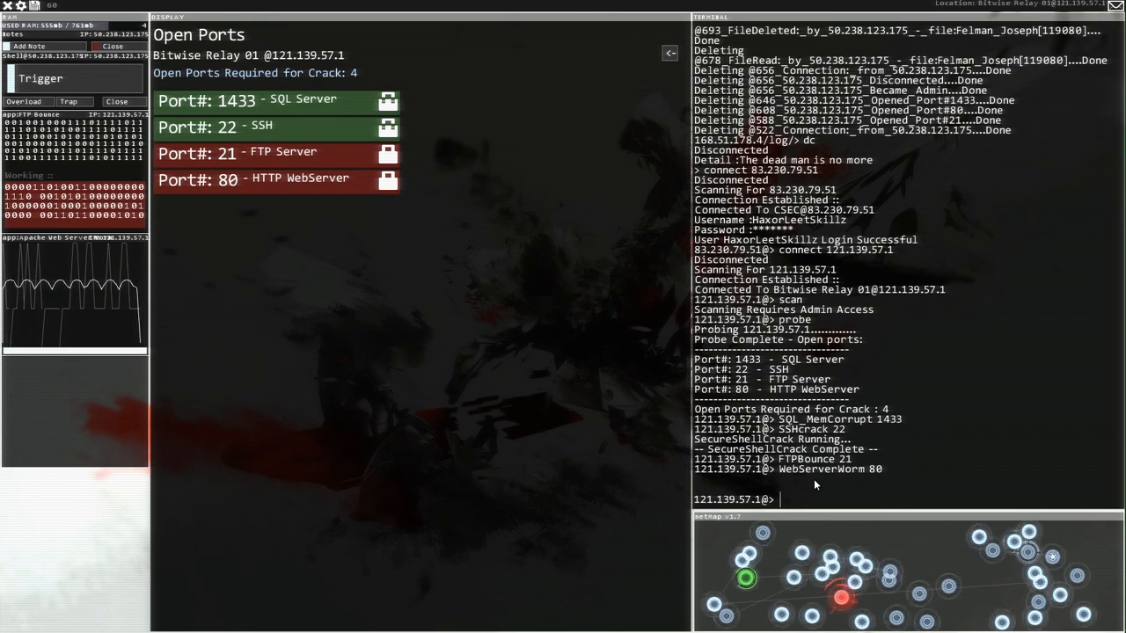
text(PortHack)
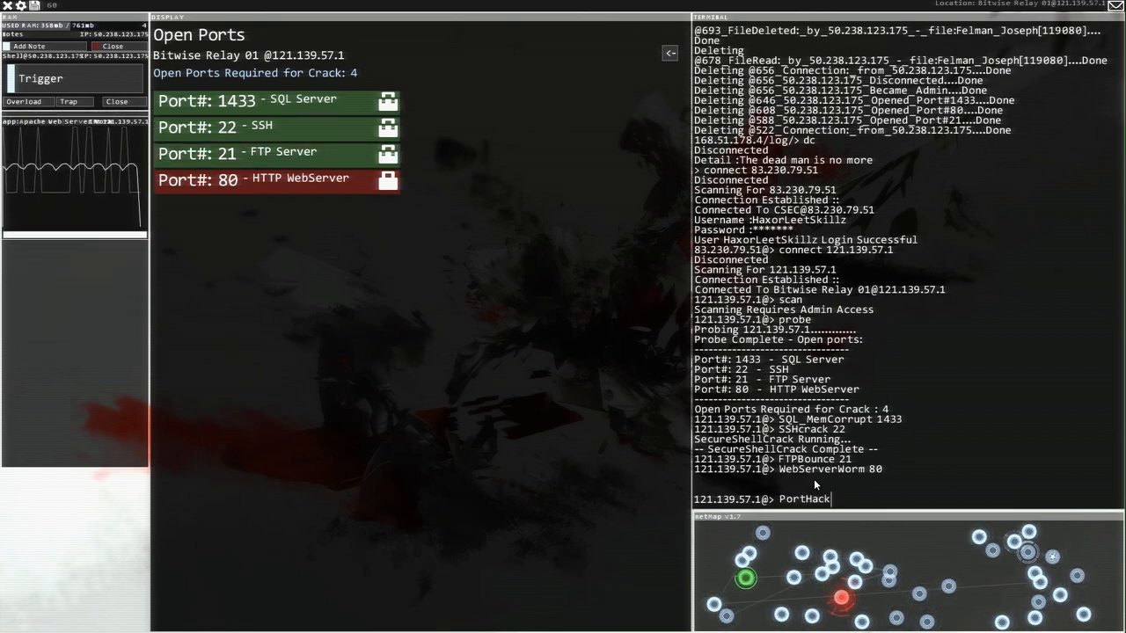
mouse_move(257, 243)
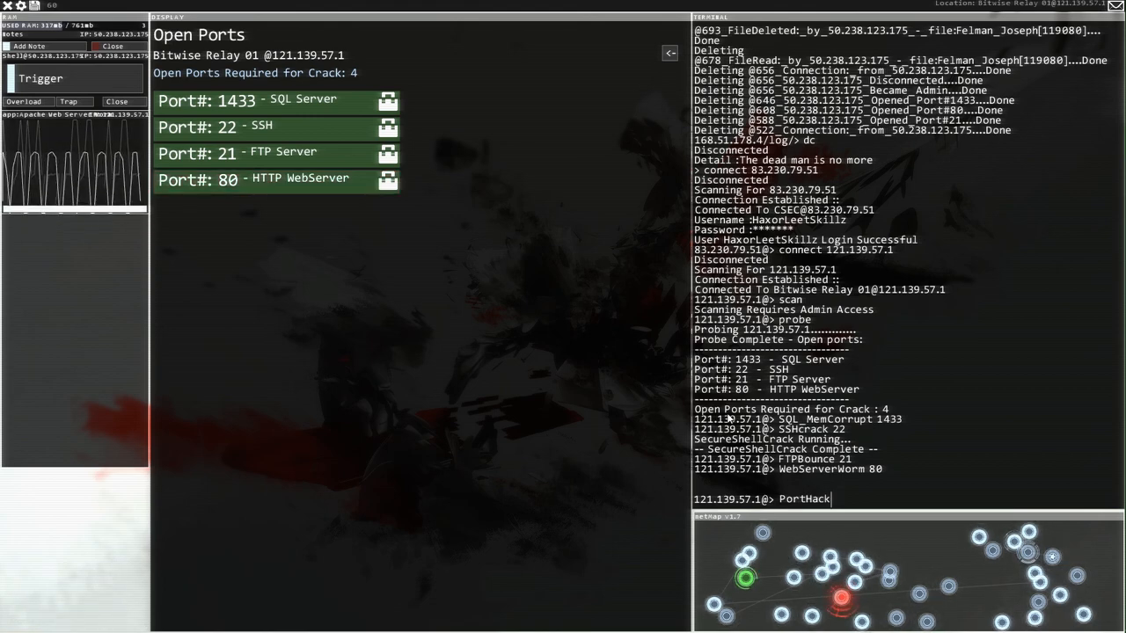
key(Return)
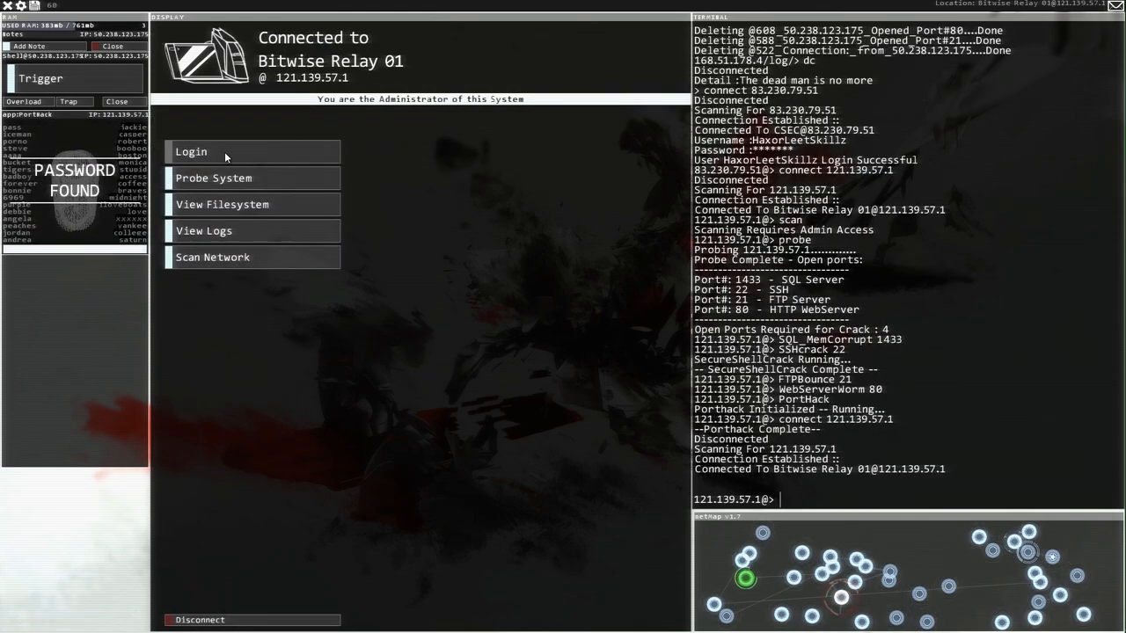
Step: Browse Bitwise Relay 01's /home folder to read Home_Base.txt with the drop server address
click(223, 204)
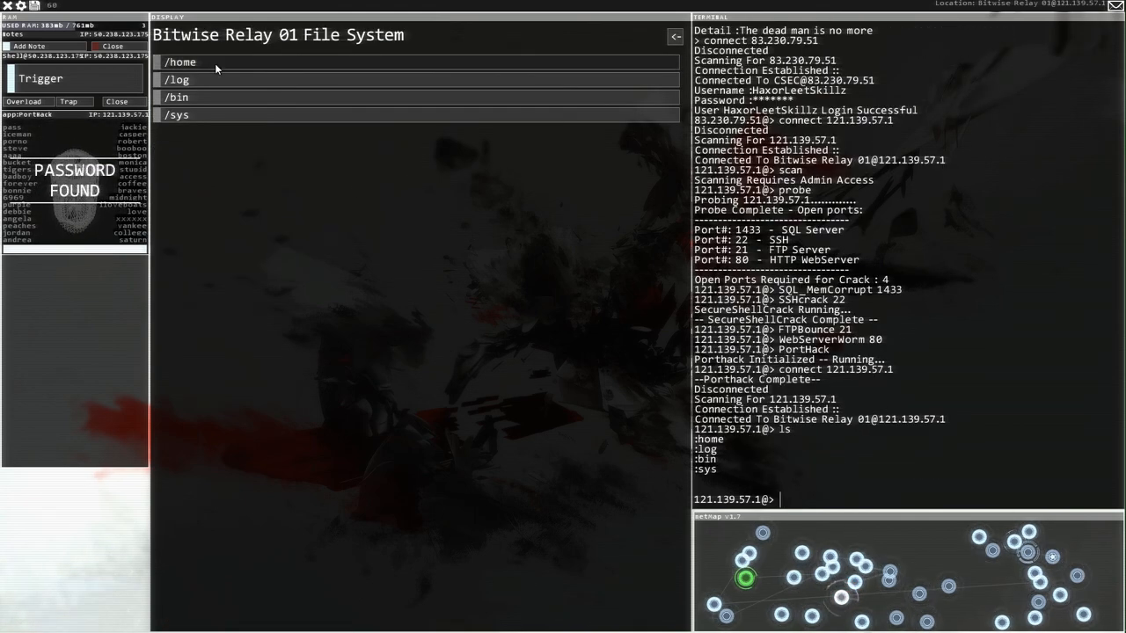
click(181, 62)
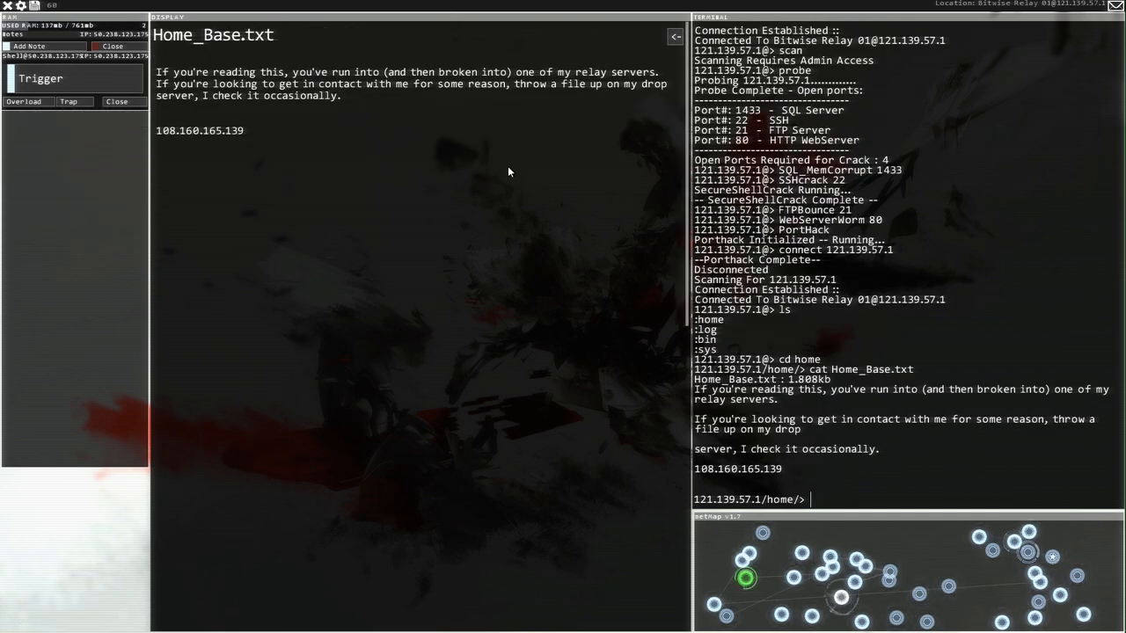
mouse_move(345, 97)
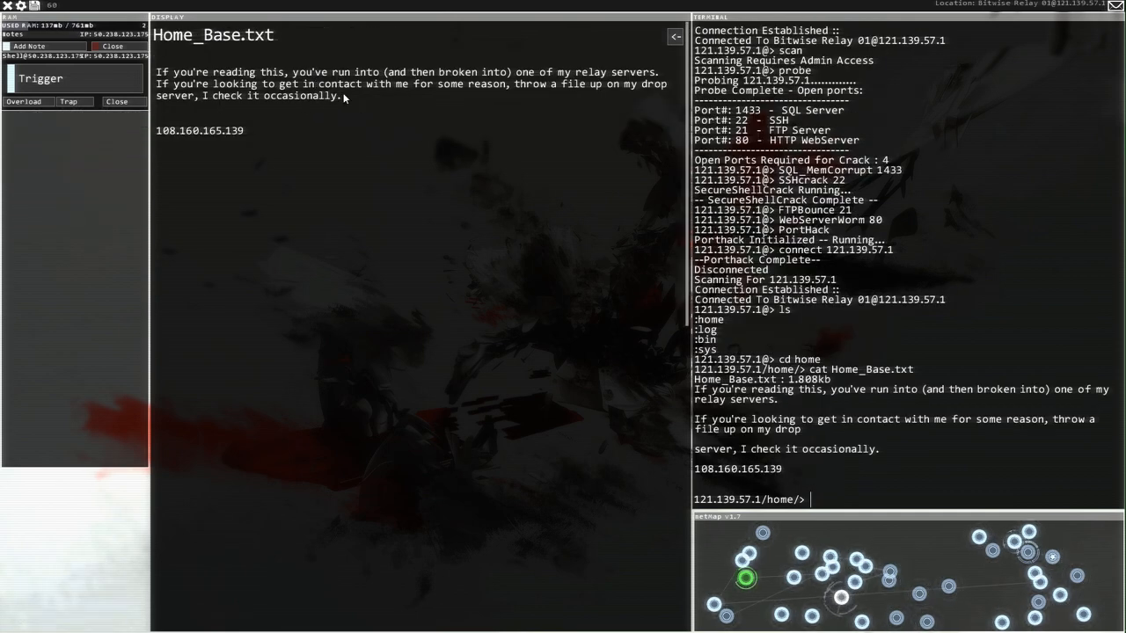
mouse_move(316, 107)
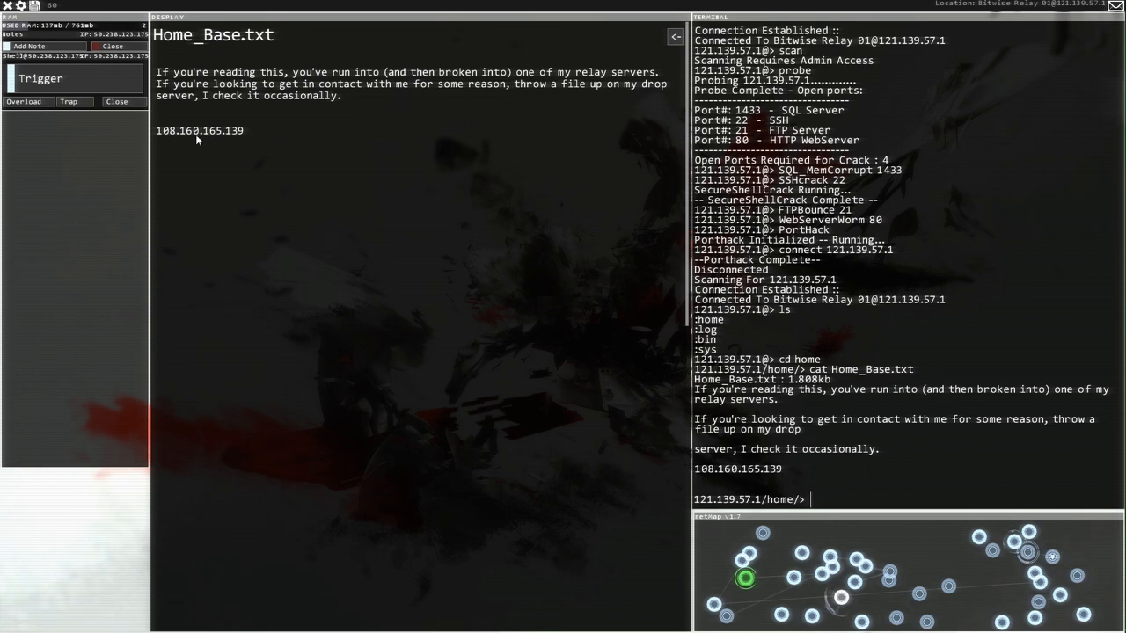
mouse_move(892, 500)
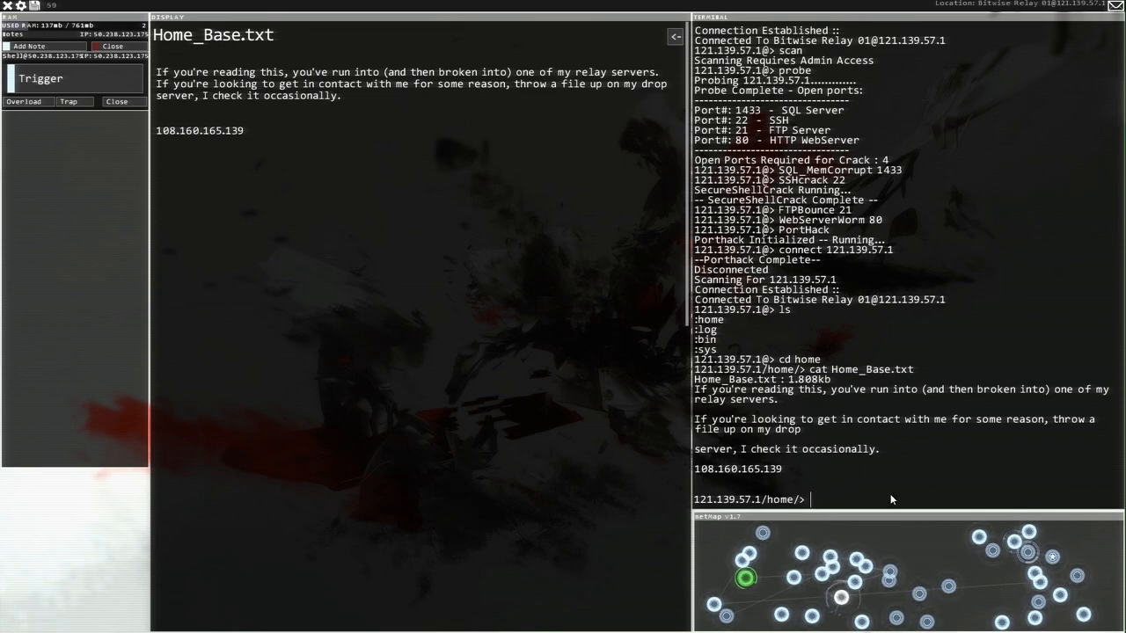
mouse_move(47, 55)
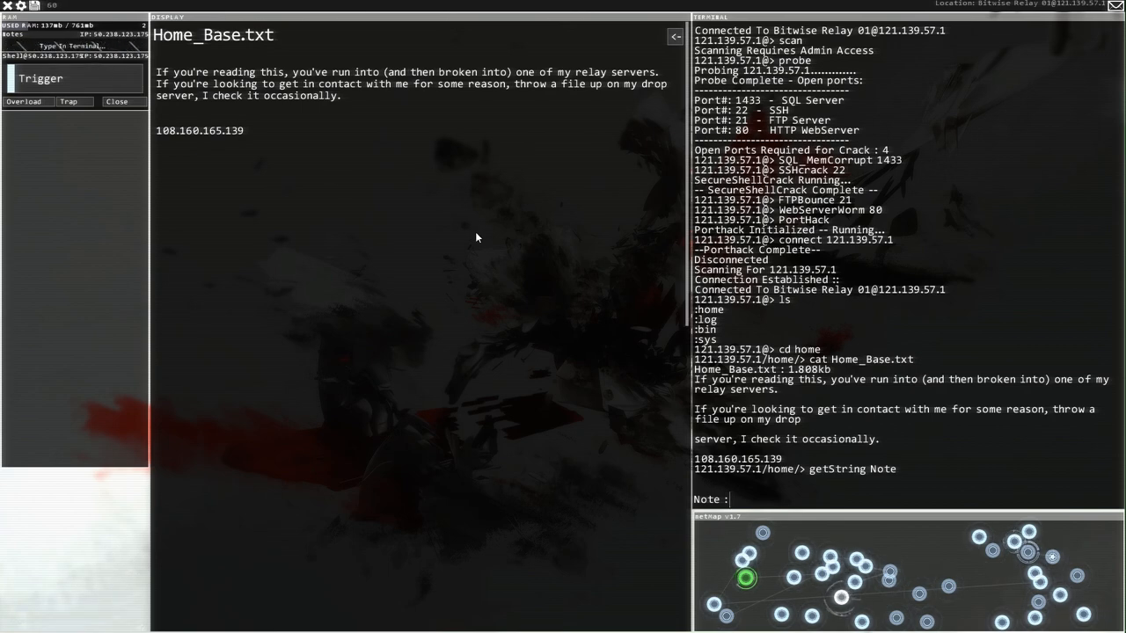
Step: Enter the note 'bit drop server 108.160.165.139' at the Note prompt
text(bit)
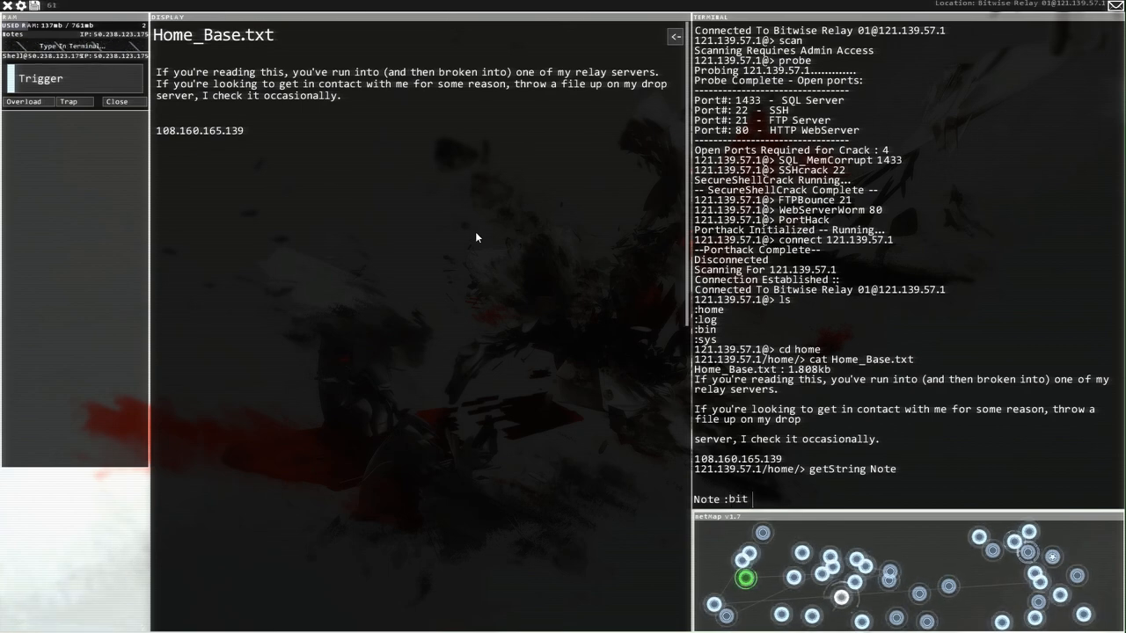
text(dro)
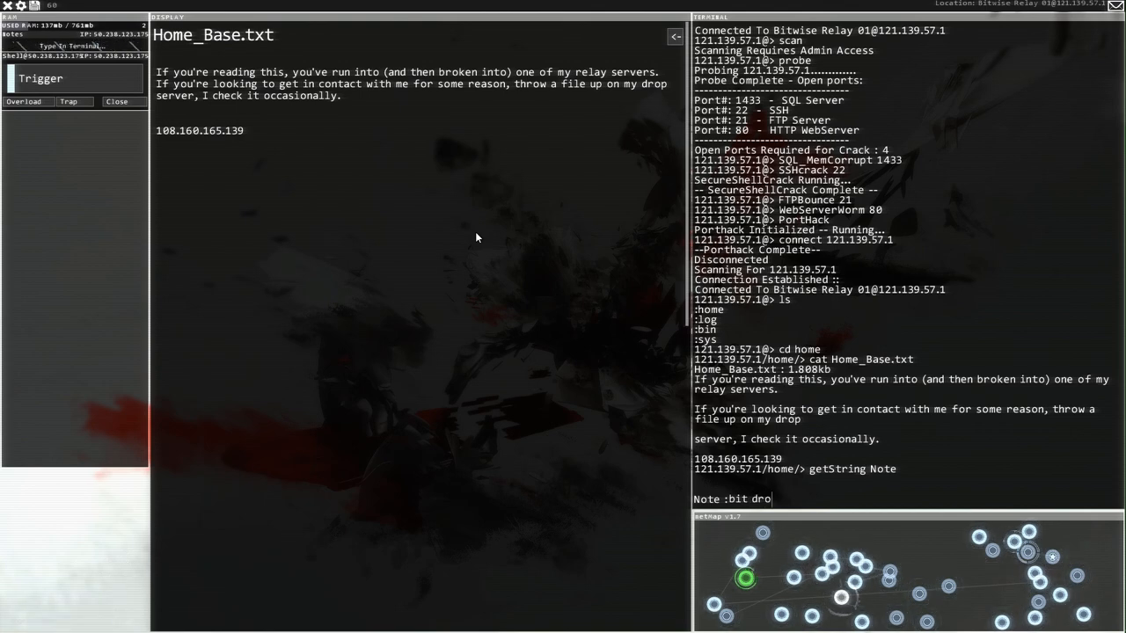
text(p server)
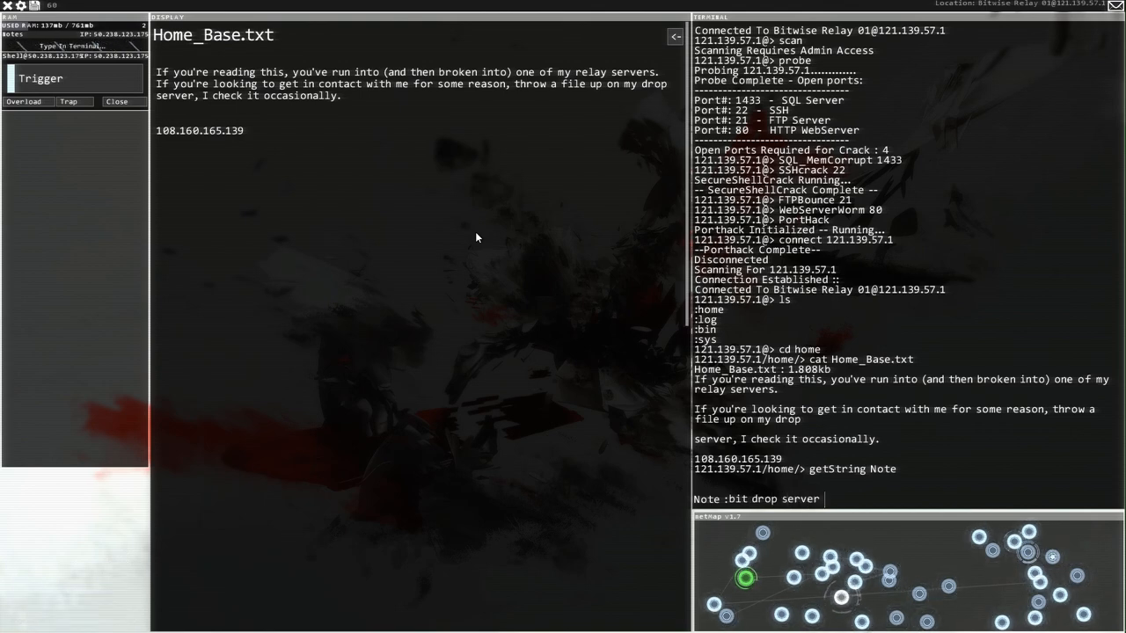
text(108.)
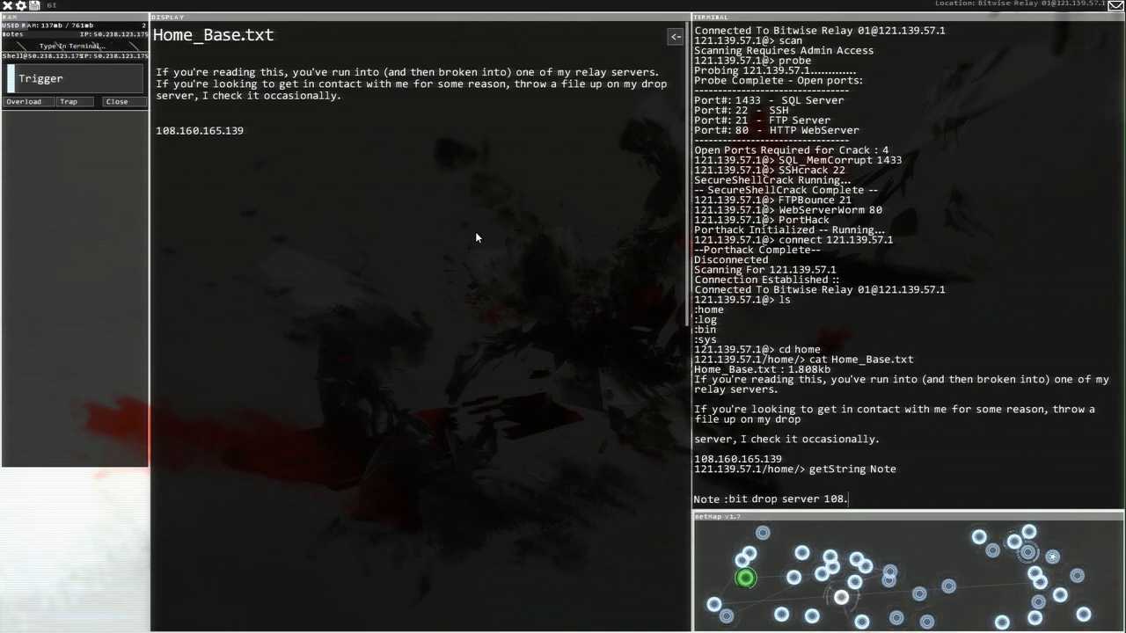
text(160.165.139)
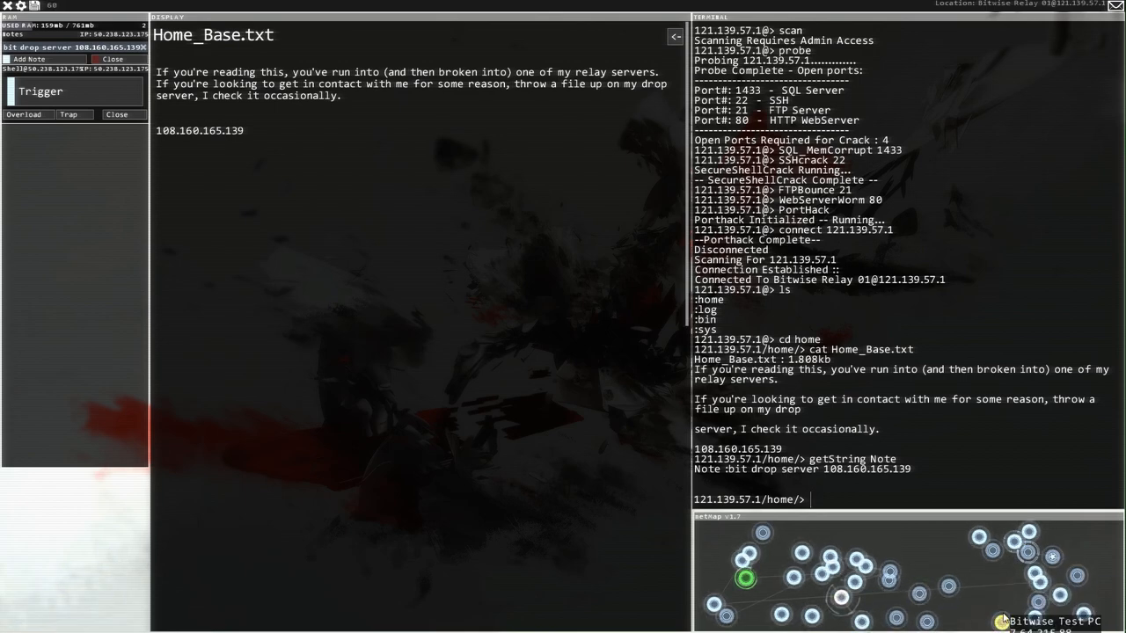
mouse_move(853, 582)
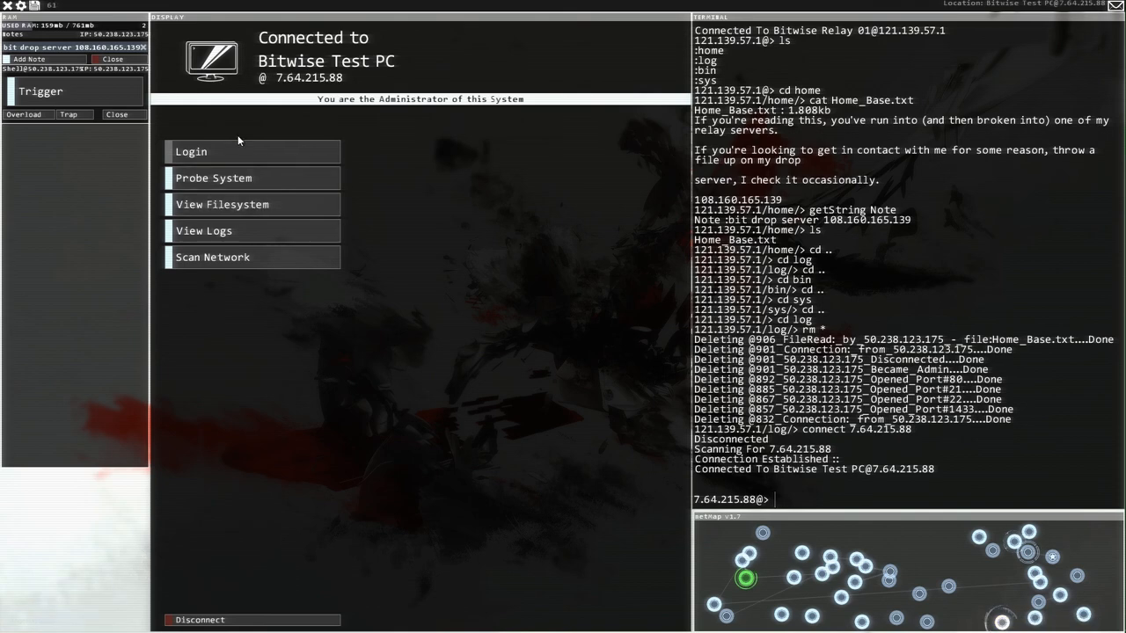
Step: Crack Bitwise Test PC's SSH port 22 with SSHcrack, then run PortHack
click(252, 178)
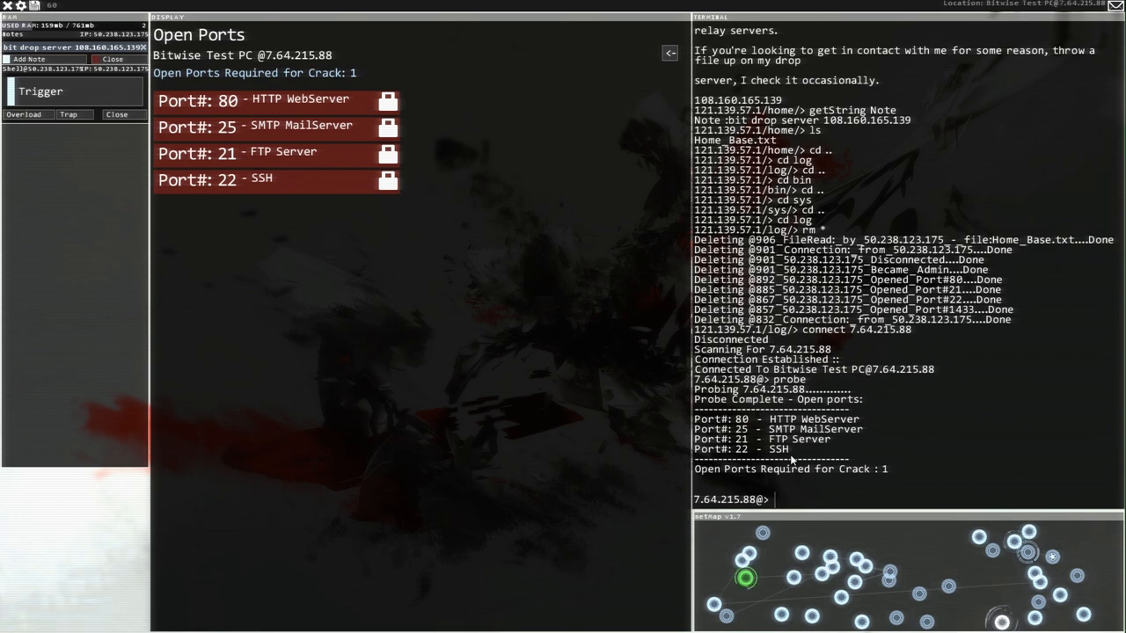
text(SSHcrack)
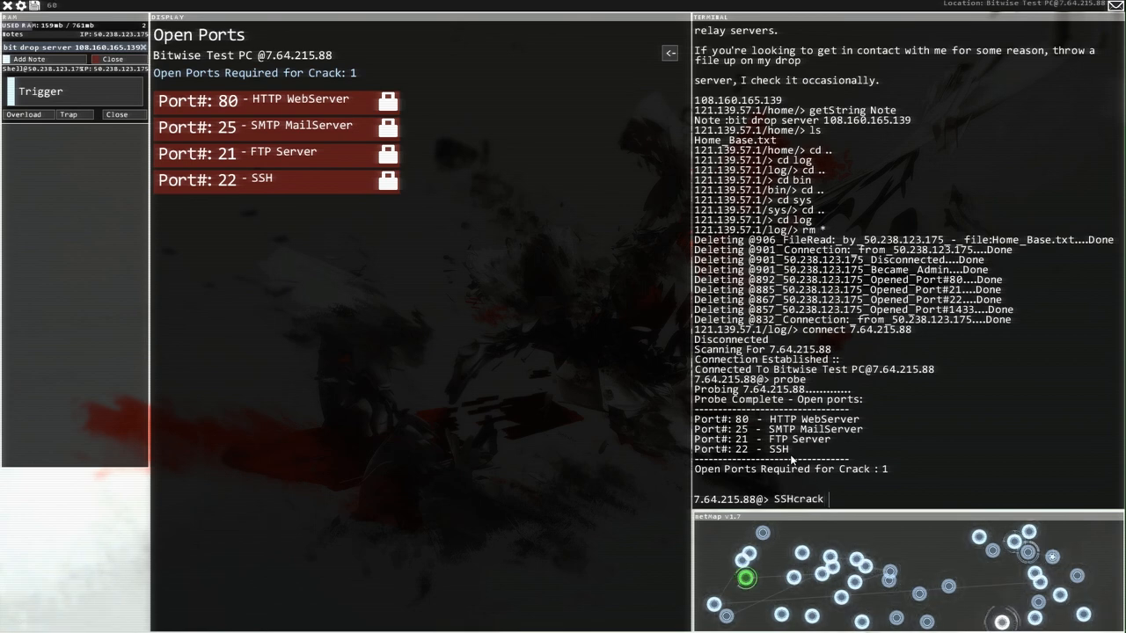
key(Return)
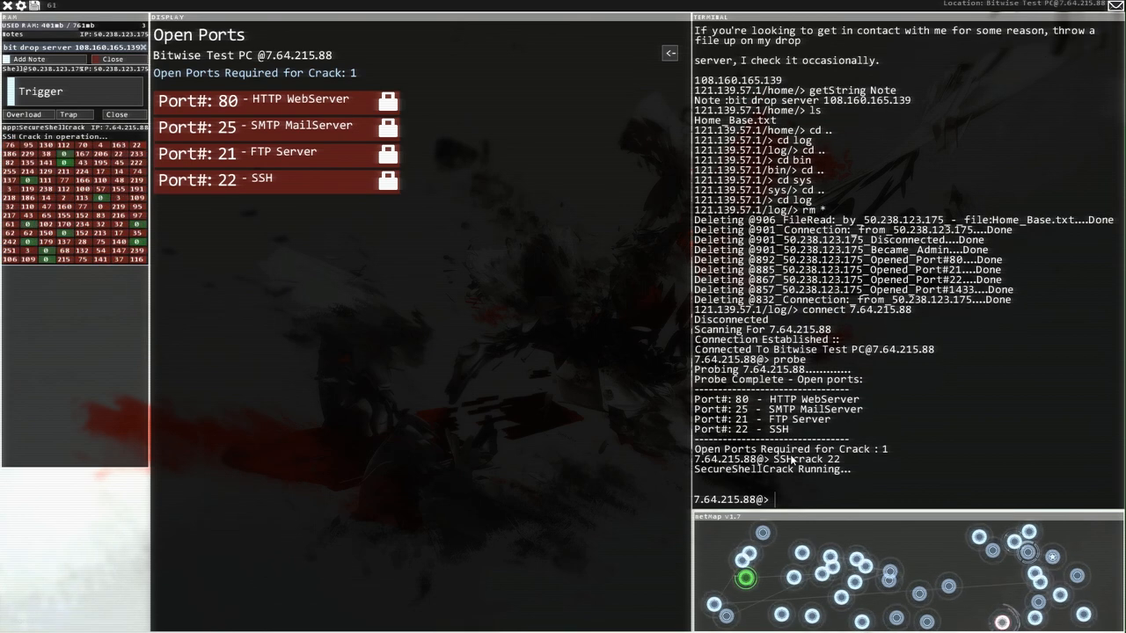
text(PortHack)
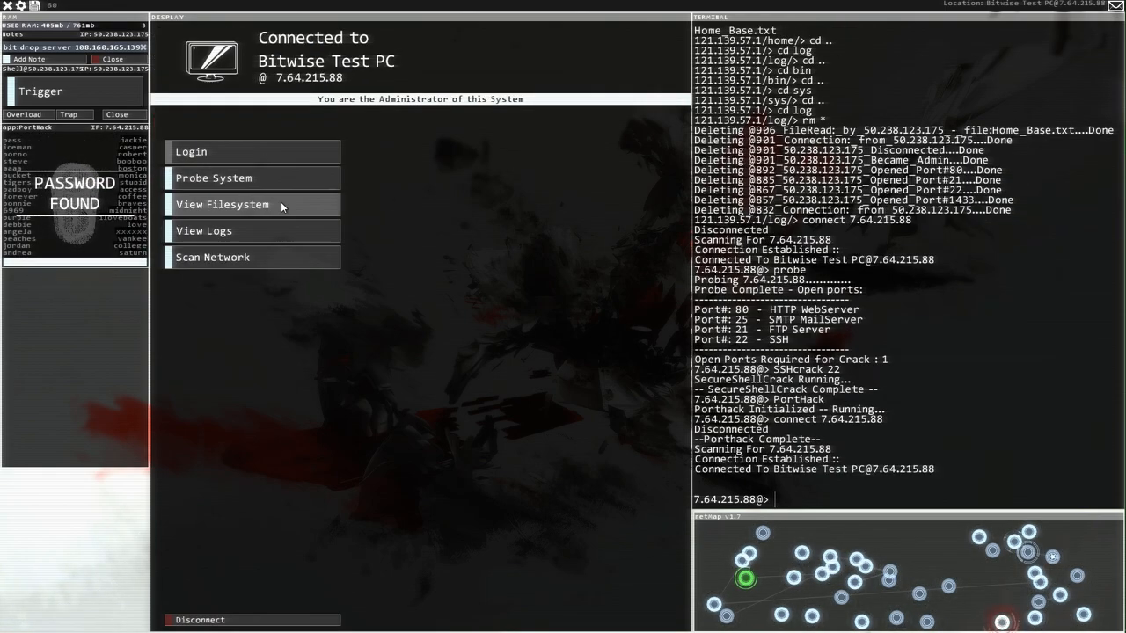
Step: Browse Bitwise Test PC's files and display Hobbes_TerminalGuide.txt.txt
click(222, 204)
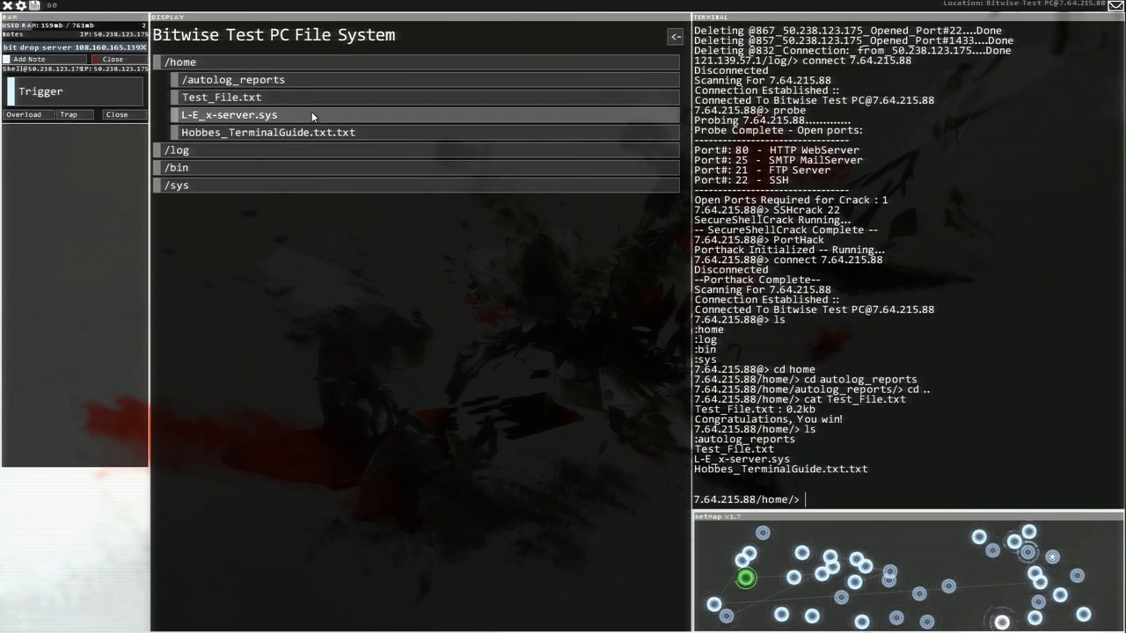
click(228, 115)
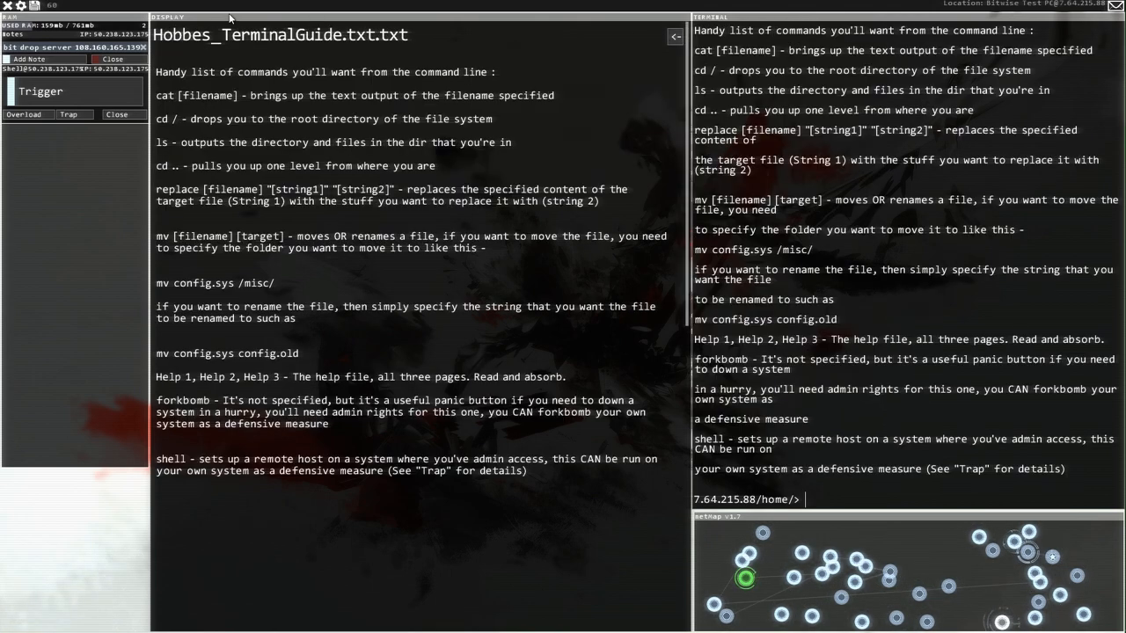
mouse_move(167, 180)
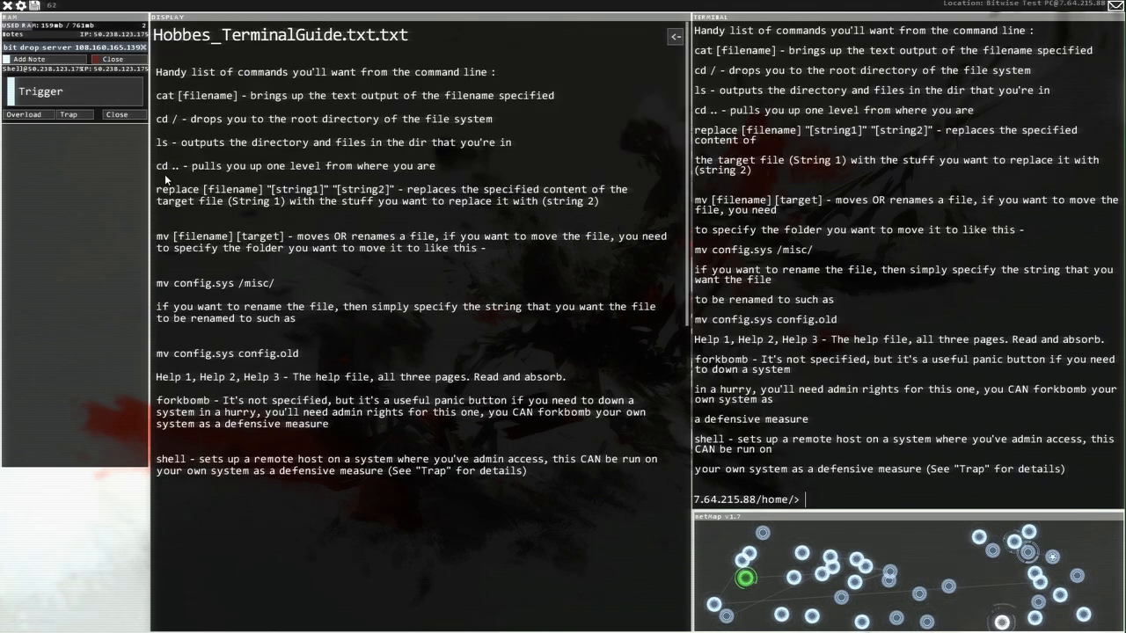
mouse_move(174, 217)
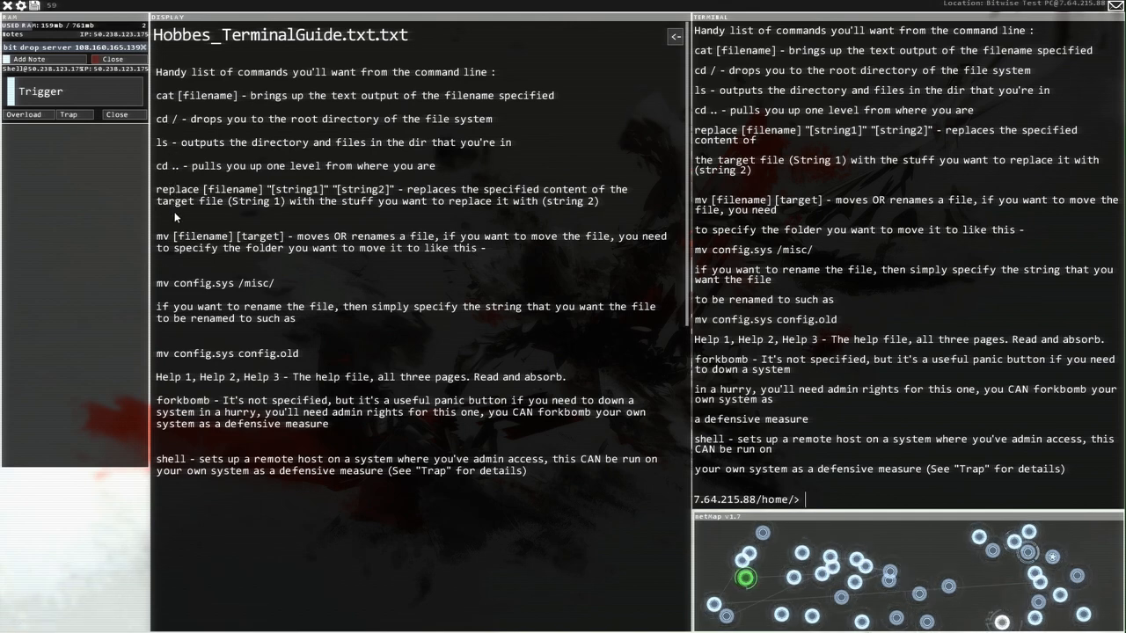
mouse_move(216, 195)
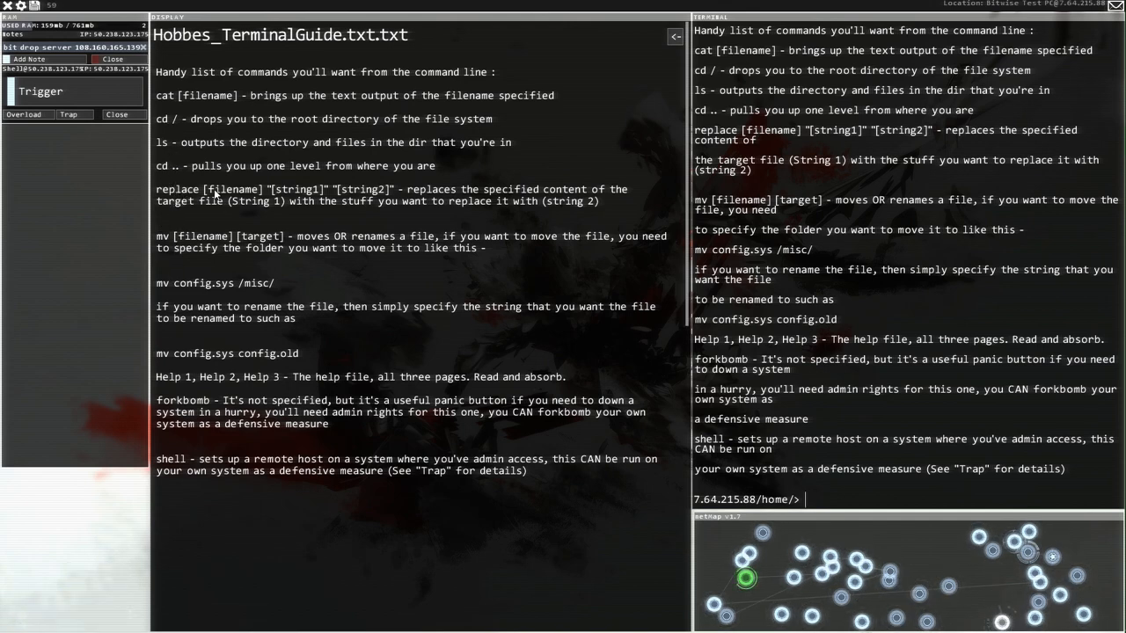
mouse_move(627, 203)
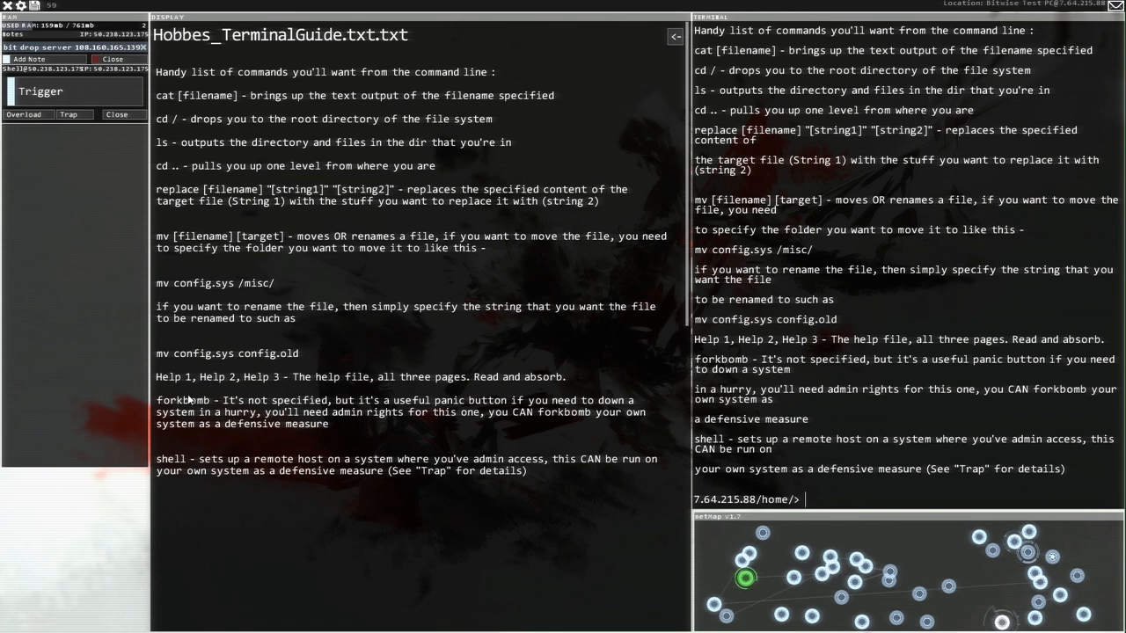
mouse_move(168, 361)
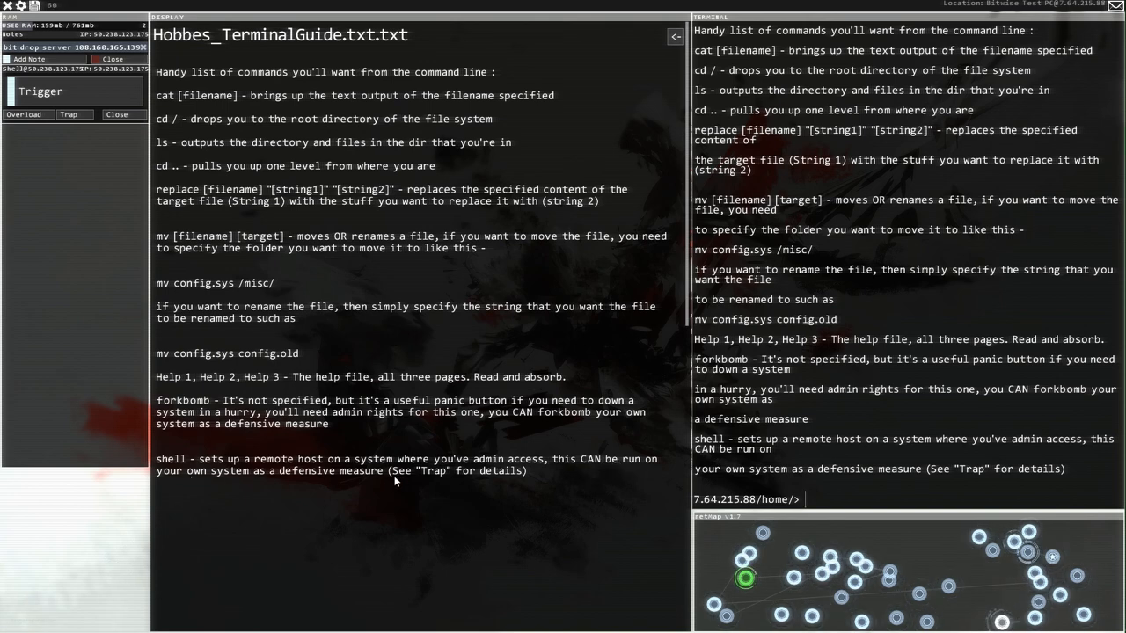
mouse_move(417, 5)
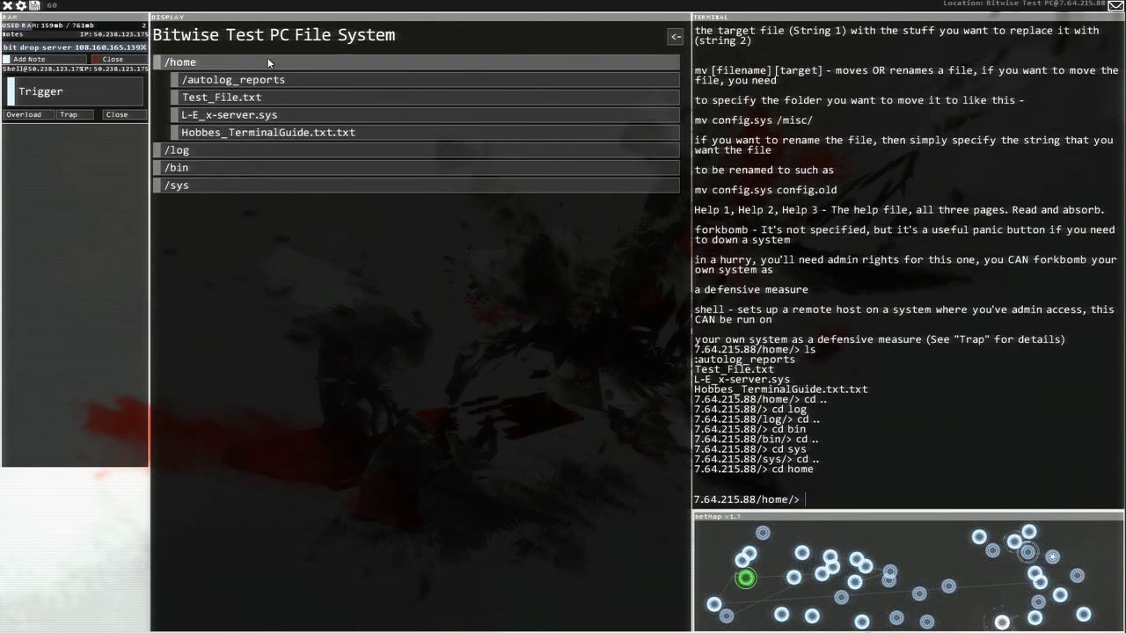
mouse_move(293, 114)
text(cat L-E_x-server.sys)
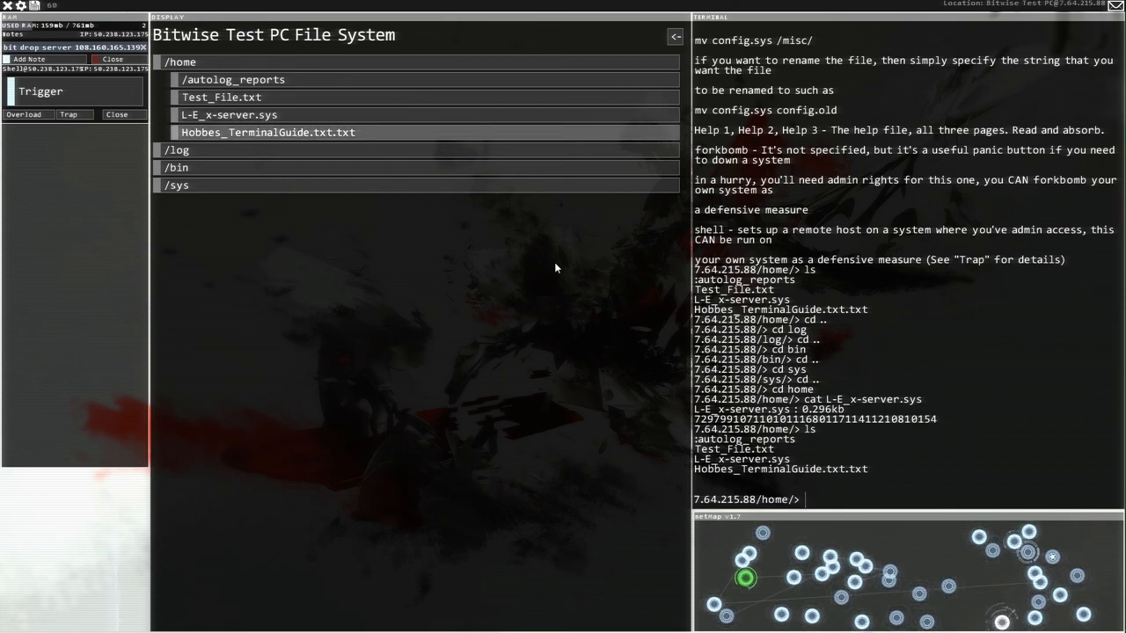
mouse_move(340, 144)
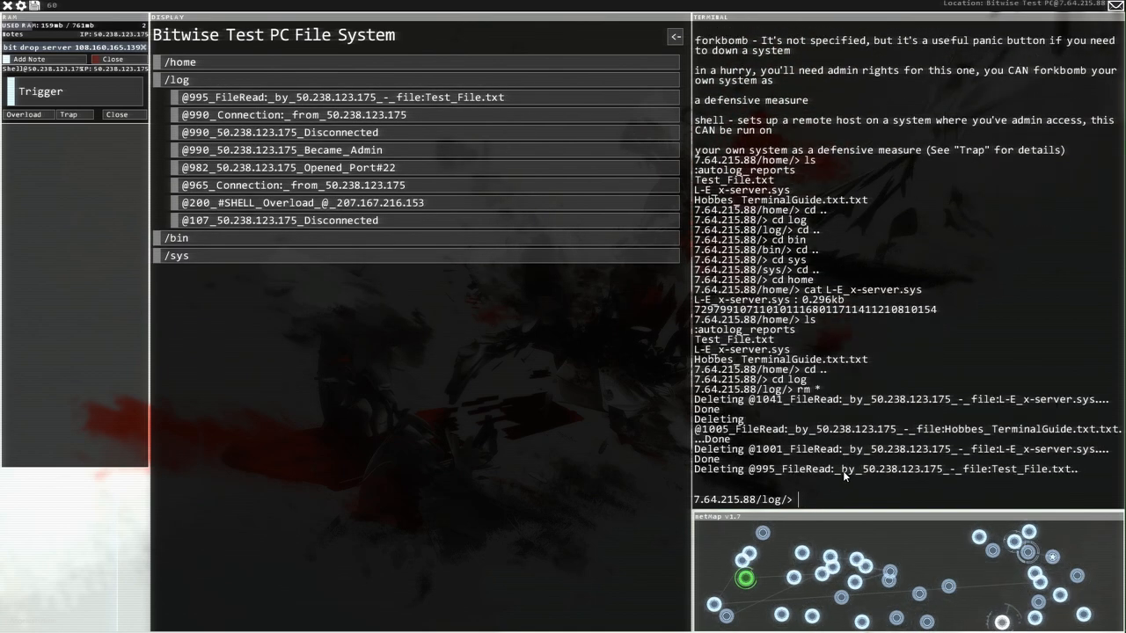
Step: Connect to the Bitwise Drop Server at 108.160.165.139
text(connect)
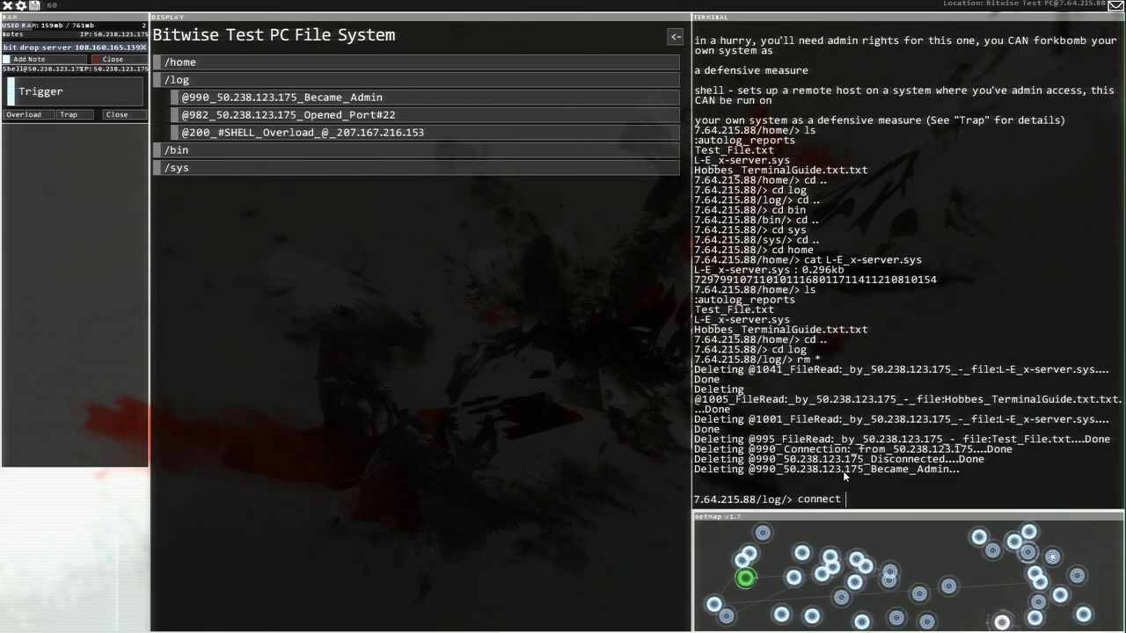
text(10)
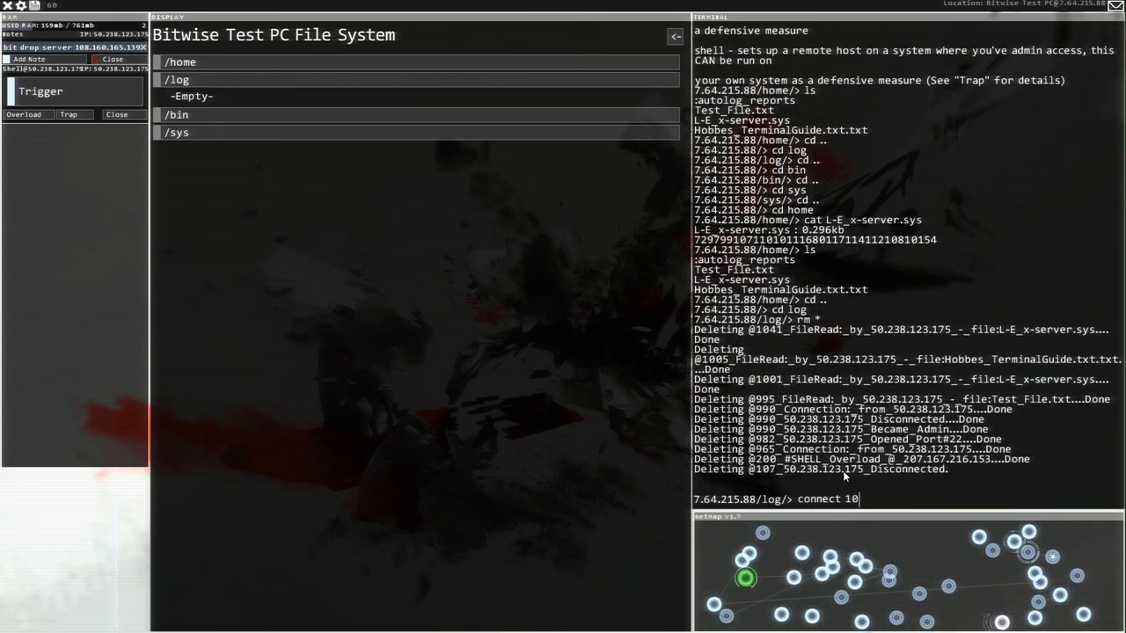
text(8.1)
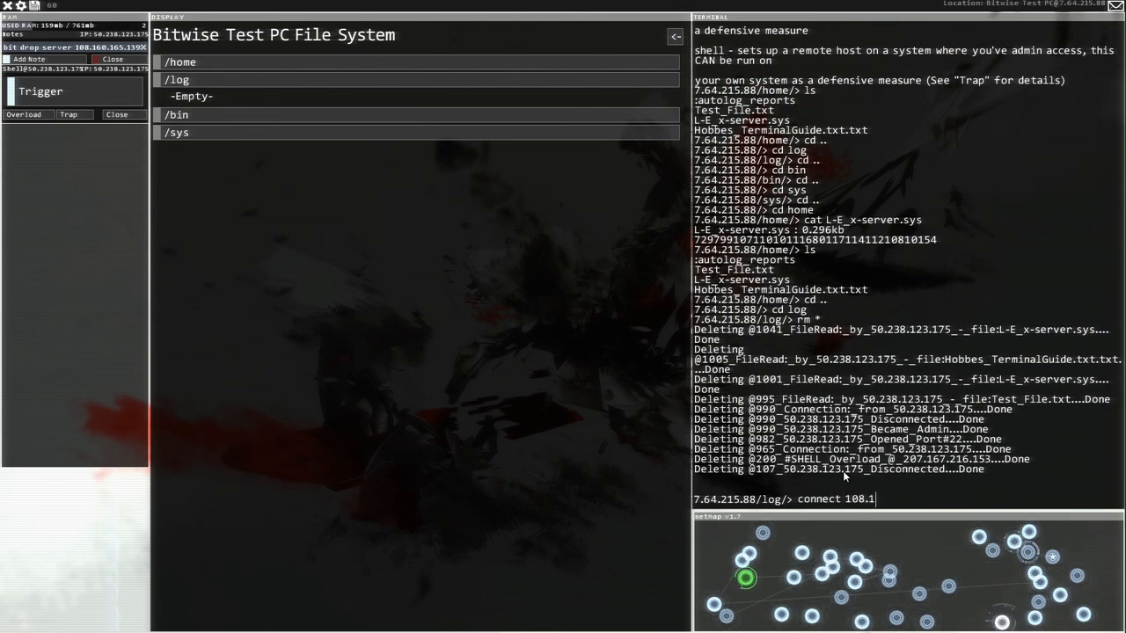
text(60)
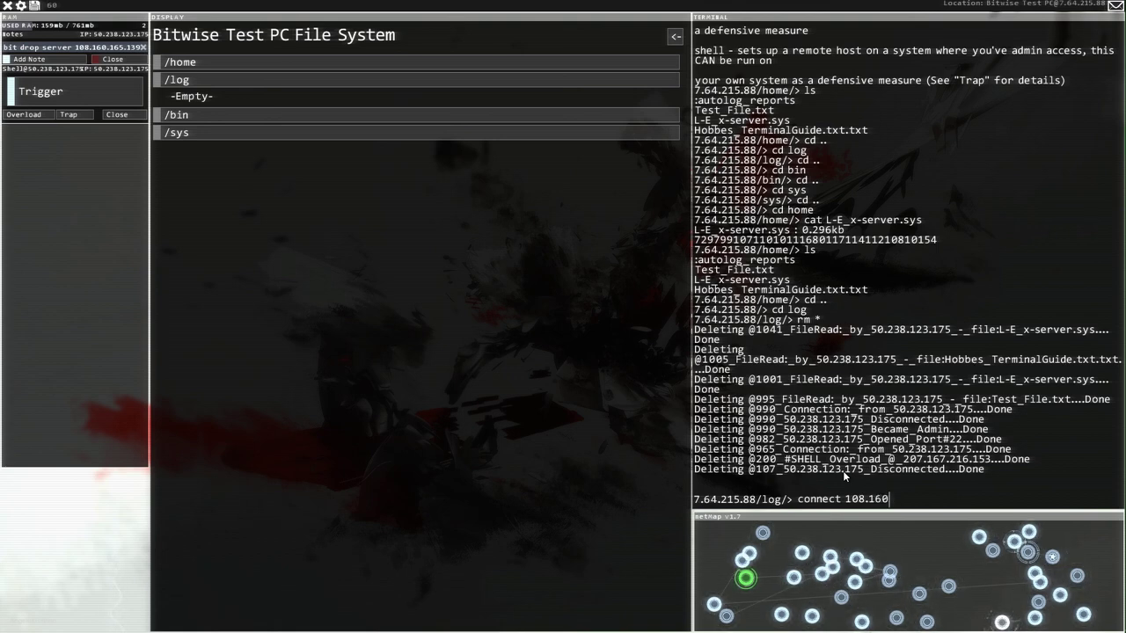
text(165.)
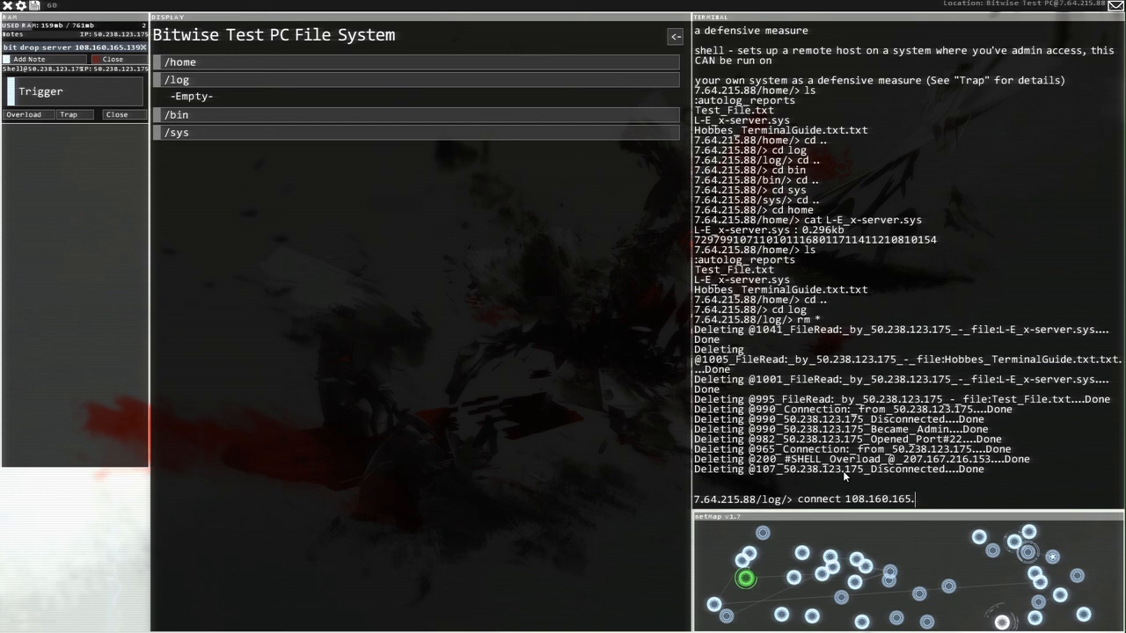
key(Return)
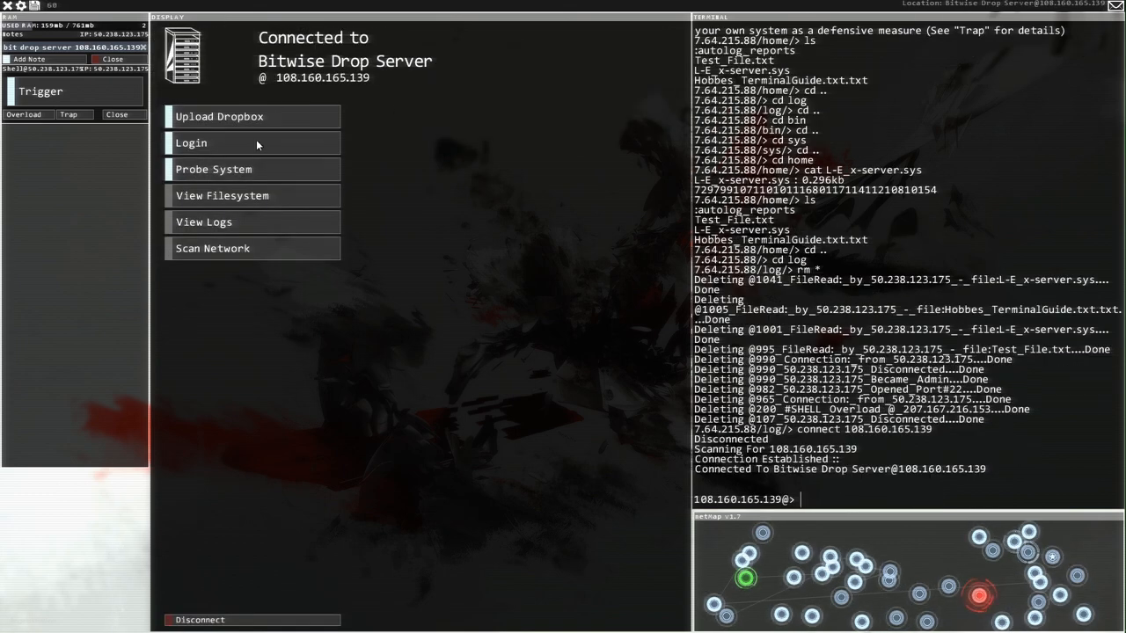
mouse_move(308, 125)
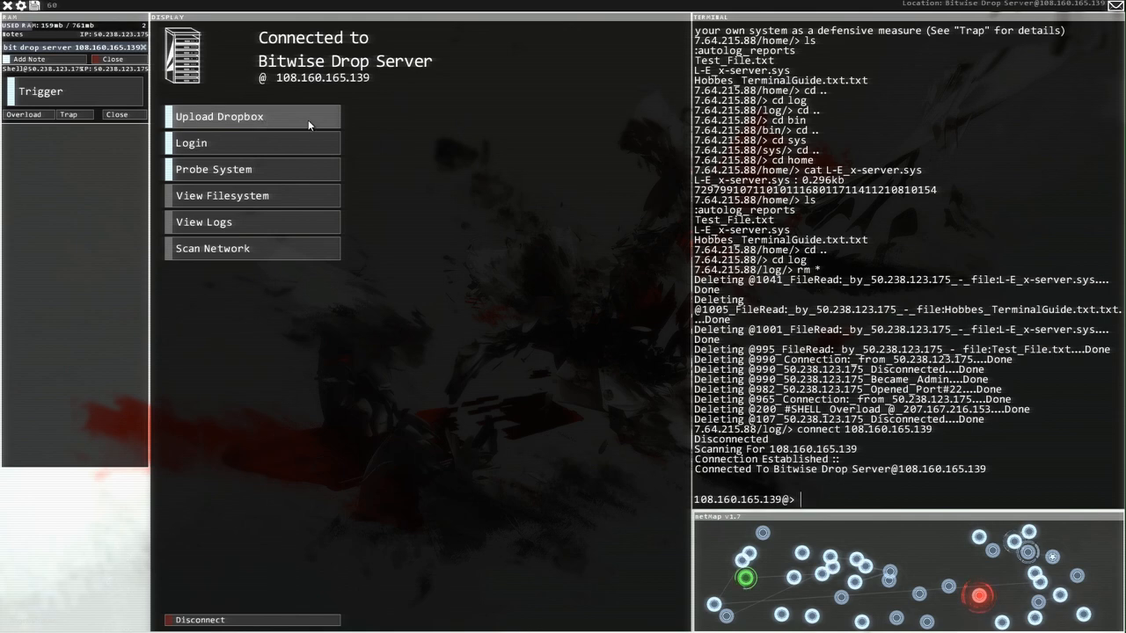
Step: Open the drop server's Upload Dropbox and run probe on its ports
click(253, 116)
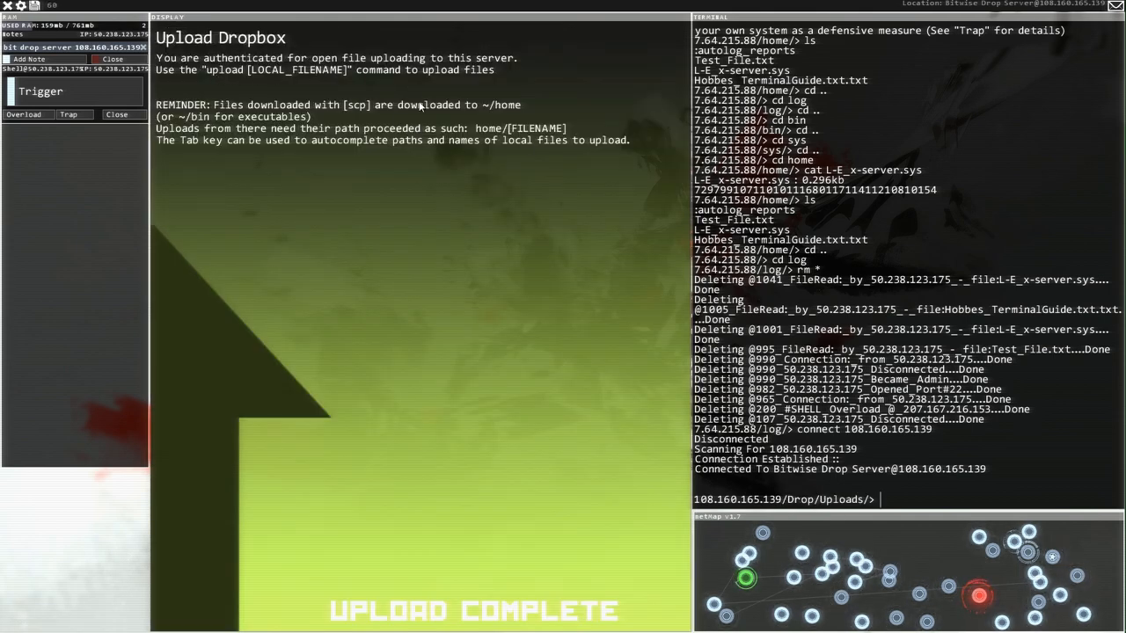
text(p)
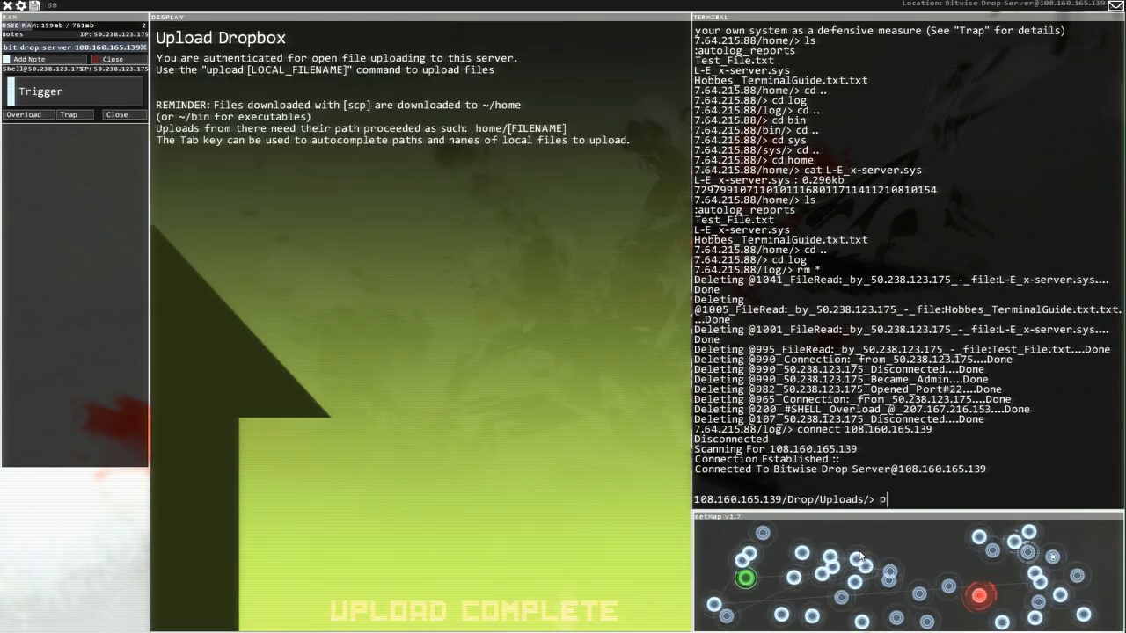
text(probe)
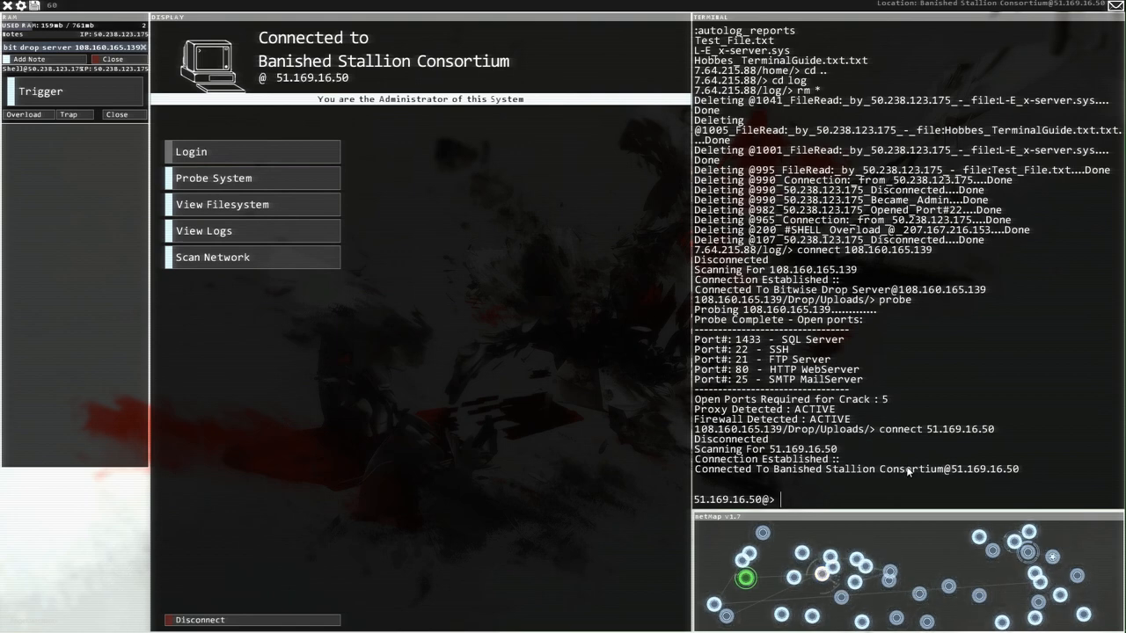
Step: Use a shell on 231.183.141.164, reconnect to the drop server and show its ports
text(shell)
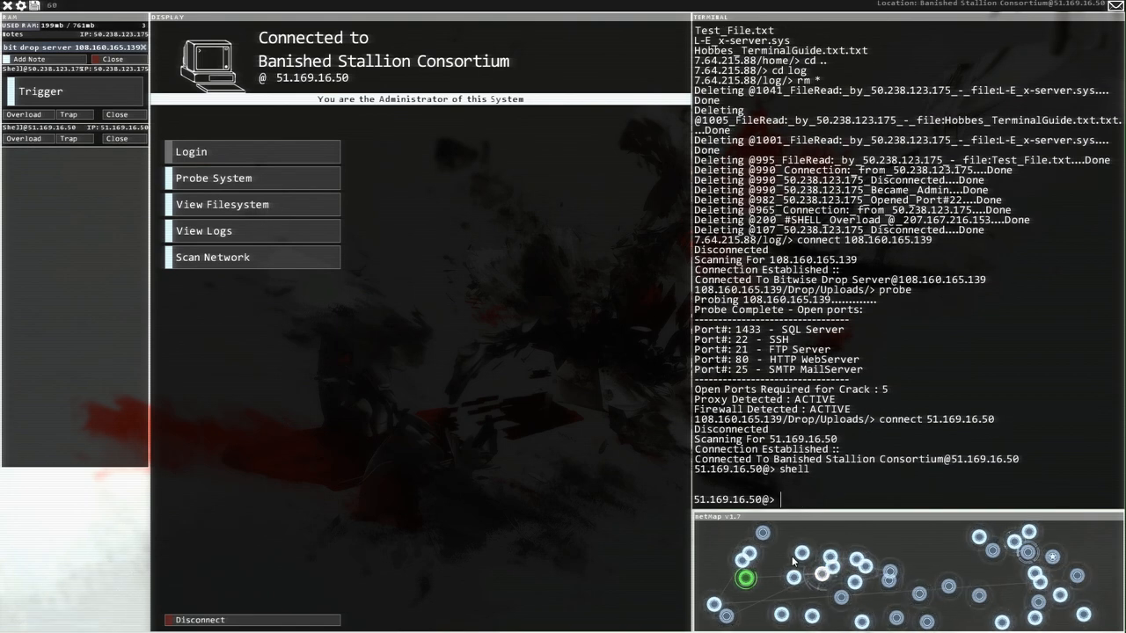
text(connect 231.183.141.164)
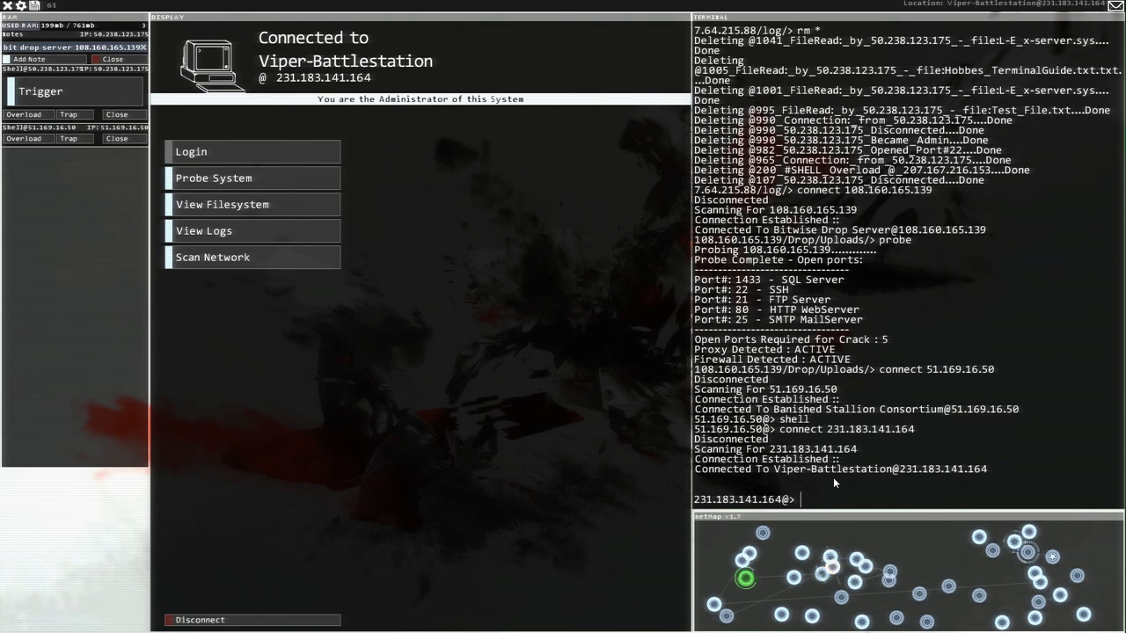
text(shell)
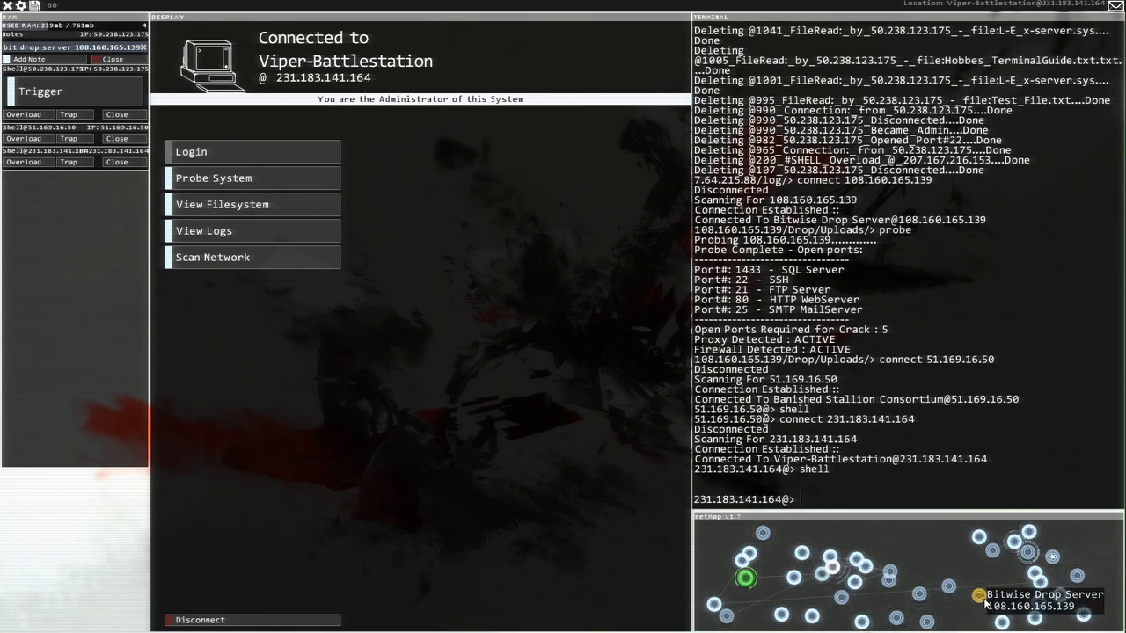
click(992, 595)
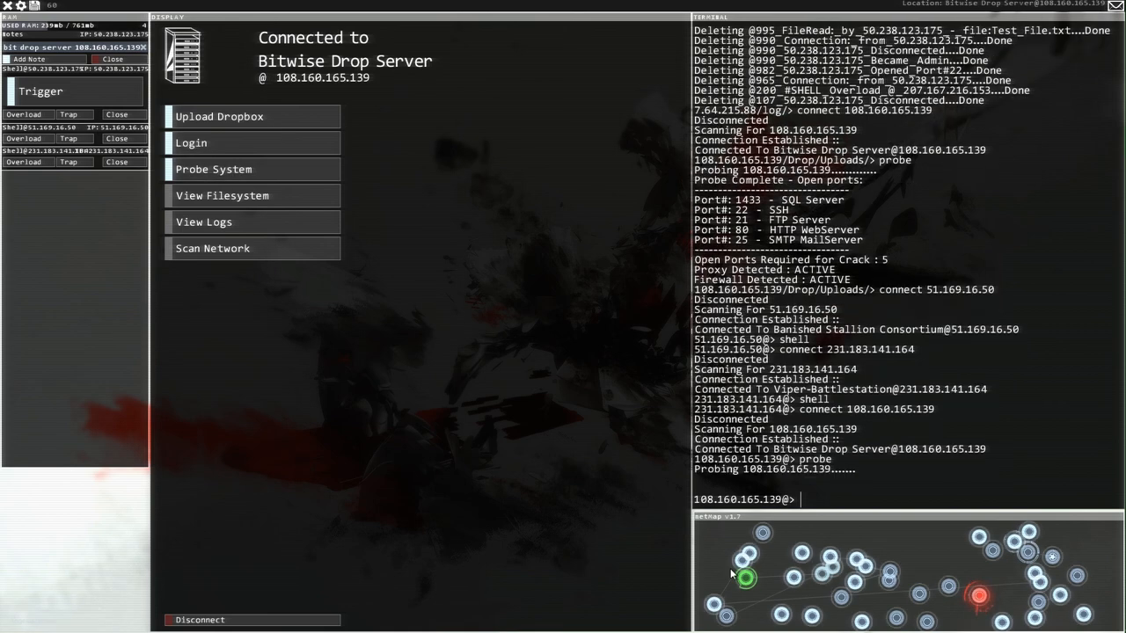
click(253, 169)
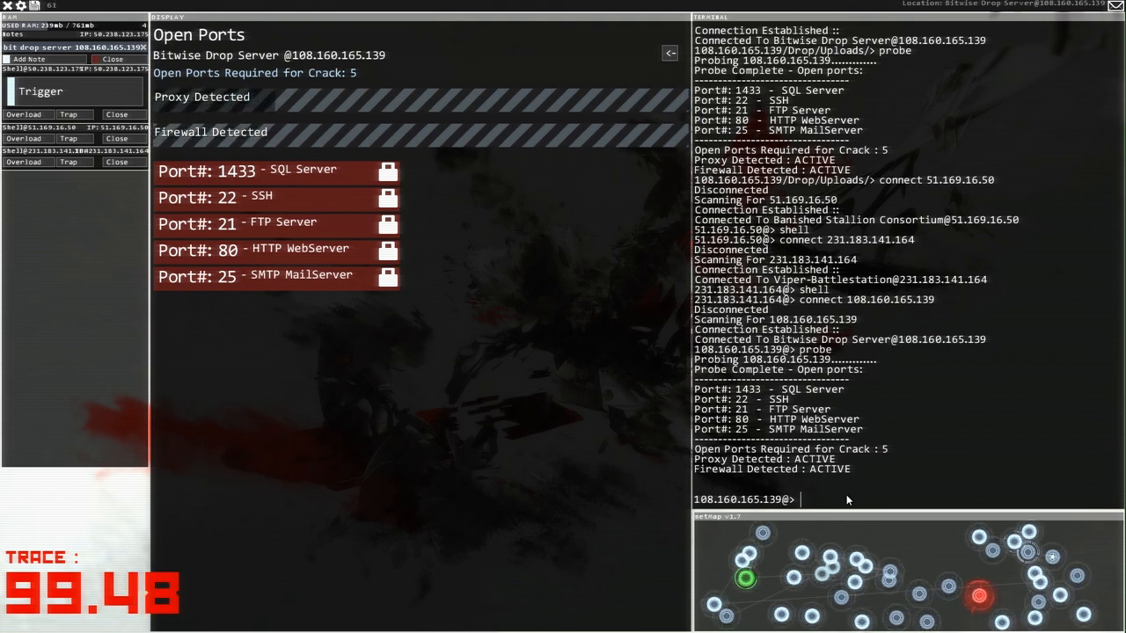
Step: Run SSHcrack against port 22 and analyze the firewall repeatedly
text(s)
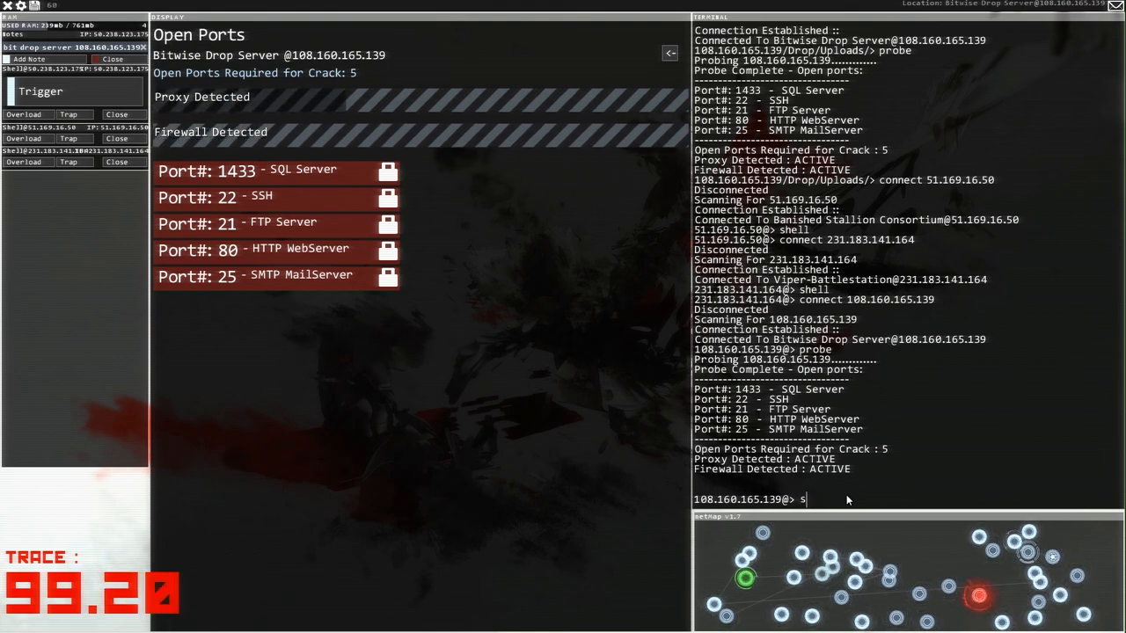
text(SHcrack)
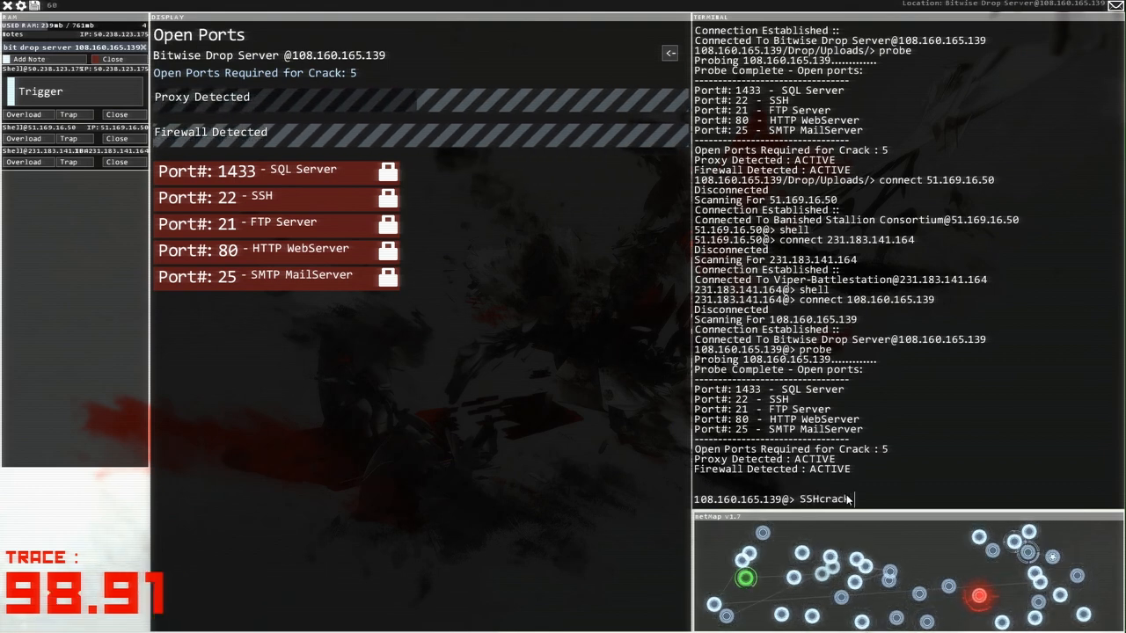
key(Return)
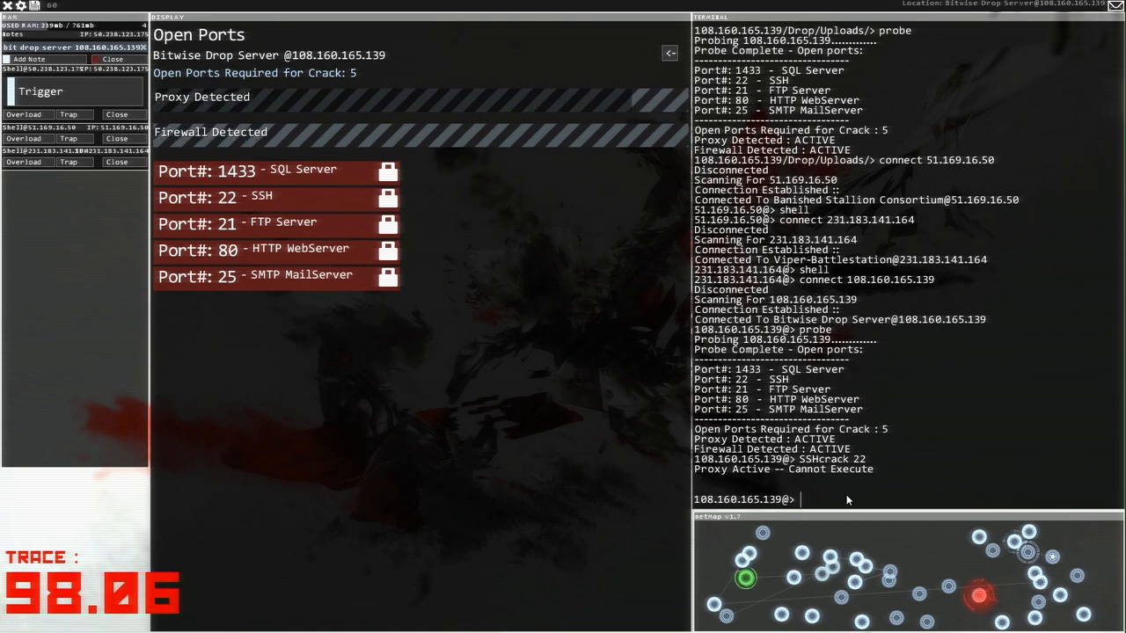
text(analyze)
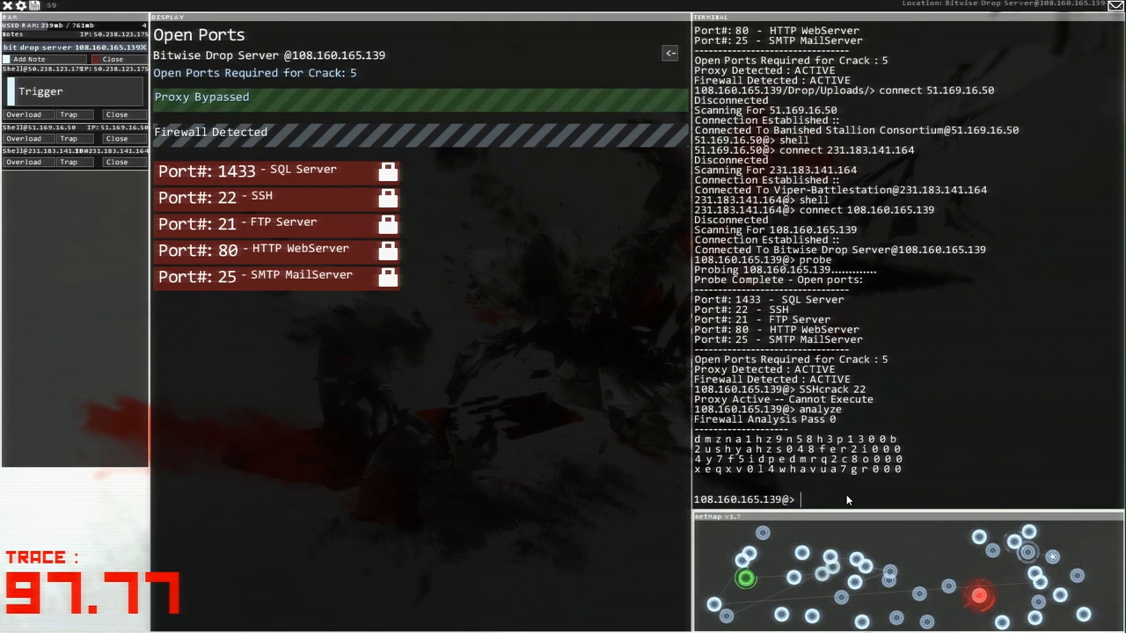
text(analyze)
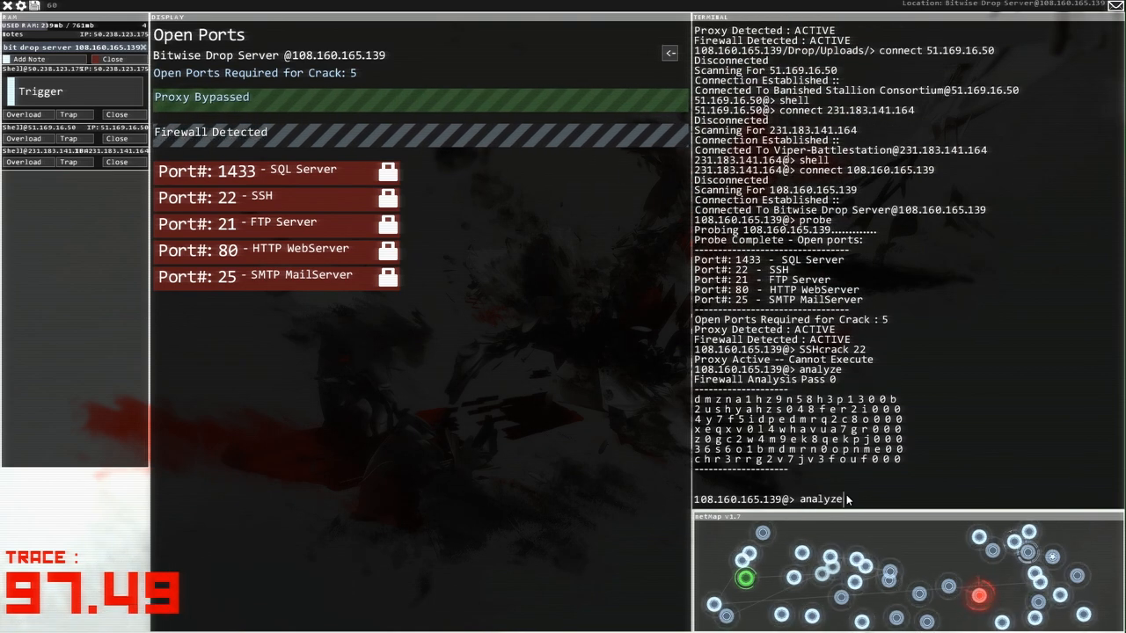
key(Return)
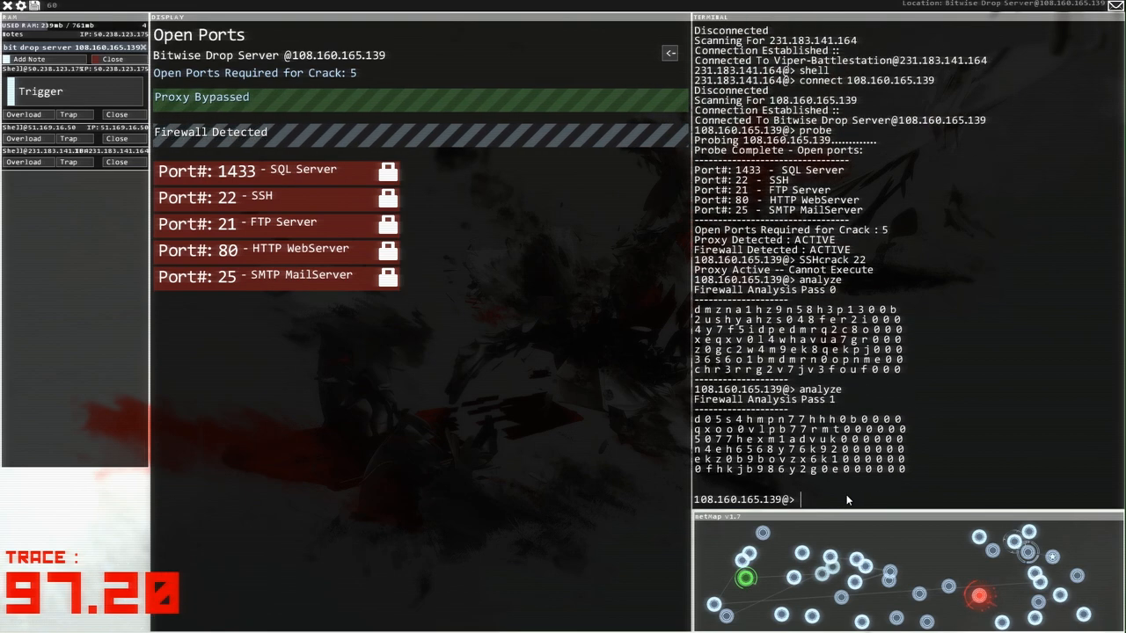
text(SSHcrack 22)
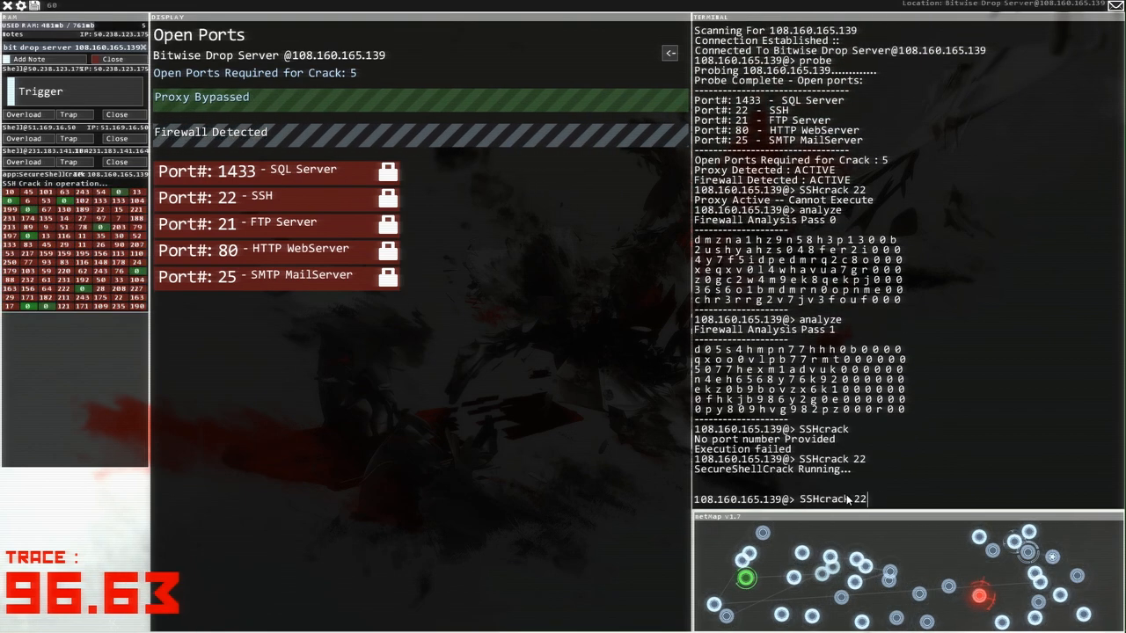
key(Return)
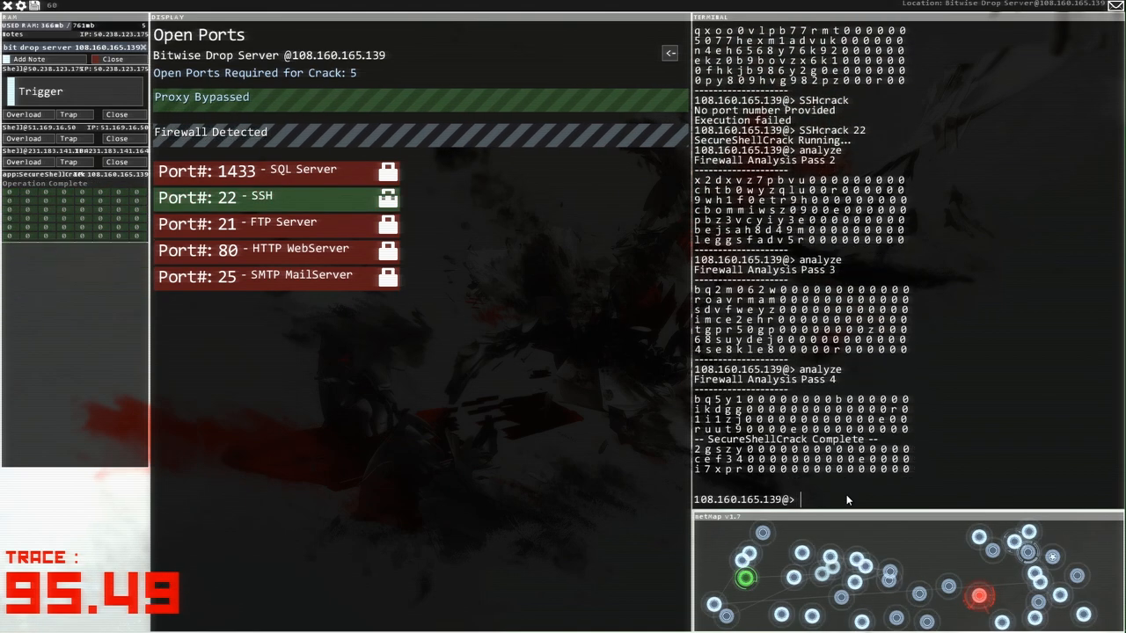
Step: Run WebServerWorm, analyze again, and solve the firewall with password breezer
text(WebServerWorm)
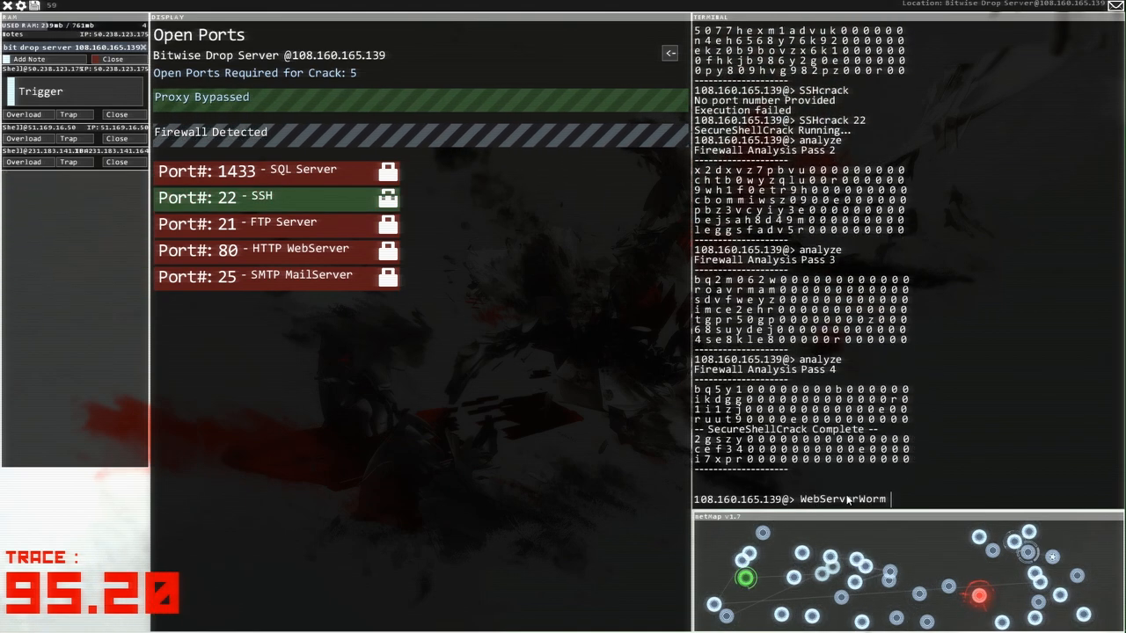
mouse_move(388, 344)
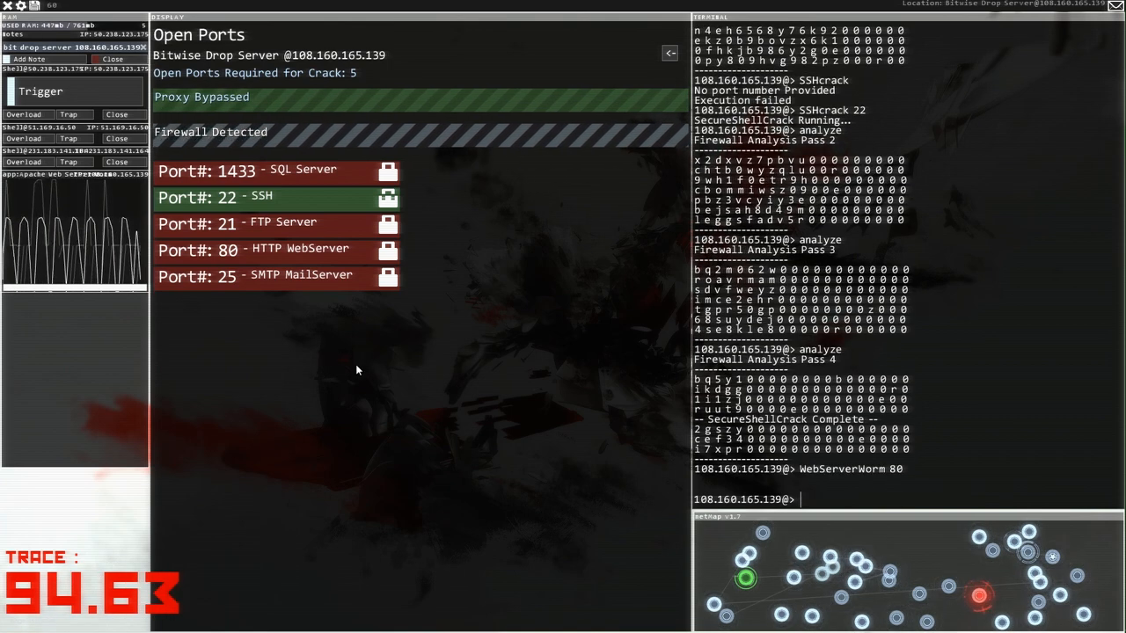
text(analyze)
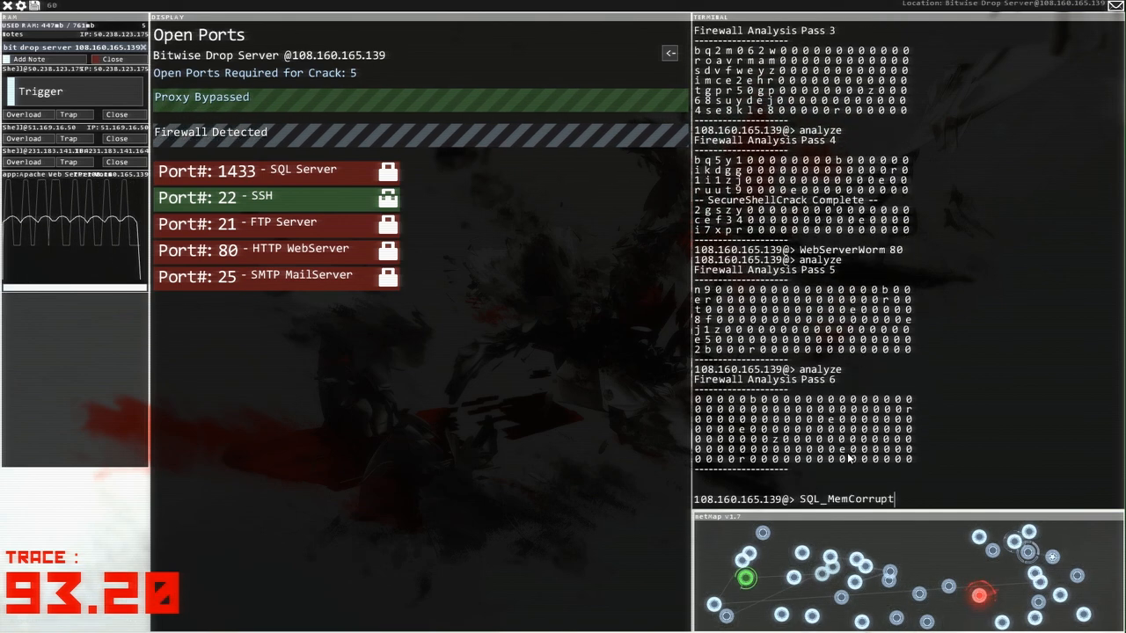
text(1)
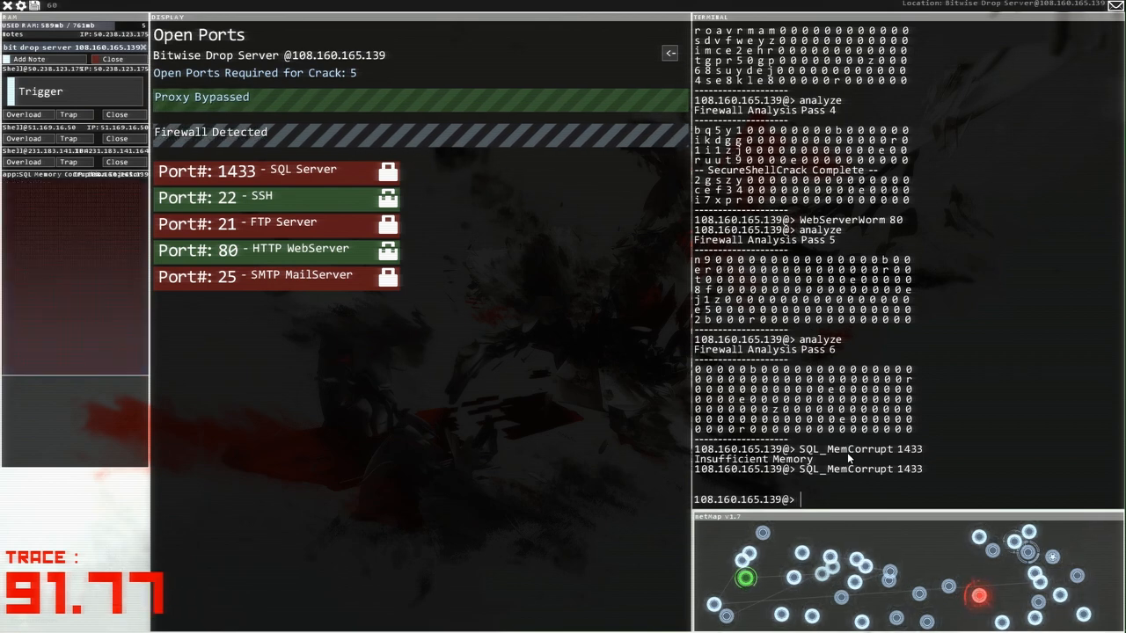
text(solve)
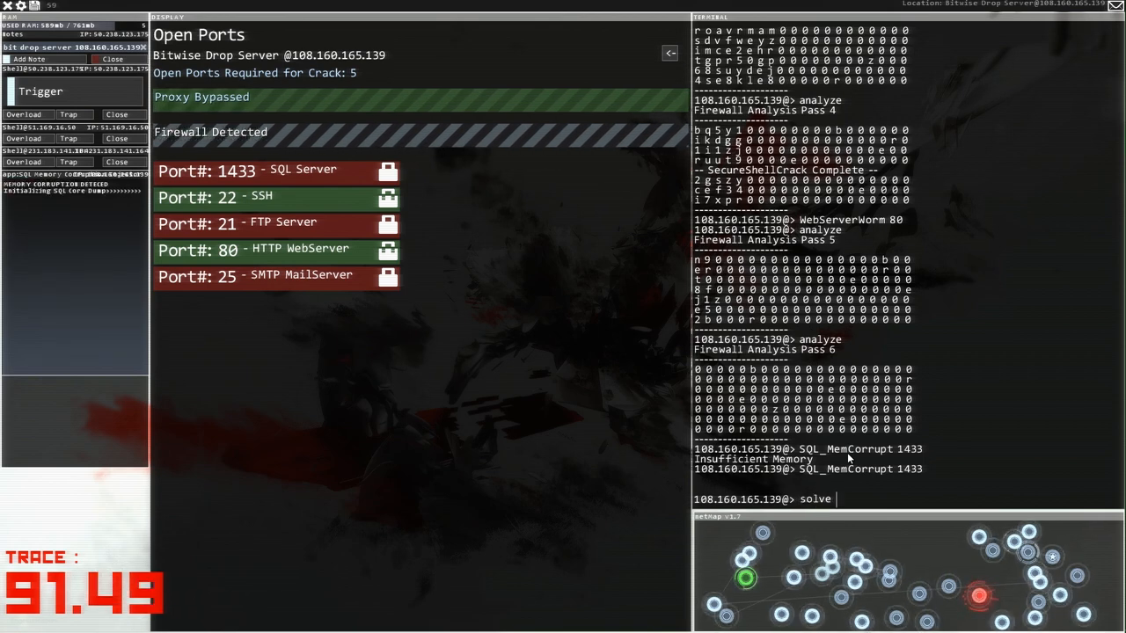
text(bre)
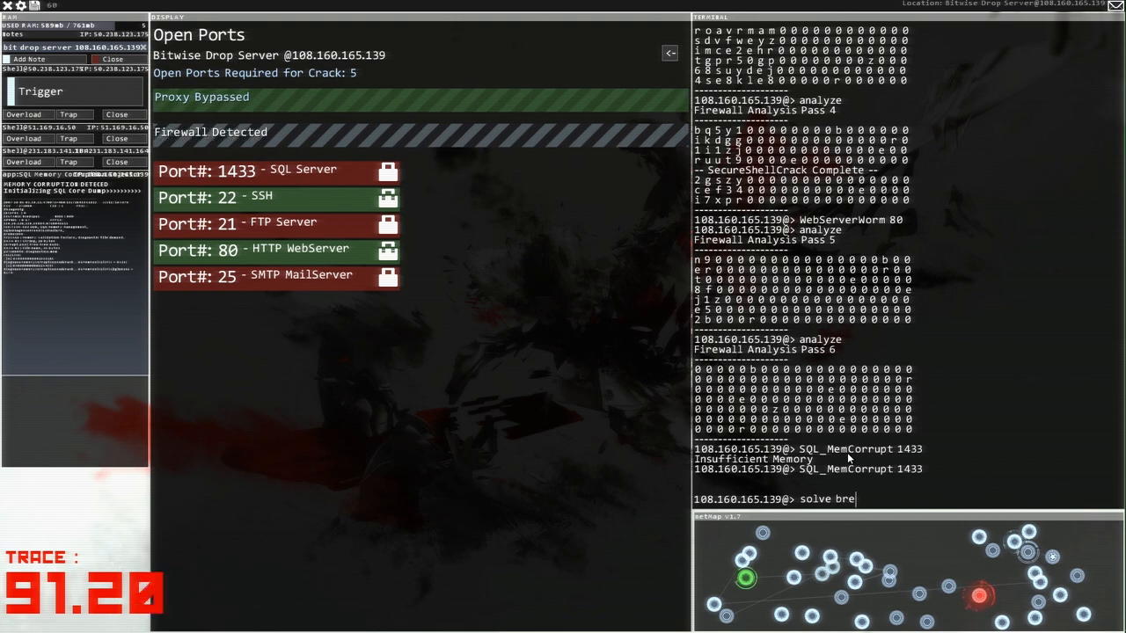
text(e)
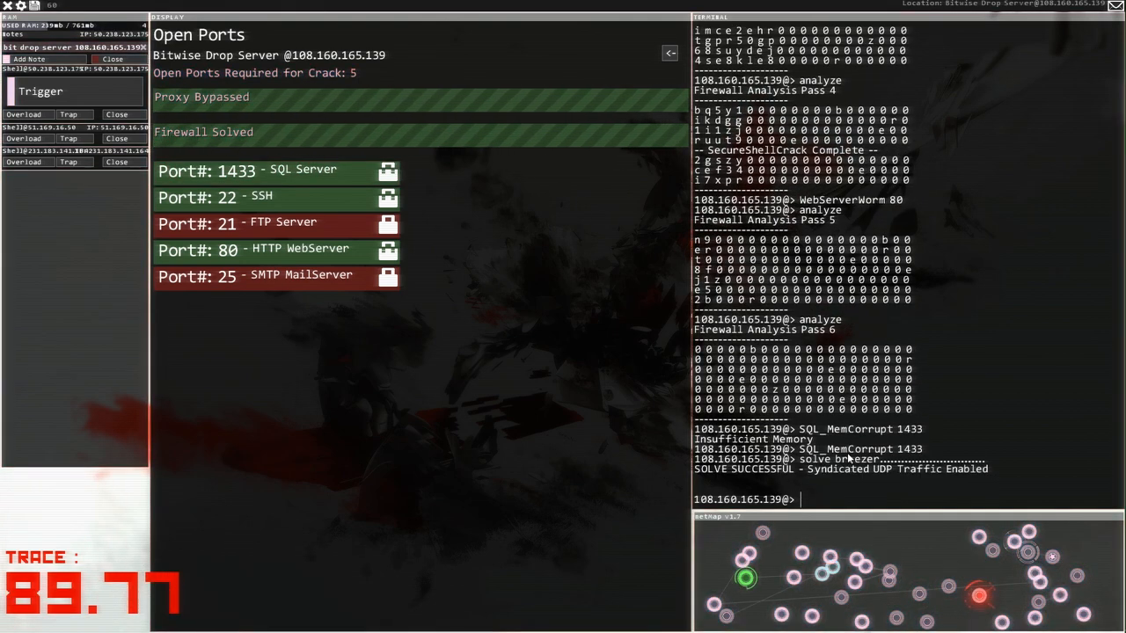
Step: Run FTPBounce on port 21 and SMTPoverflow on port 25, then PortHack
text(FTPBounce)
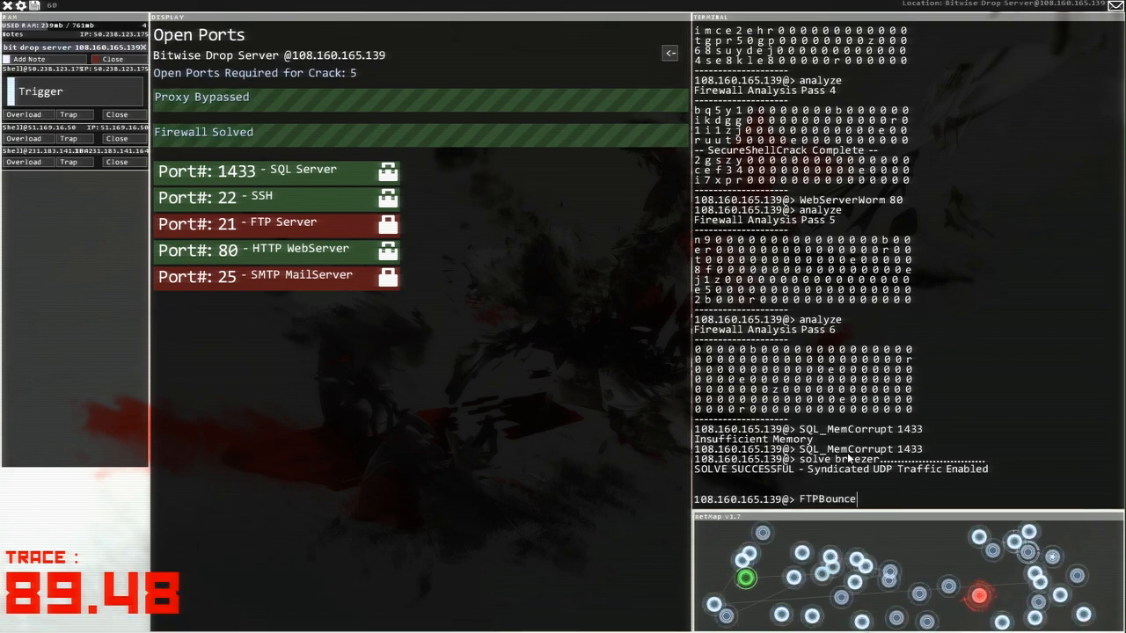
text(21)
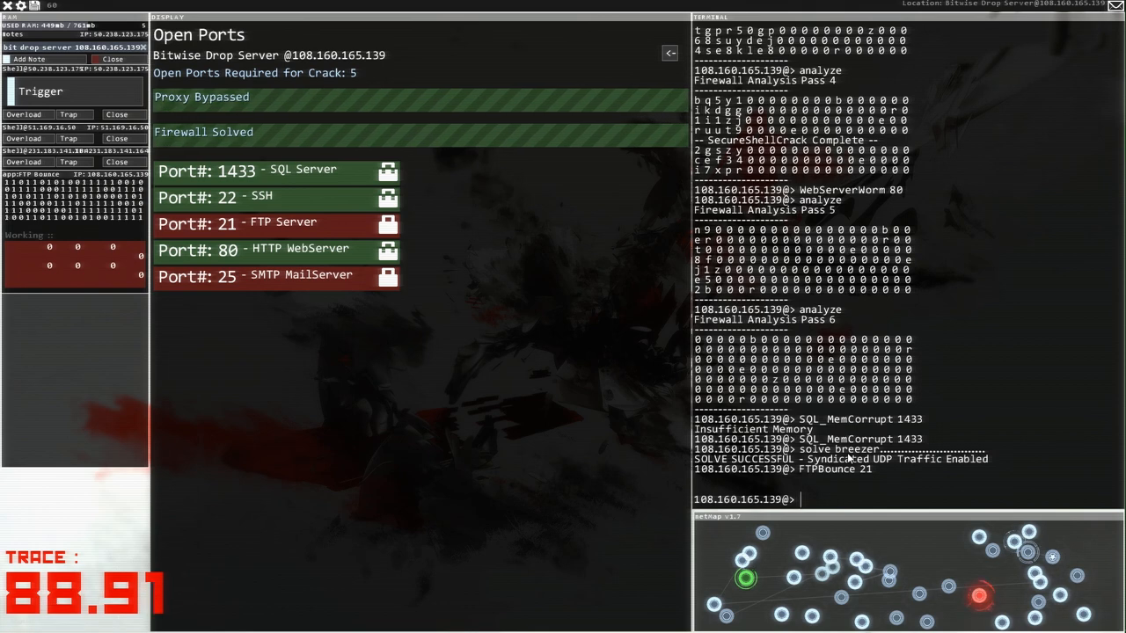
text(s)
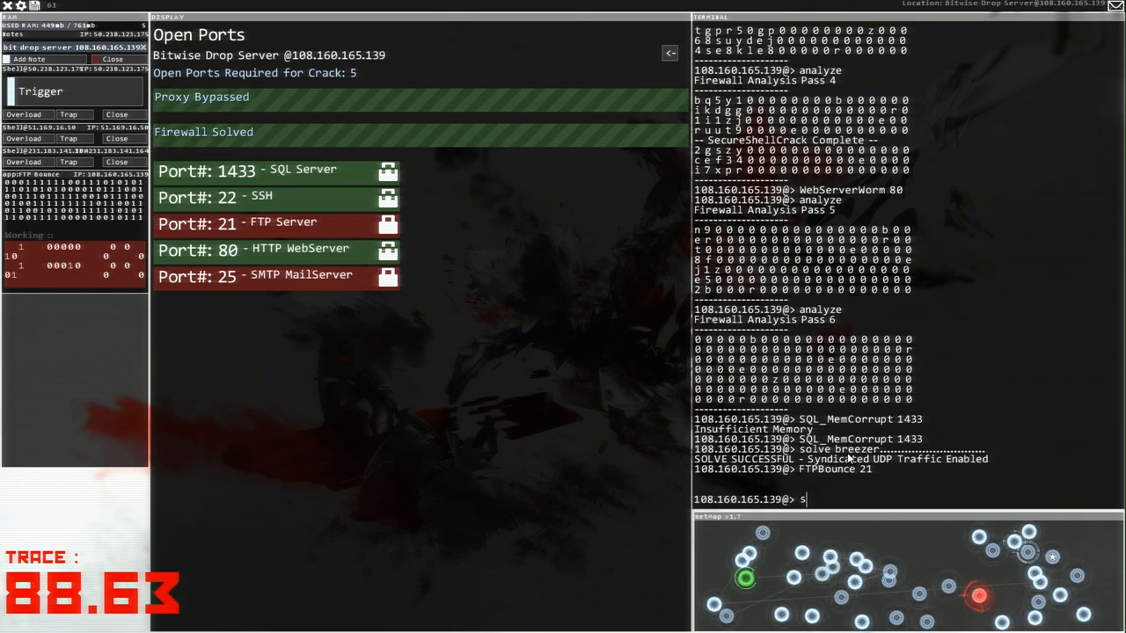
text(SMTPoverflow 25)
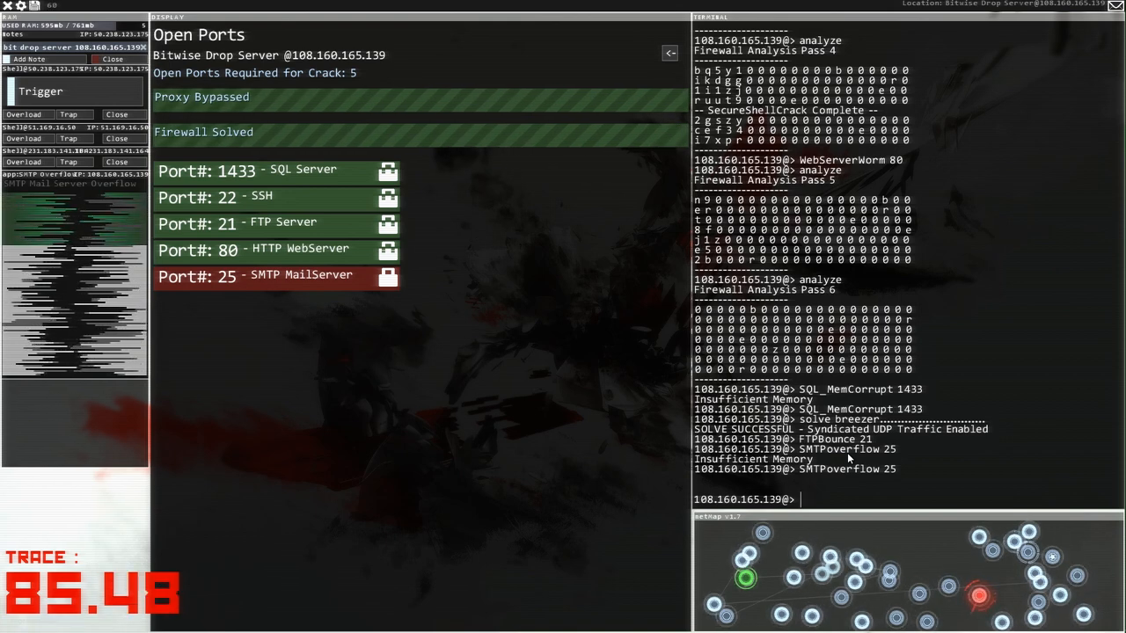
text(PortHack)
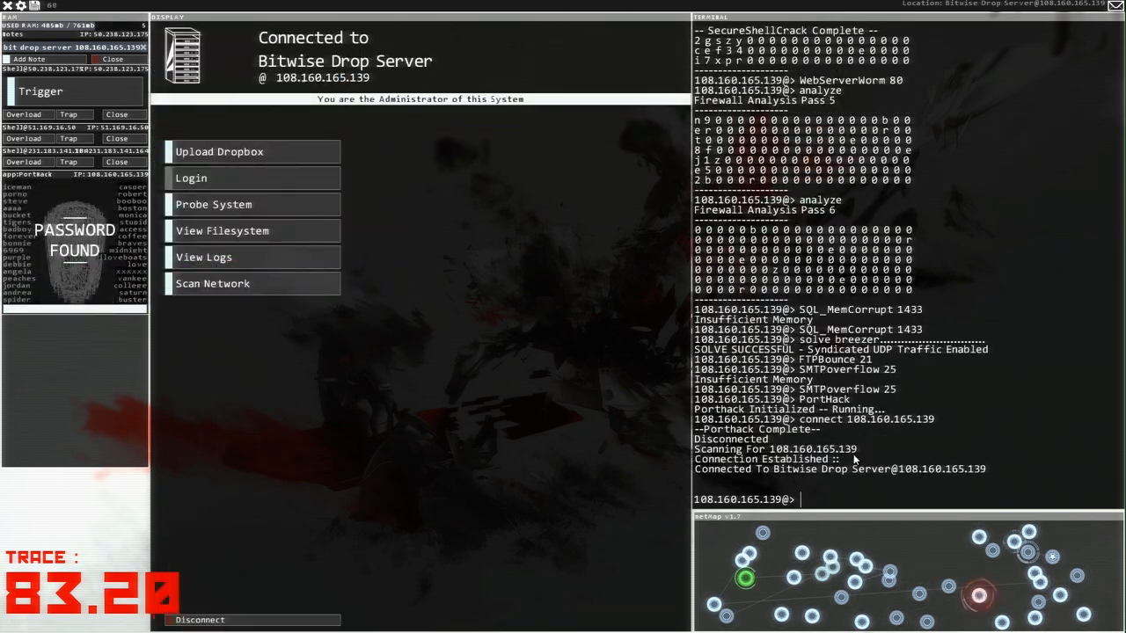
mouse_move(236, 178)
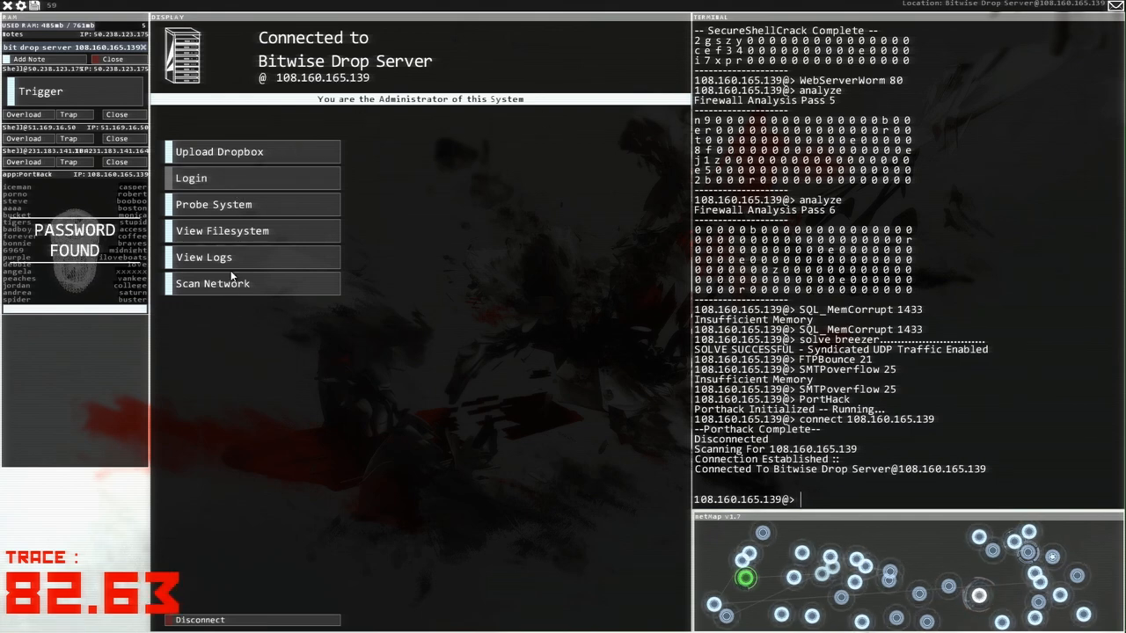
Step: Expand home, log, bin and sys, then Drop/Uploads to list its five files
click(222, 230)
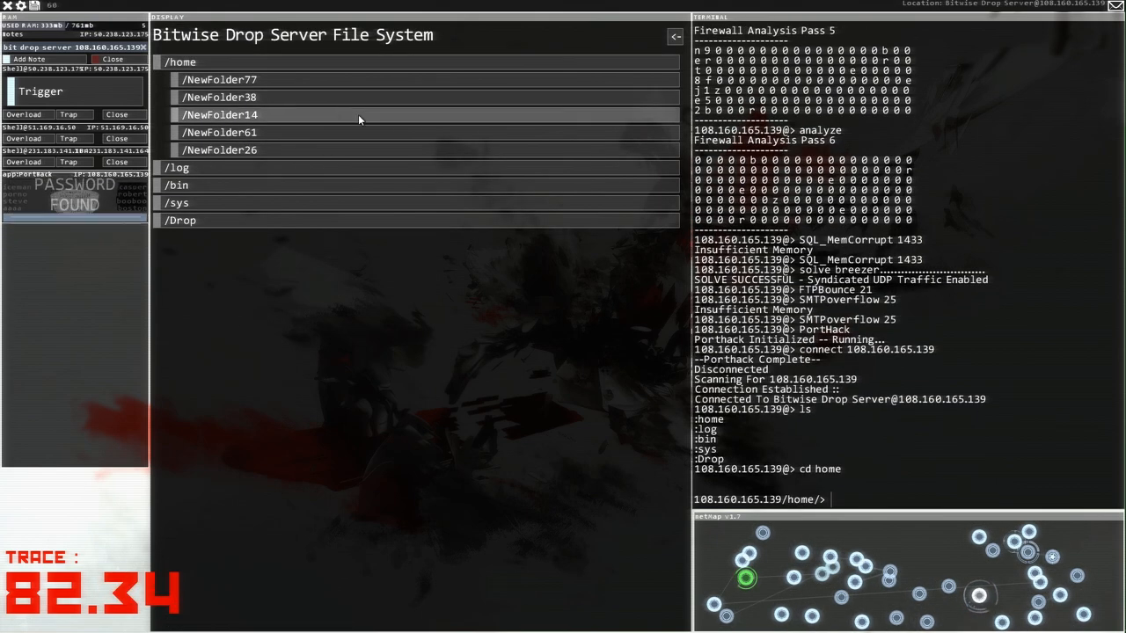
click(218, 97)
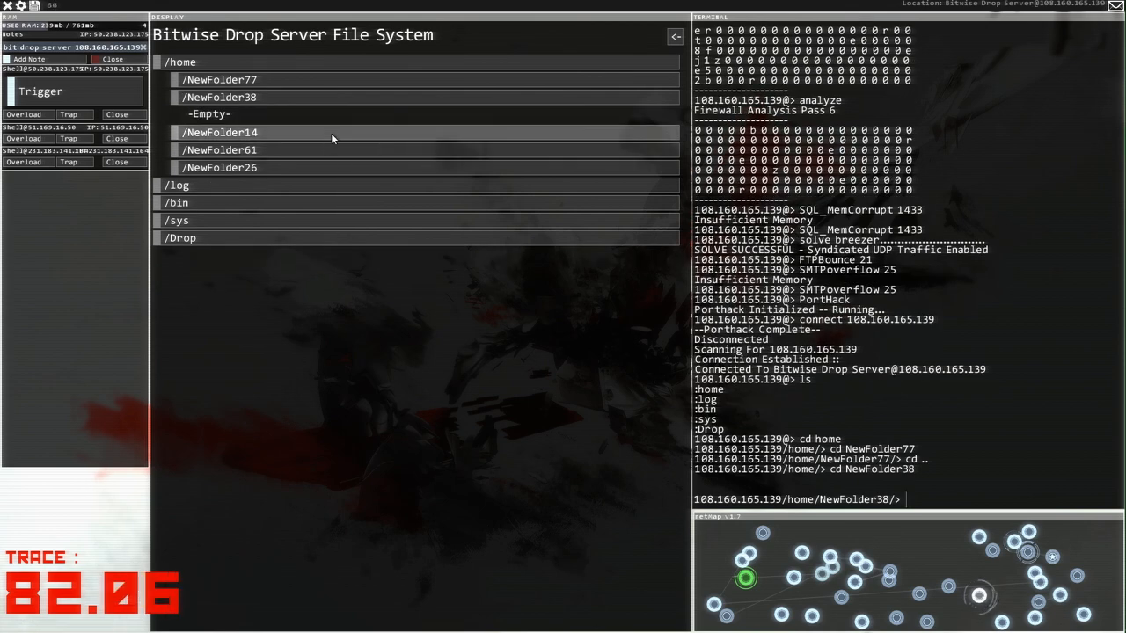
click(220, 150)
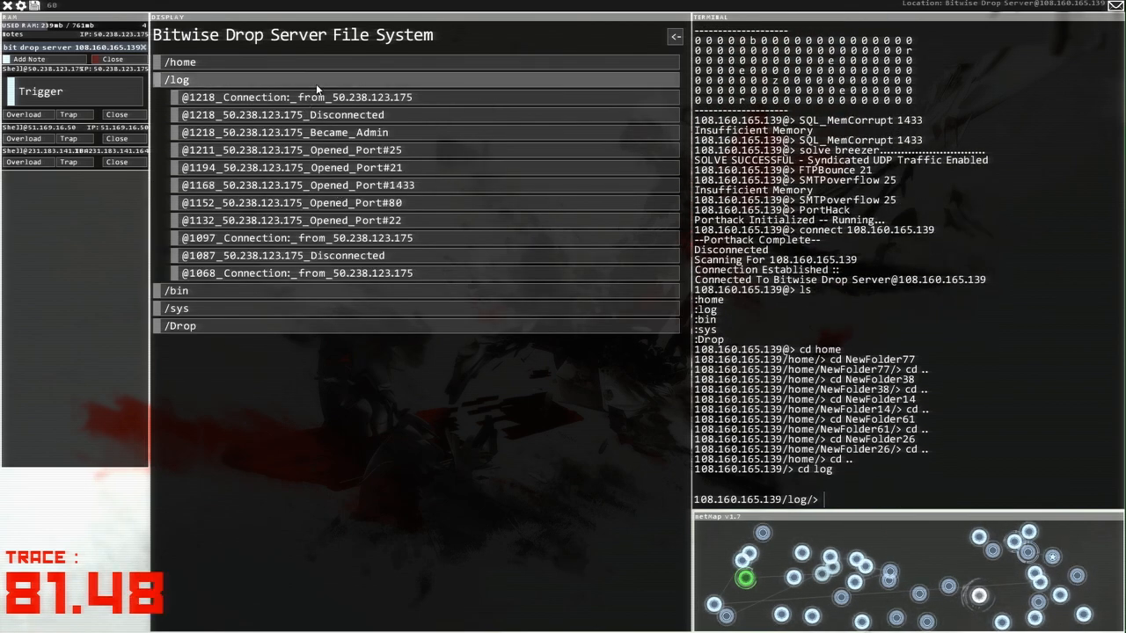
click(180, 114)
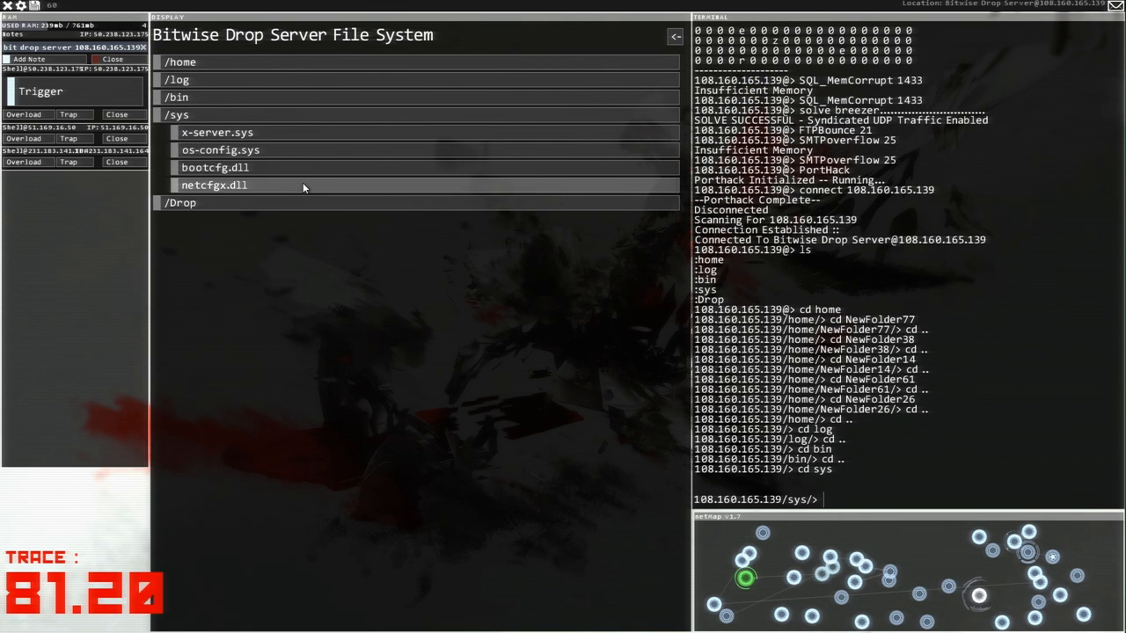
click(181, 203)
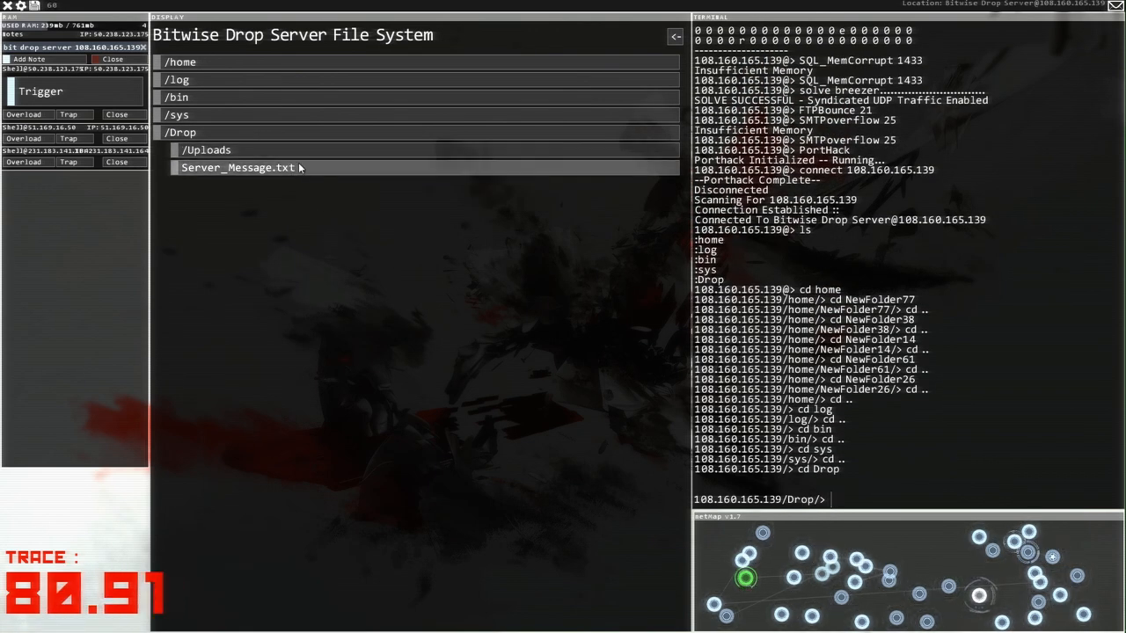
click(207, 149)
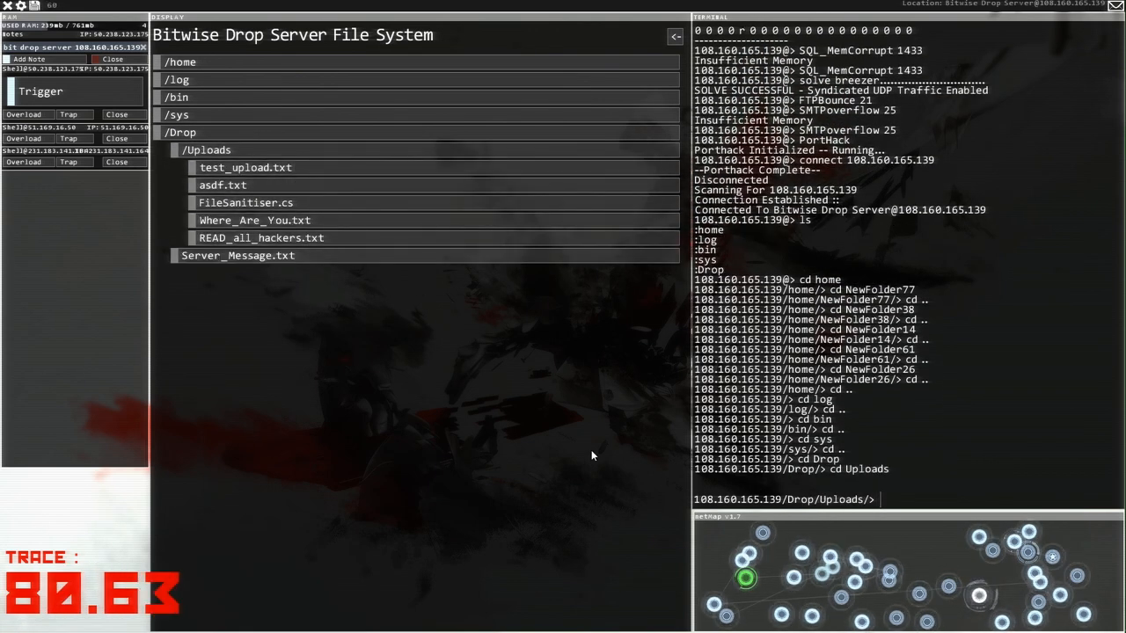
Step: Read READ_all_hackers.txt and scroll through FileSanitiser.cs in Drop/Uploads
click(260, 238)
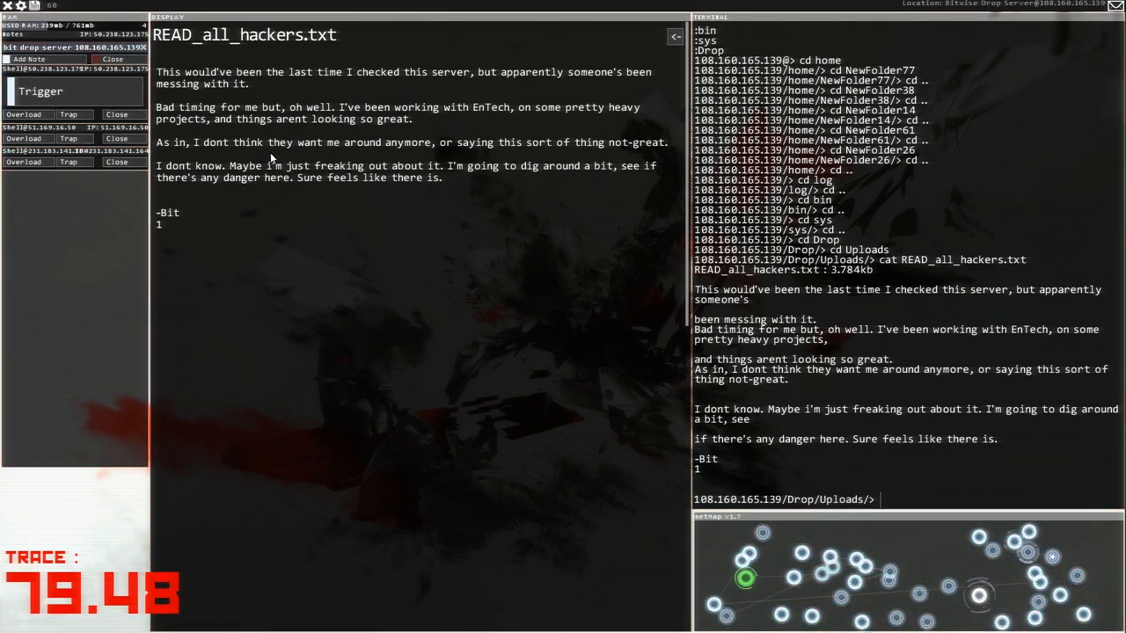
mouse_move(222, 165)
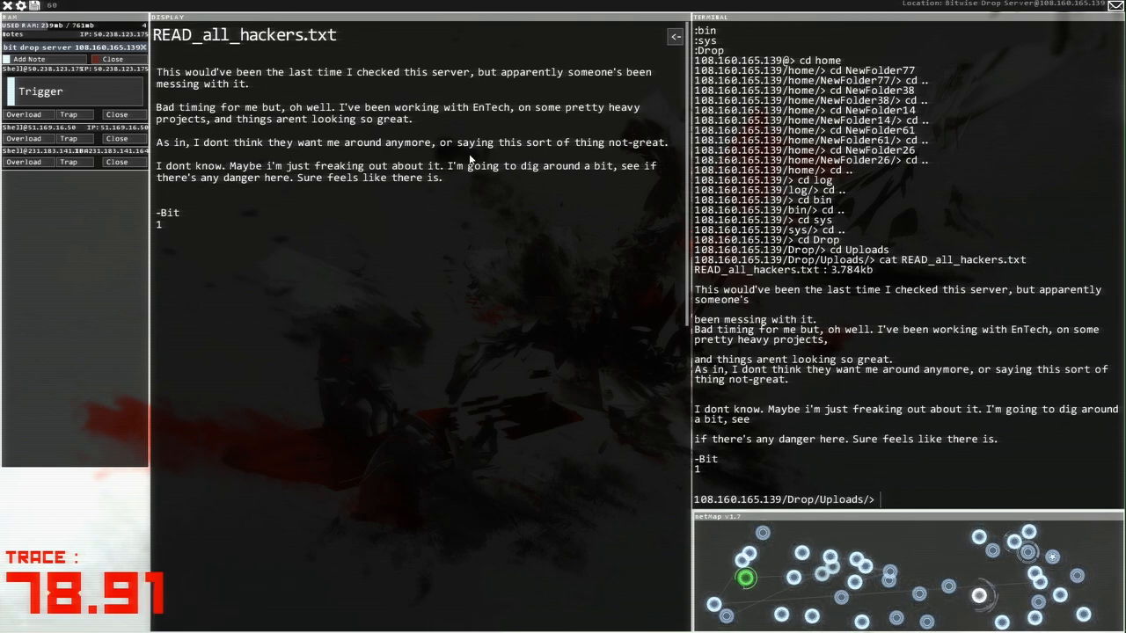
mouse_move(280, 207)
text(ls)
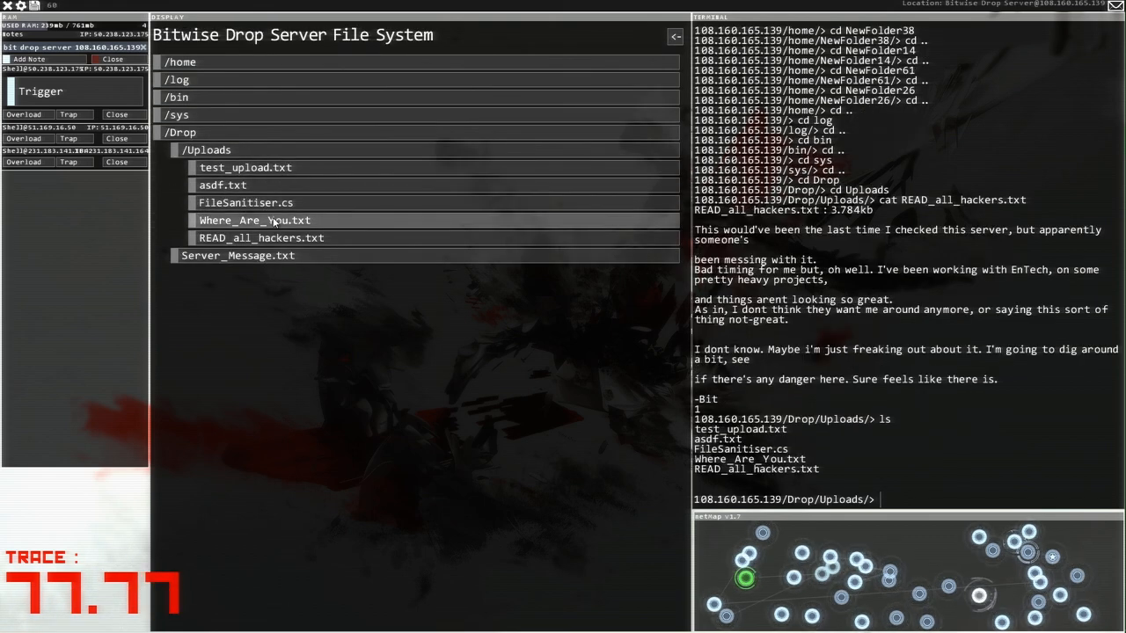
click(255, 219)
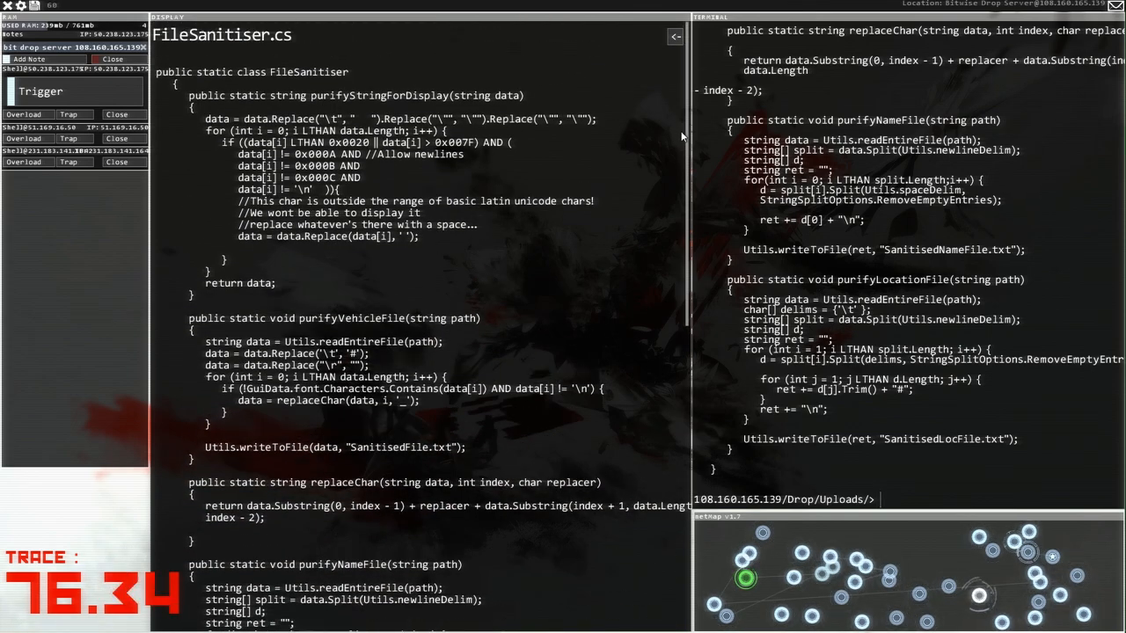
scroll(down, 3)
text(ls)
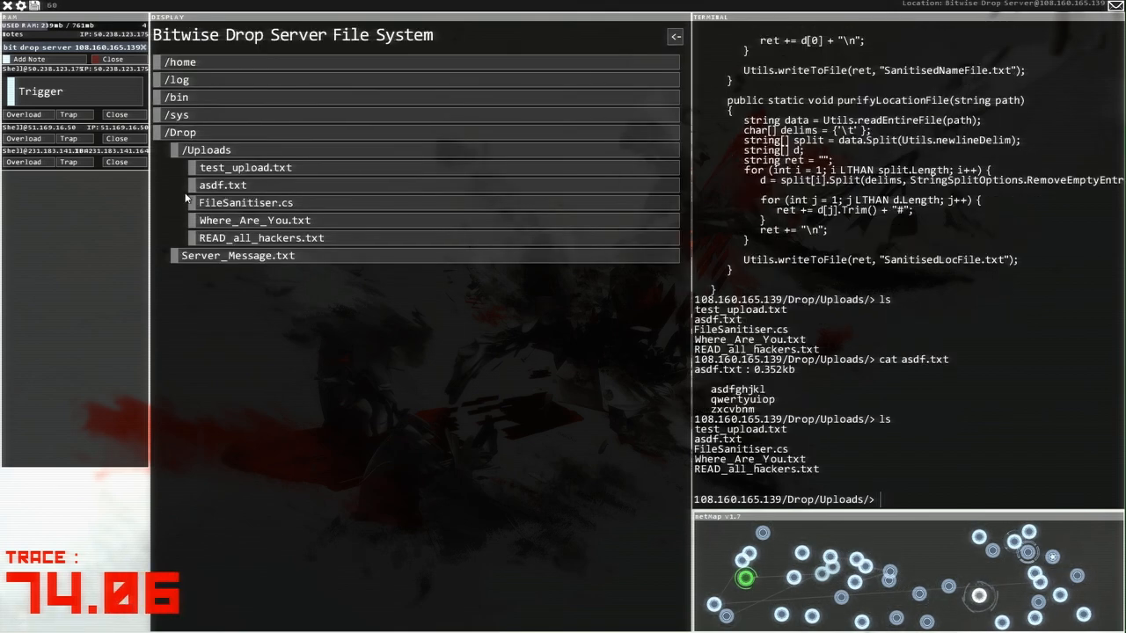
Step: Read test_upload.txt and the IRC logs in NewFolder77, NewFolder14, NewFolder61 and NewFolder26
click(246, 167)
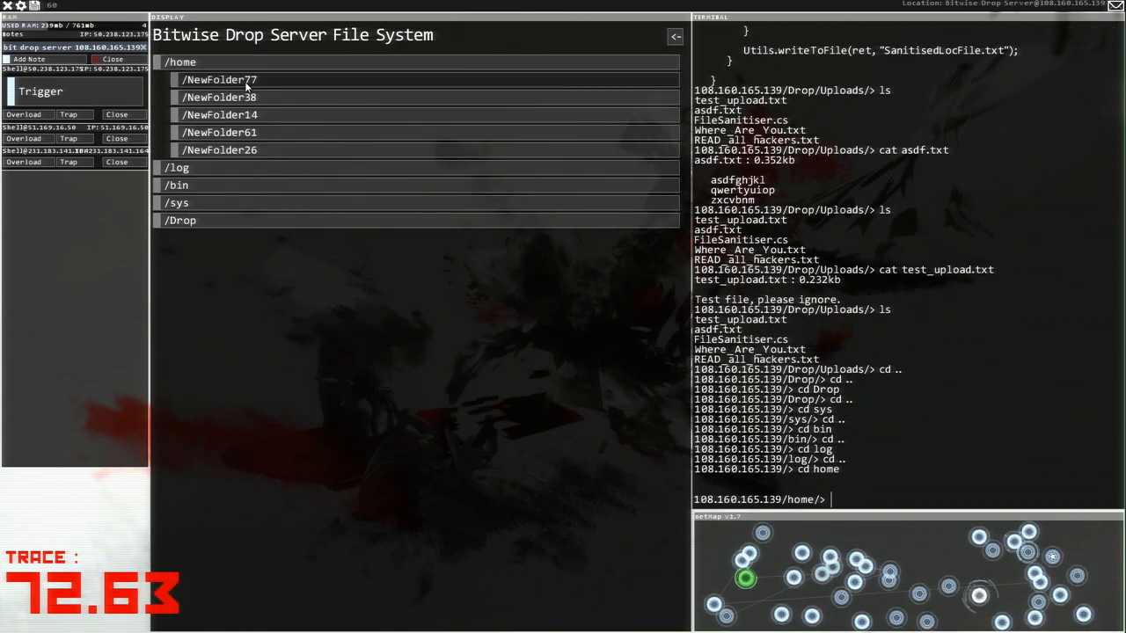
click(220, 79)
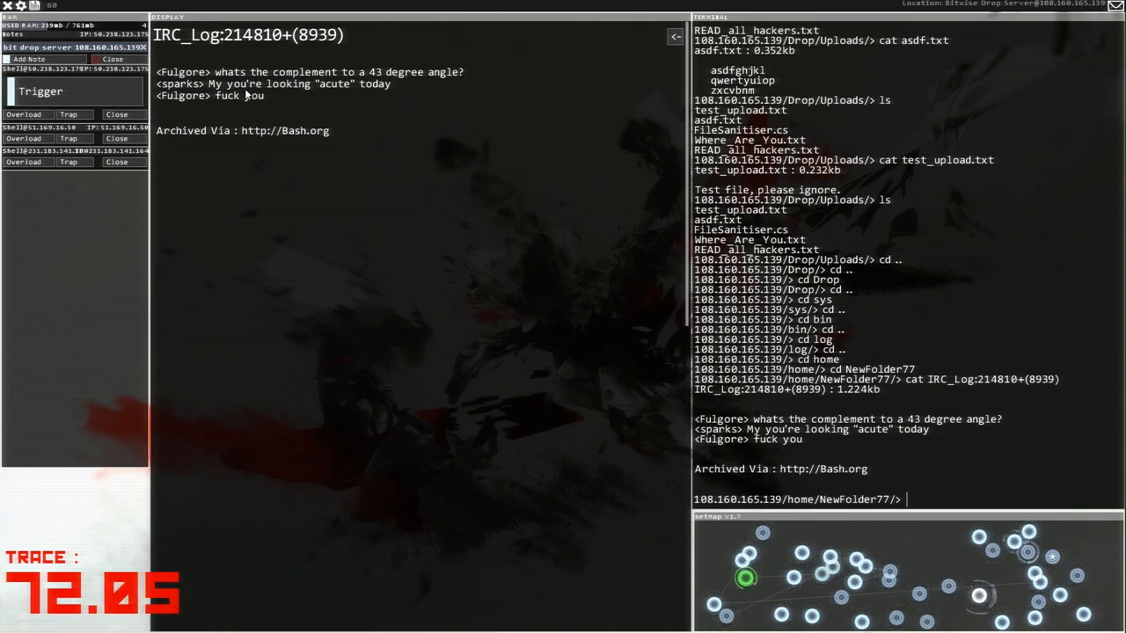
mouse_move(393, 122)
text(ls)
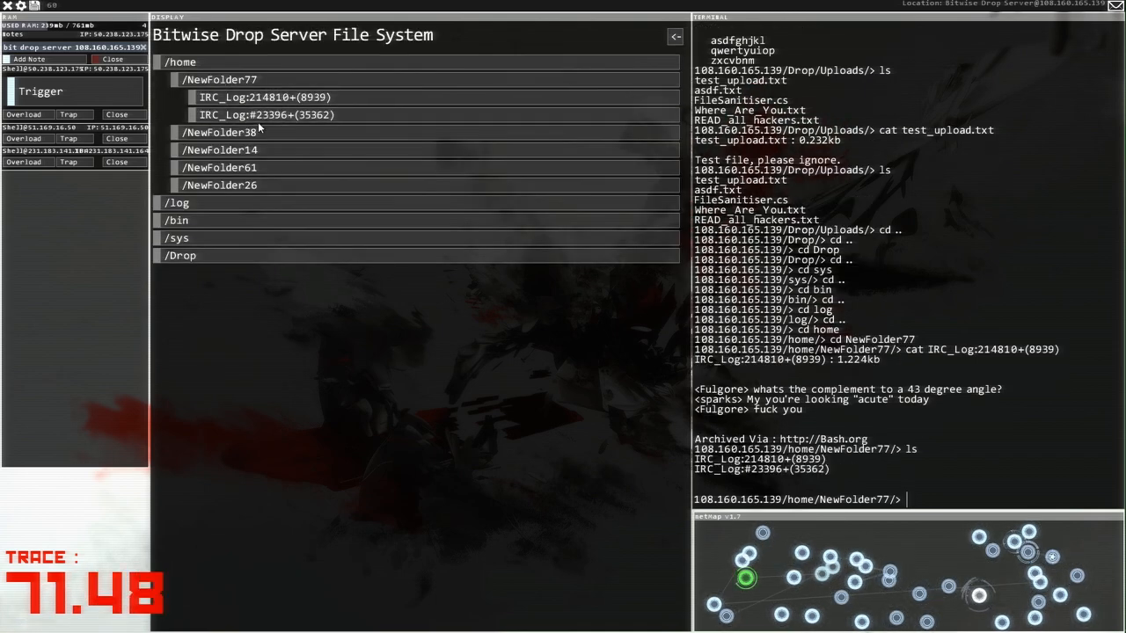
click(262, 115)
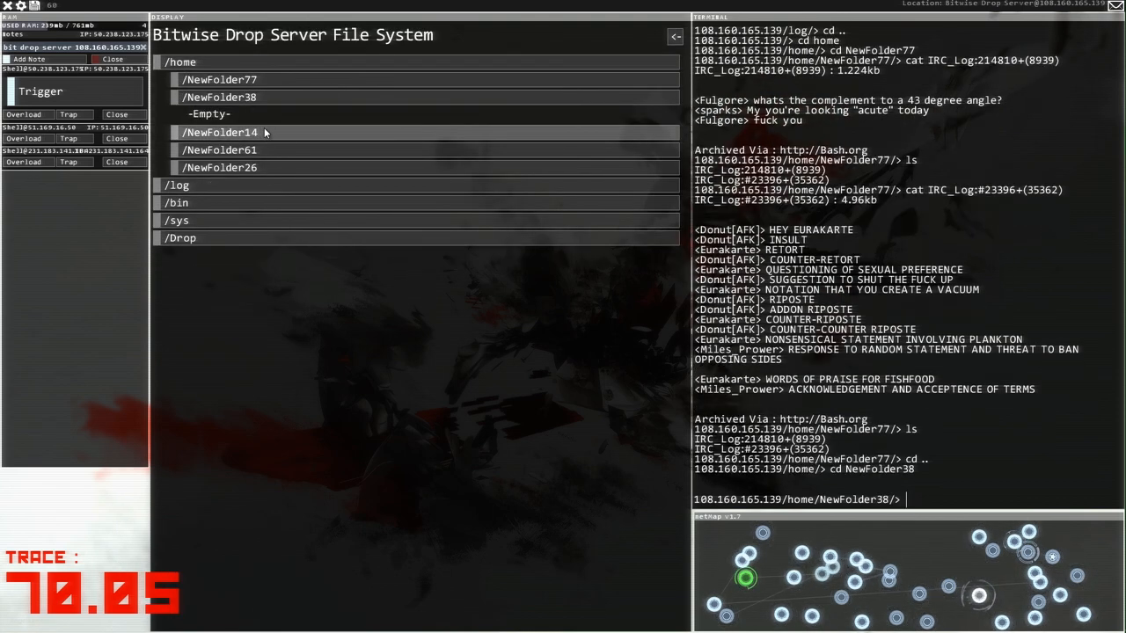
click(220, 168)
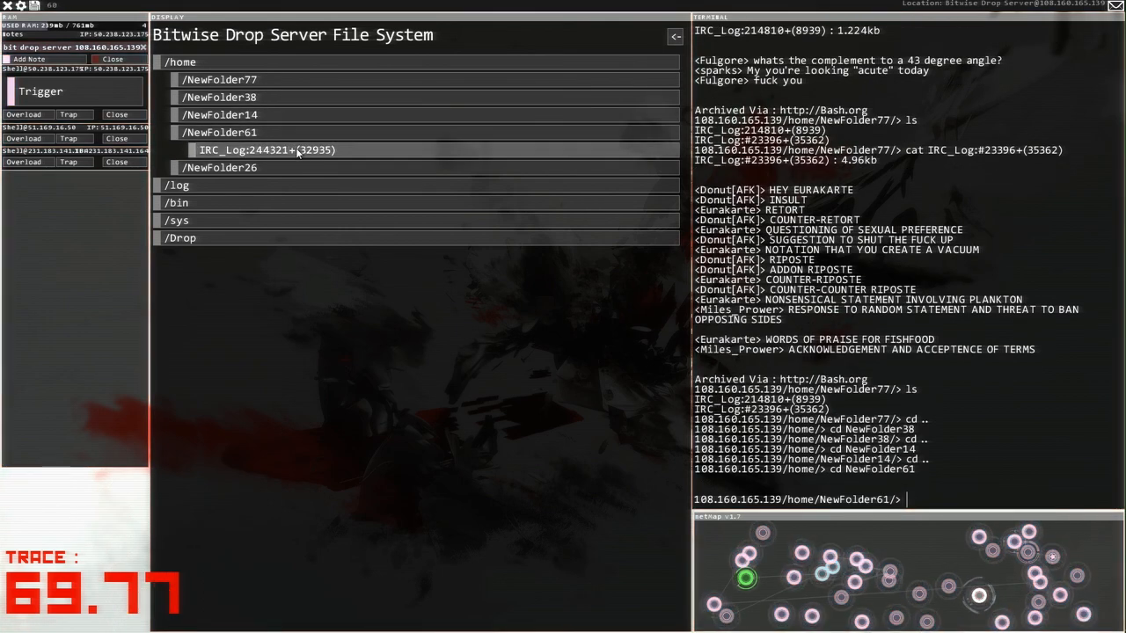
click(266, 150)
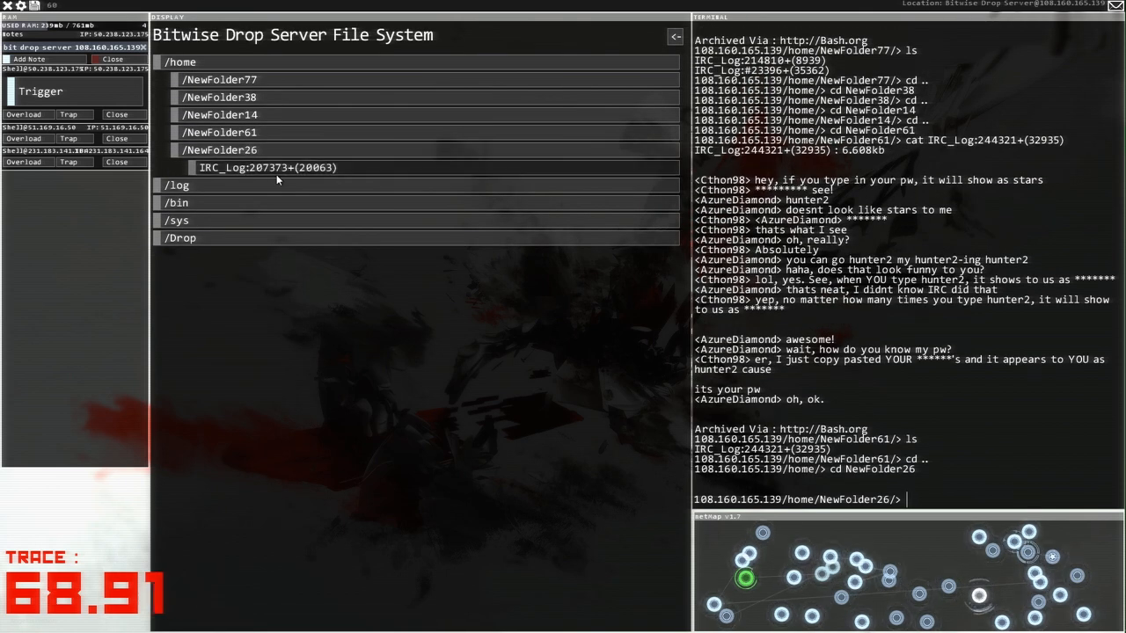
click(267, 167)
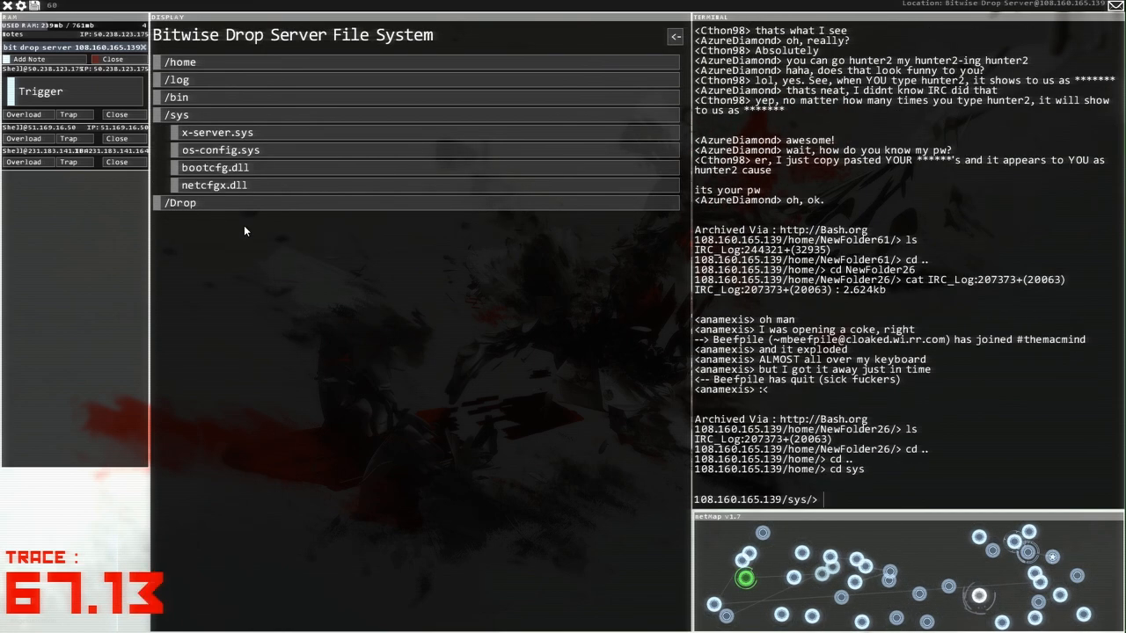
Step: Reread READ_all_hackers.txt and save a note saying Enthec worked with Bit
click(215, 185)
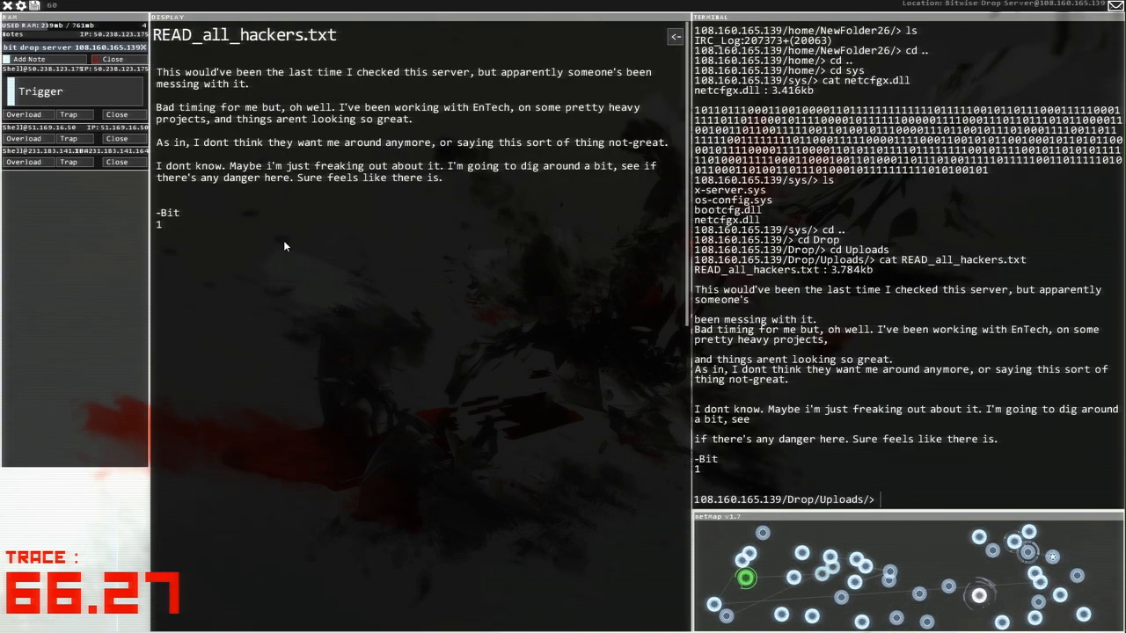
mouse_move(354, 120)
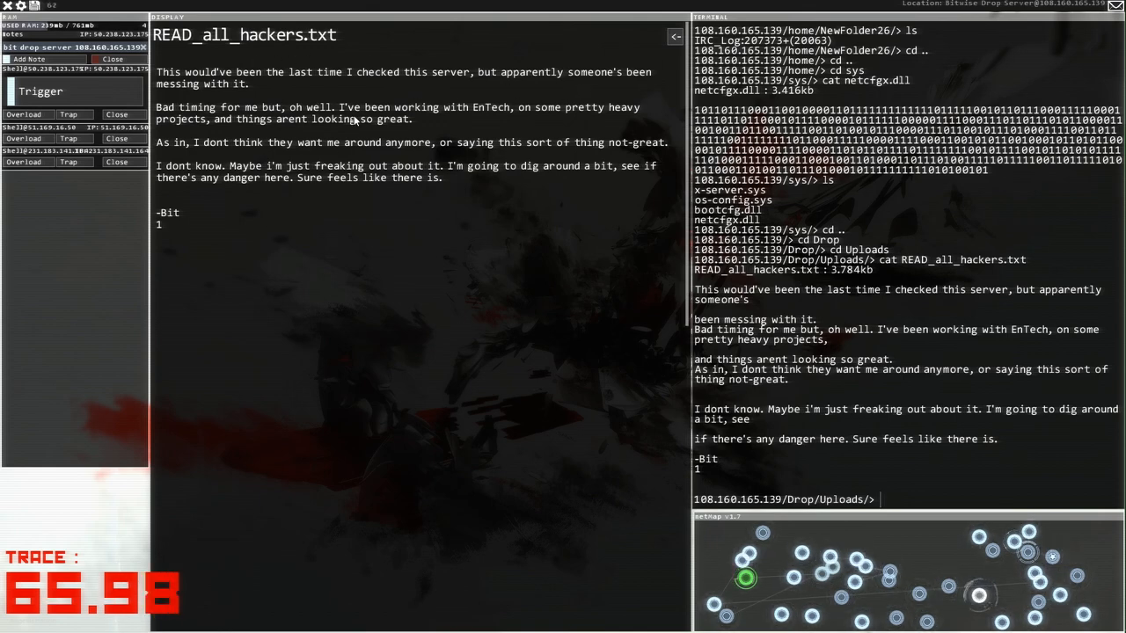
mouse_move(512, 108)
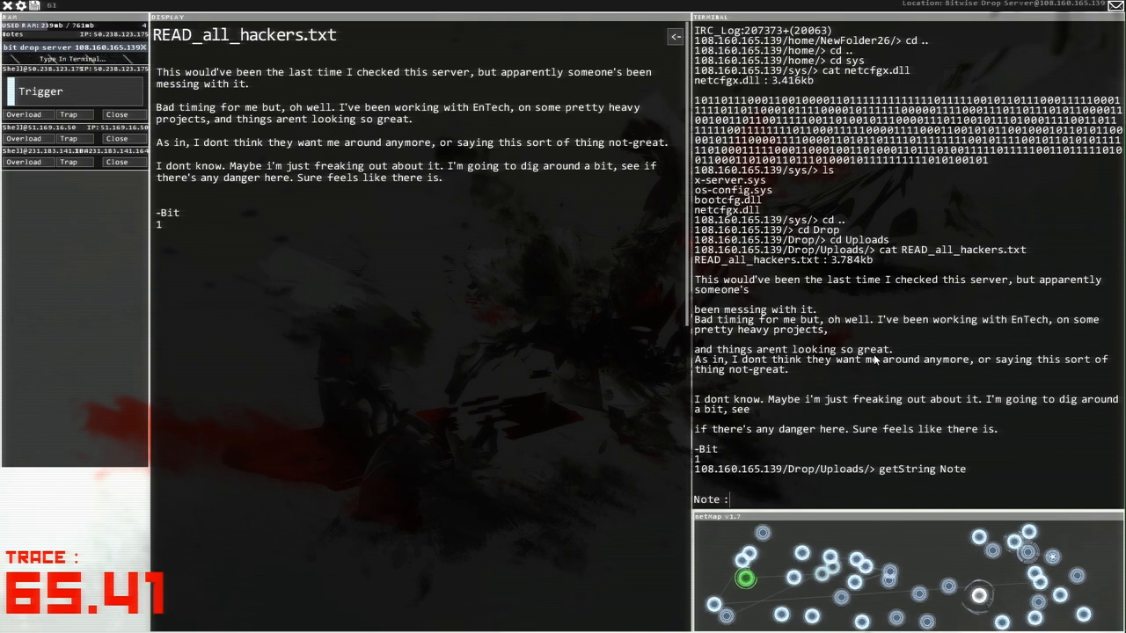
text(Entehc worlked)
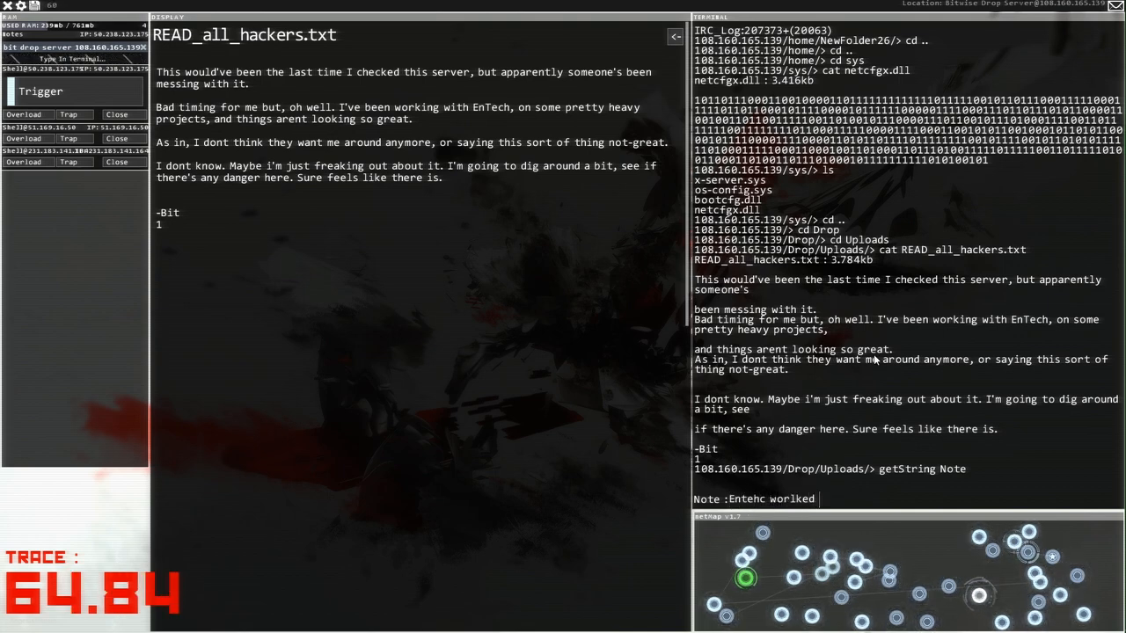
text(with boi)
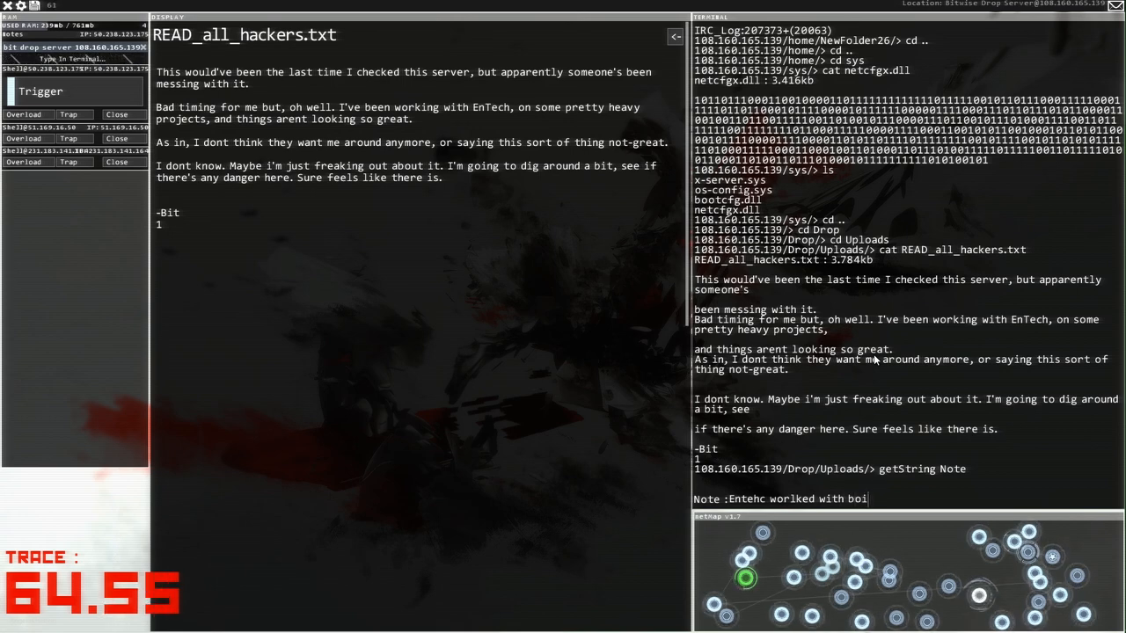
text(bit)
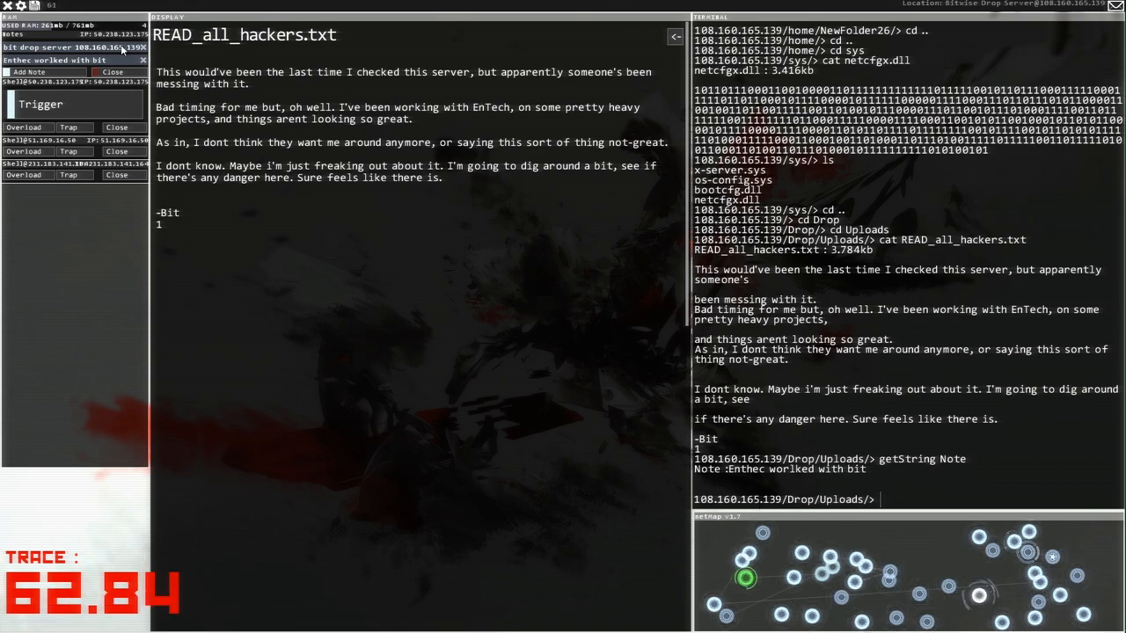
click(112, 47)
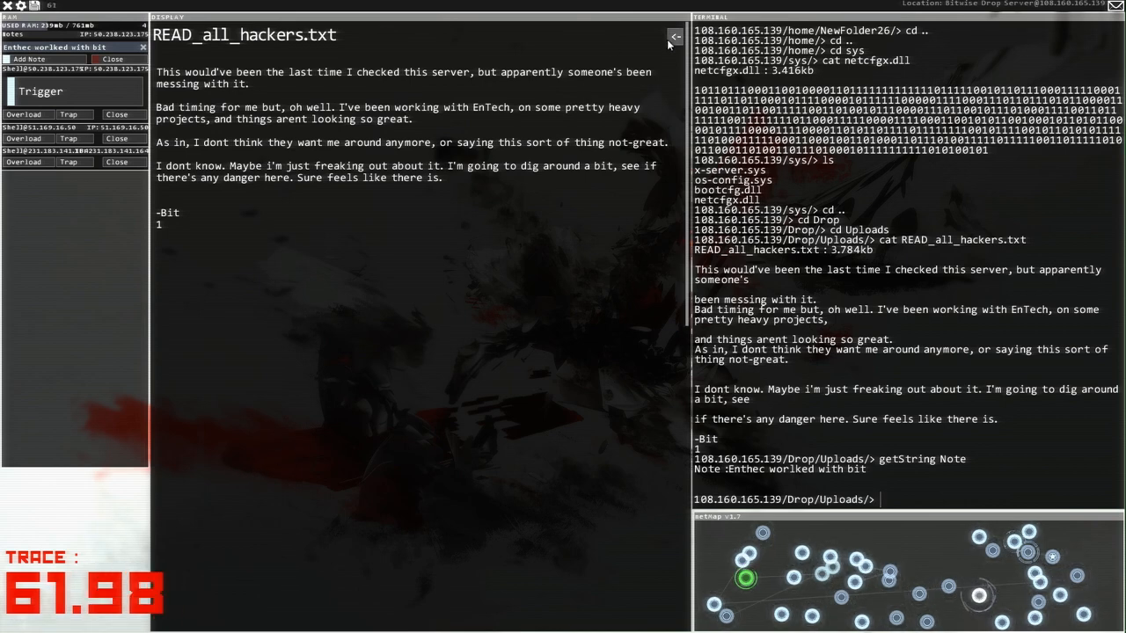
Step: Go back to the drop server's file listing and reread FileSanitiser.cs
click(675, 37)
text(ls)
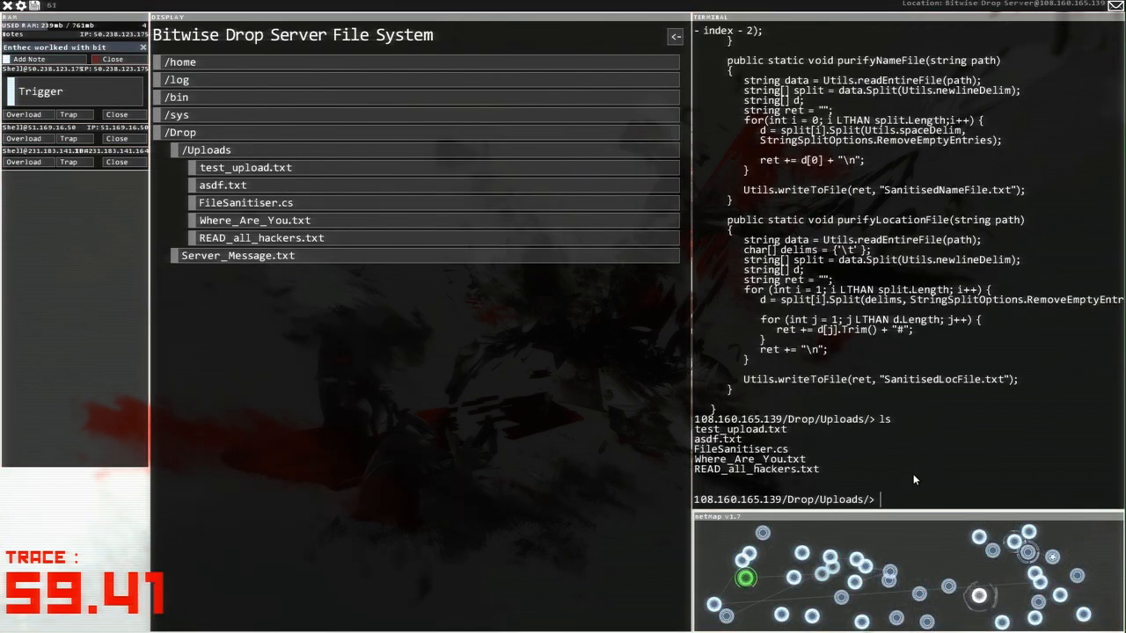
Step: Check help, then scp READ_all_hackers.txt to the local home folder
text(cps)
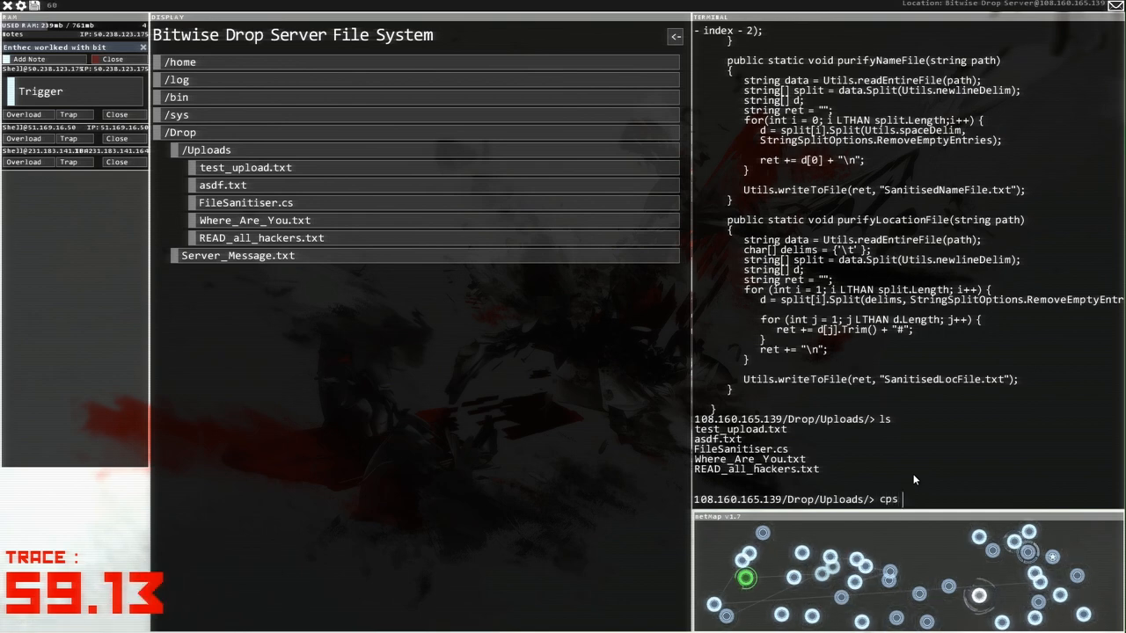
key(Return)
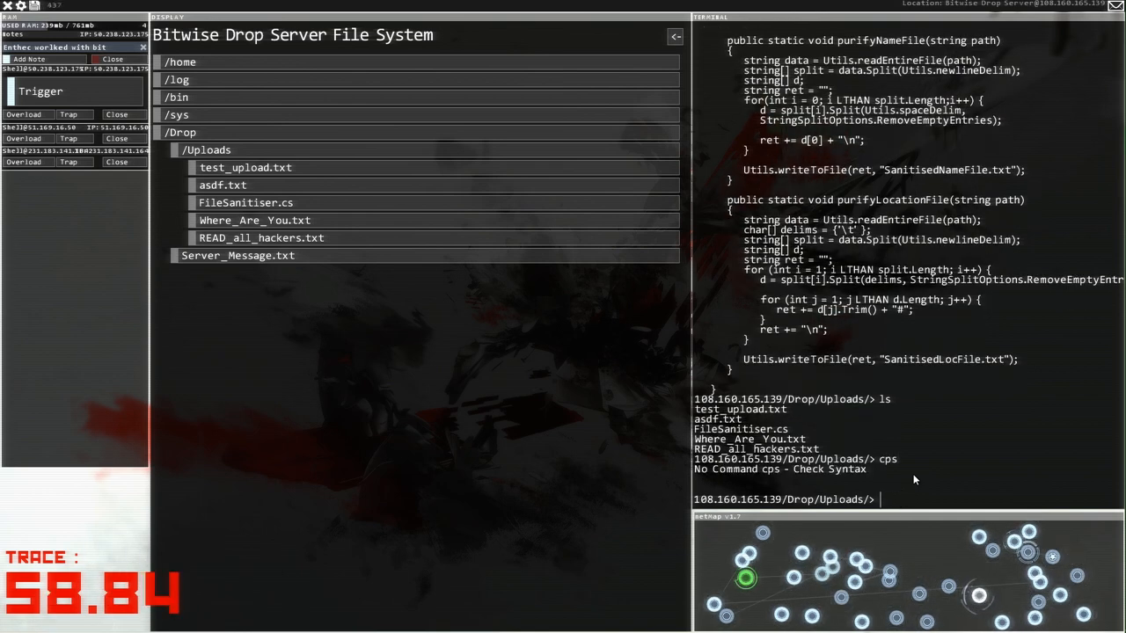
text(csp)
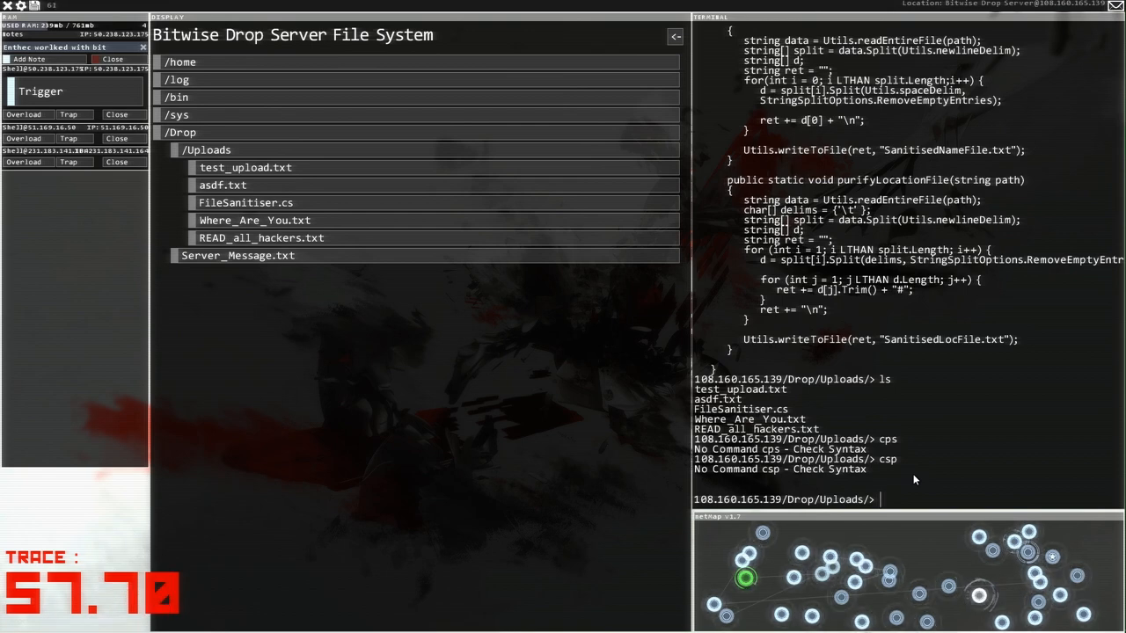
text(help)
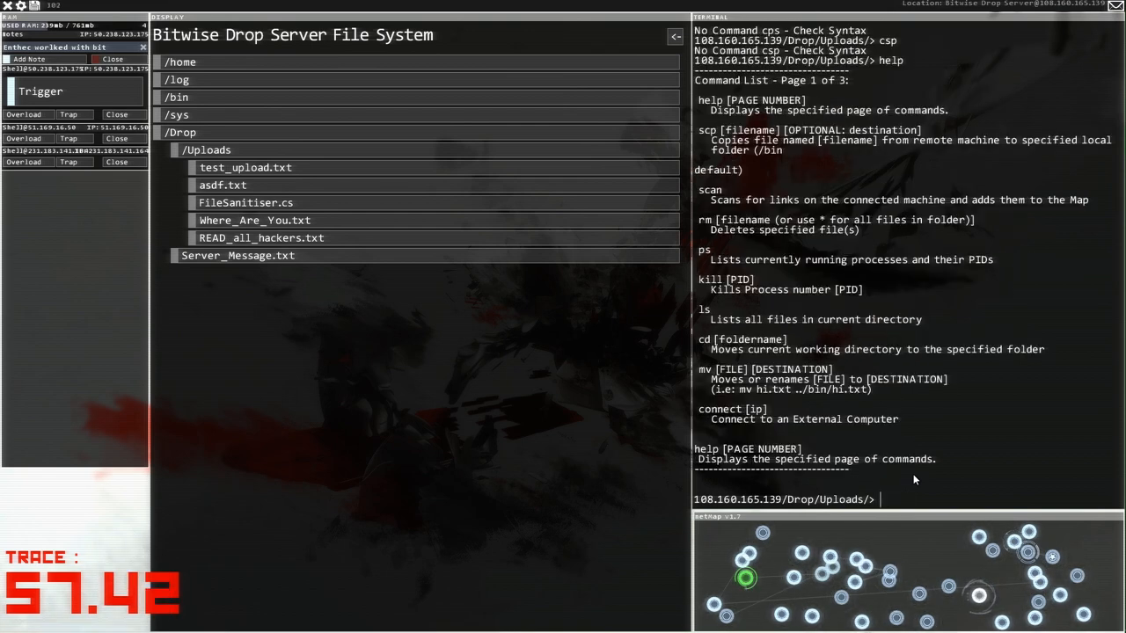
mouse_move(745, 112)
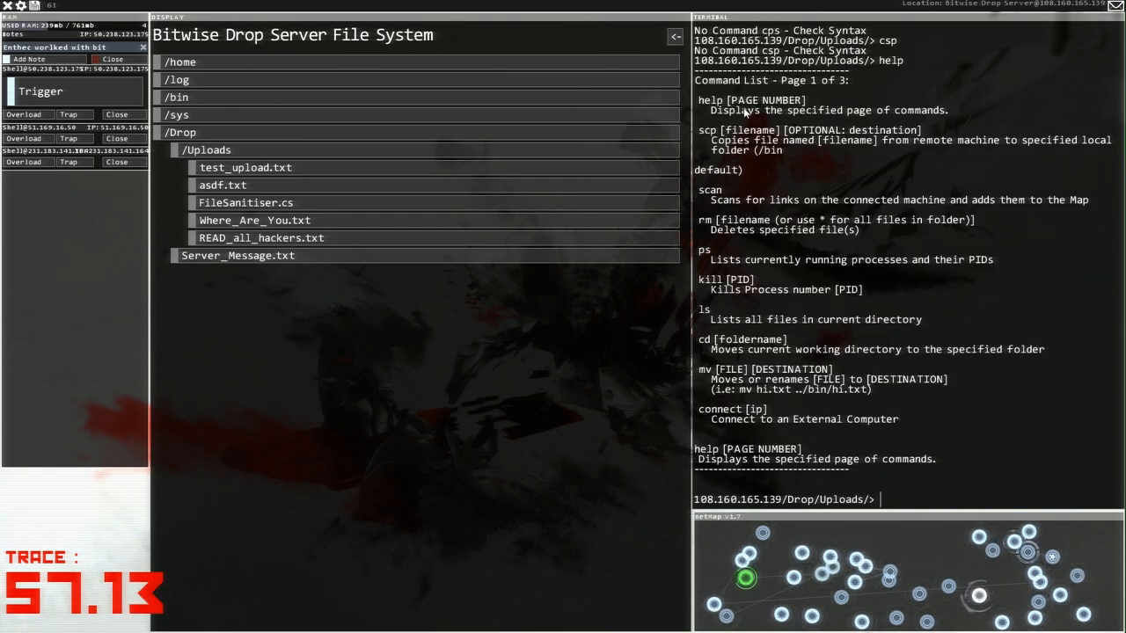
text(s)
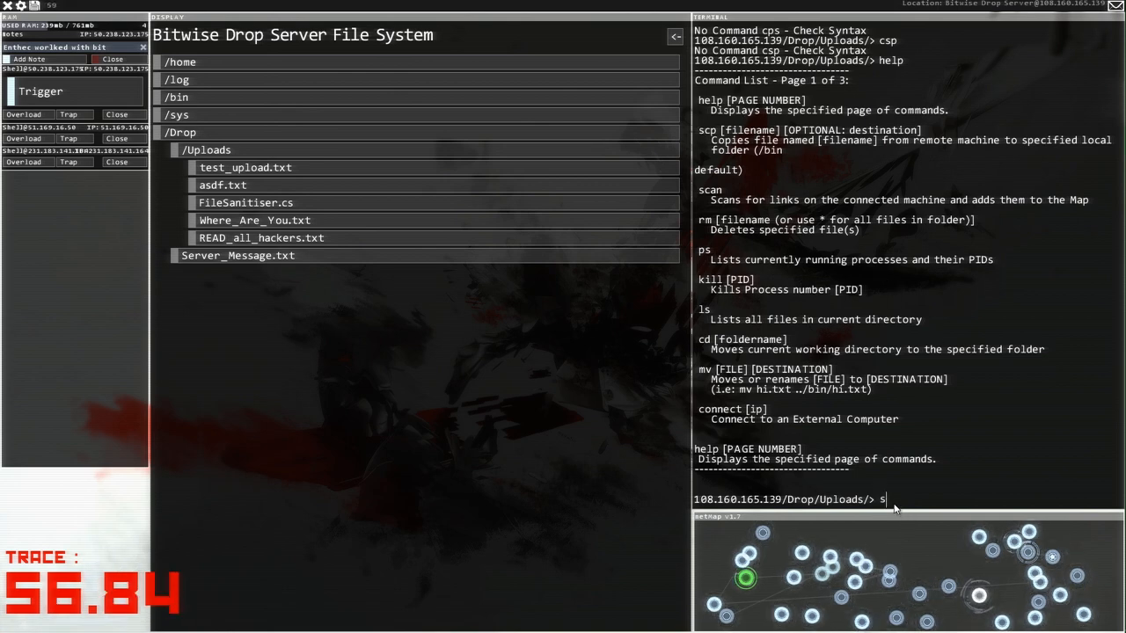
text(c)
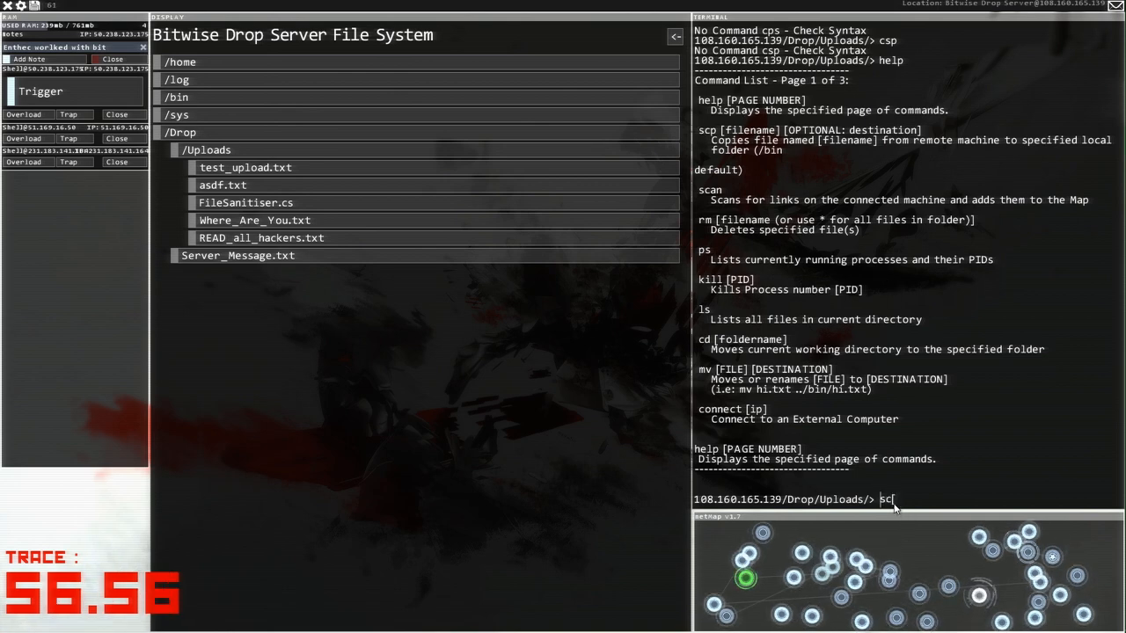
text(p)
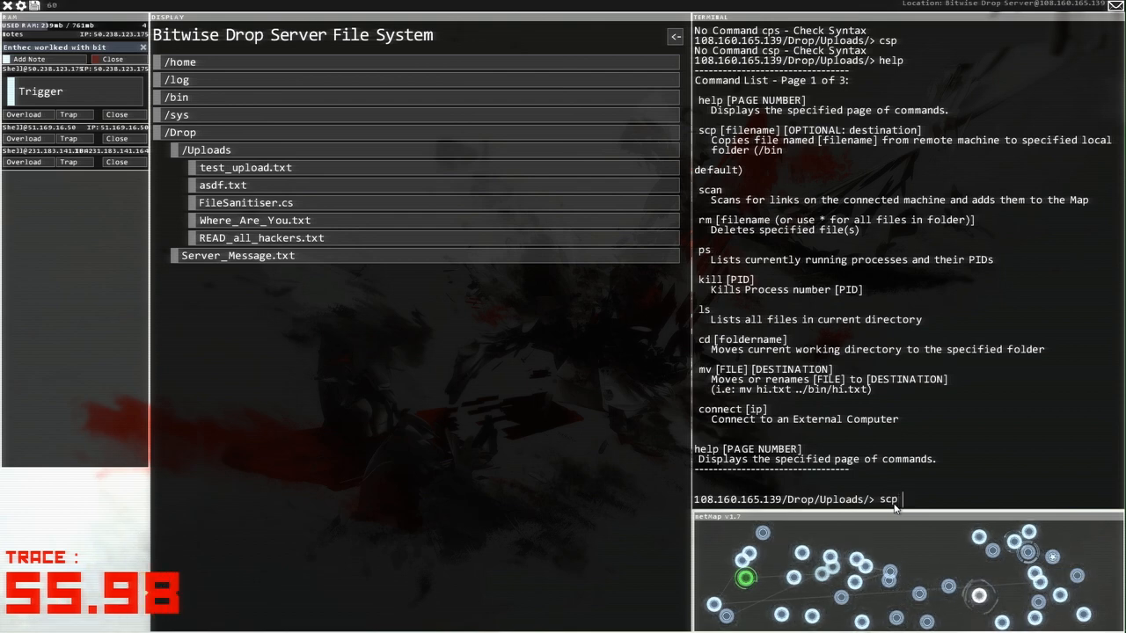
text(Red)
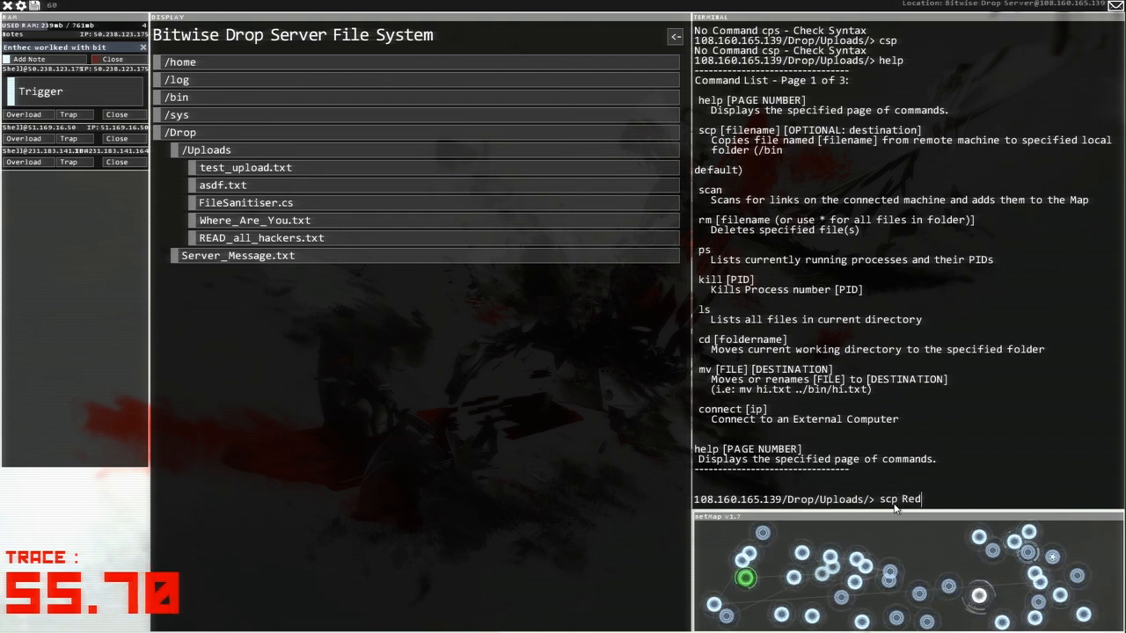
key(Return)
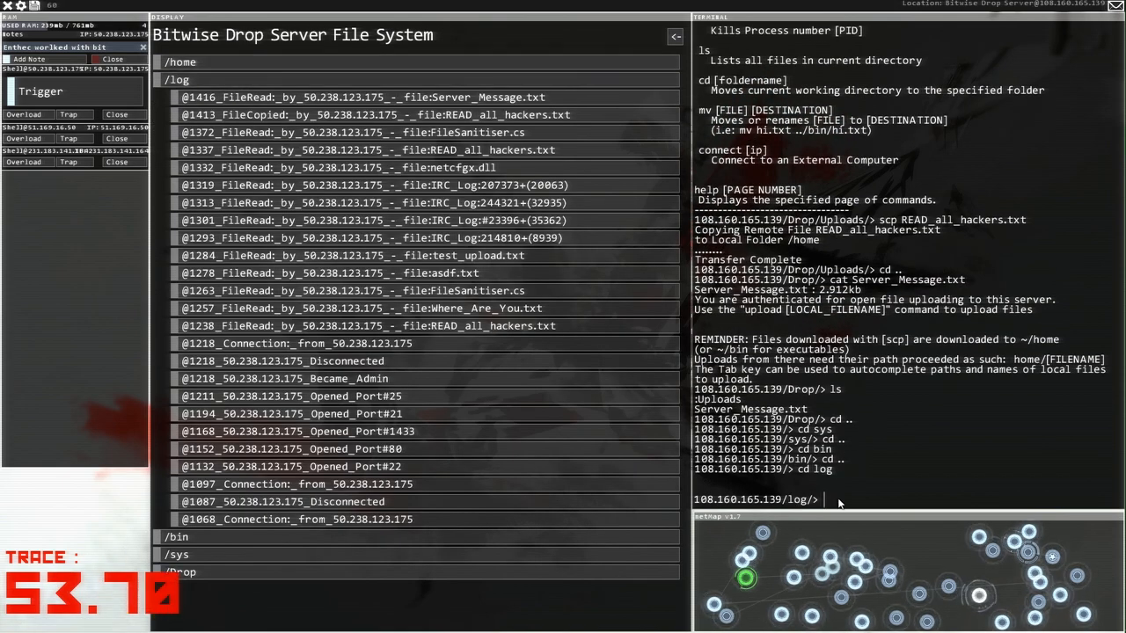
Step: Delete all drop server log entries with rm *, disconnect, and show the mail inbox
text(rm *)
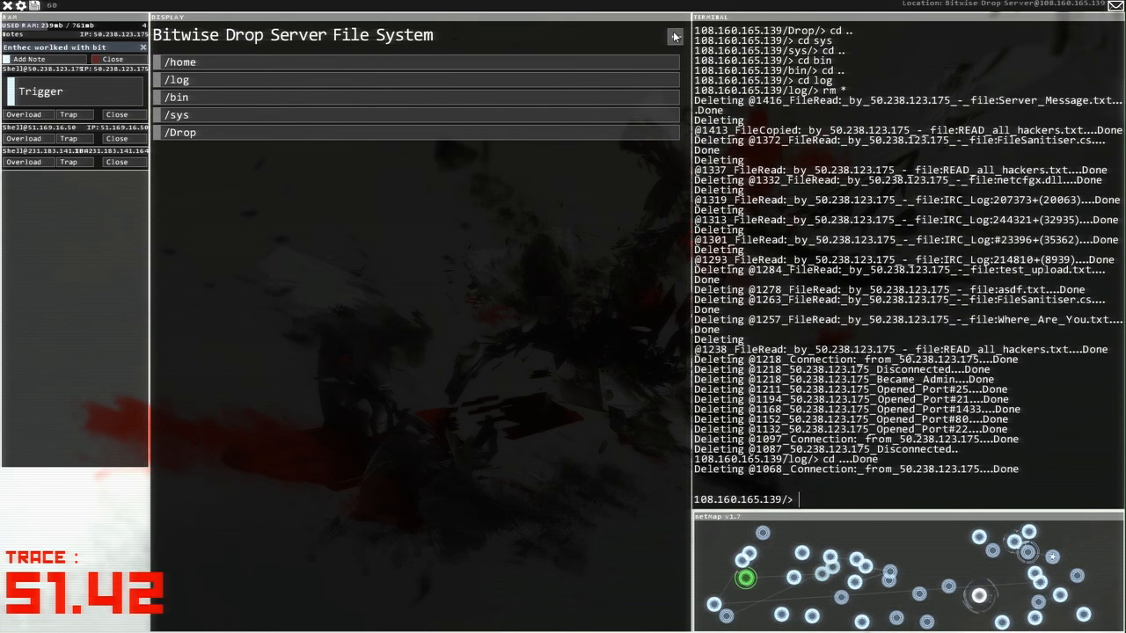
click(675, 37)
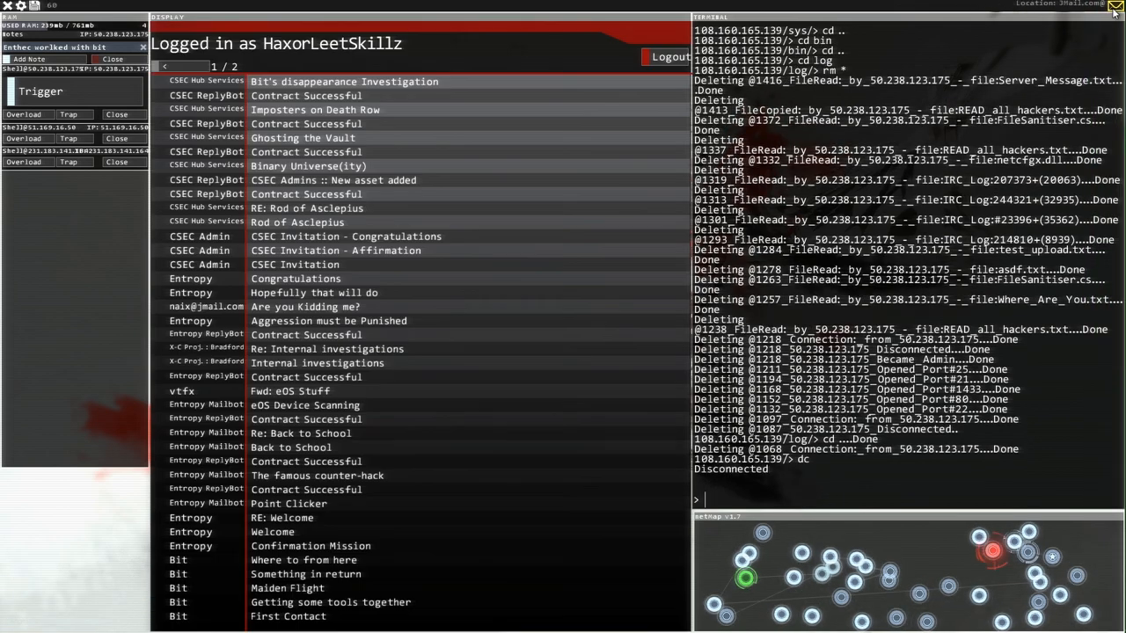
Step: Open the 'Bit's disappearance Investigation' email in the inbox
click(344, 81)
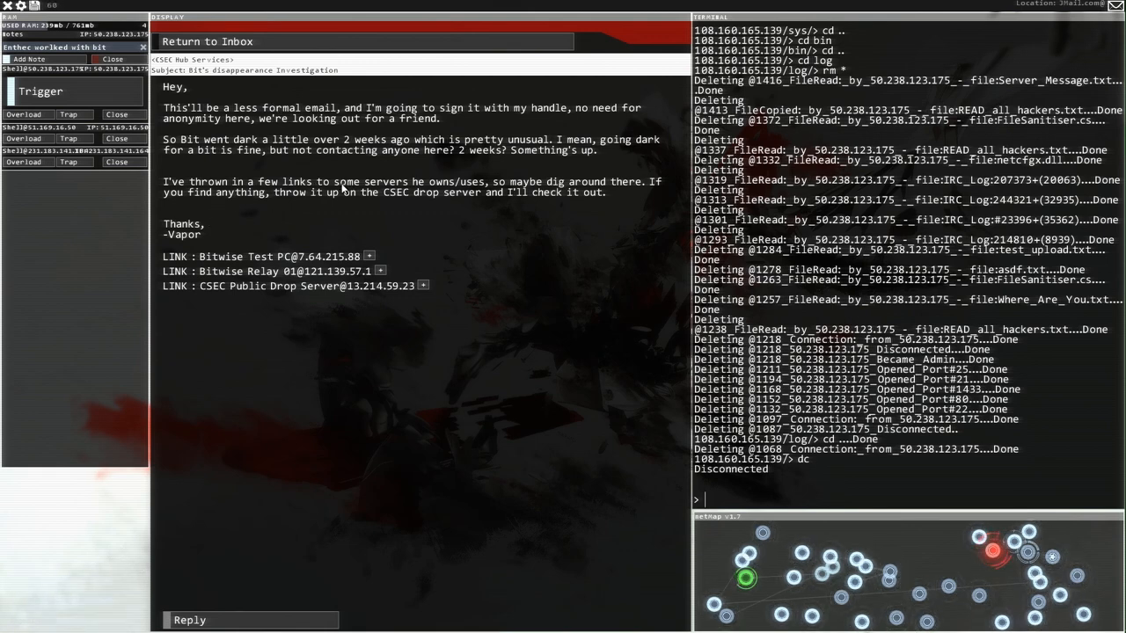
mouse_move(537, 198)
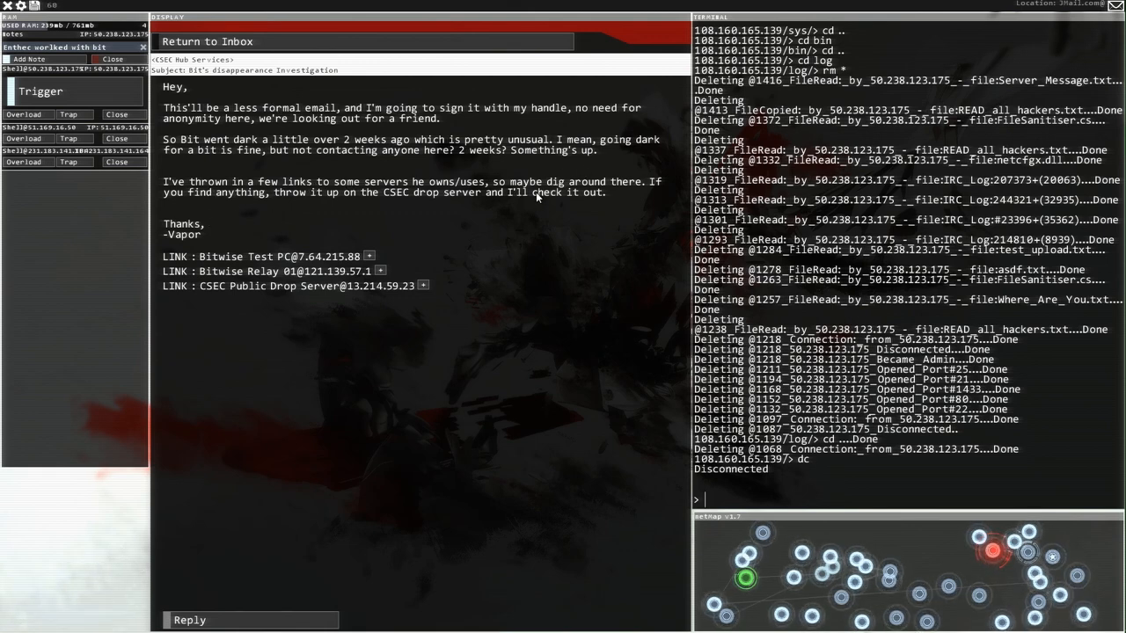
mouse_move(391, 204)
text(connect 13.214.59.23)
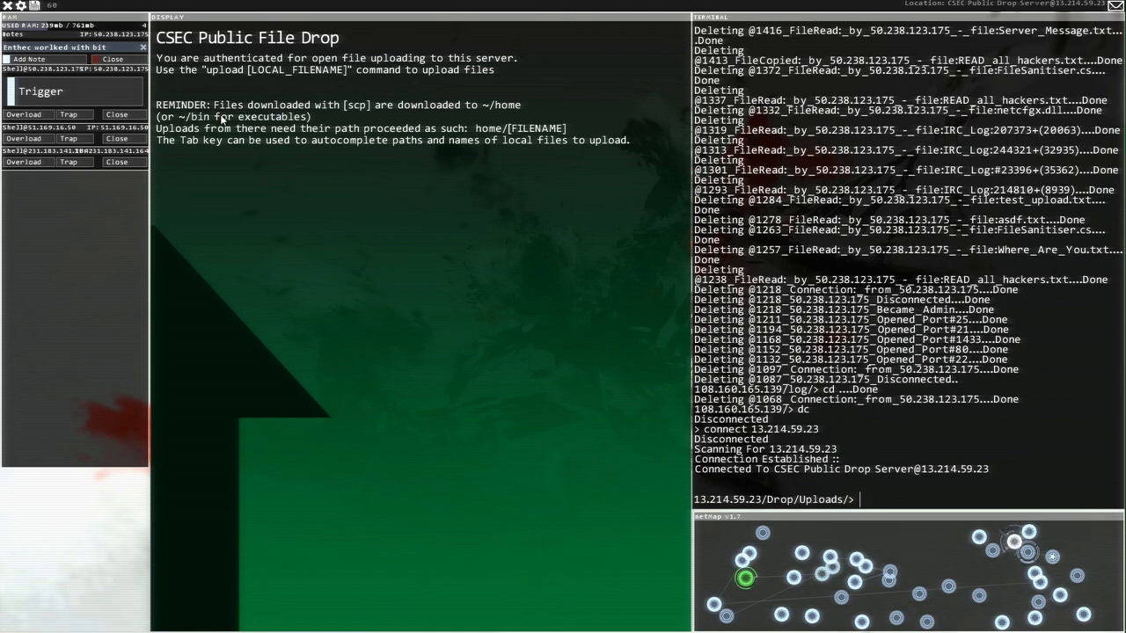
mouse_move(899, 456)
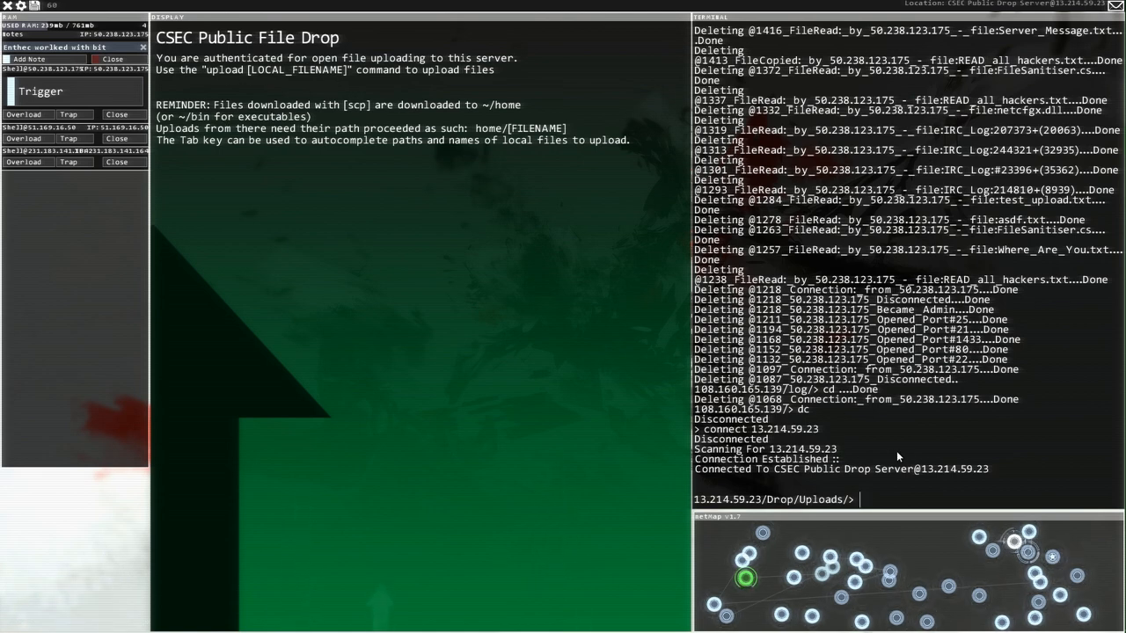
Step: Upload home/READ_all_hackers.txt to the CSEC Public Drop Server
text(upload)
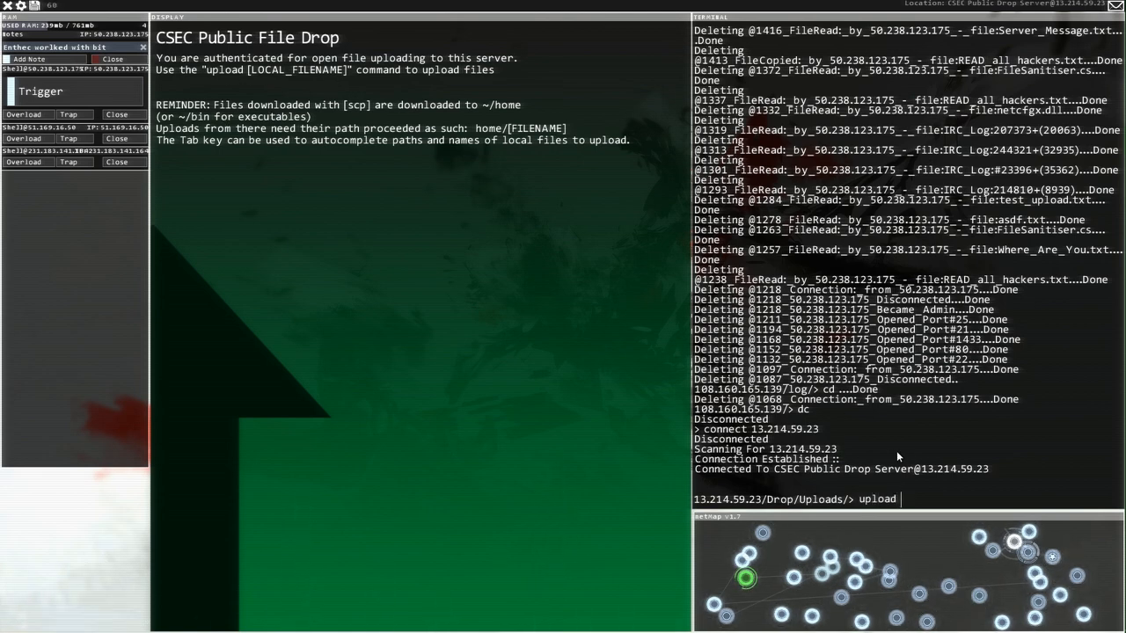
text(re)
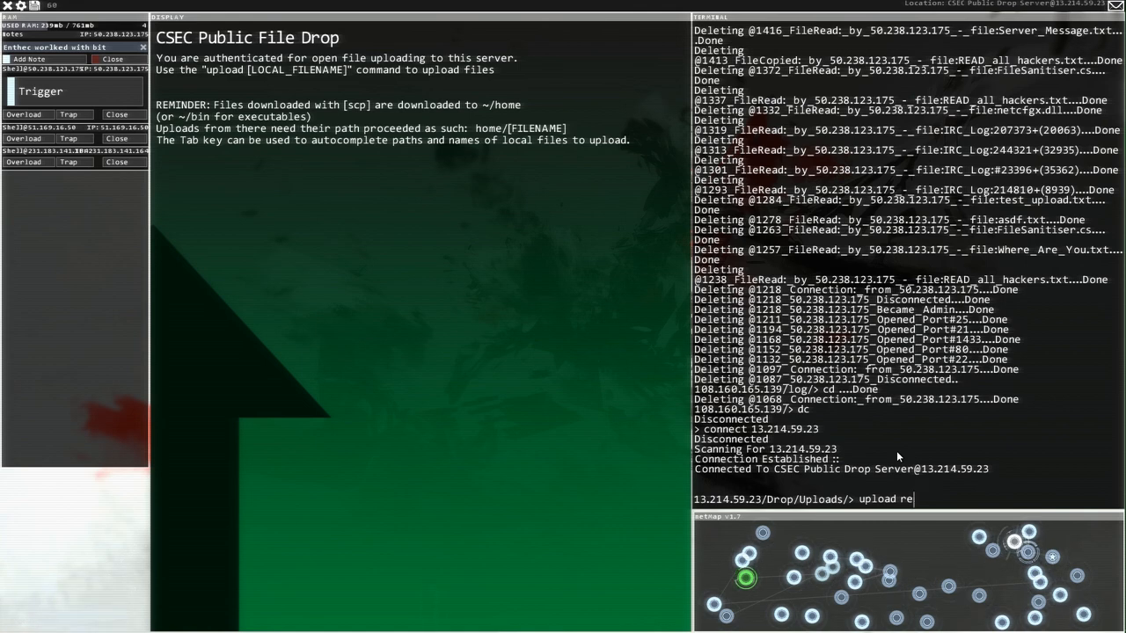
key(backspace)
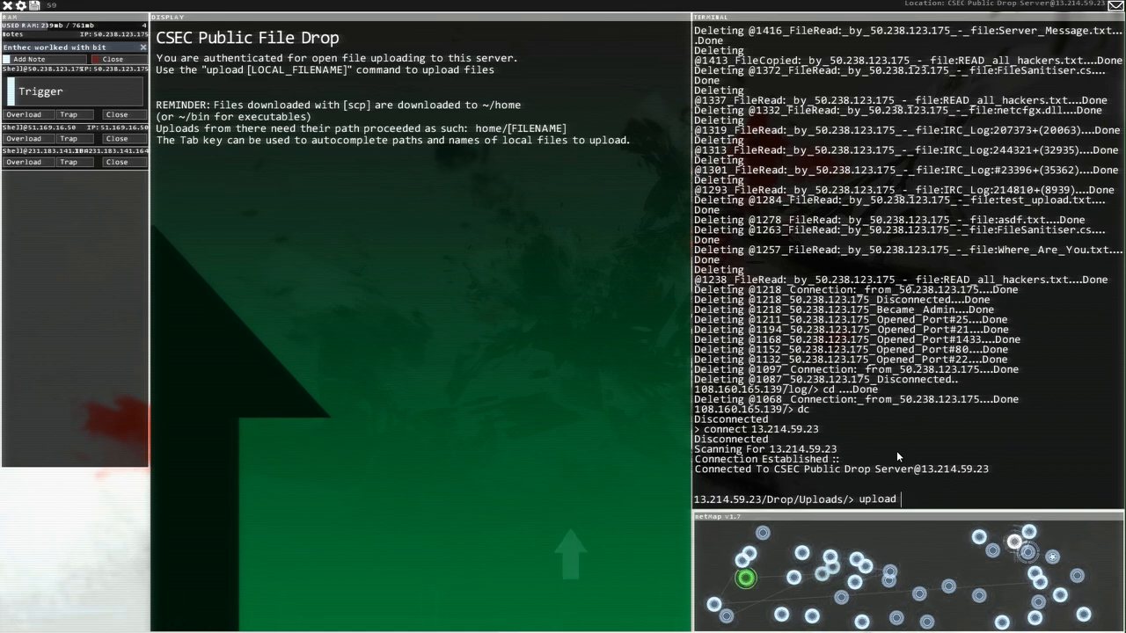
text(/home.)
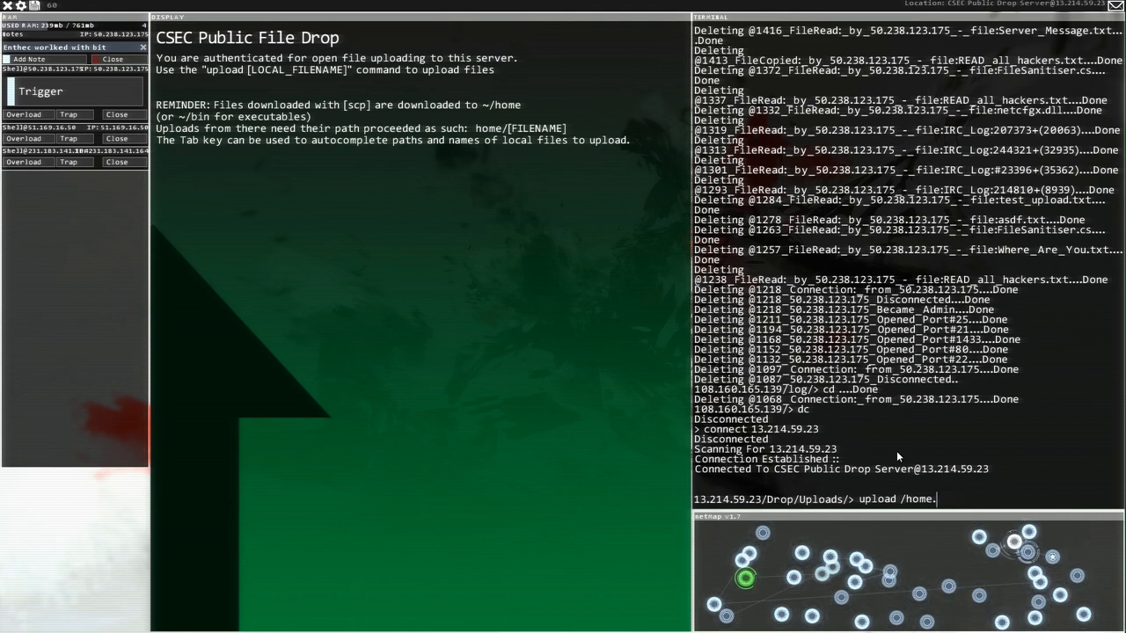
text(rew)
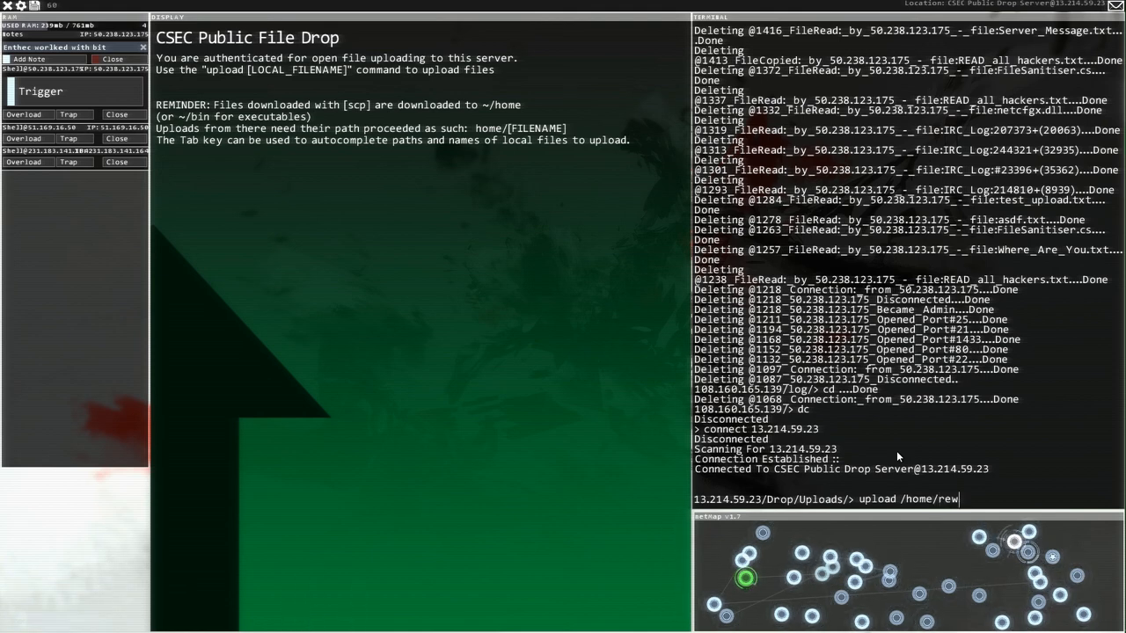
key(Backspace)
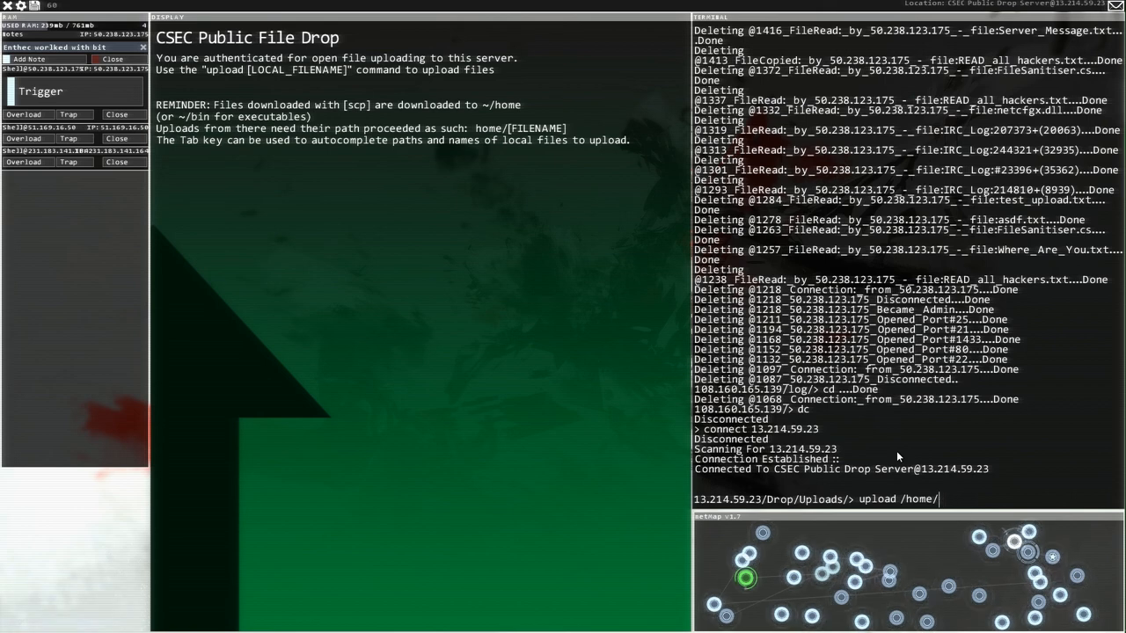
text(RA)
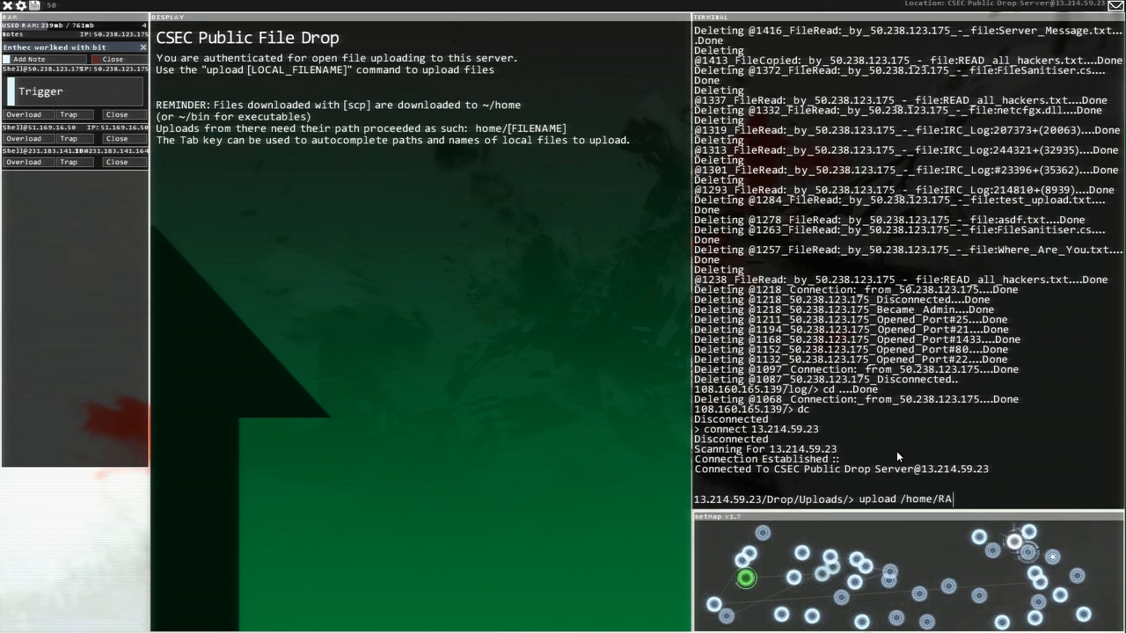
text(ED)
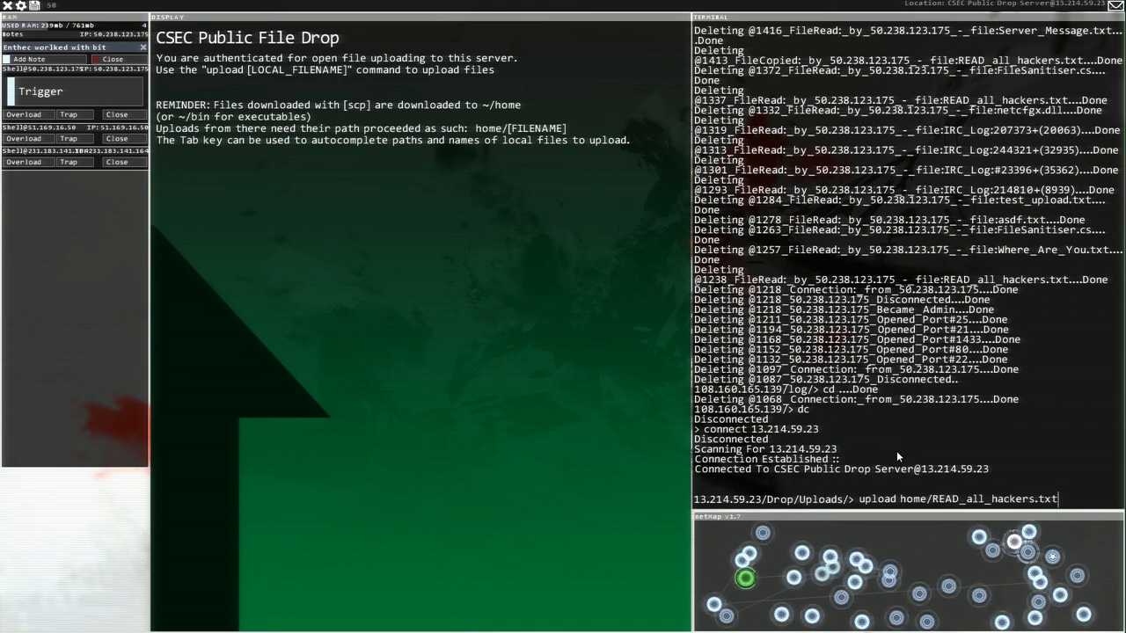
key(Return)
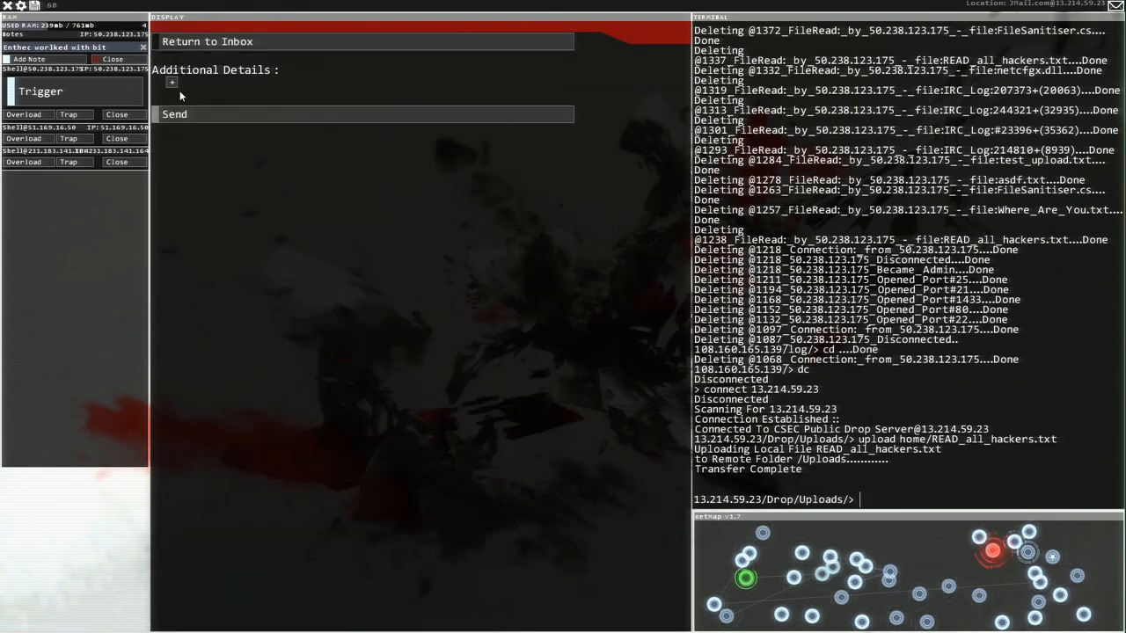
Step: Add the detail 'Have sent a file' to the reply and send it
text(Have s)
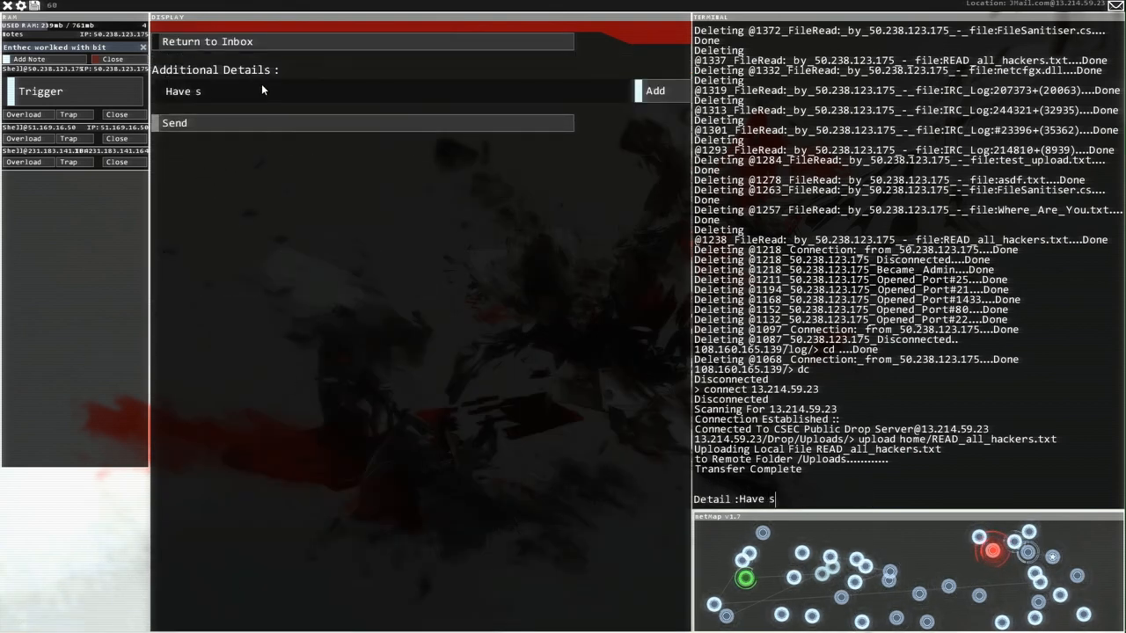
text(ent)
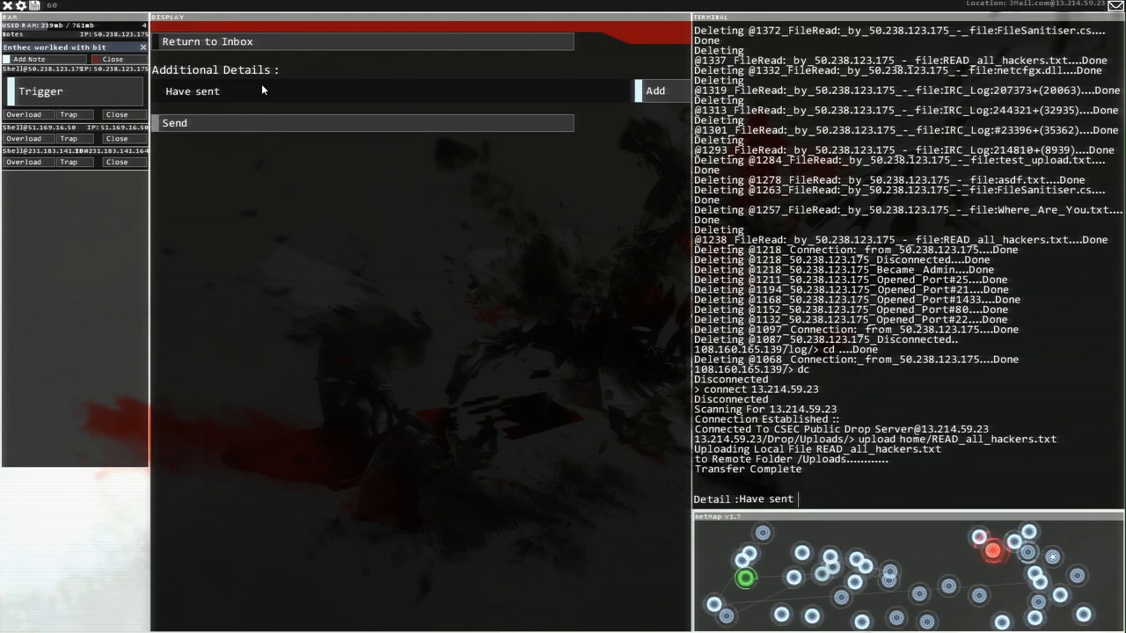
text(a file)
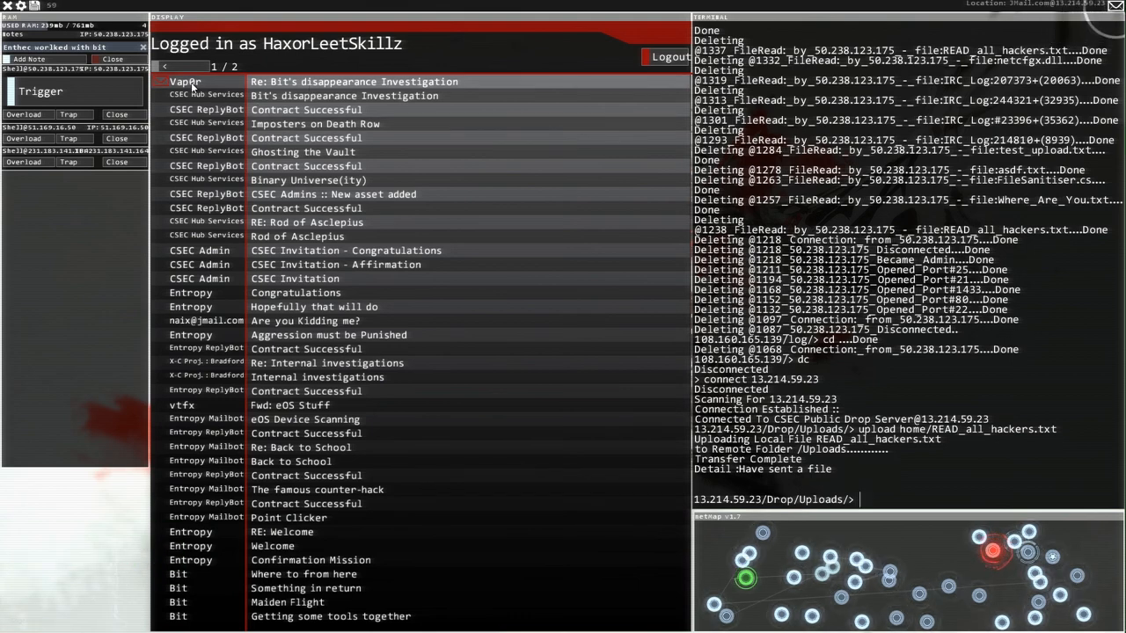
Step: Open Vap0r's 'Re: Bit's disappearance Investigation' reply in the inbox
scroll(up, 3)
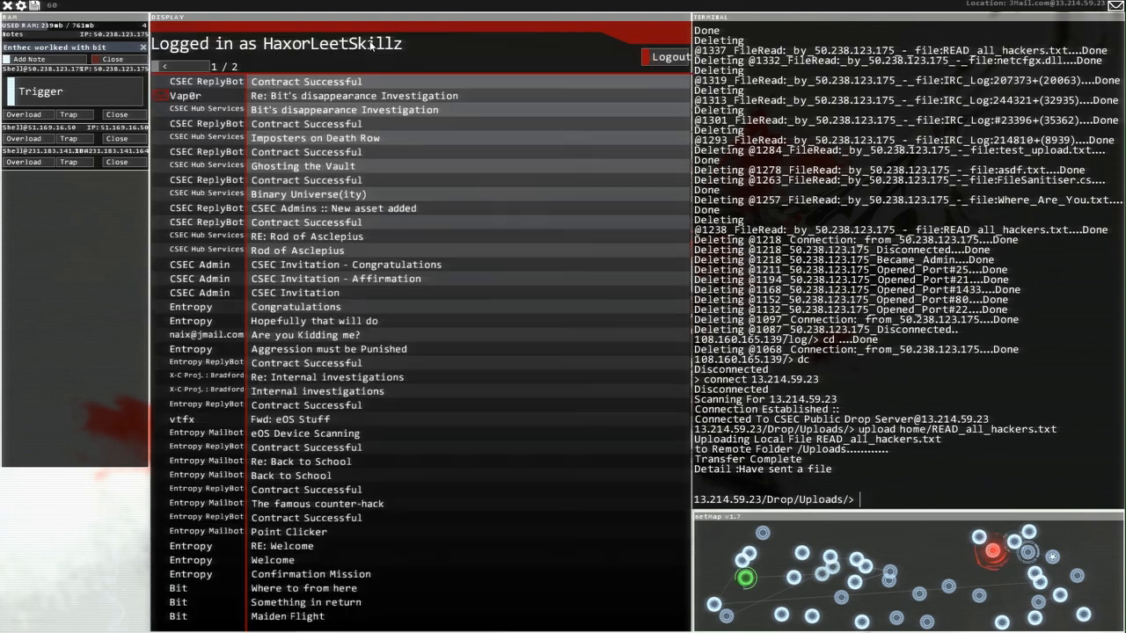
click(356, 95)
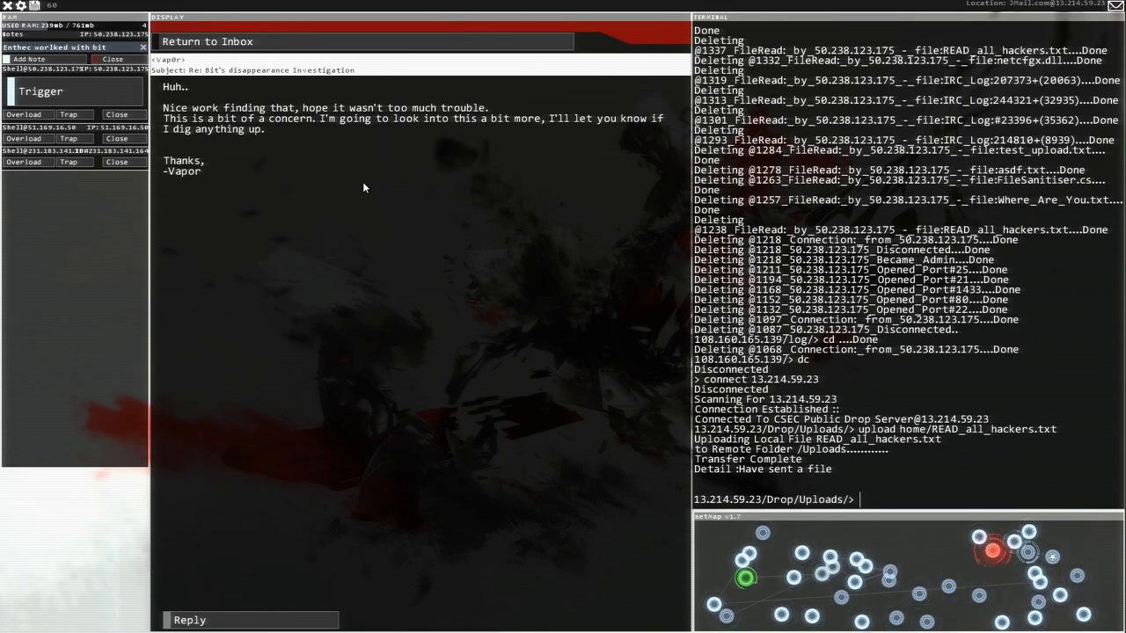
mouse_move(421, 249)
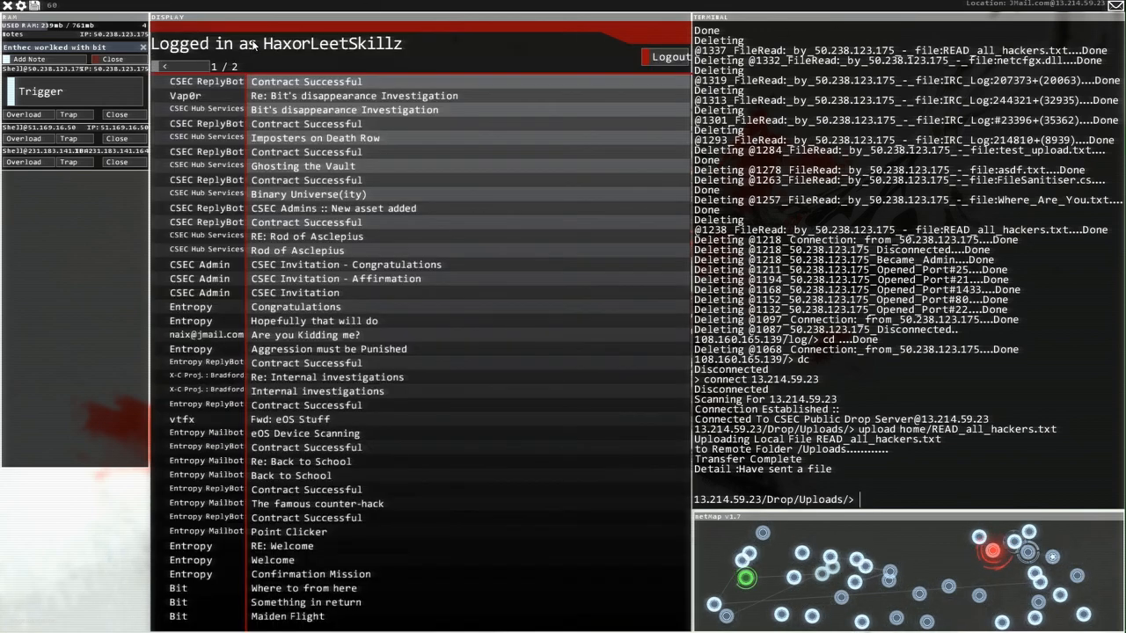
mouse_move(539, 519)
text(connect 231.183.141.164)
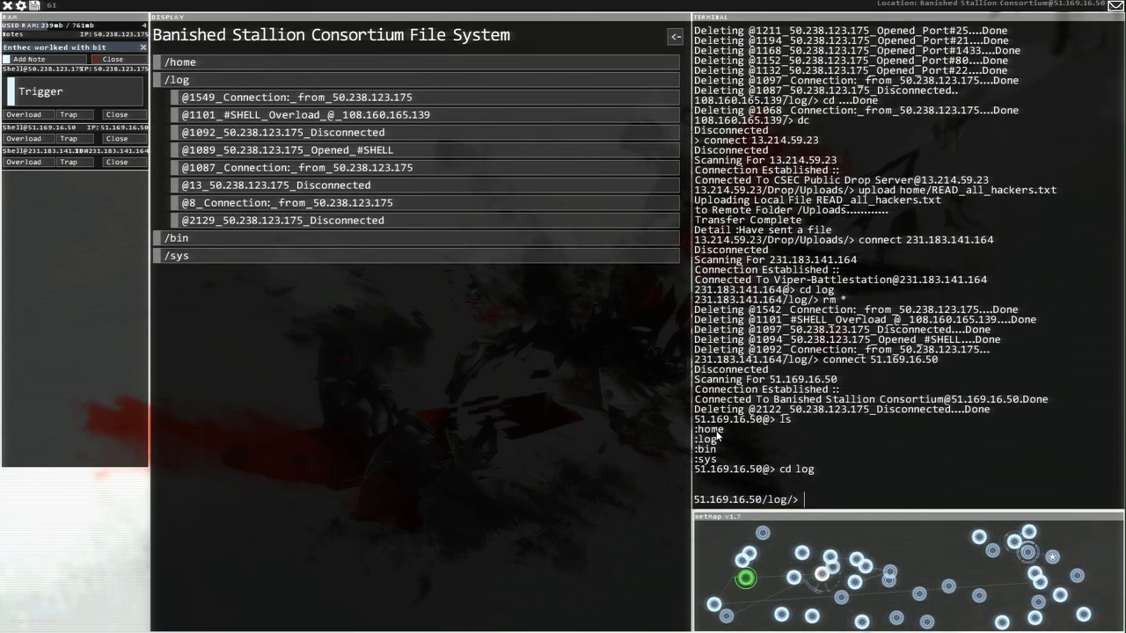
Step: Delete the logs on Viper-Battlestation (231.183.141.164) and Banished Stallion (51.169.16.50) with rm *
text(rm *)
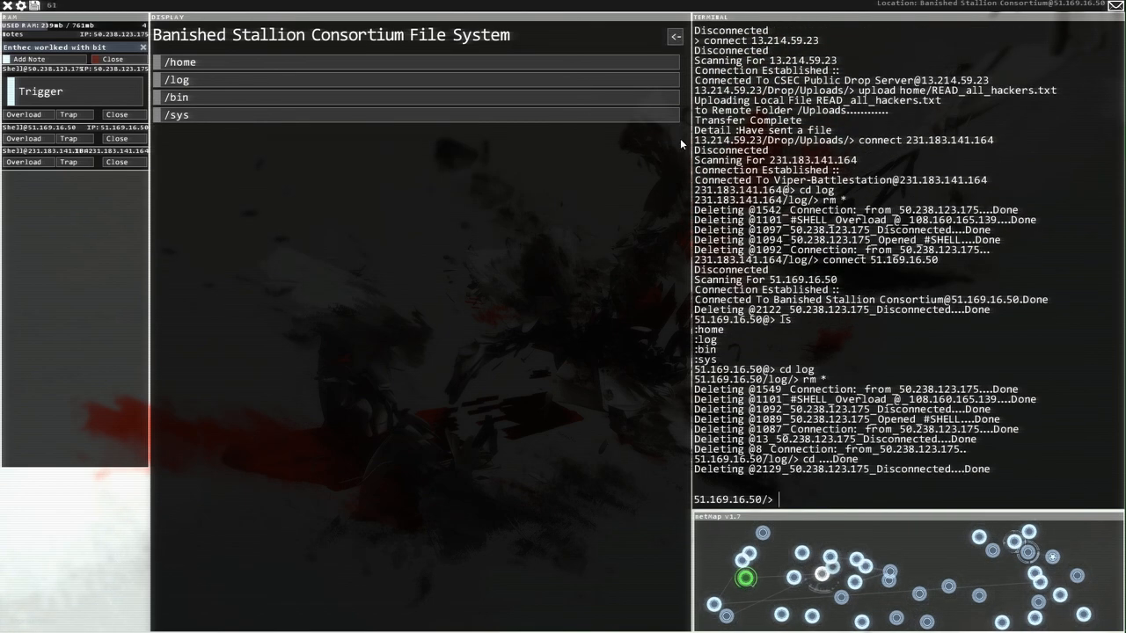
mouse_move(545, 5)
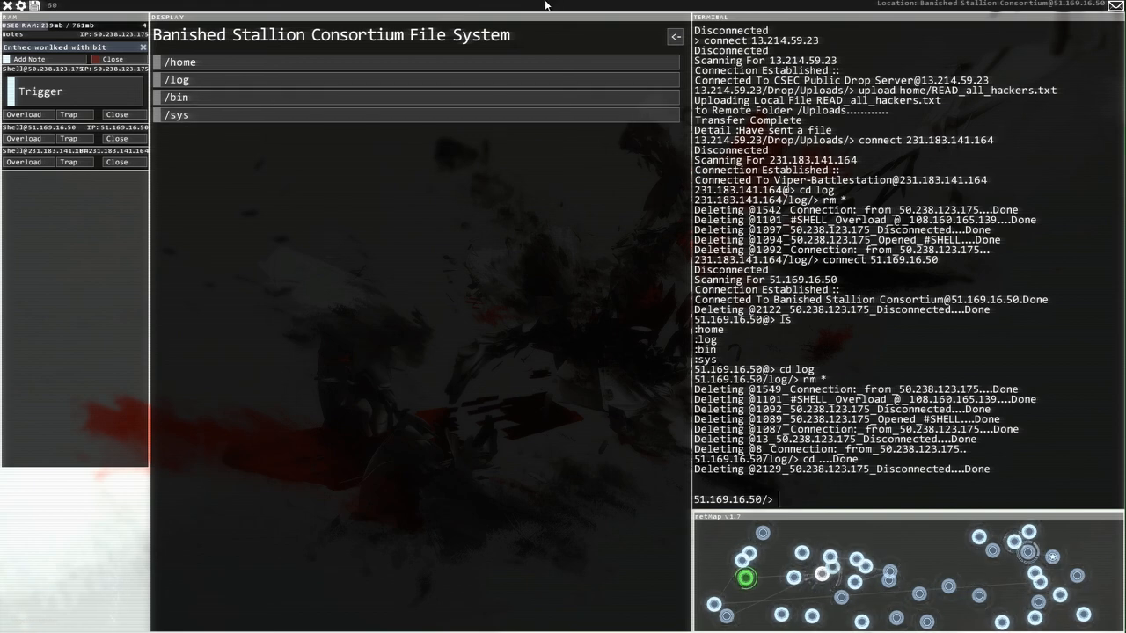
mouse_move(826, 573)
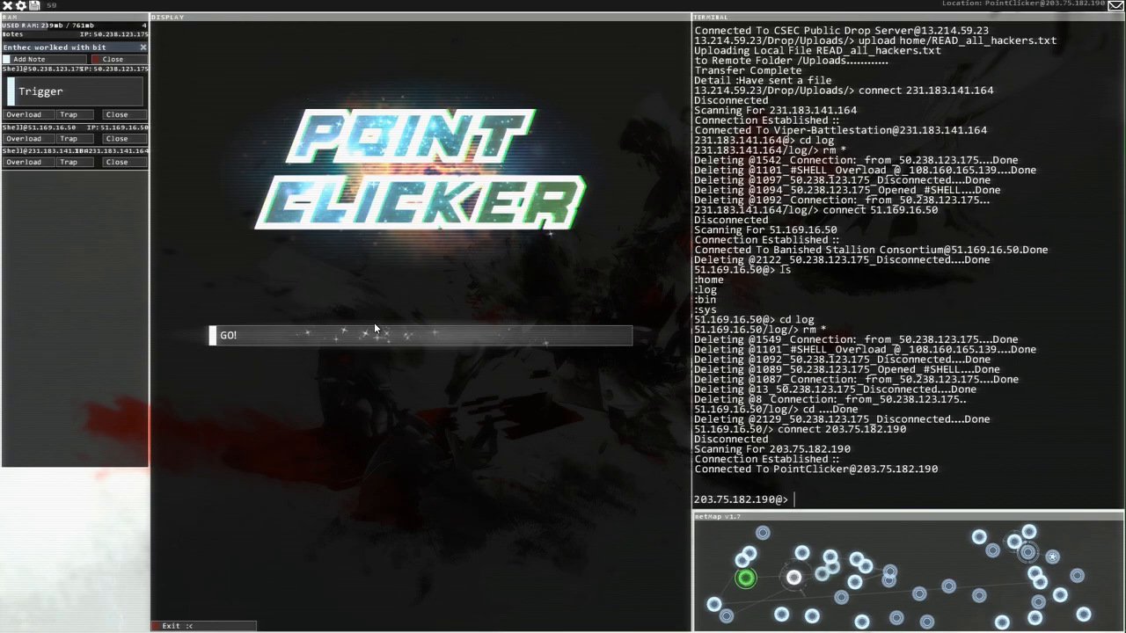
Step: Start the PointClicker game and buy more of Upgrade 50, Upgrade 39 and another upgrade
click(420, 336)
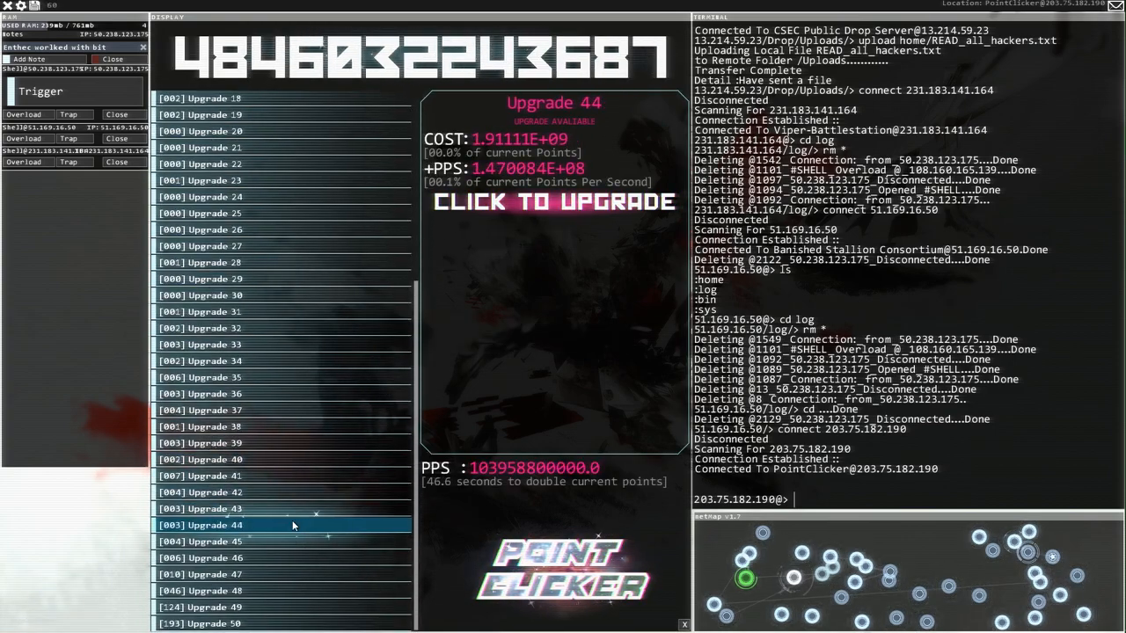
click(220, 624)
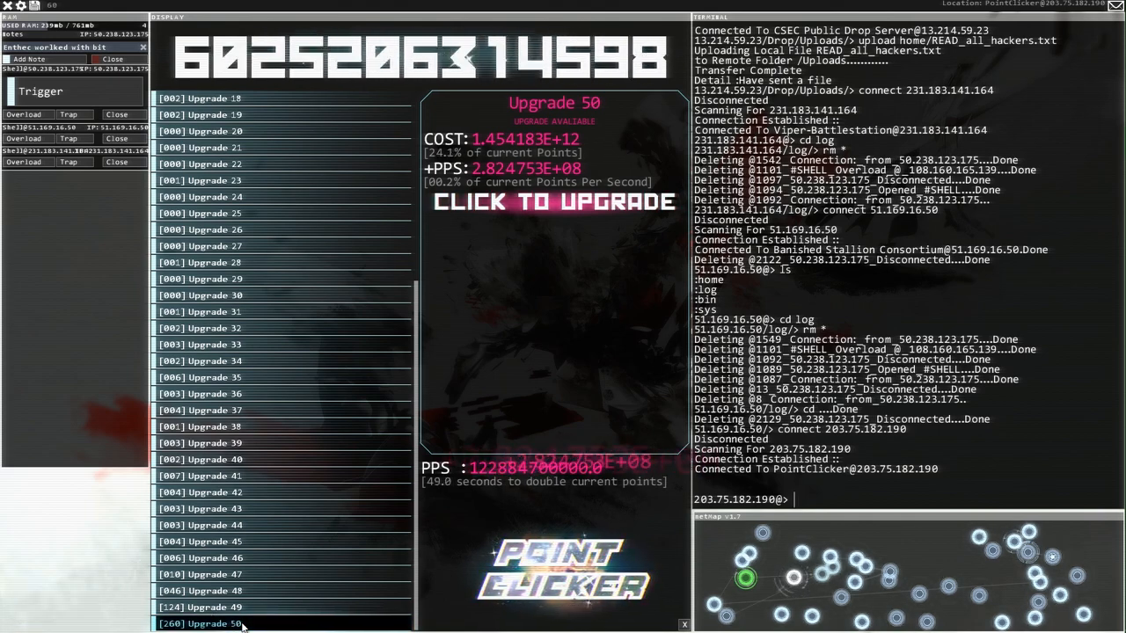
click(554, 202)
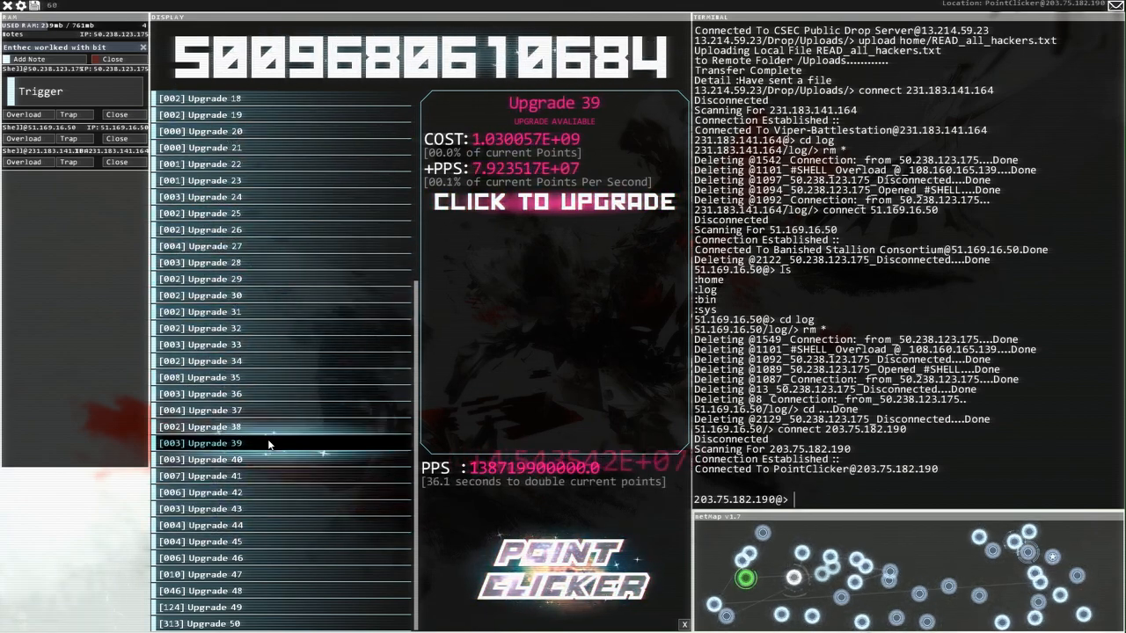
click(200, 509)
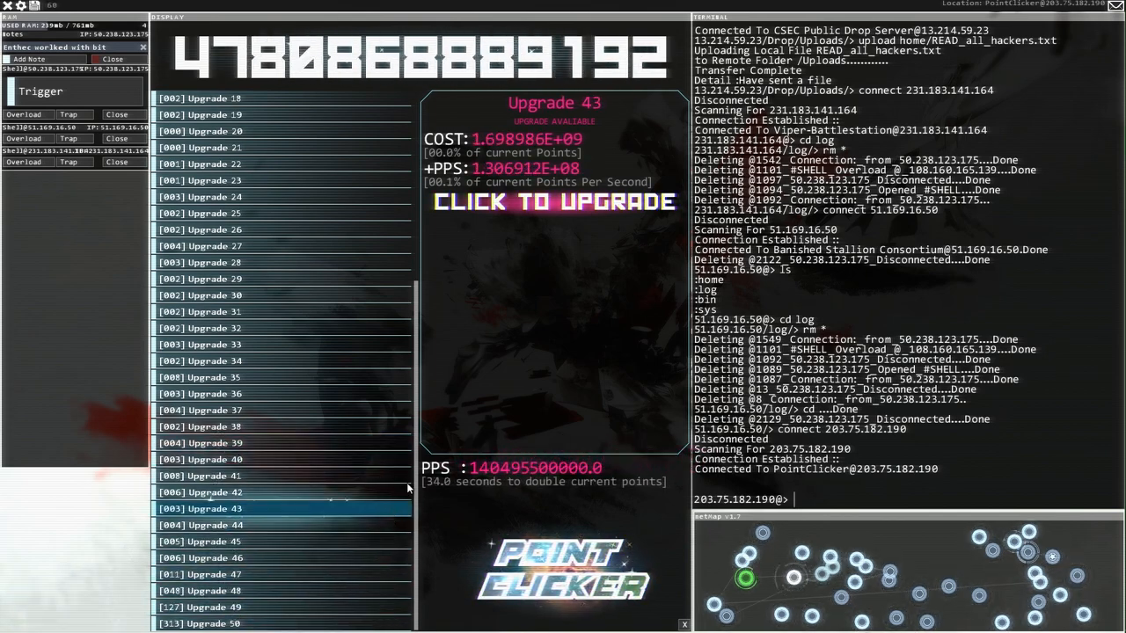